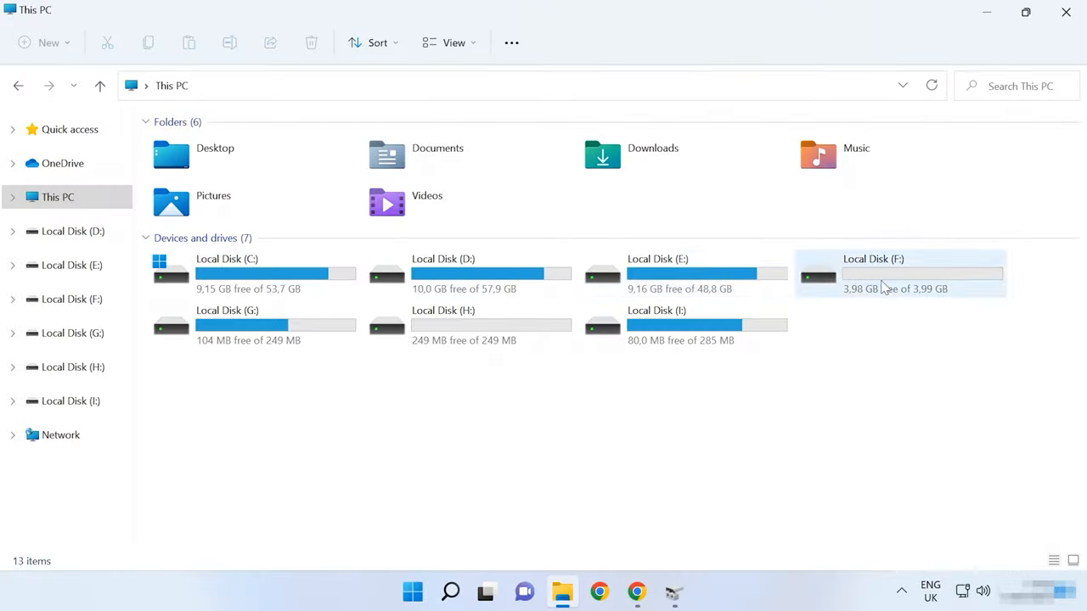
pyautogui.moveTo(696, 358)
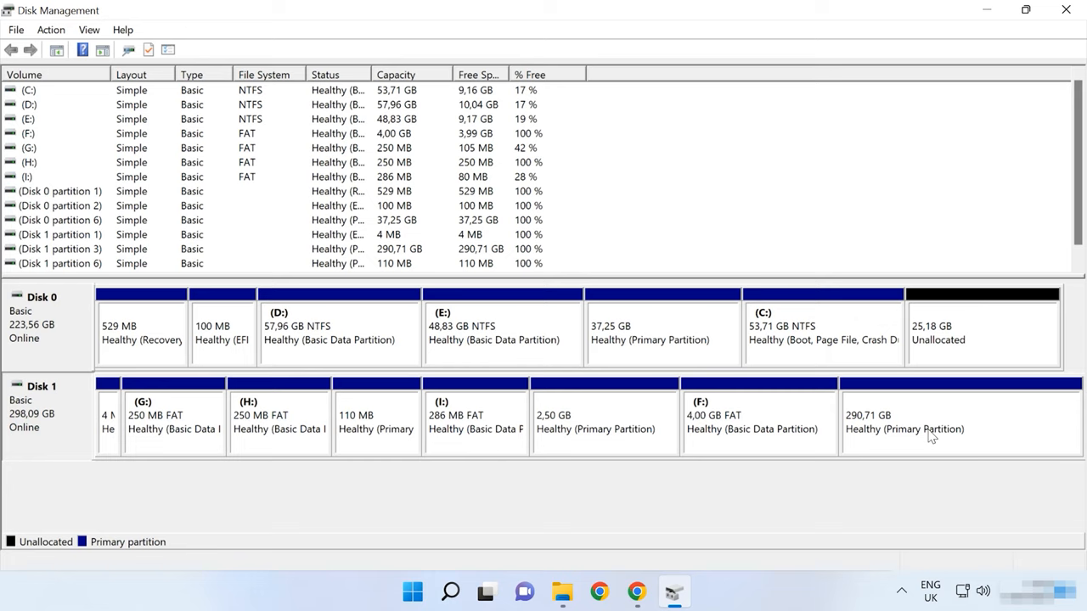
# Select Disk 1's 290.71 GB primary partition in Disk Management to inspect its layout
pyautogui.click(959, 422)
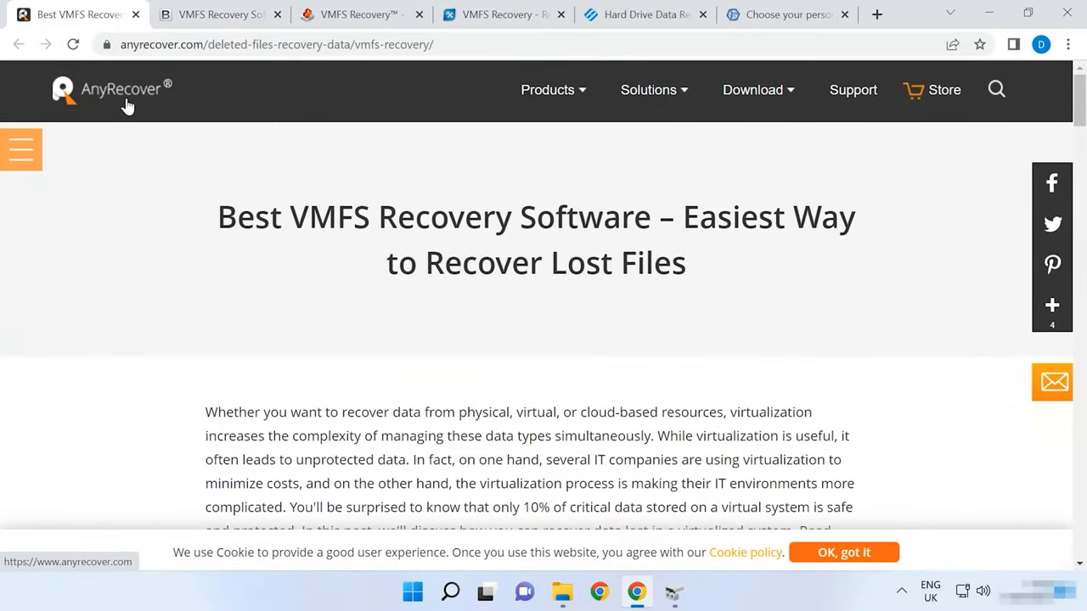
pyautogui.moveTo(282, 82)
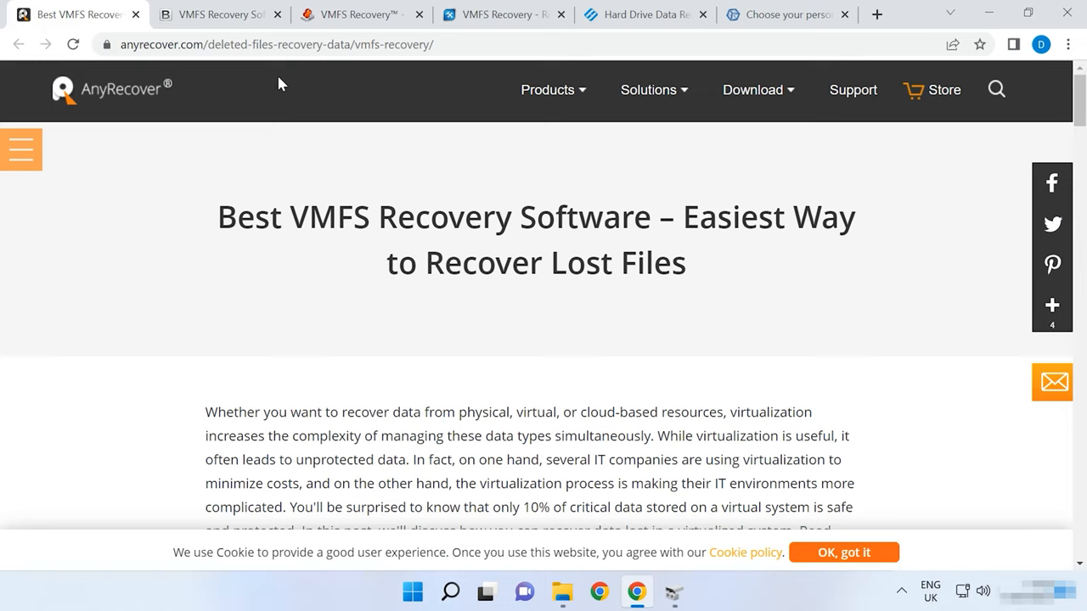
# Browse the BitRecover, Hetman and ReclaiMe Pro VMFS recovery tabs in Chrome
pyautogui.click(216, 15)
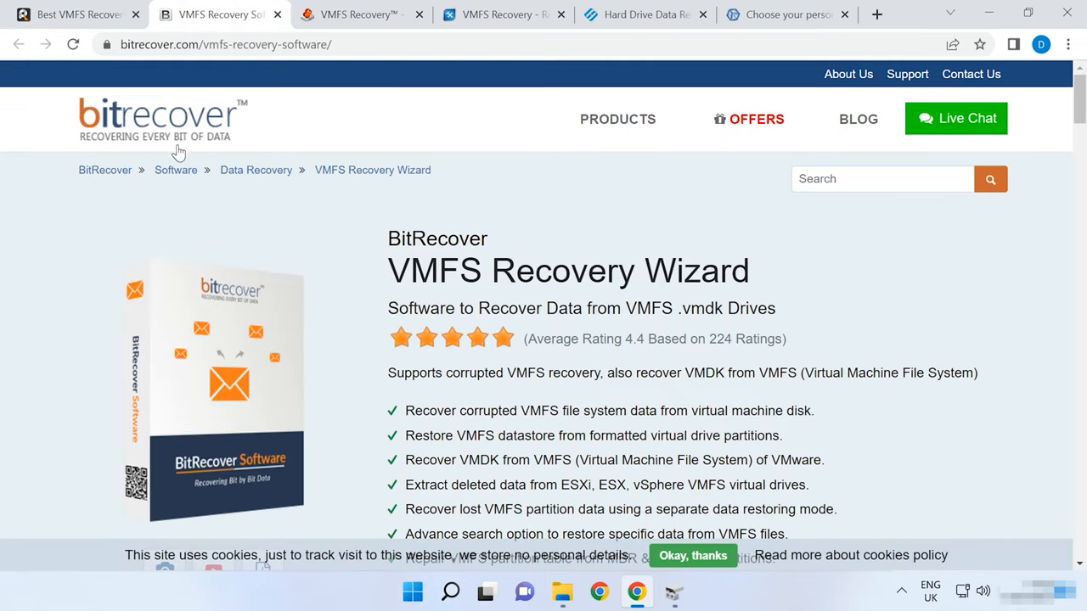
pyautogui.moveTo(385, 76)
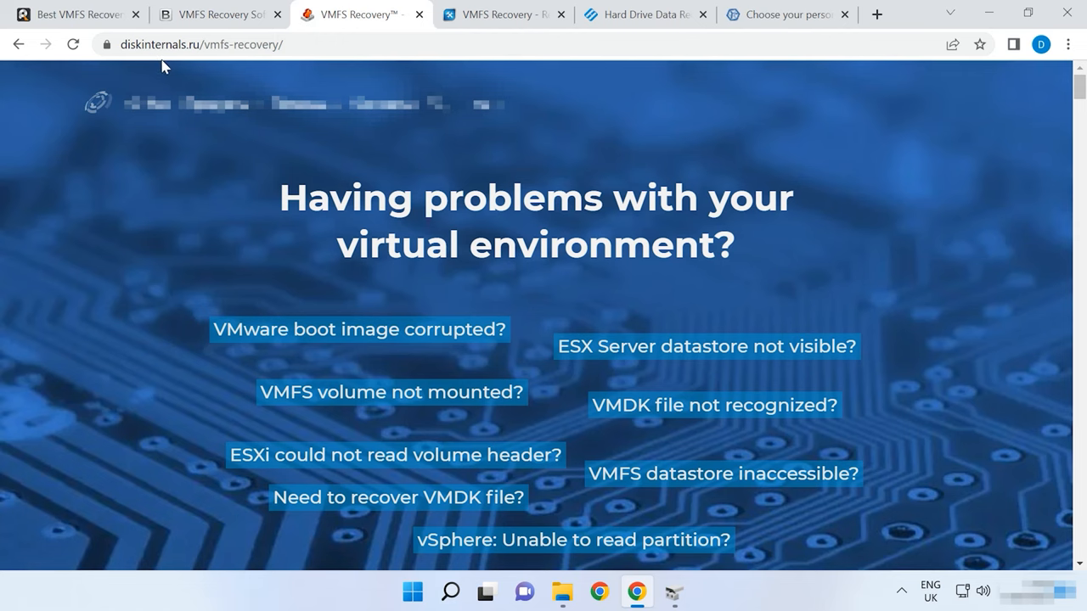
pyautogui.moveTo(533, 246)
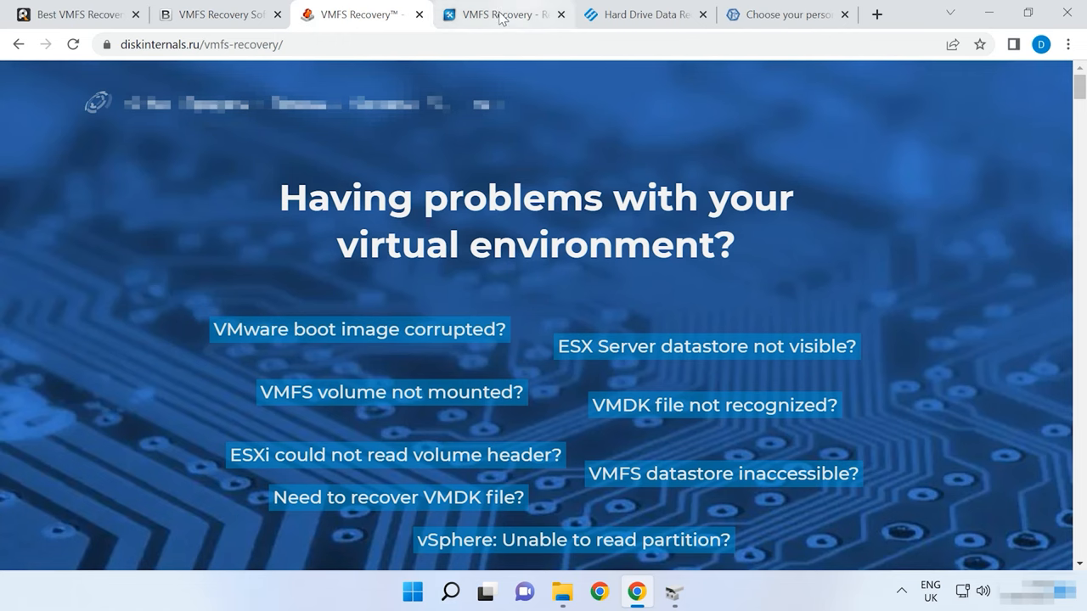
pyautogui.click(641, 14)
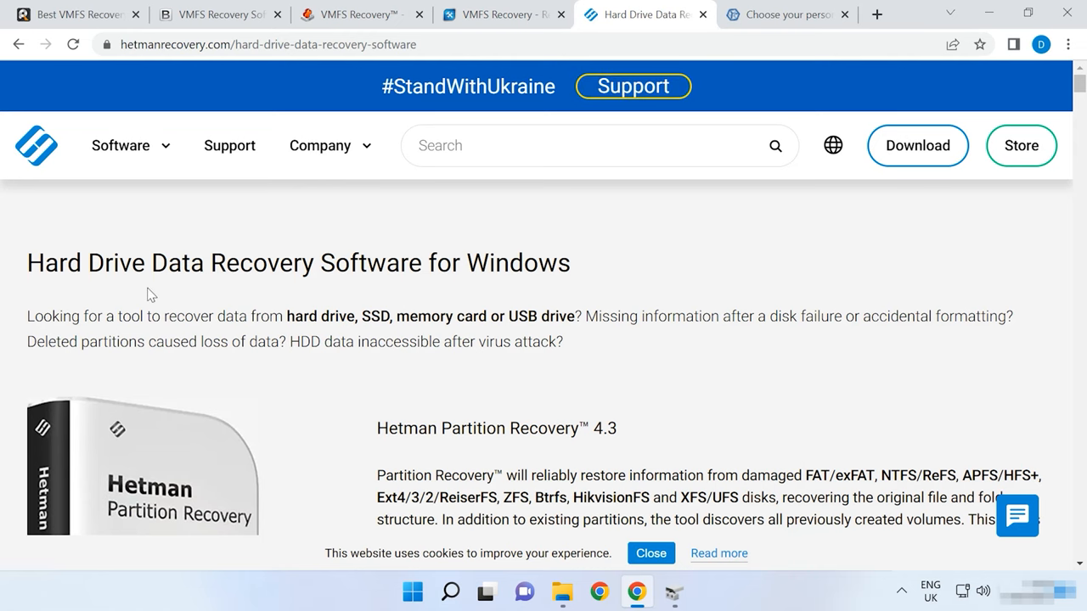
pyautogui.scroll(-3)
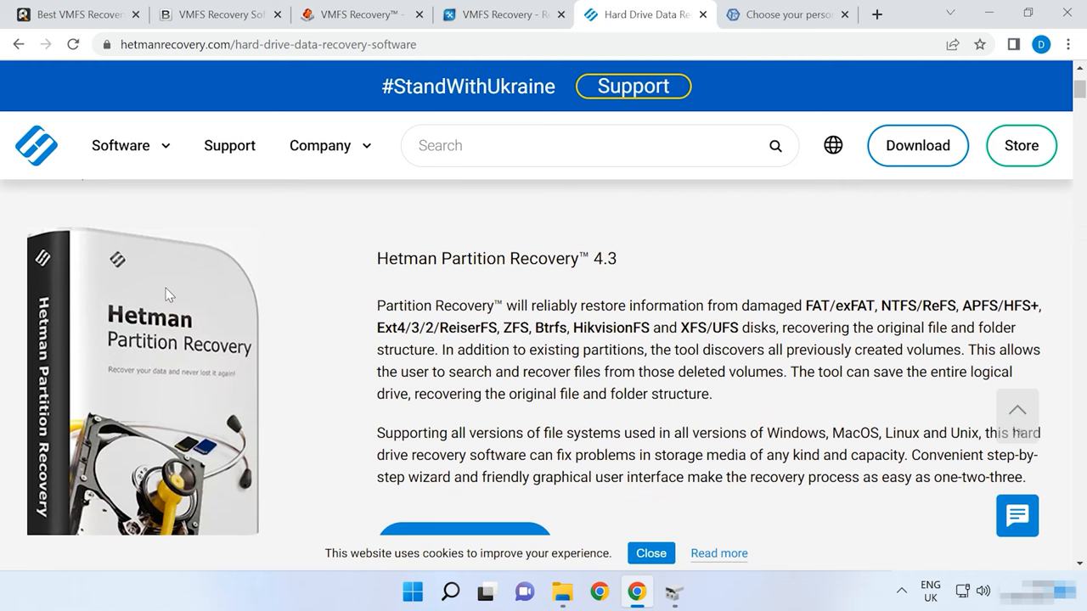
pyautogui.moveTo(566, 290)
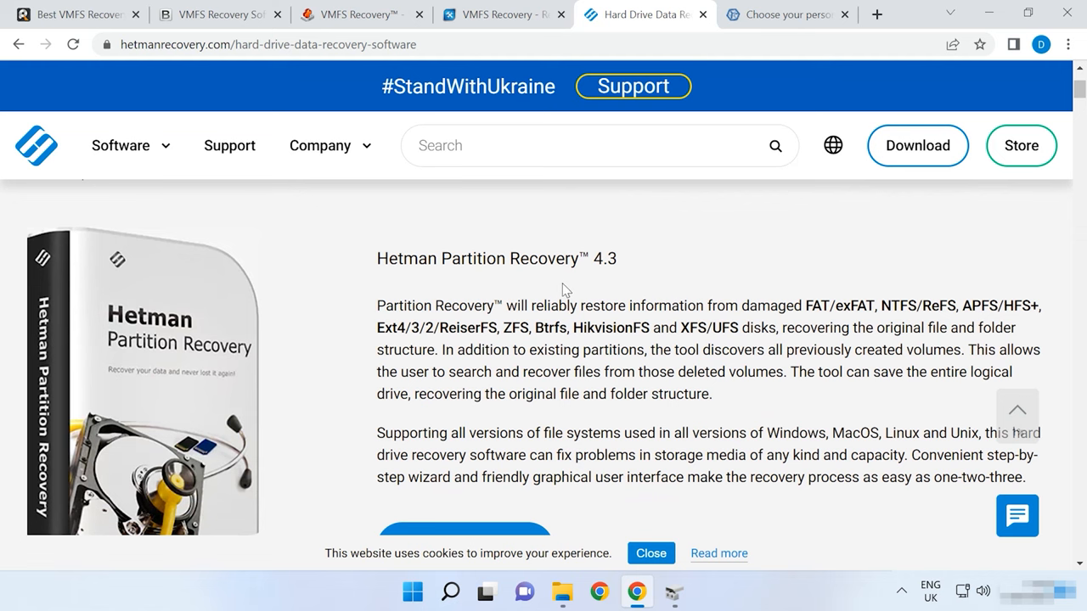
pyautogui.click(501, 14)
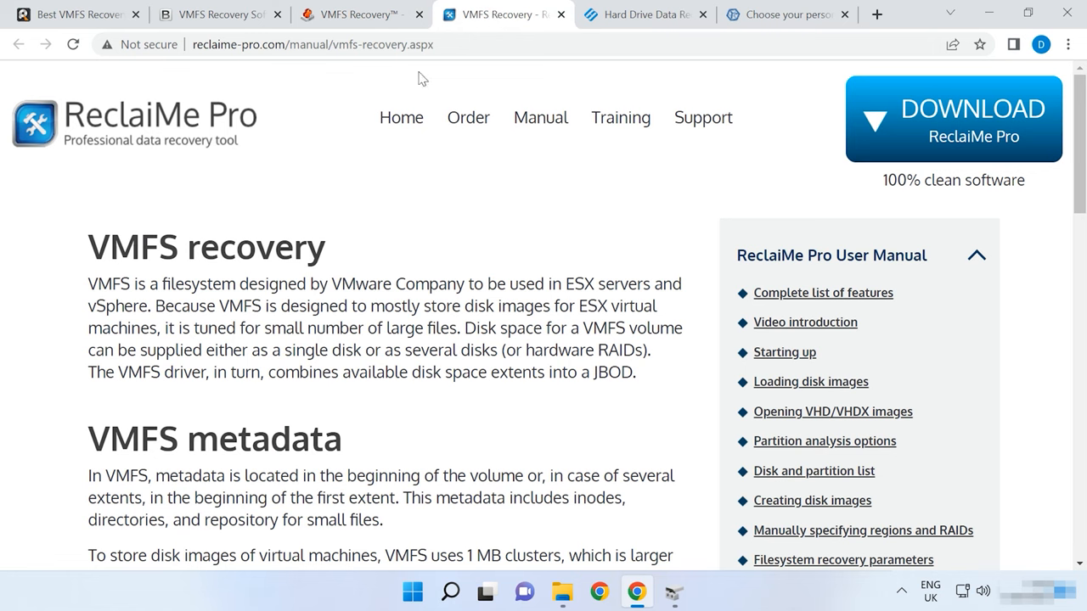
pyautogui.moveTo(249, 275)
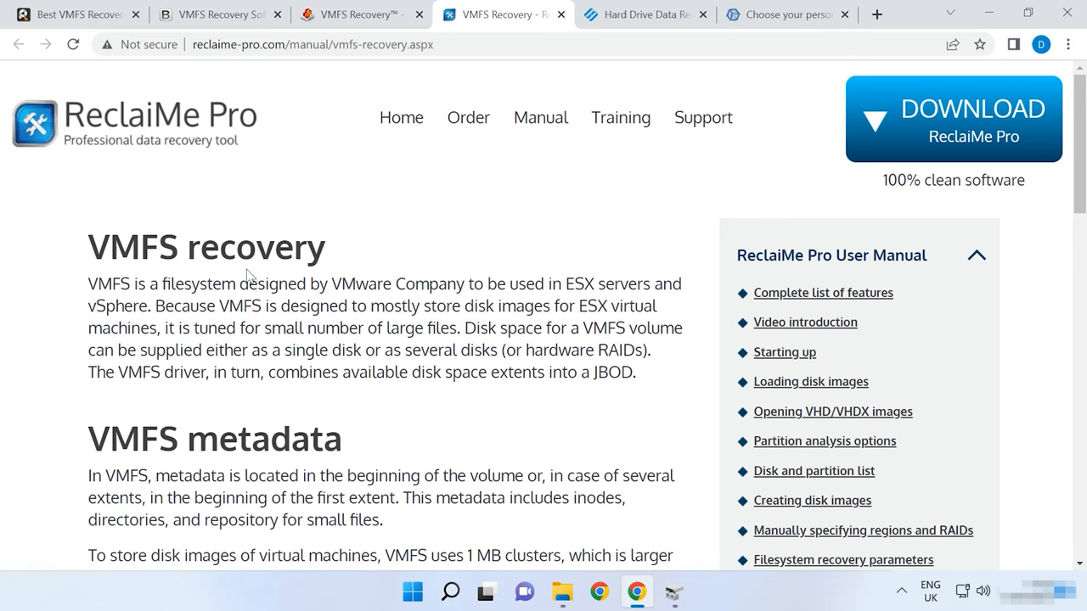
pyautogui.click(786, 14)
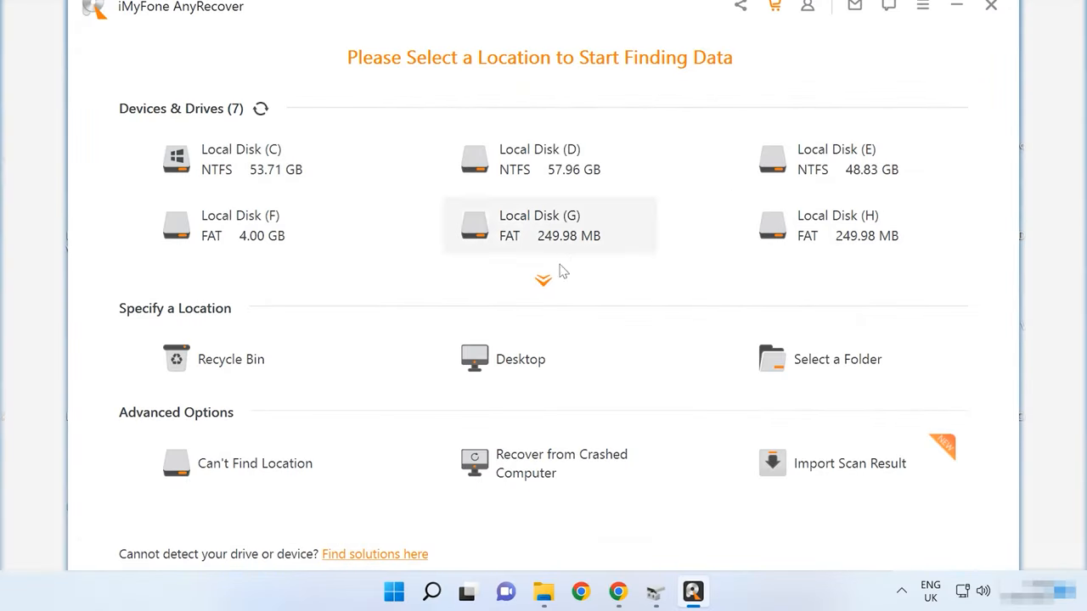
# Use Can't Find Location to deep-scan the 290.71 GB unknown Partition1 in AnyRecover
pyautogui.click(543, 280)
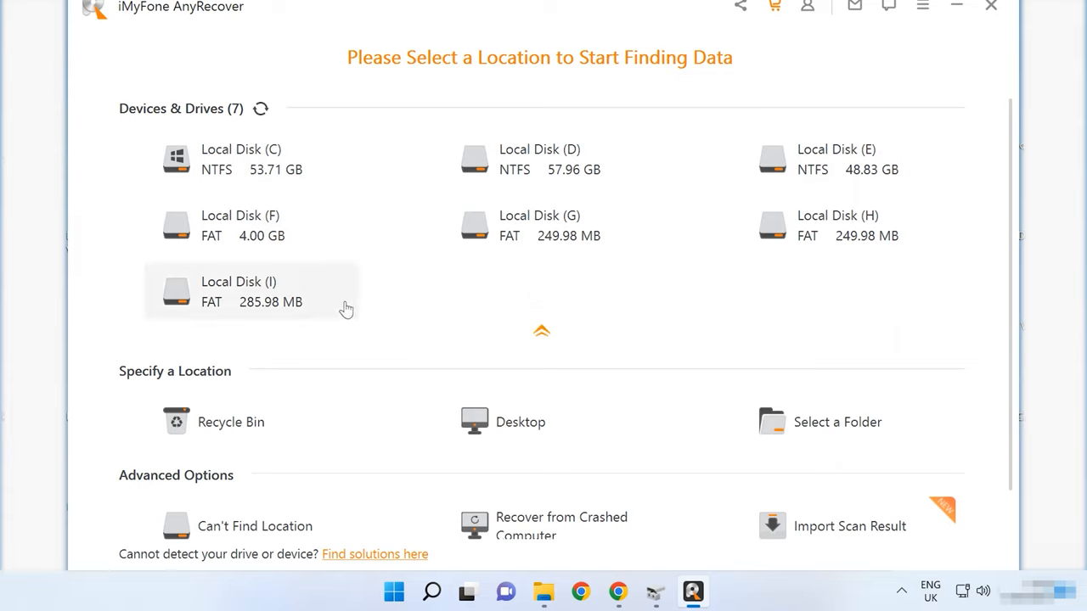
pyautogui.moveTo(259, 312)
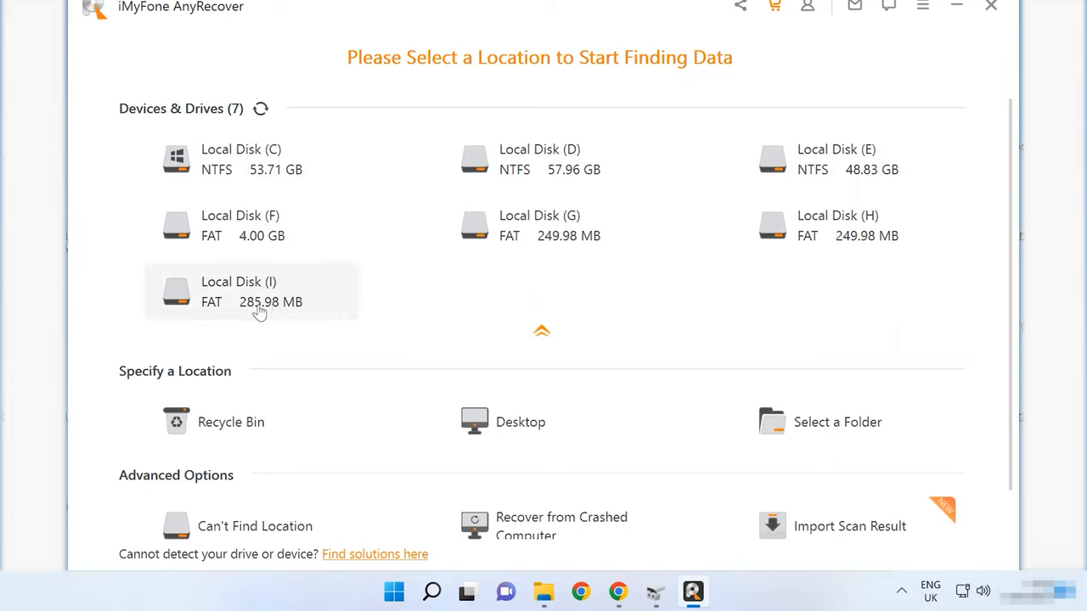
pyautogui.moveTo(293, 308)
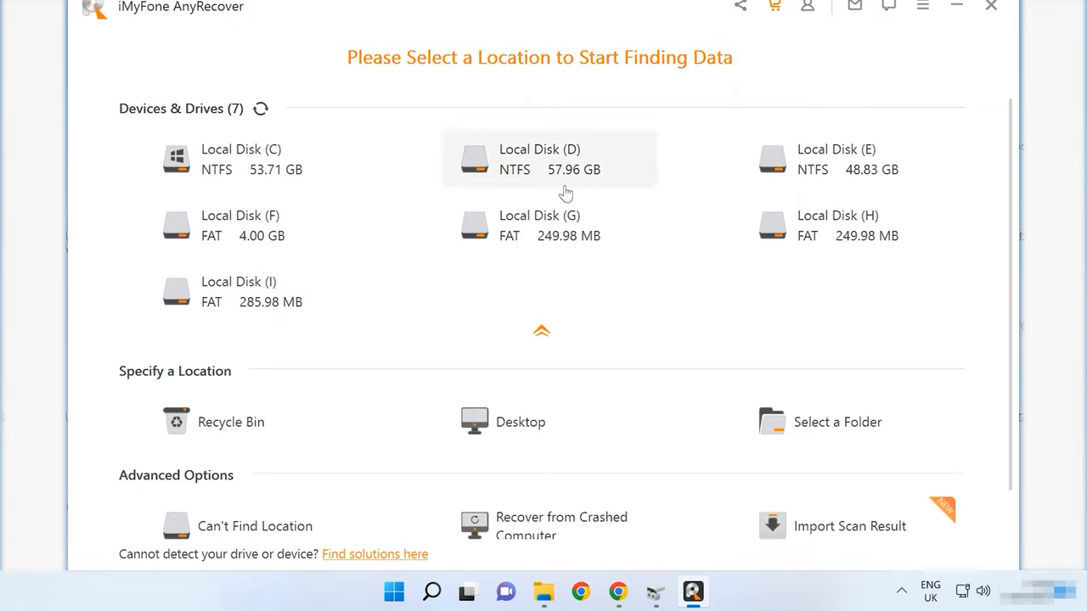
pyautogui.moveTo(582, 537)
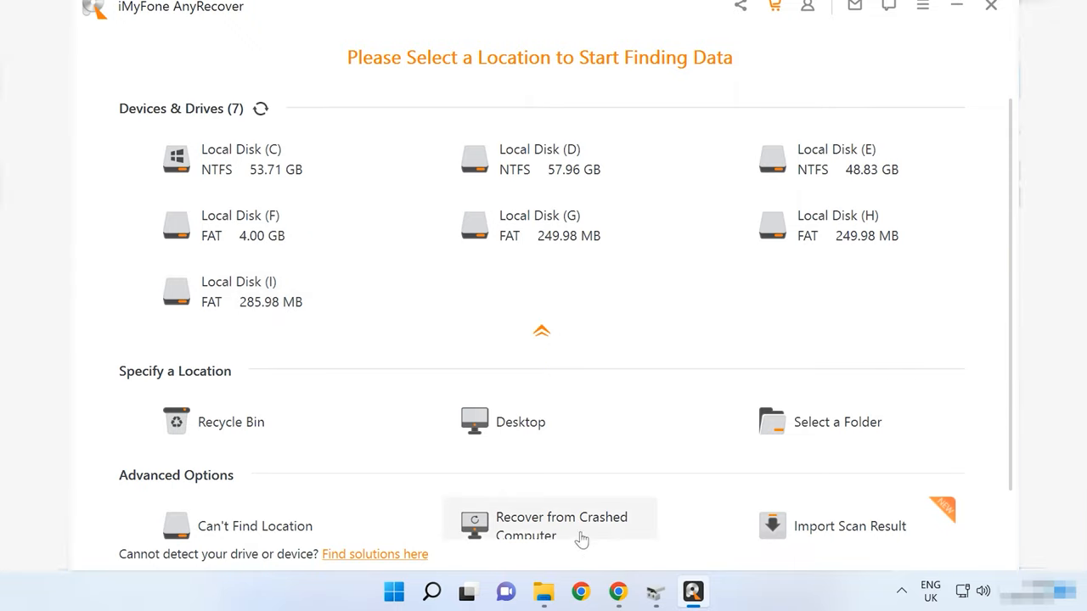
pyautogui.click(560, 522)
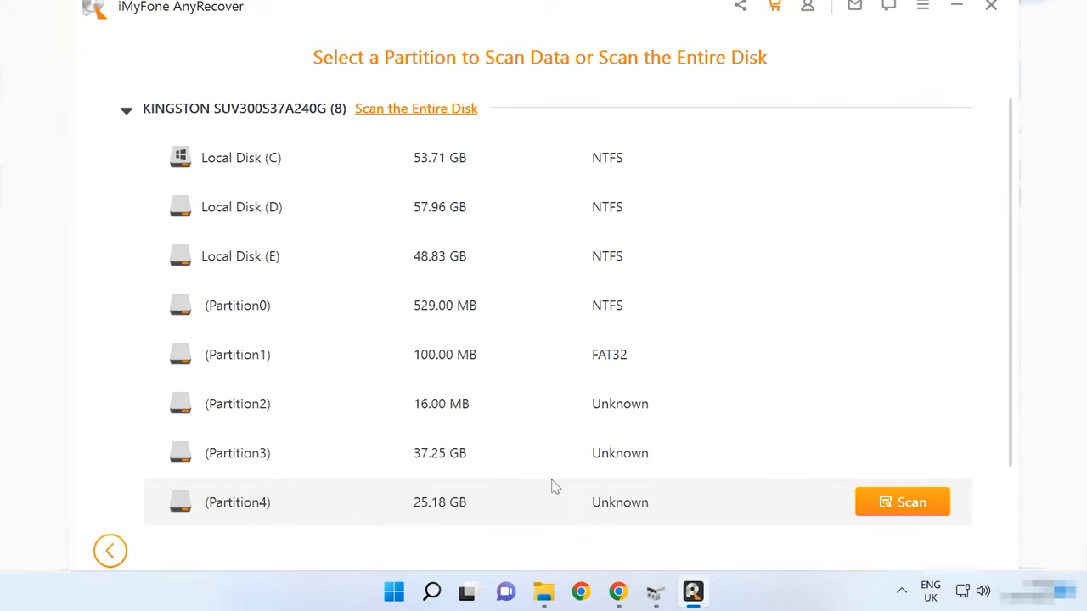
pyautogui.scroll(-3)
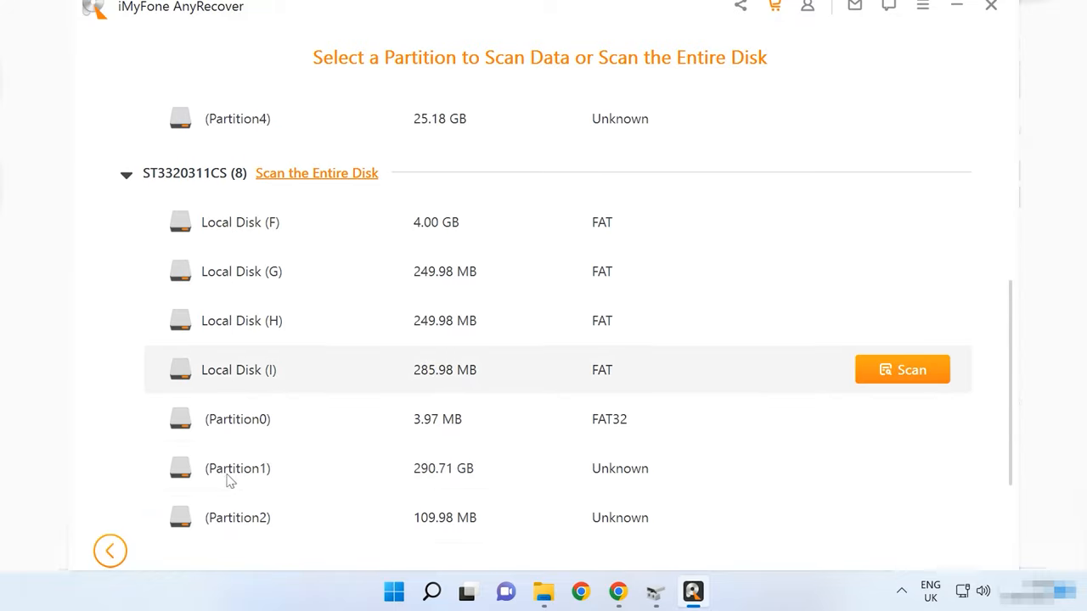
pyautogui.scroll(-3)
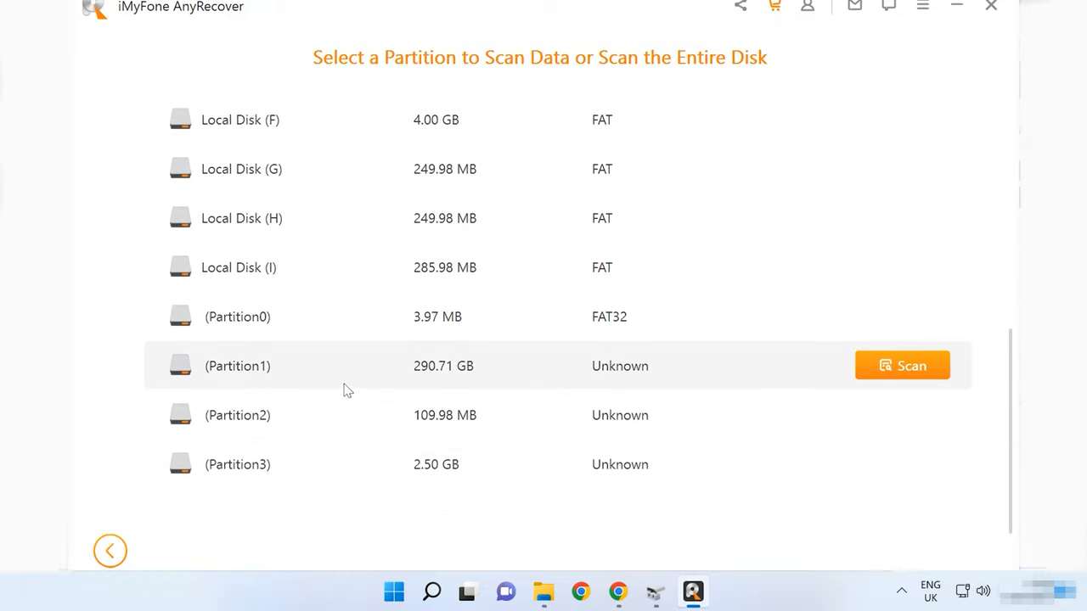
pyautogui.moveTo(624, 385)
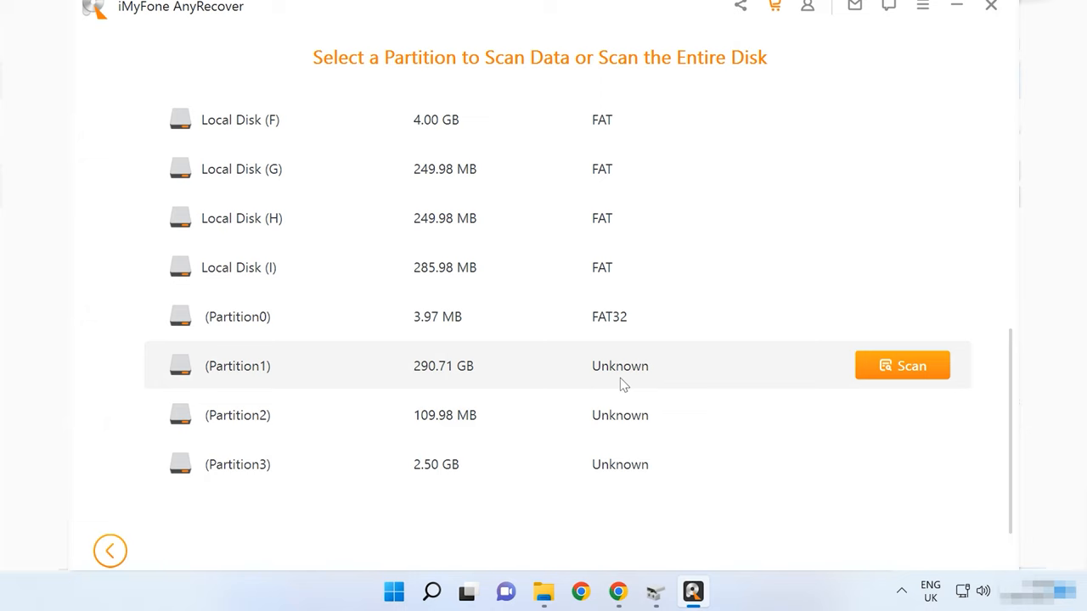
pyautogui.click(901, 365)
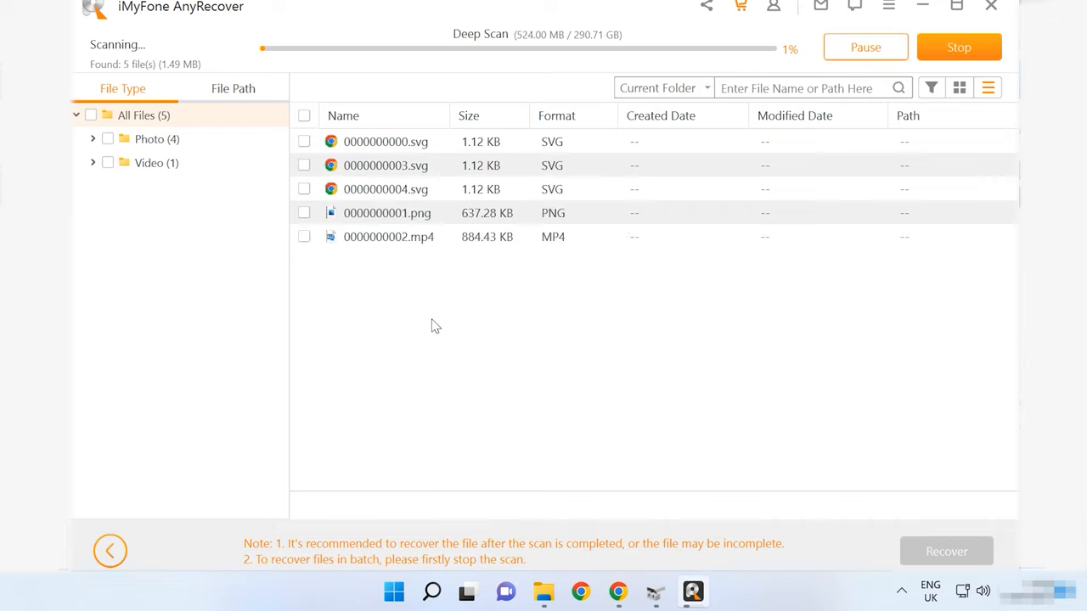
pyautogui.moveTo(406, 243)
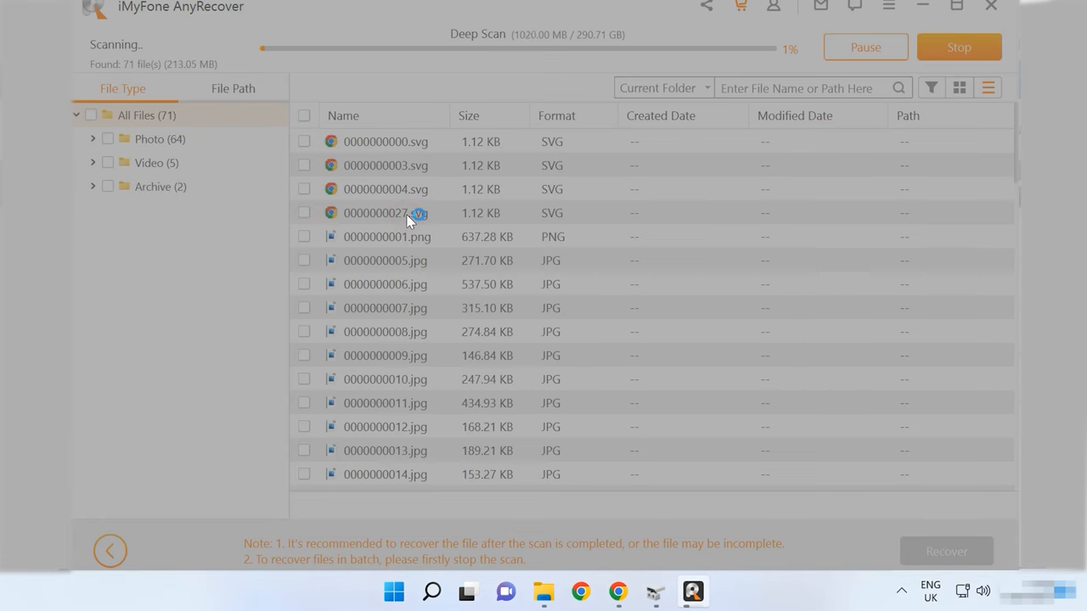
# Try previewing the corrupted 0000000001.png, then filter scan results to the Video category
pyautogui.doubleClick(387, 236)
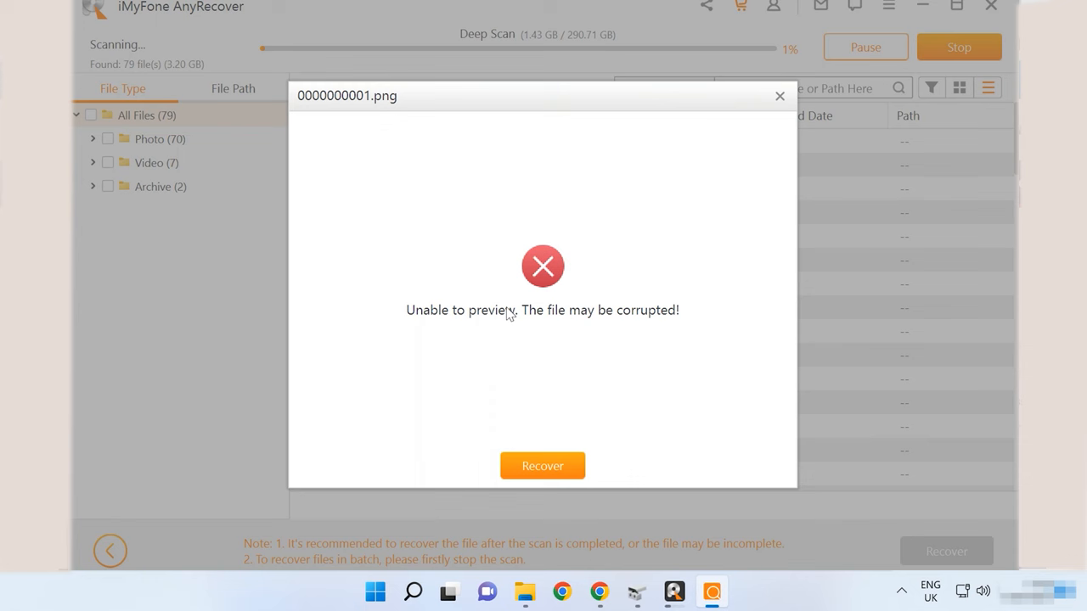
pyautogui.click(778, 95)
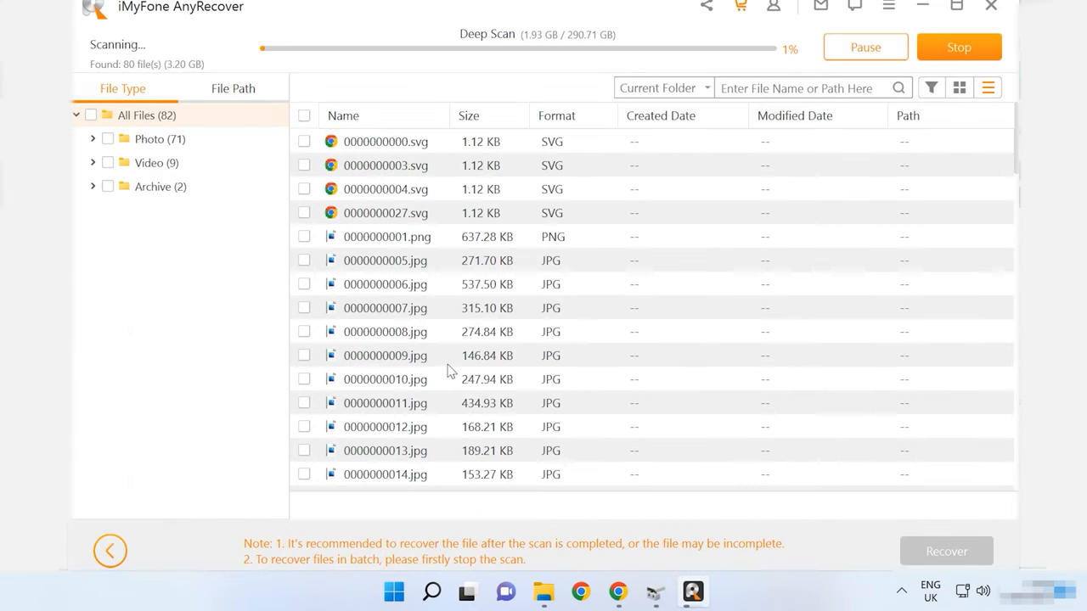
pyautogui.click(154, 162)
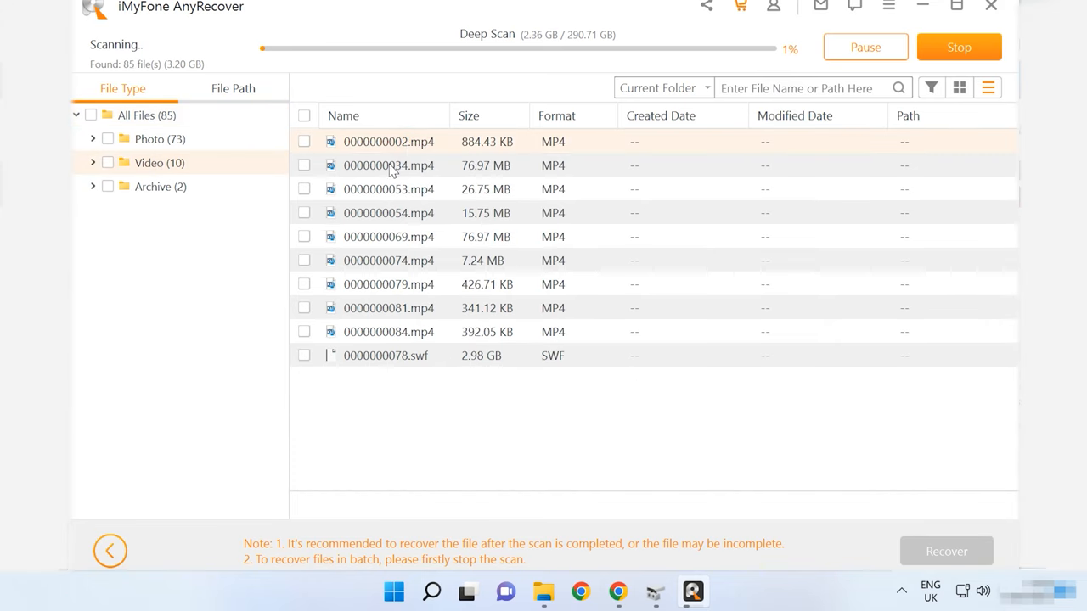
pyautogui.click(159, 186)
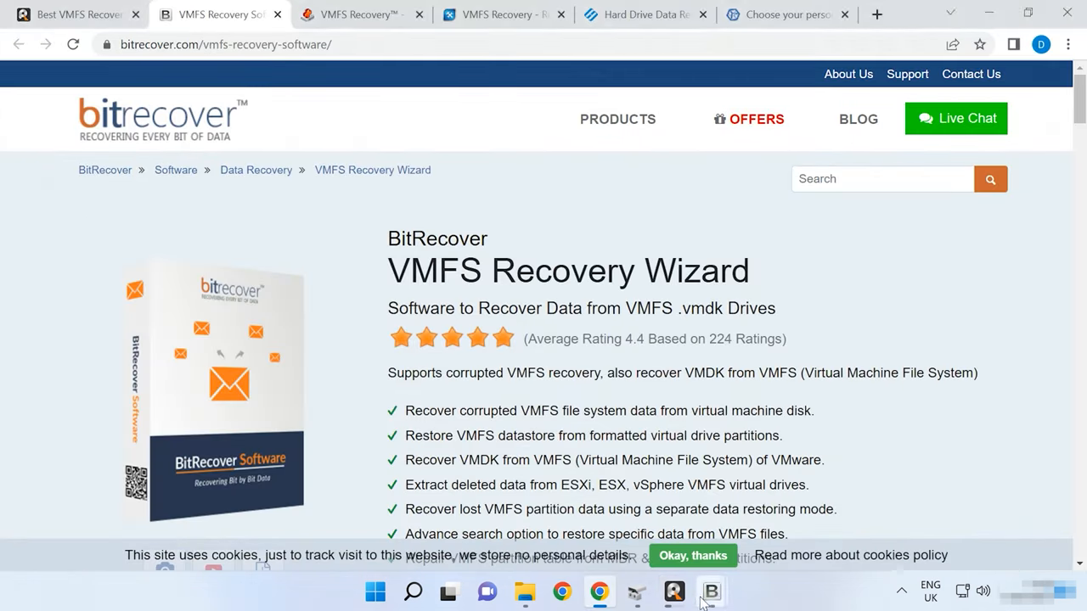
# Launch BitRecover VMFS Recovery Wizard and dismiss the virtual disk path prompt
pyautogui.click(710, 591)
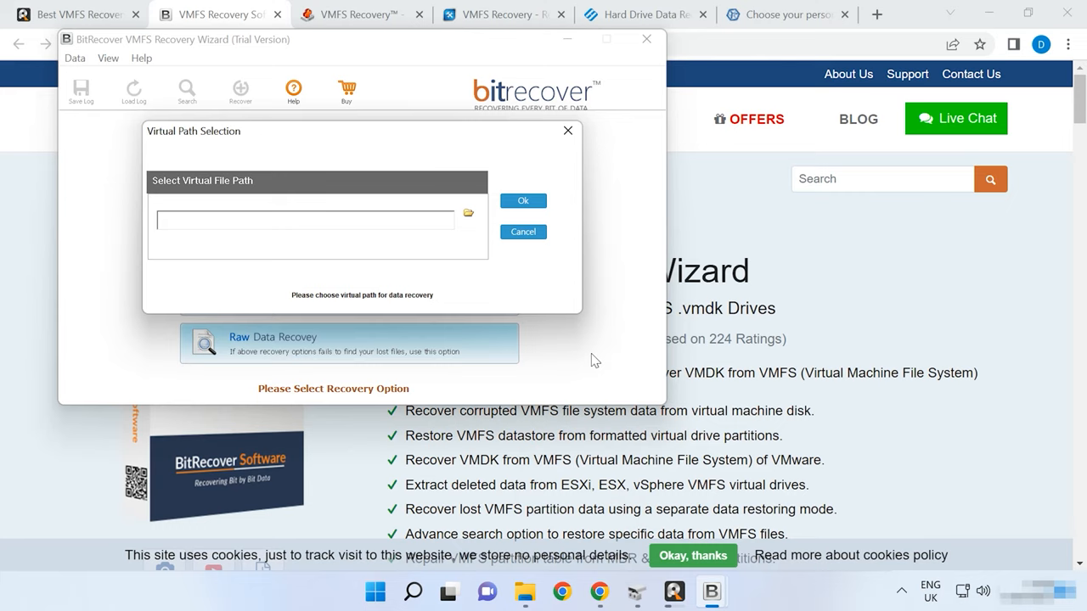
pyautogui.moveTo(157, 53)
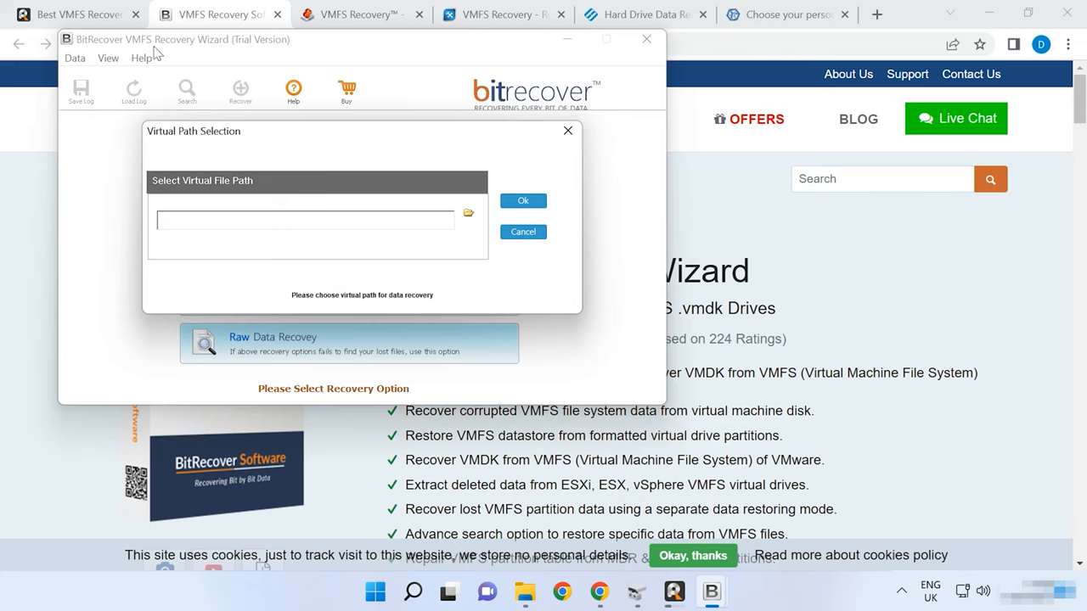
pyautogui.moveTo(186, 151)
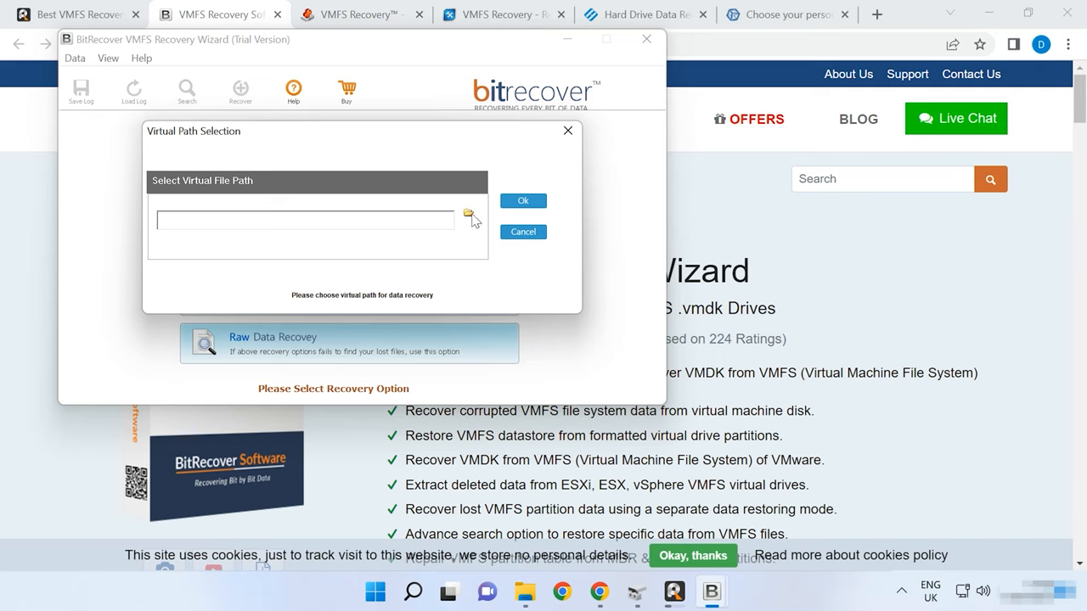
pyautogui.click(469, 214)
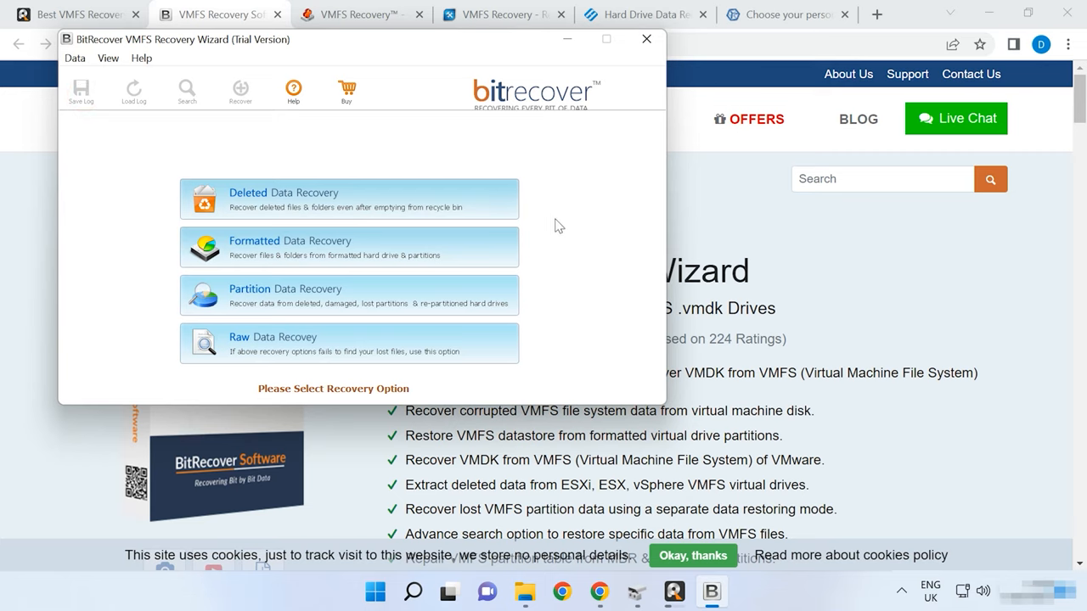
pyautogui.moveTo(659, 118)
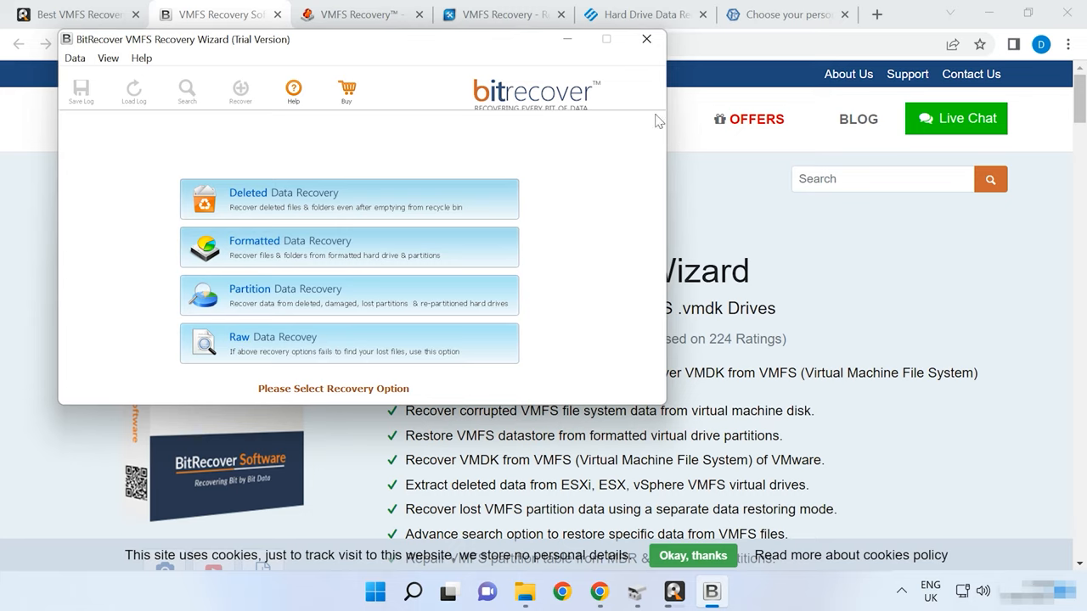
pyautogui.moveTo(650, 125)
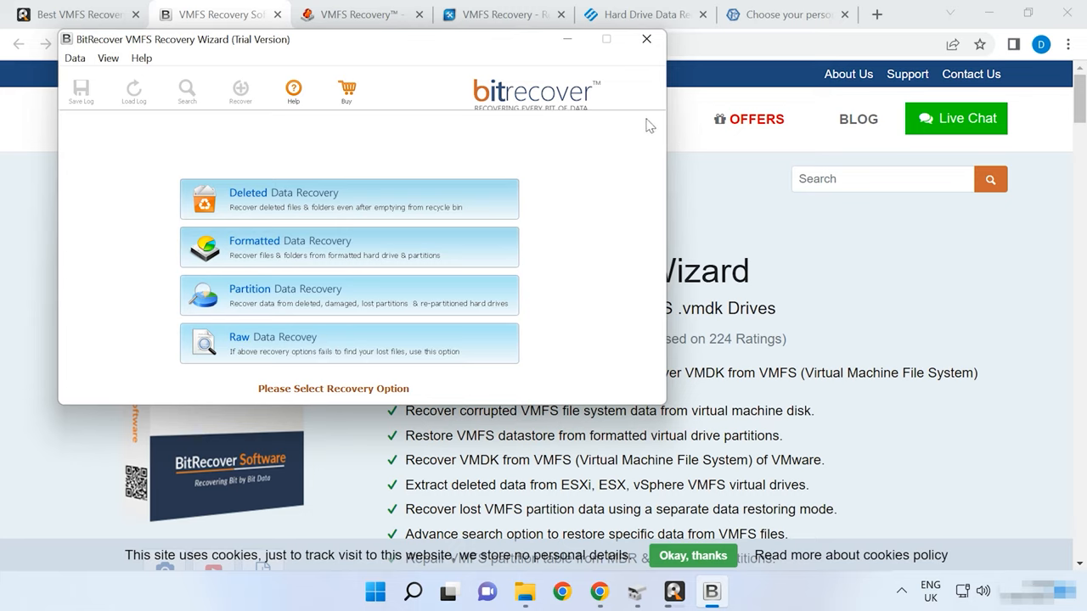
pyautogui.moveTo(668, 114)
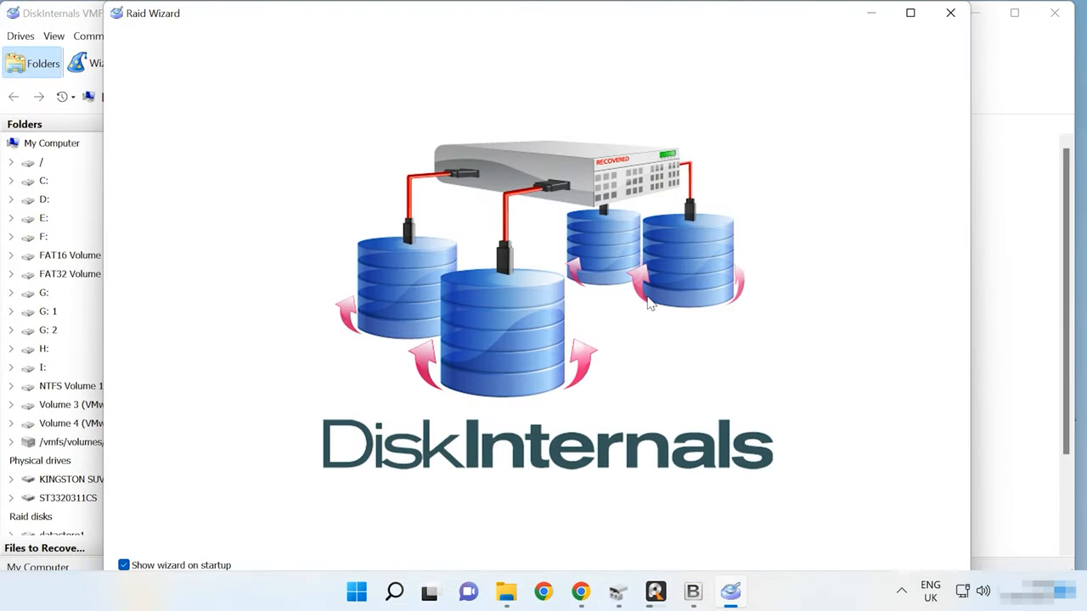
# Close the Raid Wizard and scroll the disk list to the datastore1 JBOD VMFS volume
pyautogui.click(949, 13)
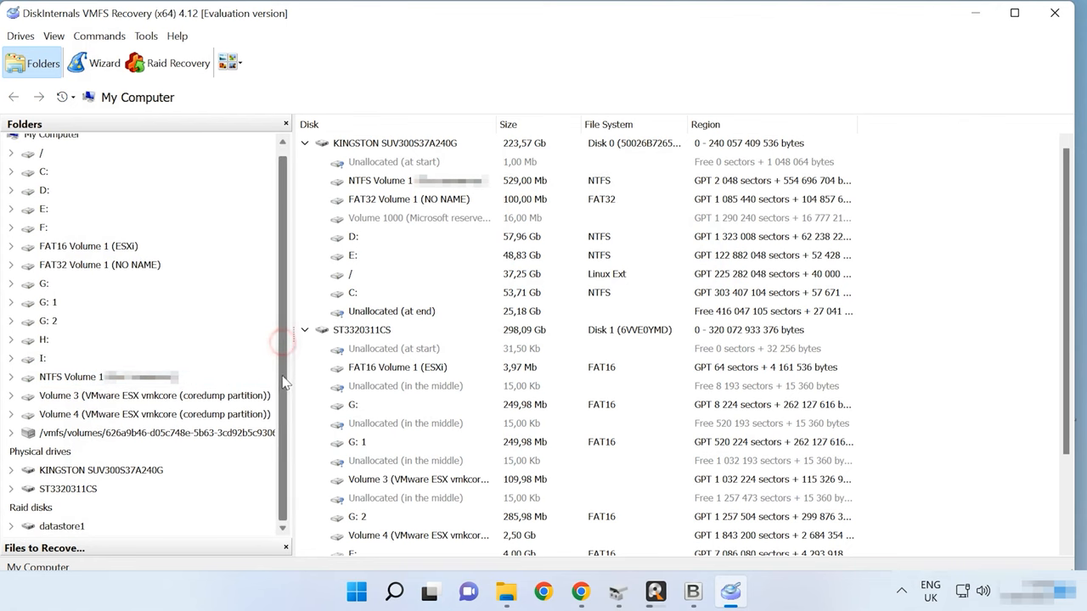
pyautogui.scroll(-3)
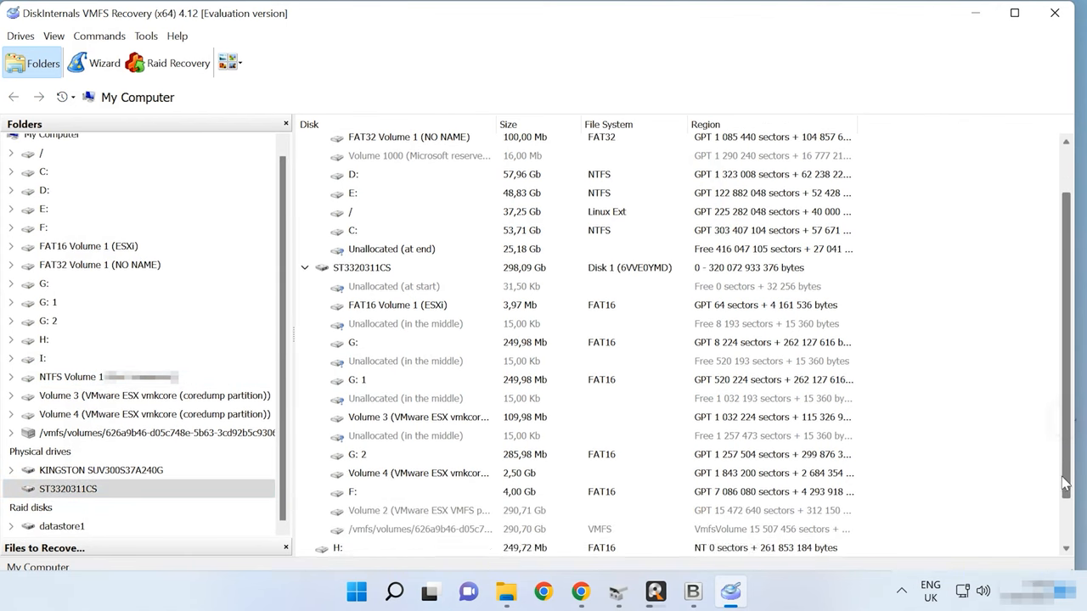
pyautogui.scroll(-3)
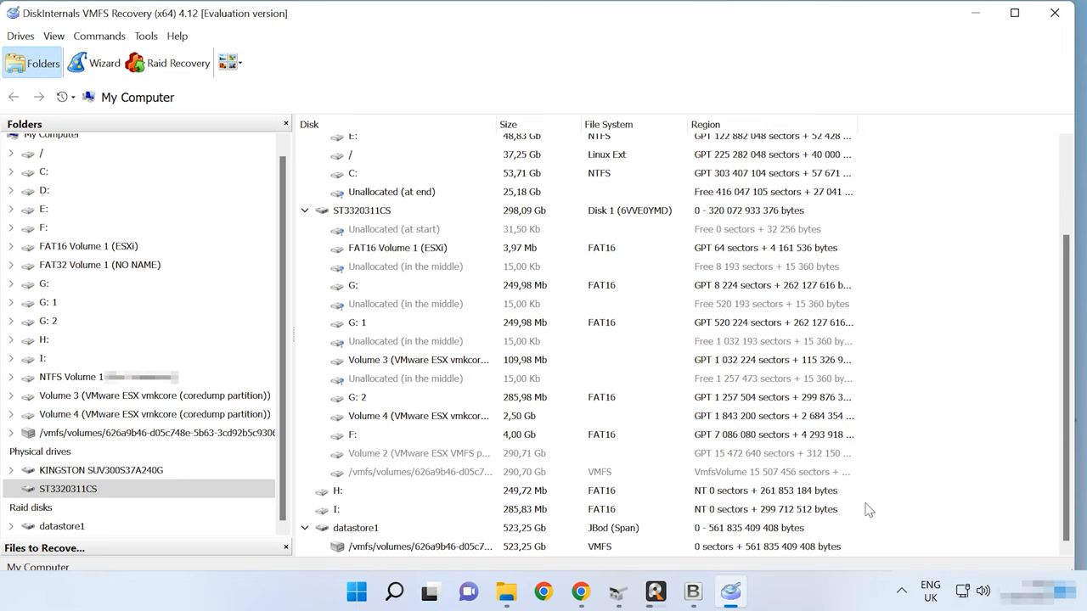
pyautogui.moveTo(523, 531)
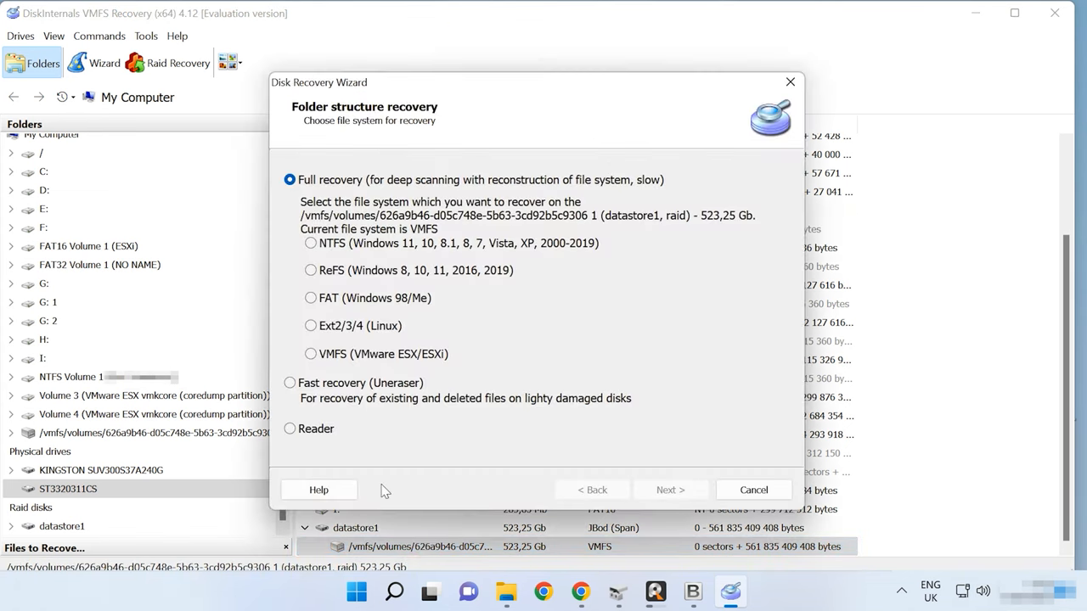
# Read datastore1 in Reader mode and open the lin folder
pyautogui.click(669, 490)
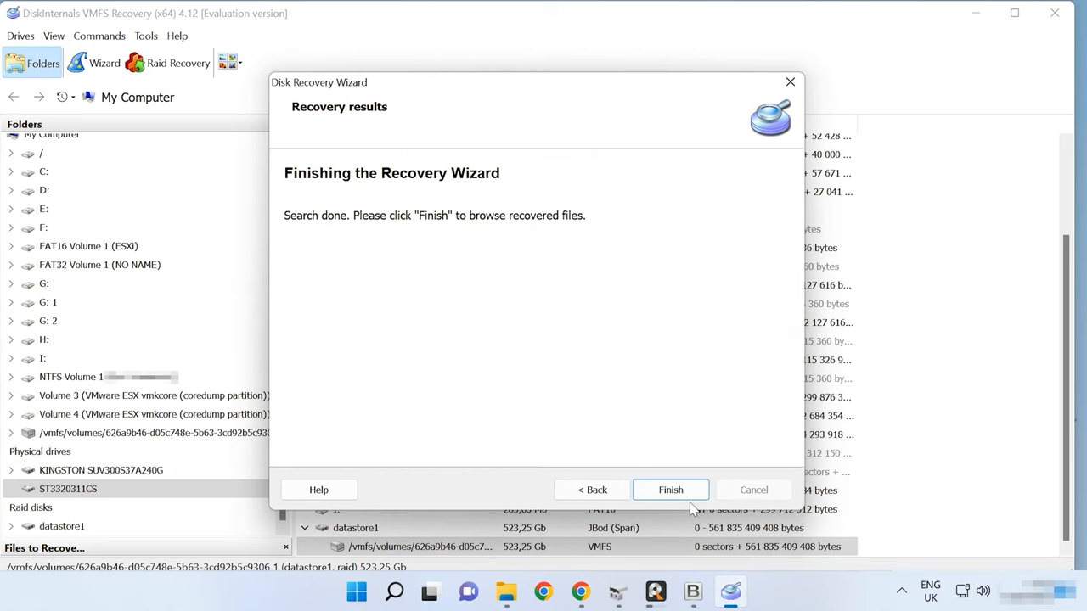
pyautogui.click(669, 490)
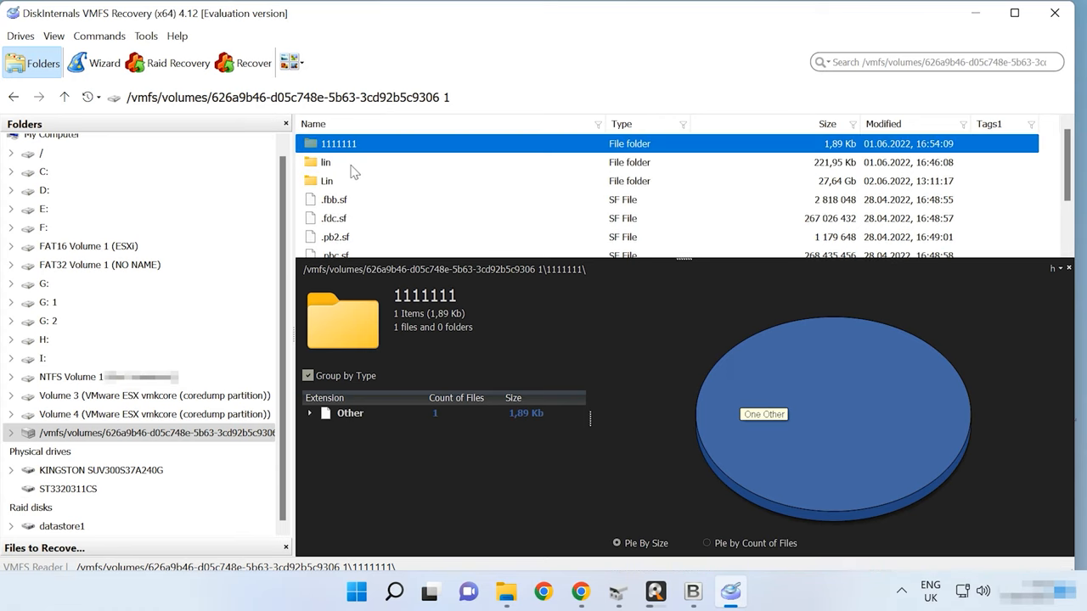
pyautogui.doubleClick(326, 162)
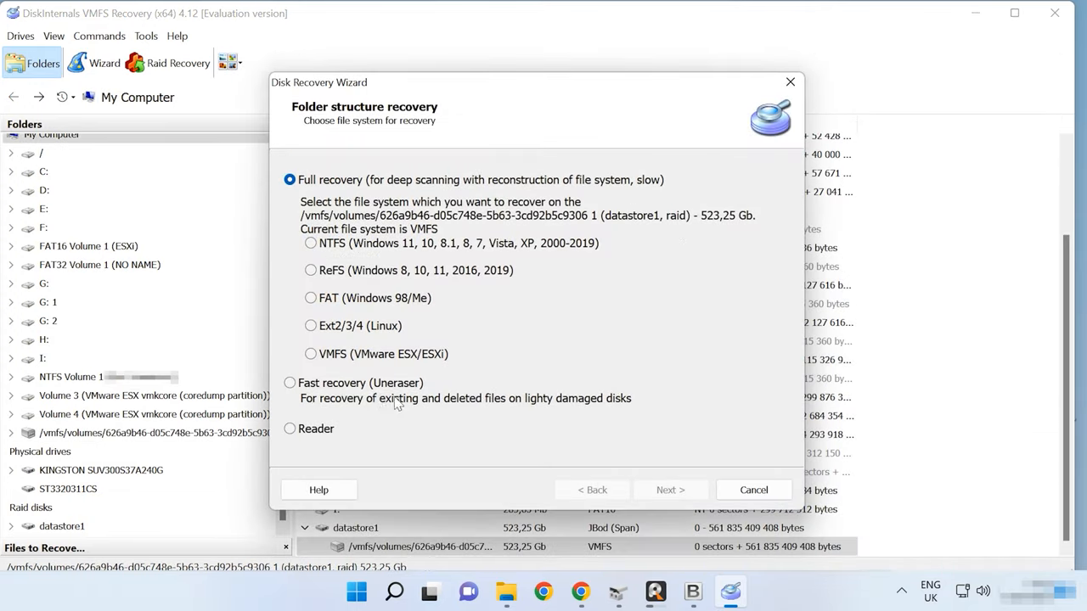
# Run Fast recovery (Uneraser) on datastore1 and browse the Lin folder's Linux VM files
pyautogui.click(669, 490)
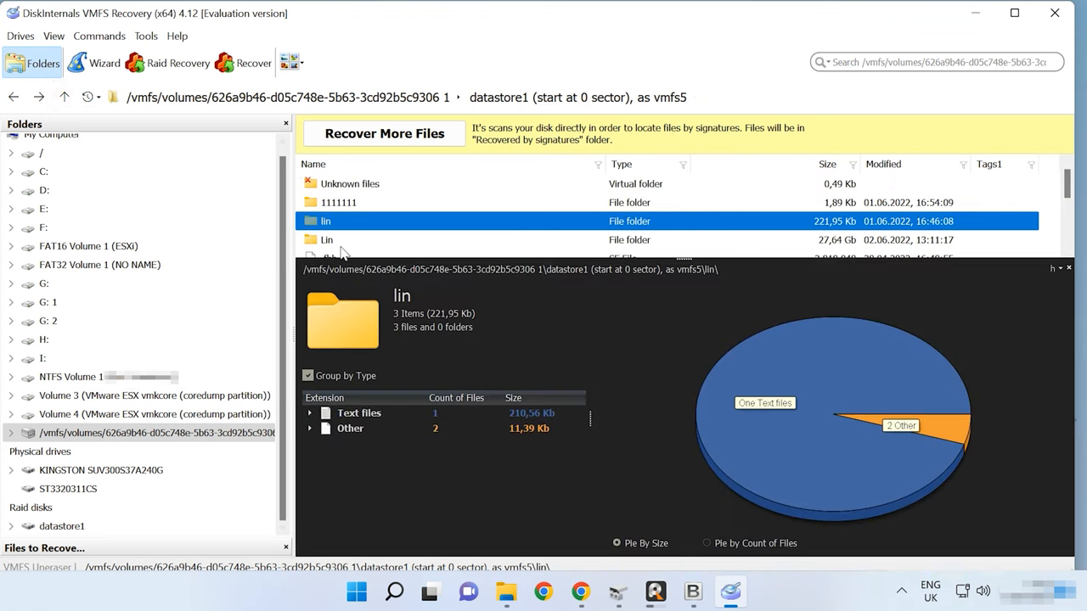
pyautogui.doubleClick(327, 240)
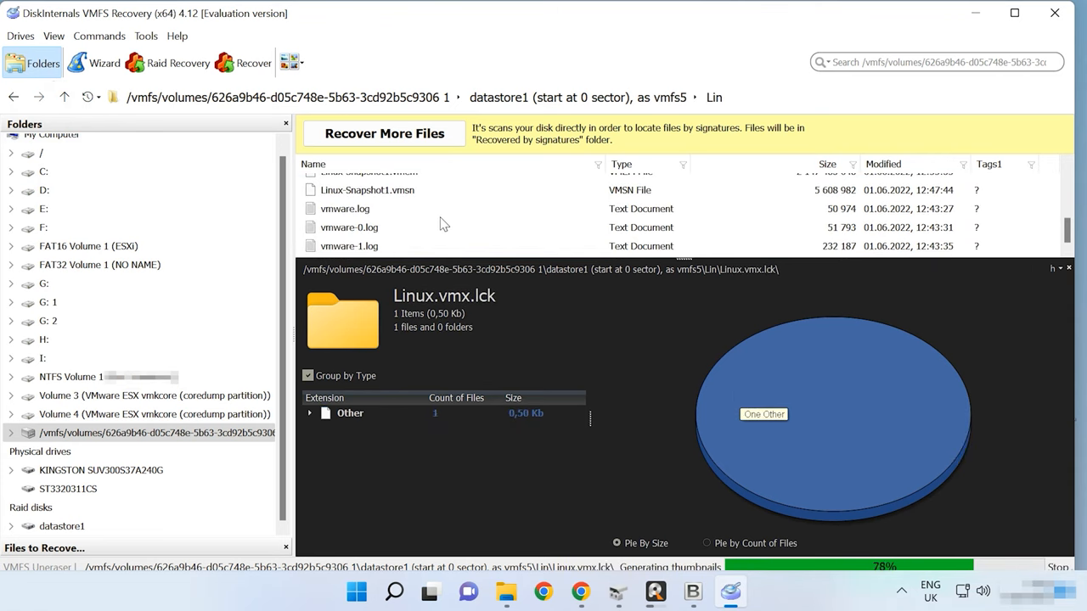
pyautogui.scroll(3)
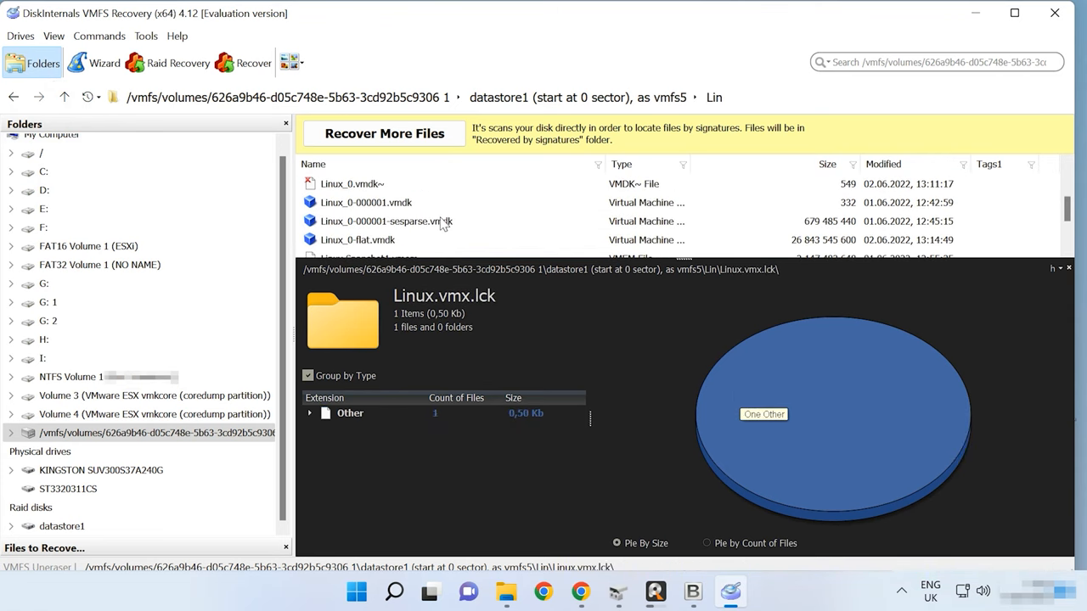
pyautogui.click(14, 96)
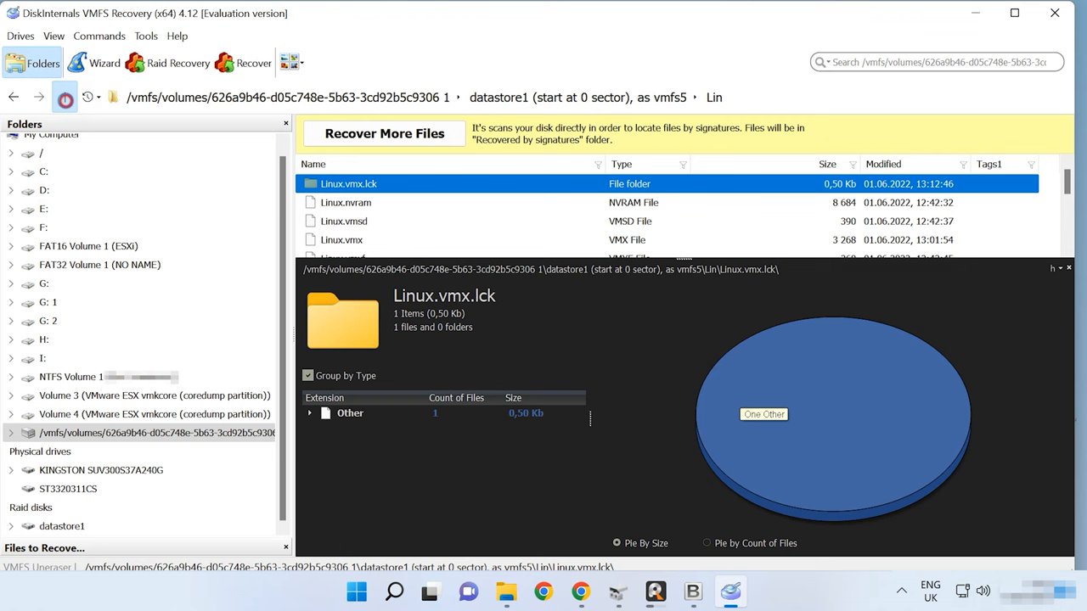
pyautogui.click(14, 97)
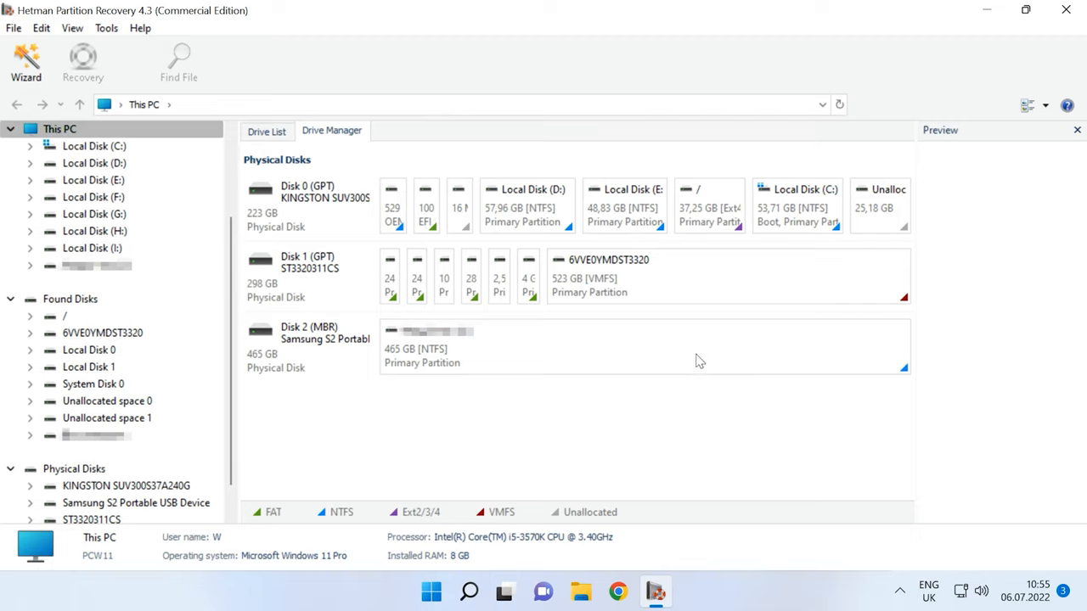
# Open Disk 1's 523 GB VMFS partition and start a Fast scan
pyautogui.click(611, 276)
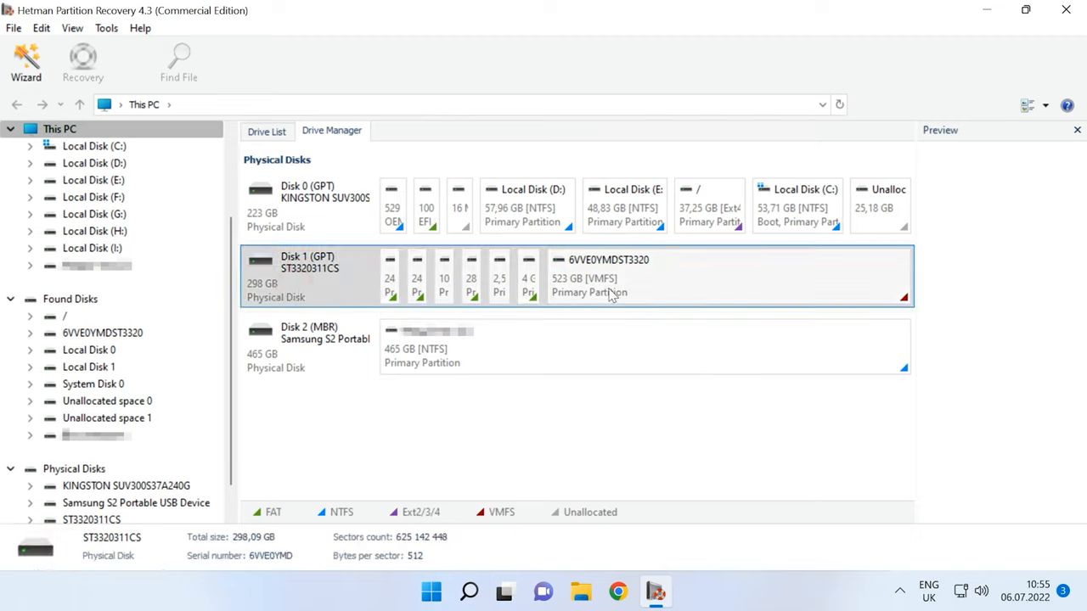
pyautogui.moveTo(737, 285)
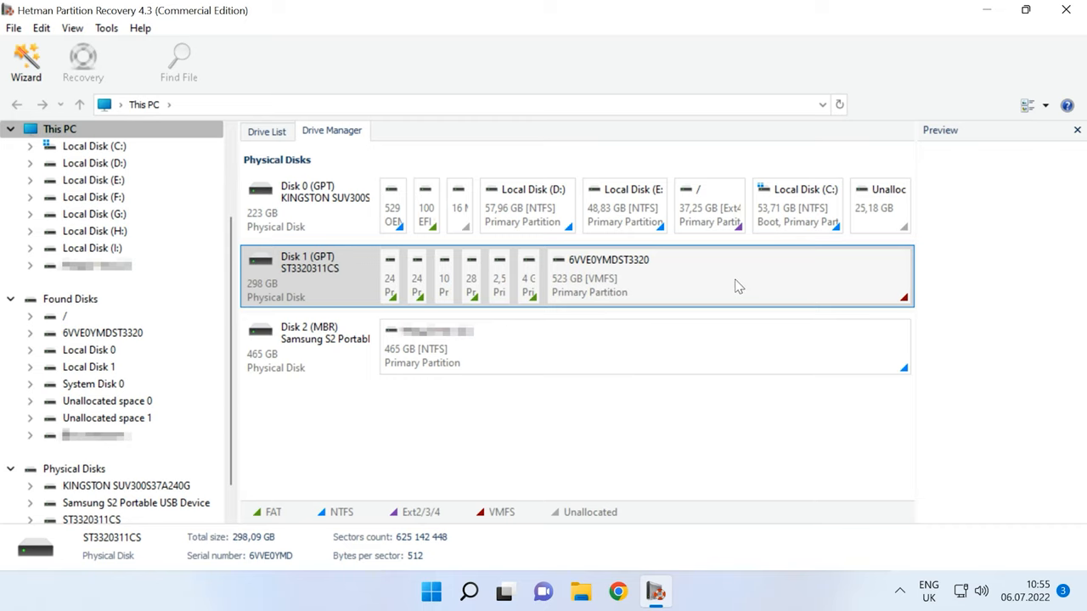
pyautogui.rightClick(736, 283)
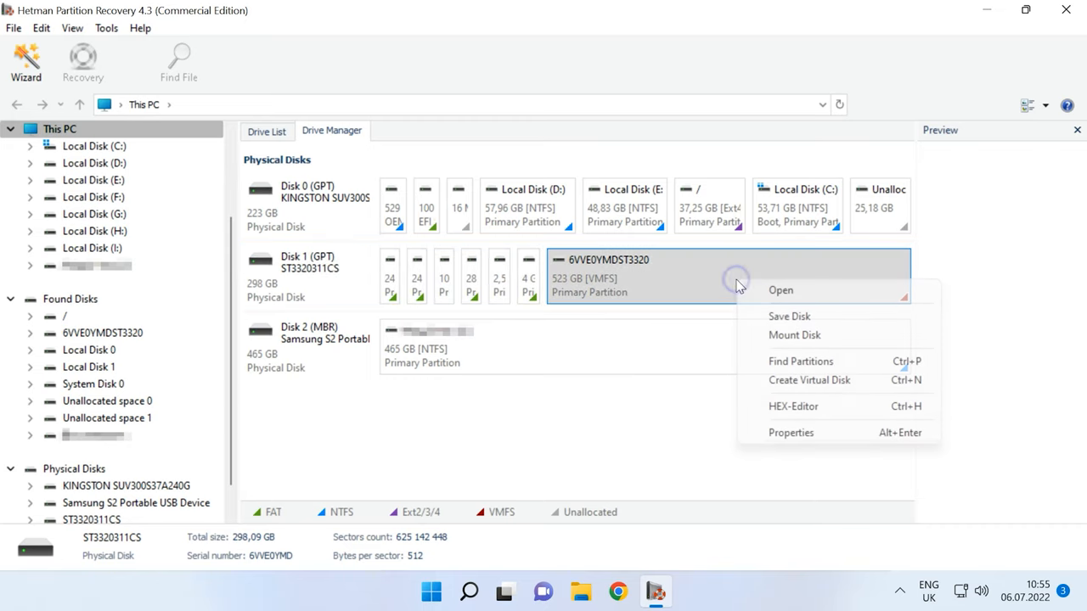
pyautogui.click(779, 289)
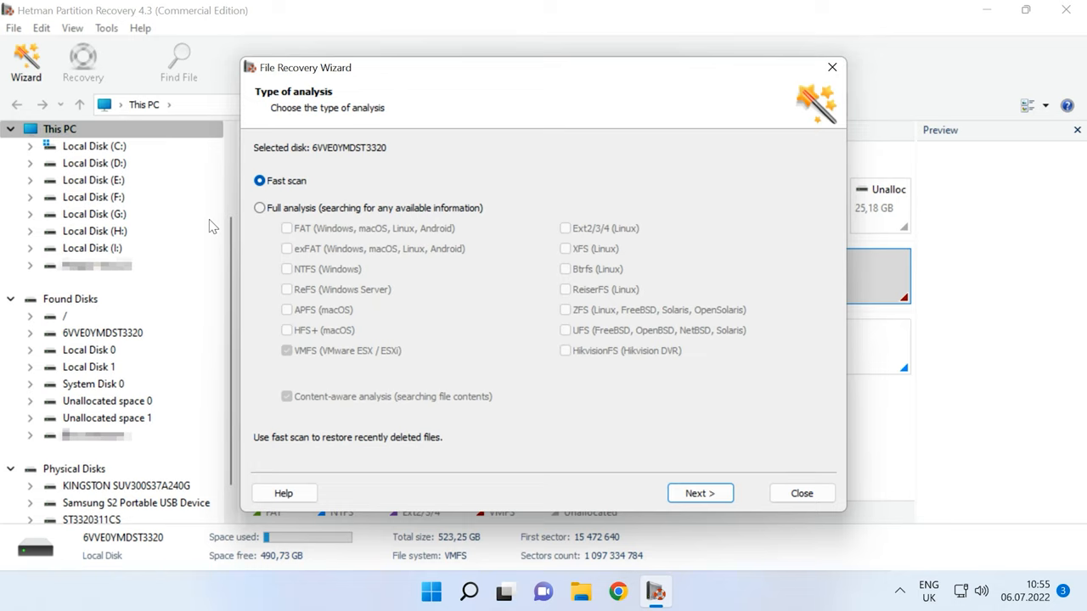
pyautogui.click(699, 493)
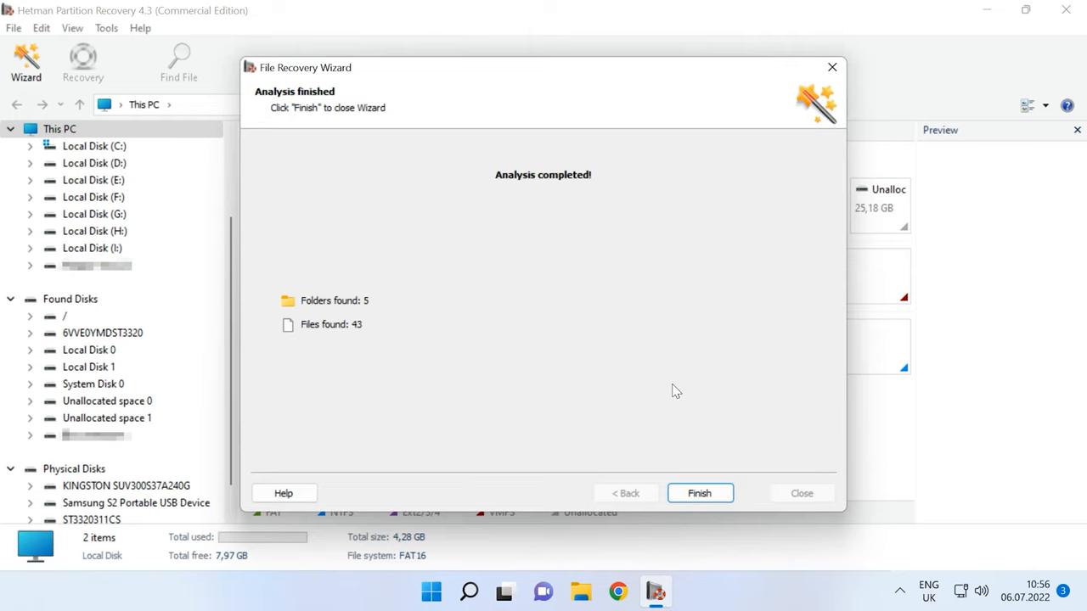
# Finish the scan wizard, open datastore1, then open its Lin folder
pyautogui.click(700, 493)
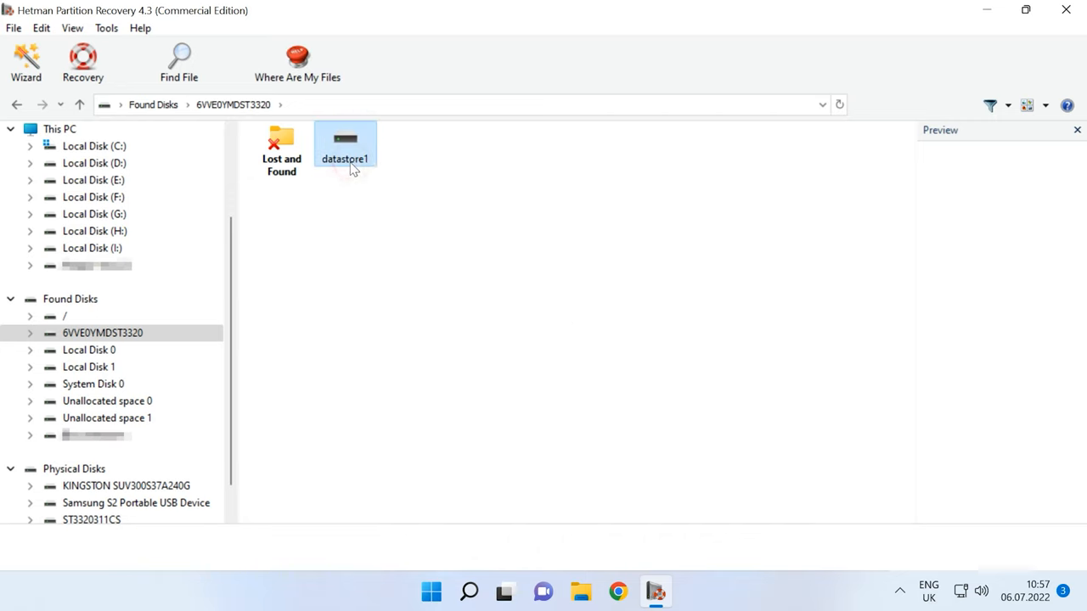
pyautogui.doubleClick(344, 142)
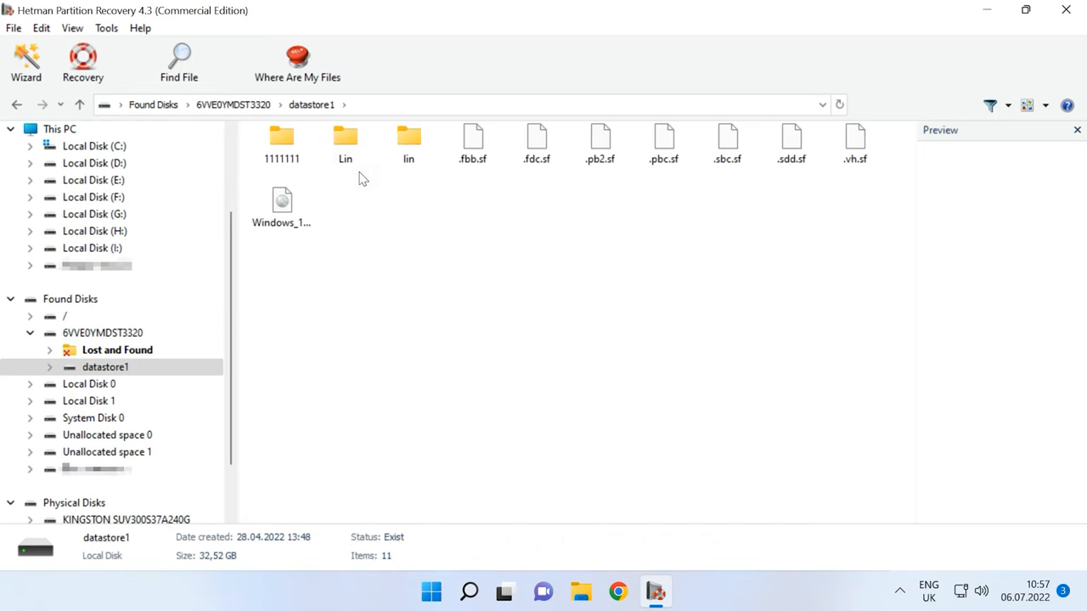
pyautogui.click(281, 140)
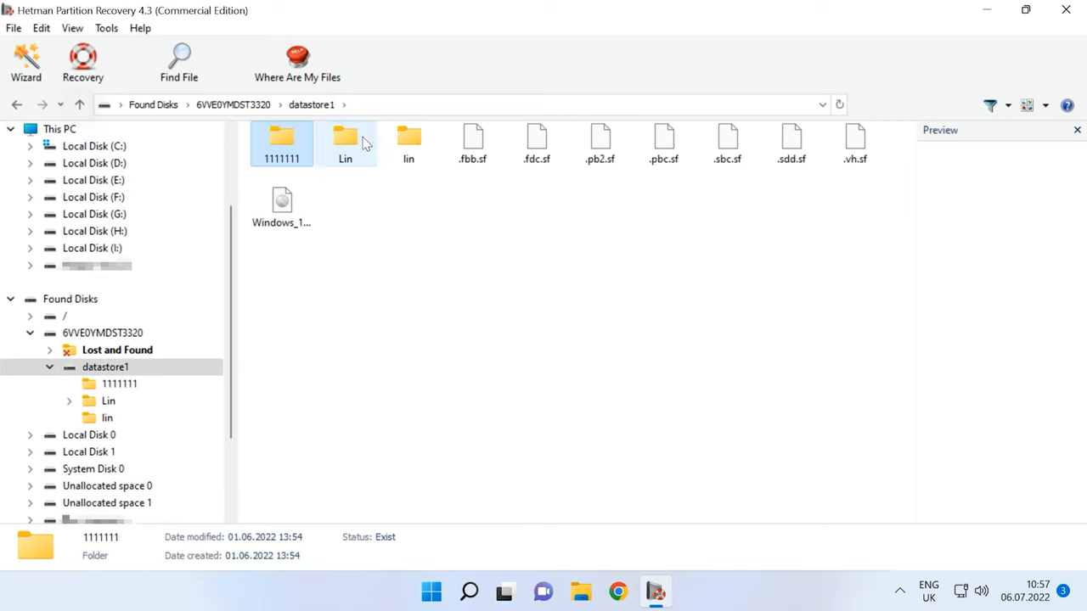
pyautogui.click(345, 140)
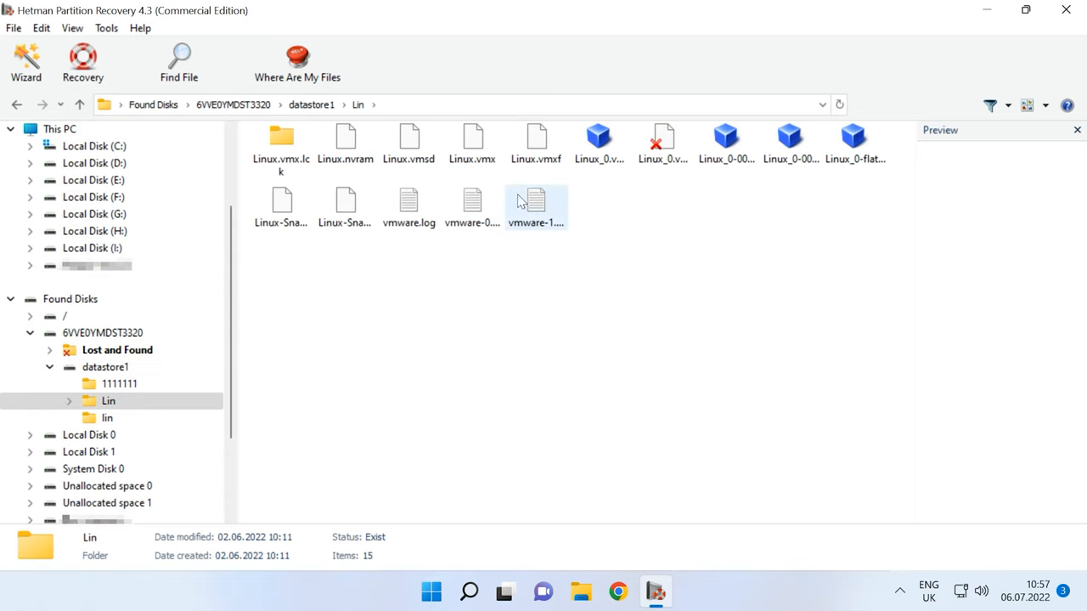
# Show the Lin folder as large icons and select the deleted Linux_0.vmdk~ file
pyautogui.click(1026, 105)
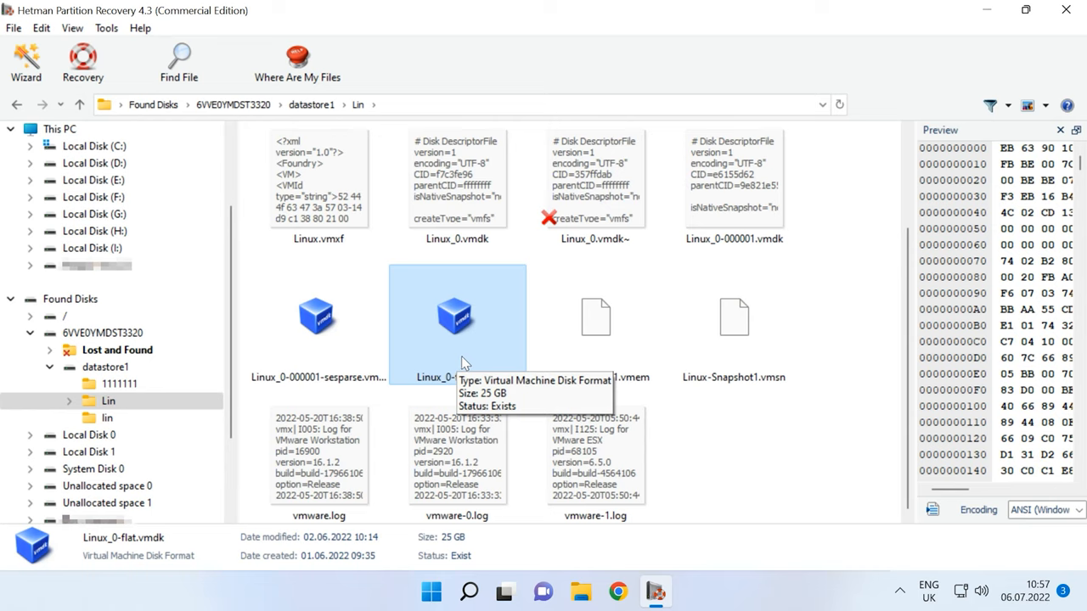
pyautogui.moveTo(863, 366)
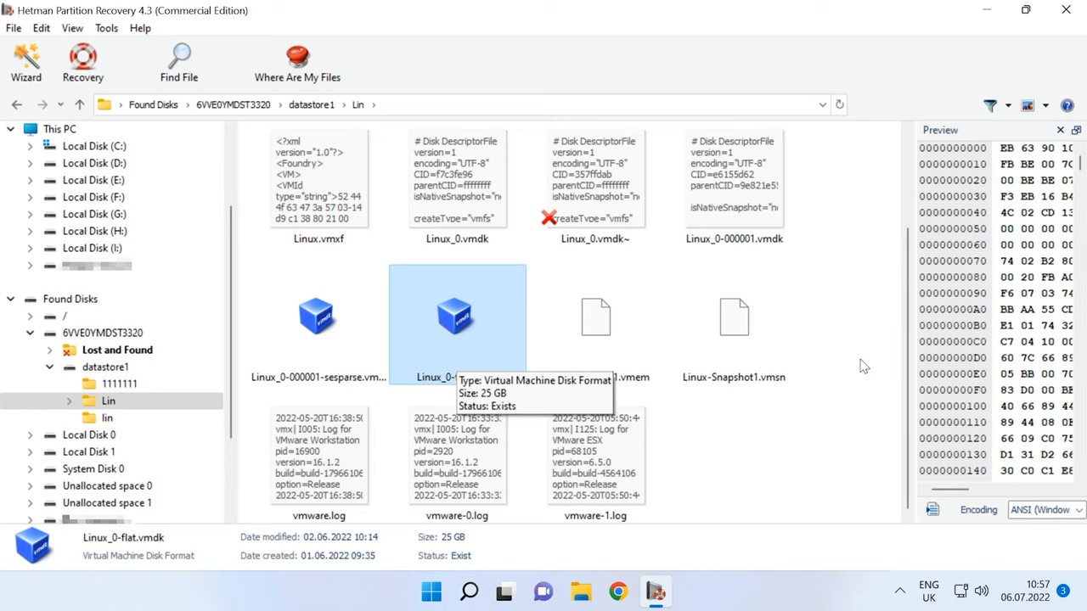
pyautogui.moveTo(855, 366)
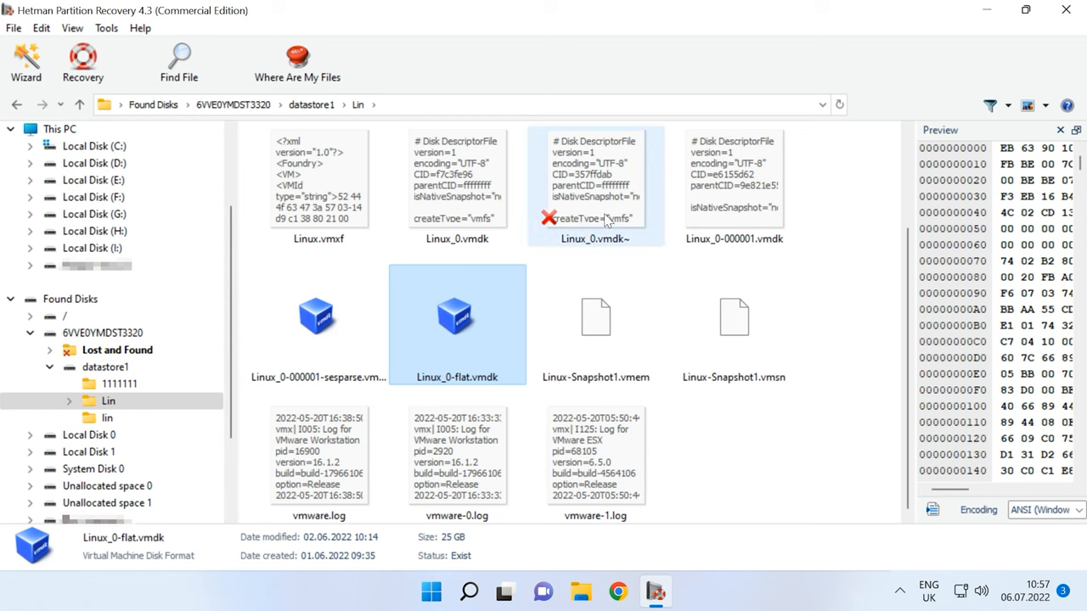
pyautogui.click(594, 183)
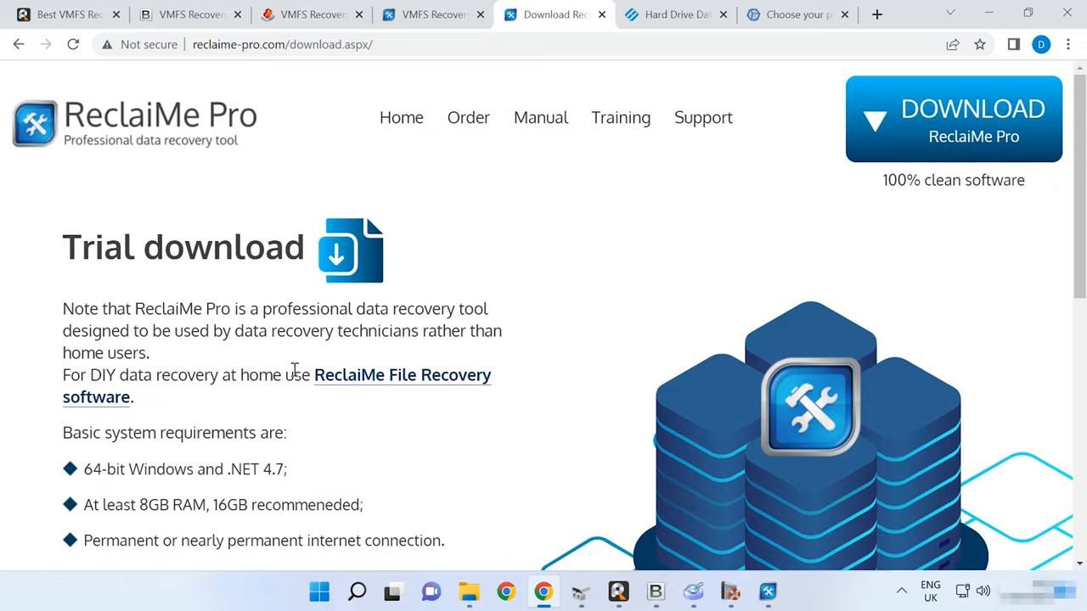
# Scroll through the ReclaiMe Pro trial page's requirements and request form
pyautogui.scroll(-3)
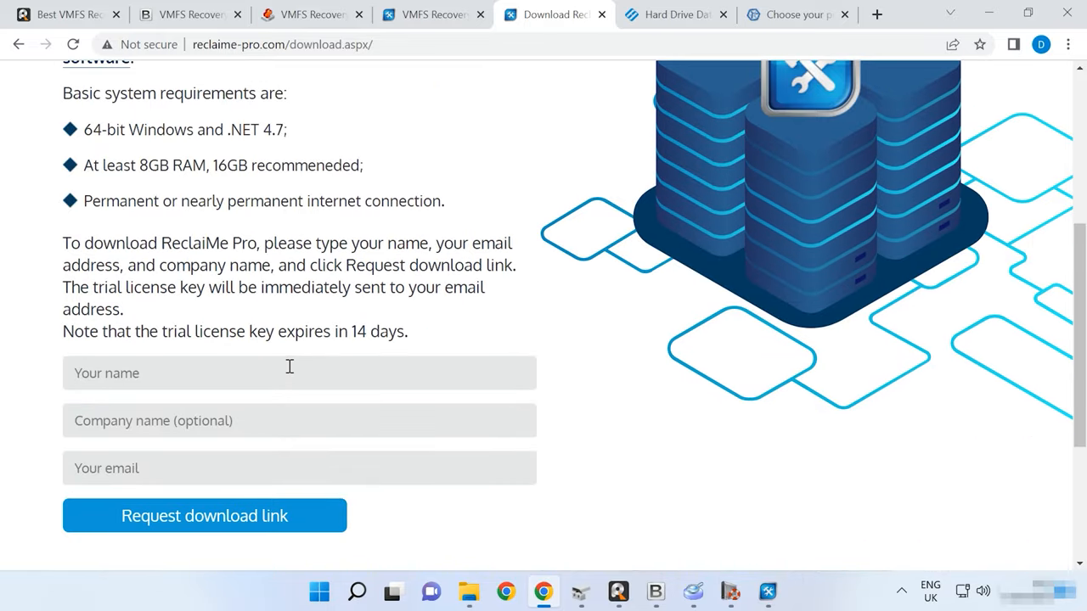
pyautogui.scroll(3)
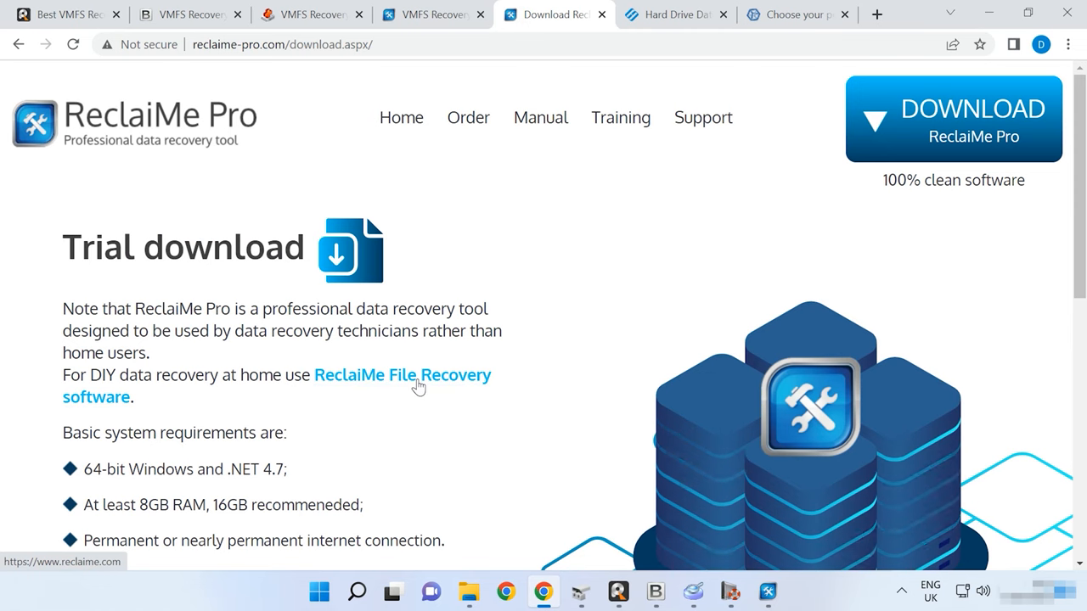
pyautogui.moveTo(331, 355)
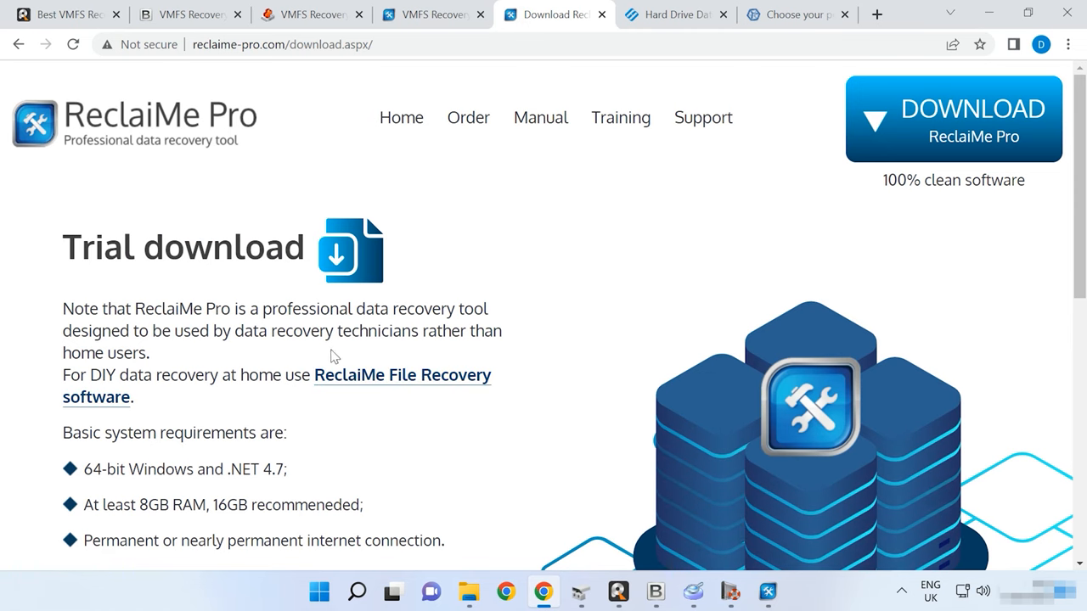
pyautogui.scroll(-3)
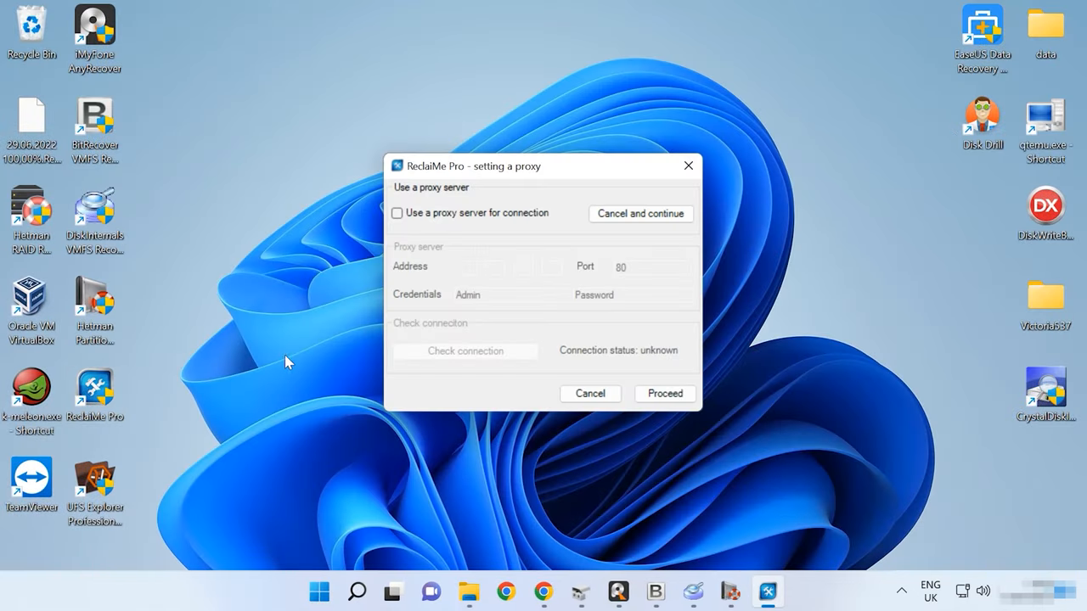
pyautogui.moveTo(641, 214)
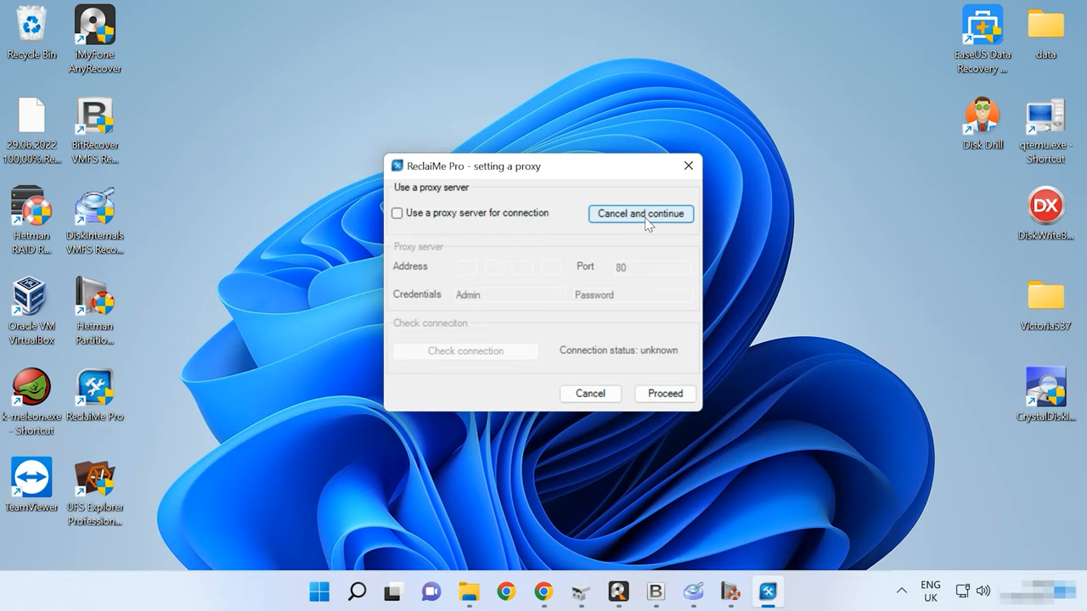
# Skip the proxy setup and accept the default disk and image scan options
pyautogui.click(640, 213)
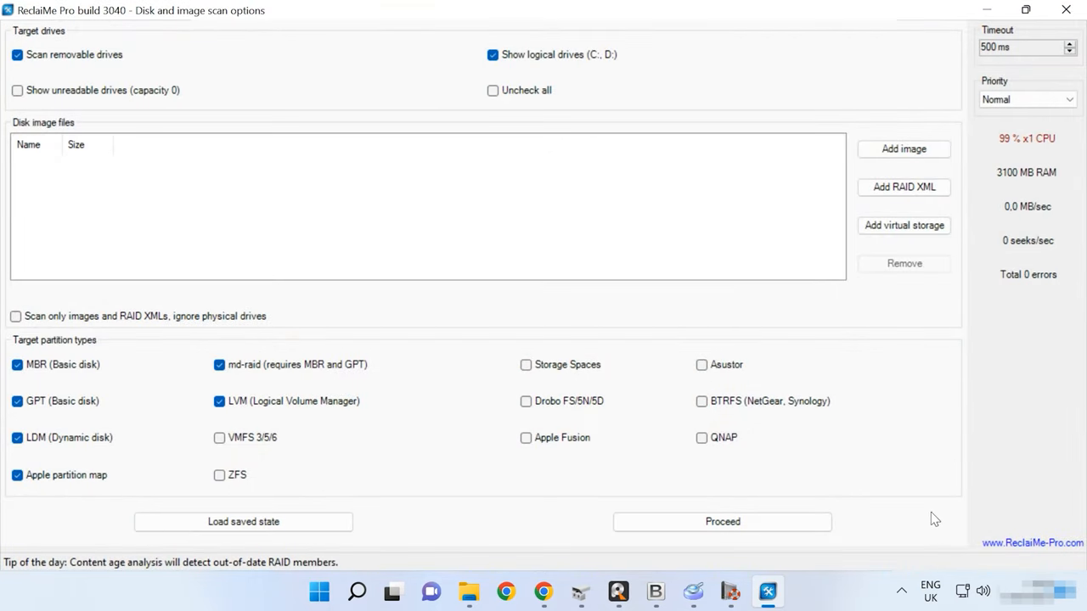
pyautogui.click(723, 521)
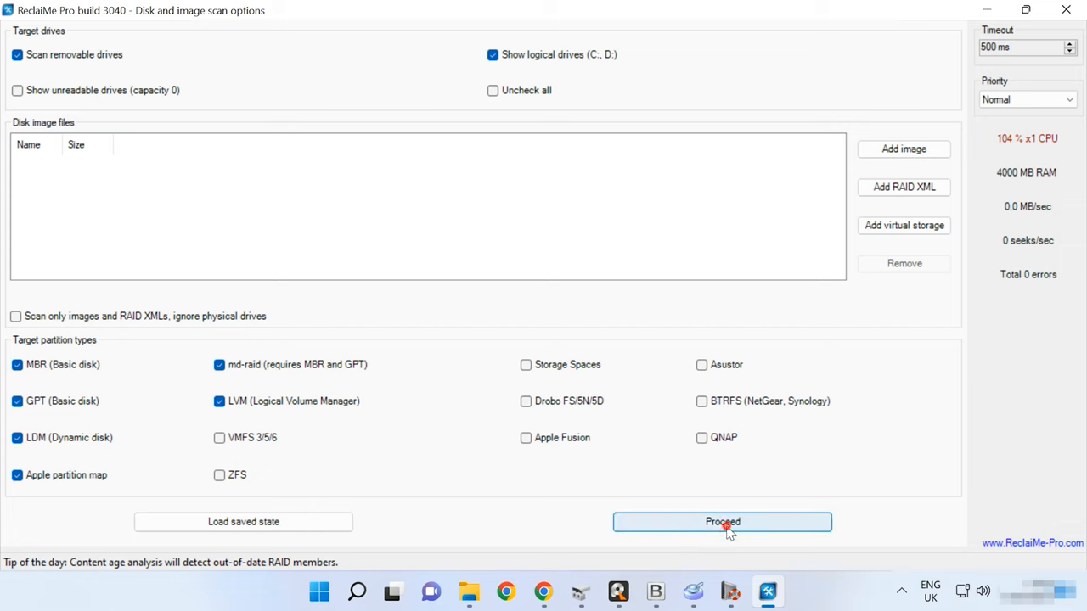
pyautogui.click(721, 521)
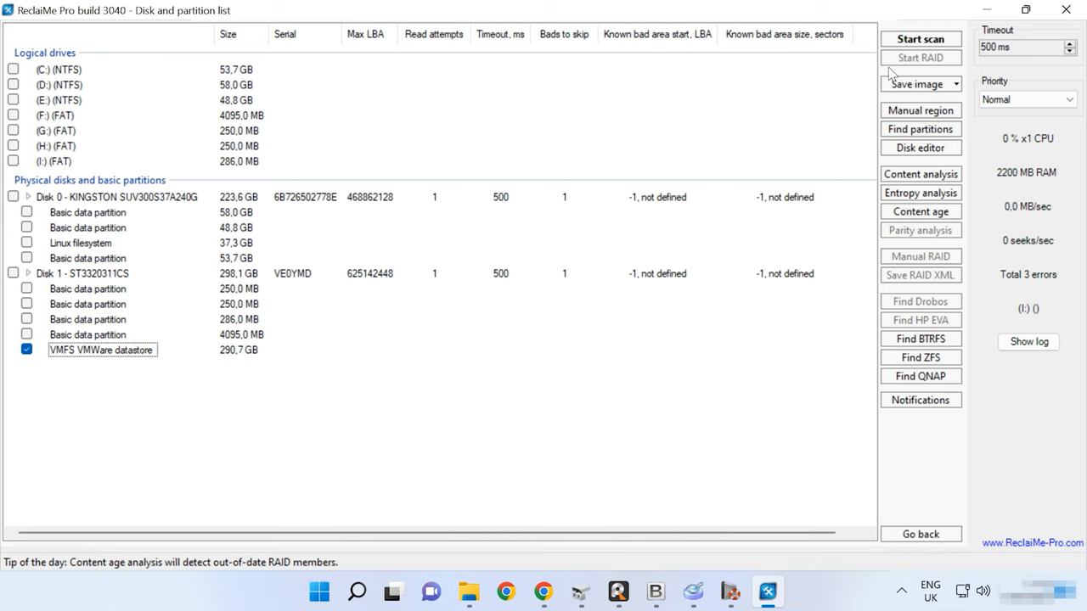
# Start a VMFS filesystem scan of the datastore, declining automatic scan-state saving
pyautogui.click(920, 38)
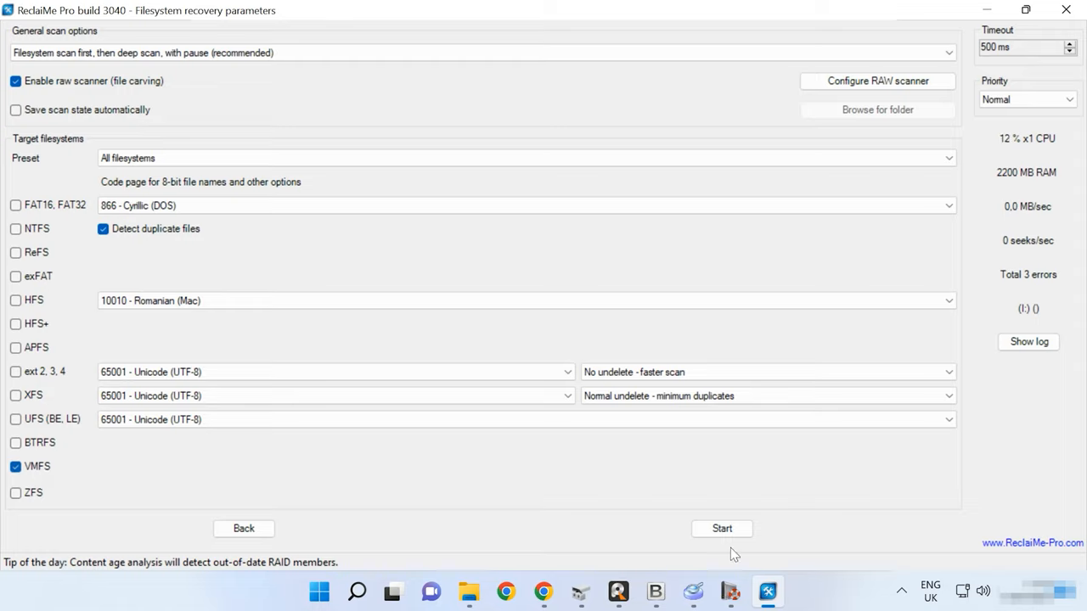
pyautogui.click(720, 528)
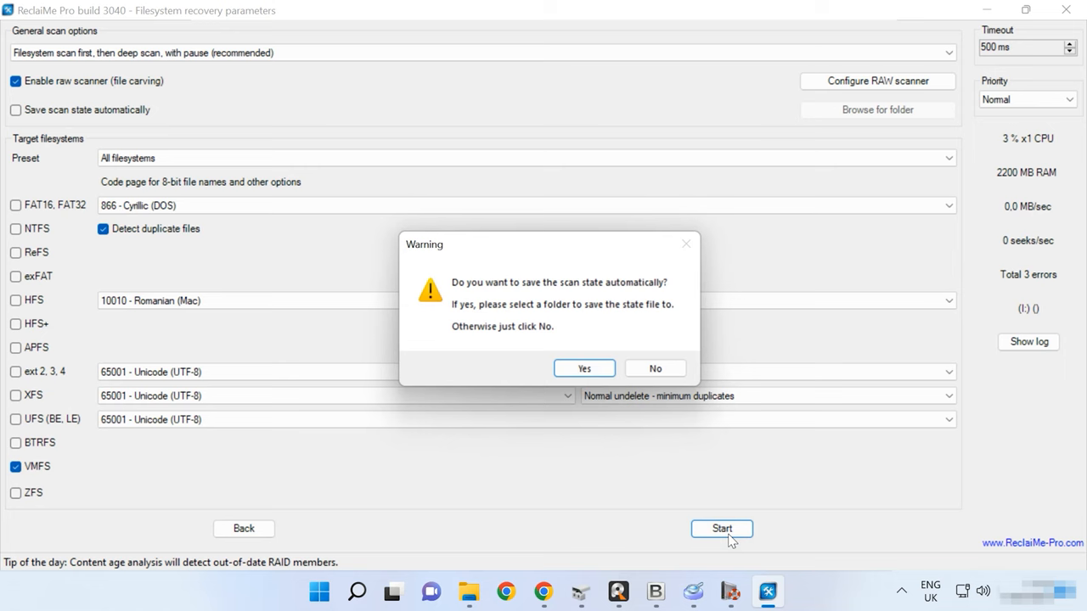
pyautogui.click(655, 368)
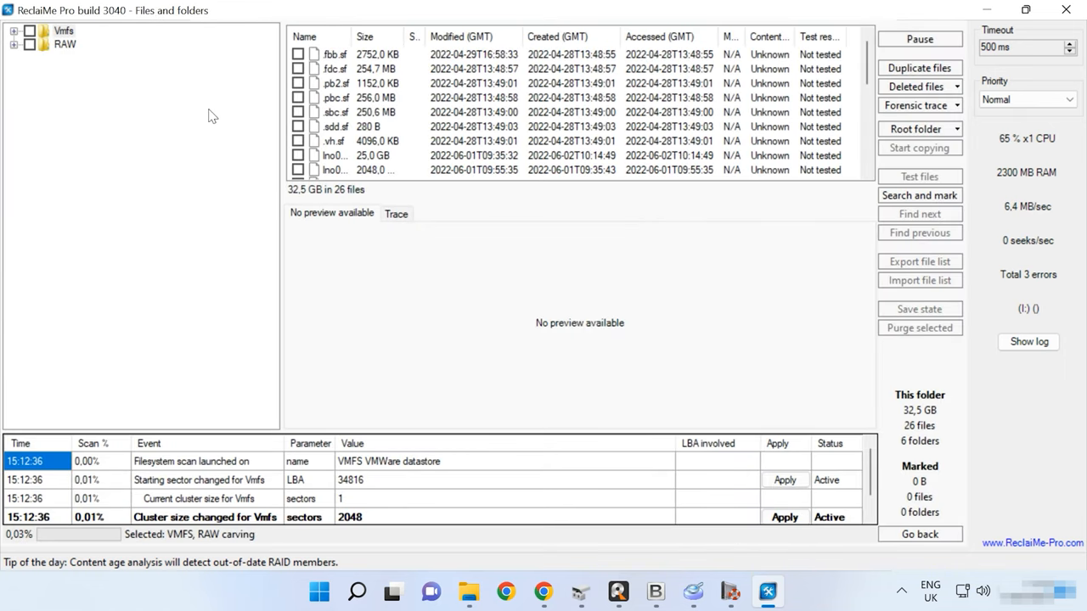
# Expand the Vmfs folder in the Files and folders tree to show 1111111, lin and Lin
pyautogui.click(14, 31)
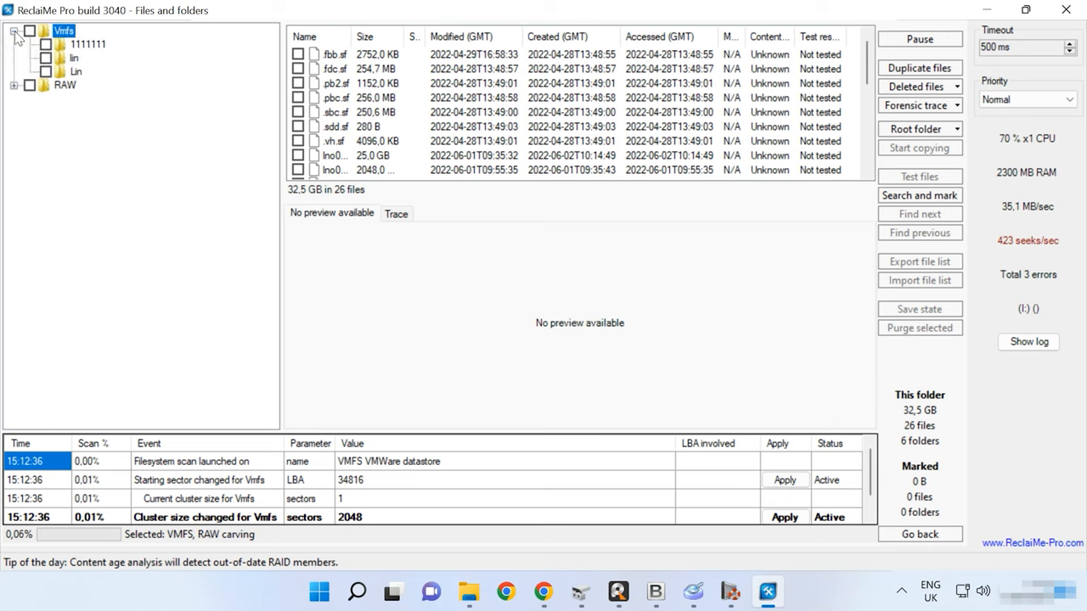
pyautogui.click(87, 44)
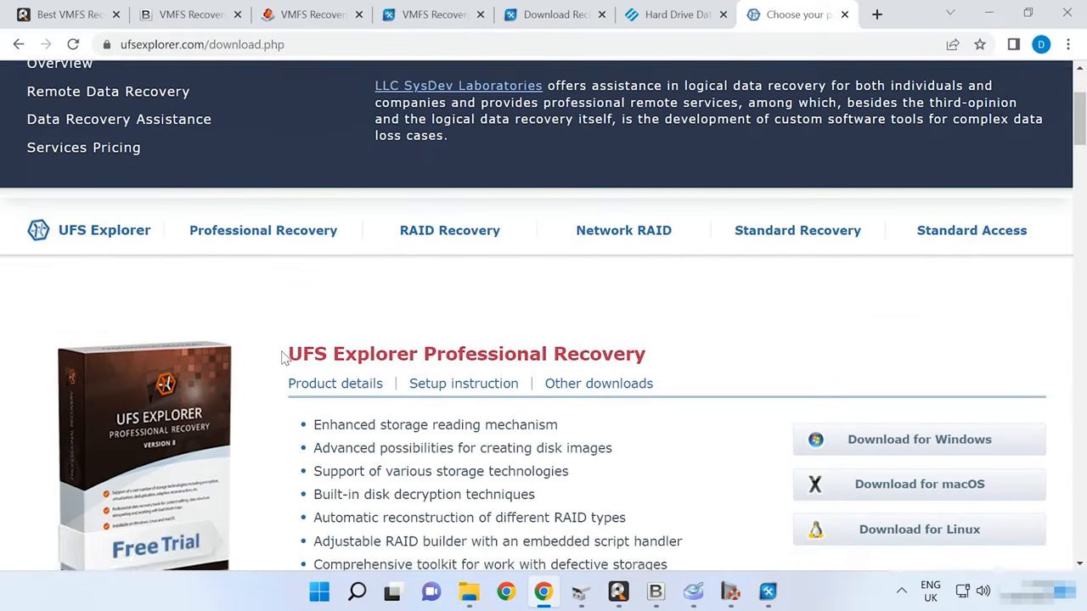
# Scroll to the Professional Recovery section of the ufsexplorer.com download page
pyautogui.scroll(-3)
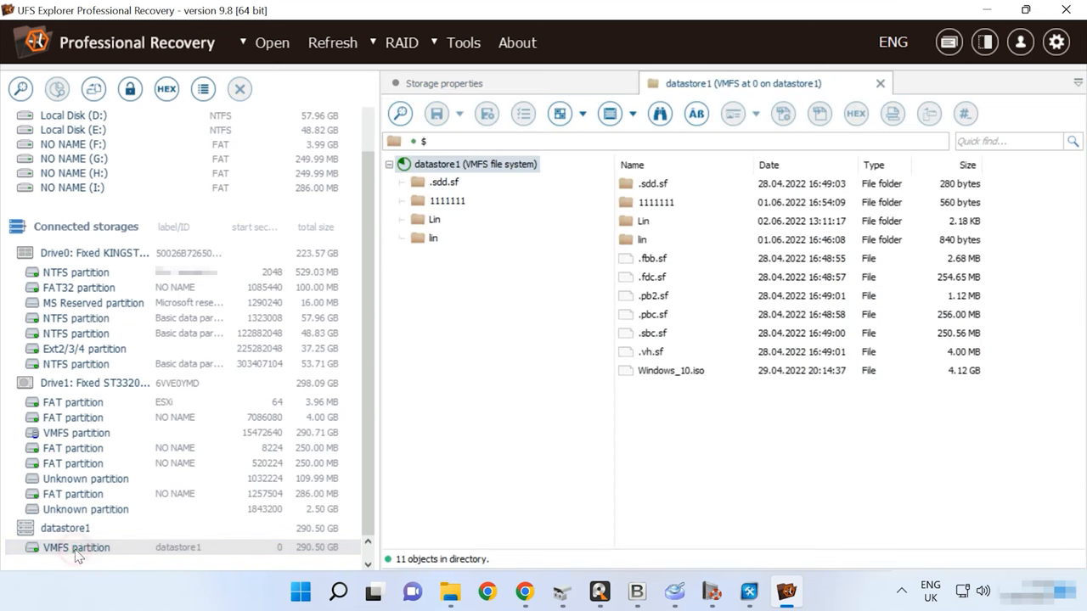
# Open 1111111, view the Lin and lin folders, then return to the datastore1 root
pyautogui.click(656, 202)
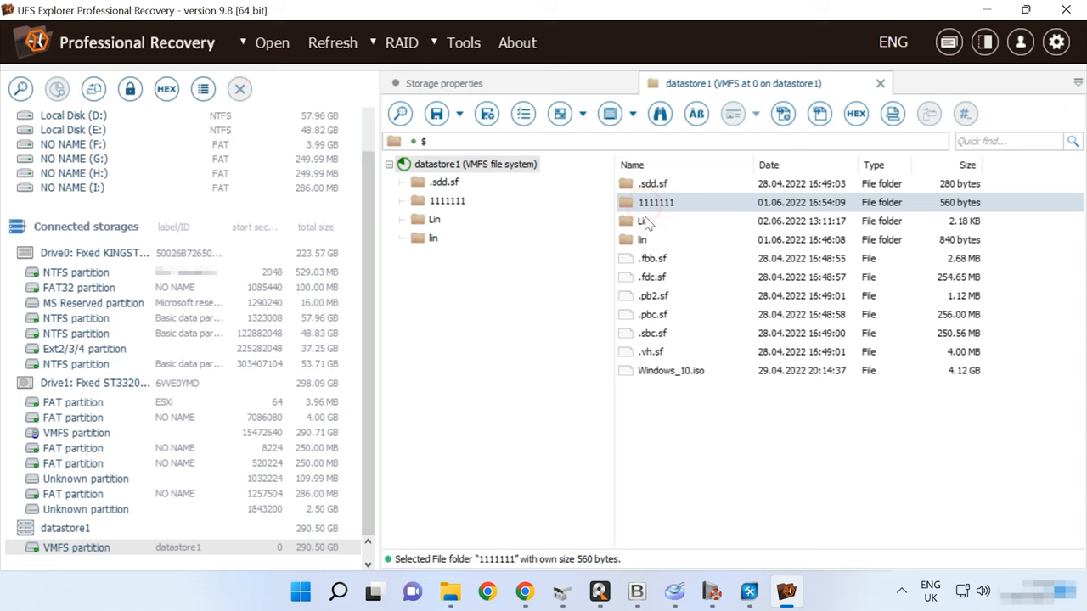
pyautogui.doubleClick(654, 202)
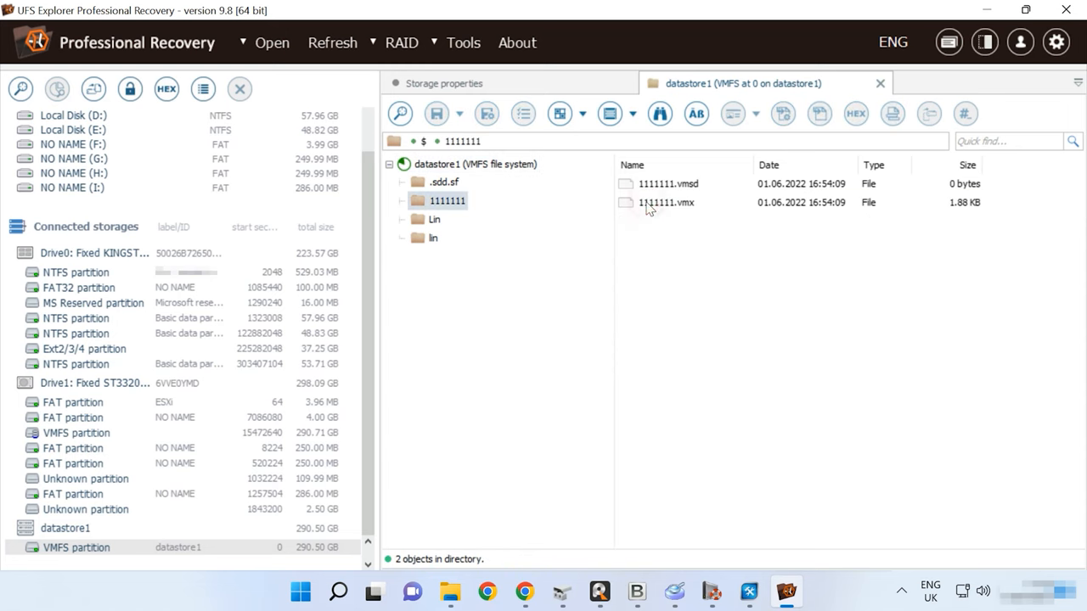
pyautogui.click(434, 219)
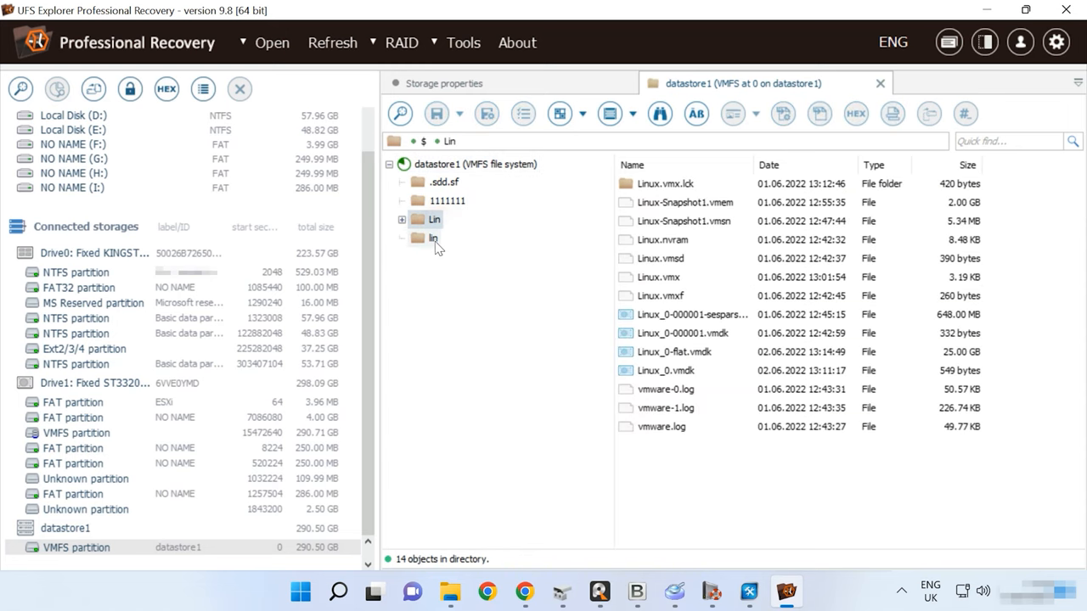
pyautogui.click(433, 237)
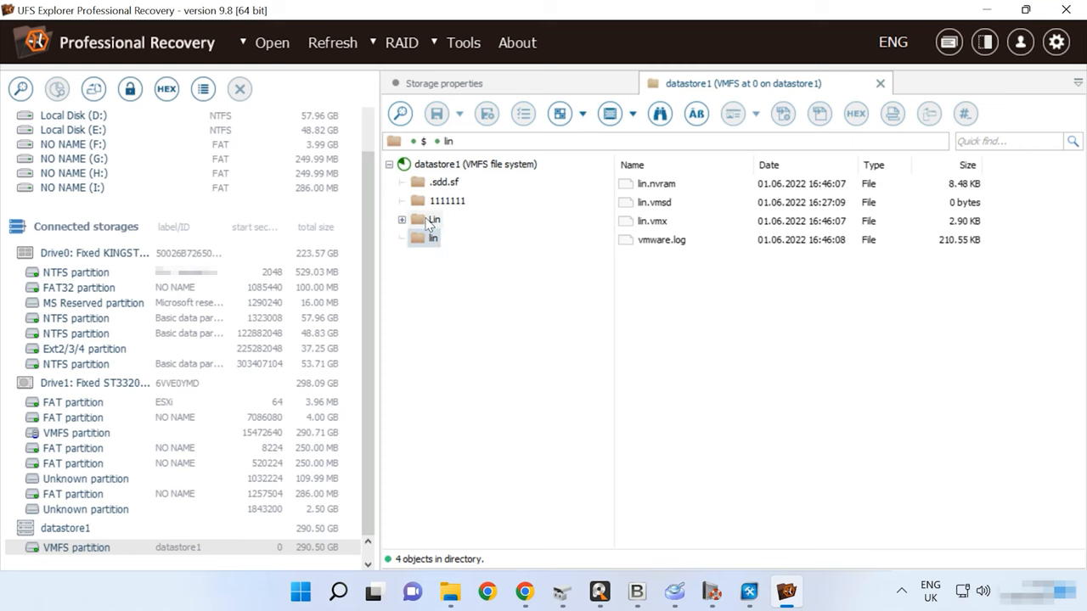
pyautogui.click(475, 164)
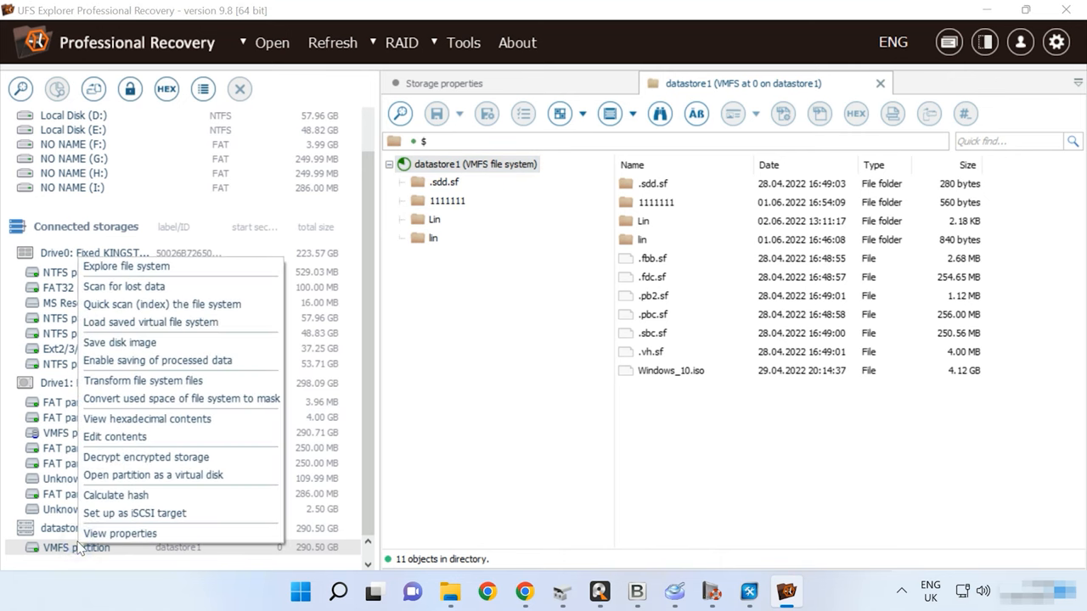
pyautogui.moveTo(161, 304)
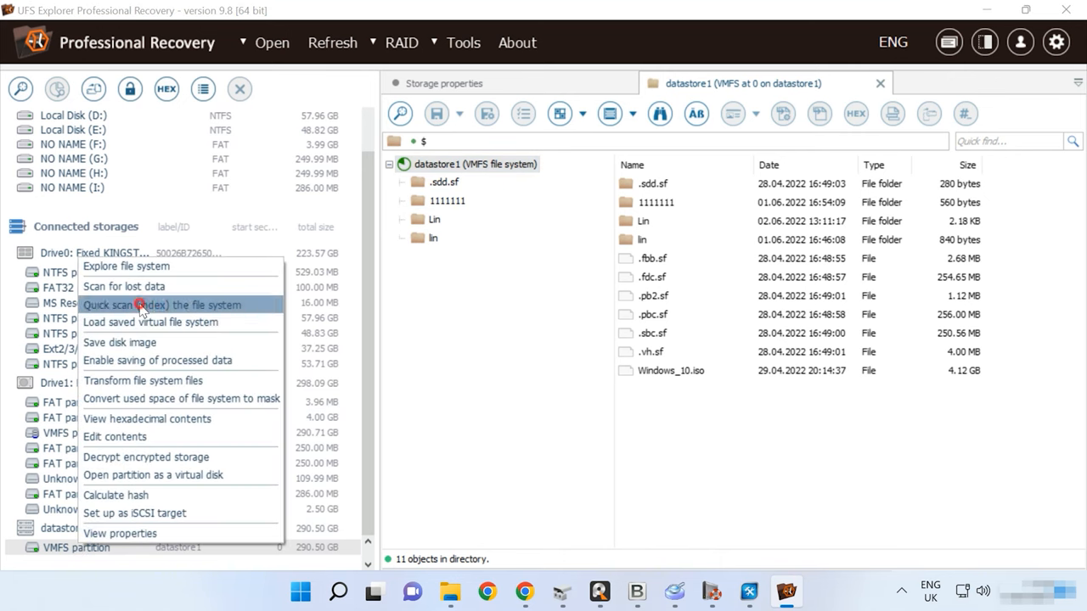
# Quick-index the datastore1 VMFS partition and open Lin in the scan result
pyautogui.click(161, 304)
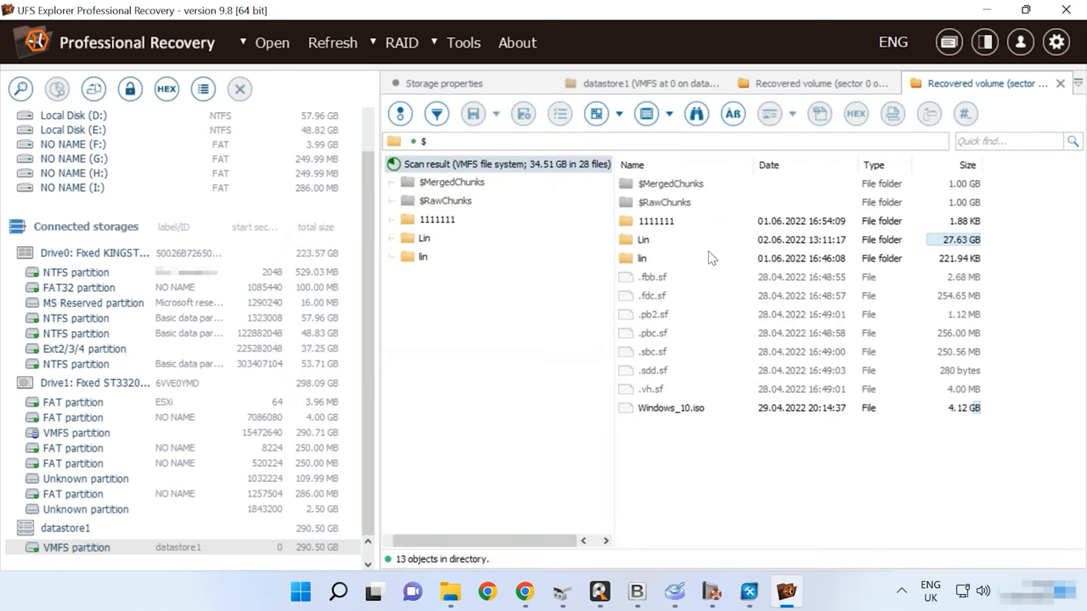
pyautogui.moveTo(646, 242)
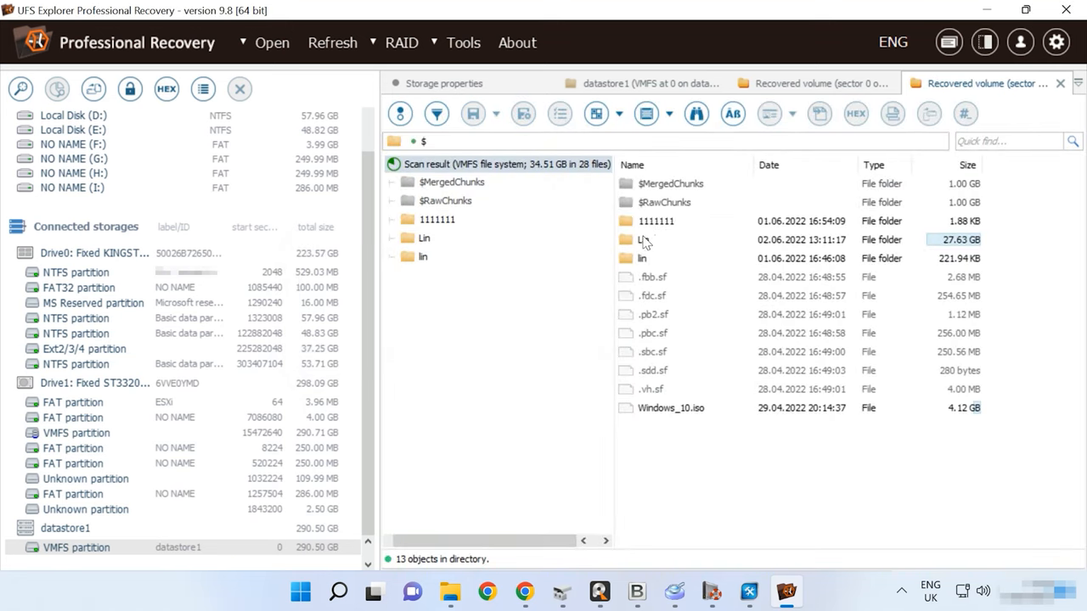
pyautogui.doubleClick(425, 238)
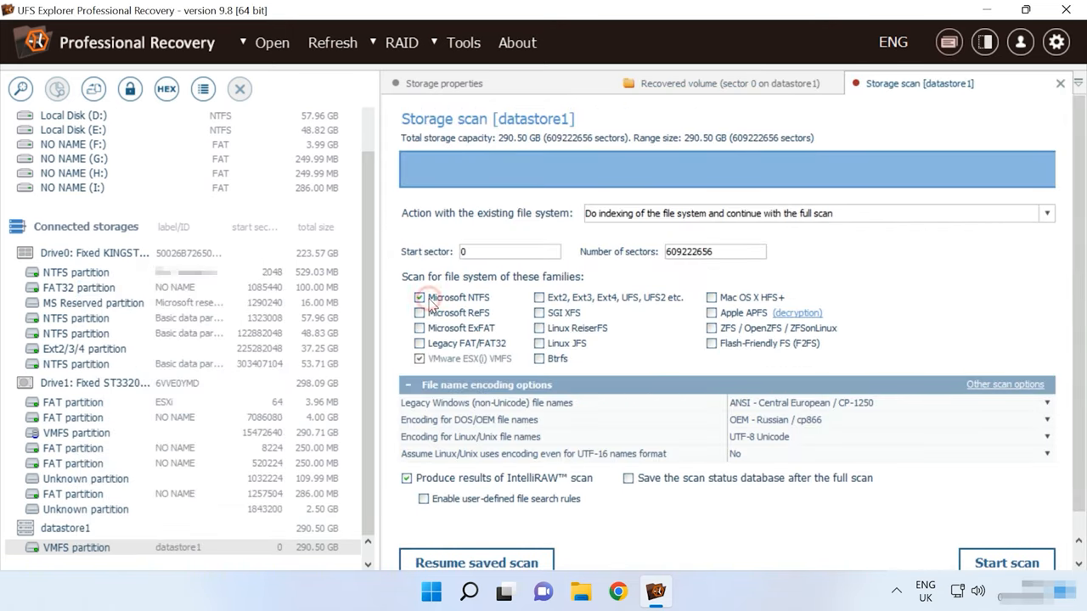
# Untick Microsoft NTFS, keep VMware ESX(i) VMFS, and start the datastore1 storage scan
pyautogui.click(419, 297)
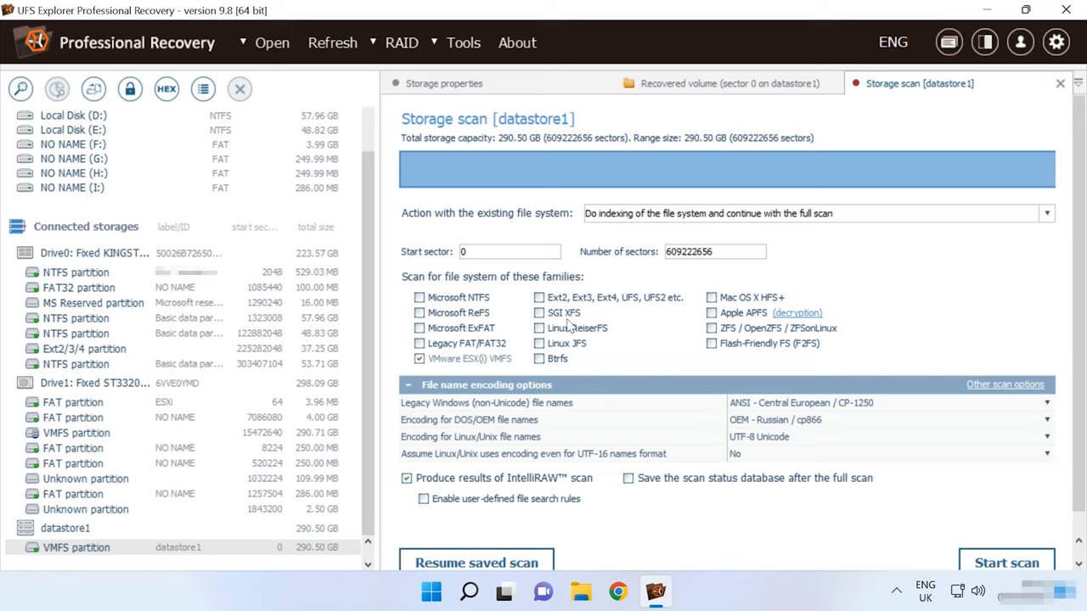
pyautogui.moveTo(685, 484)
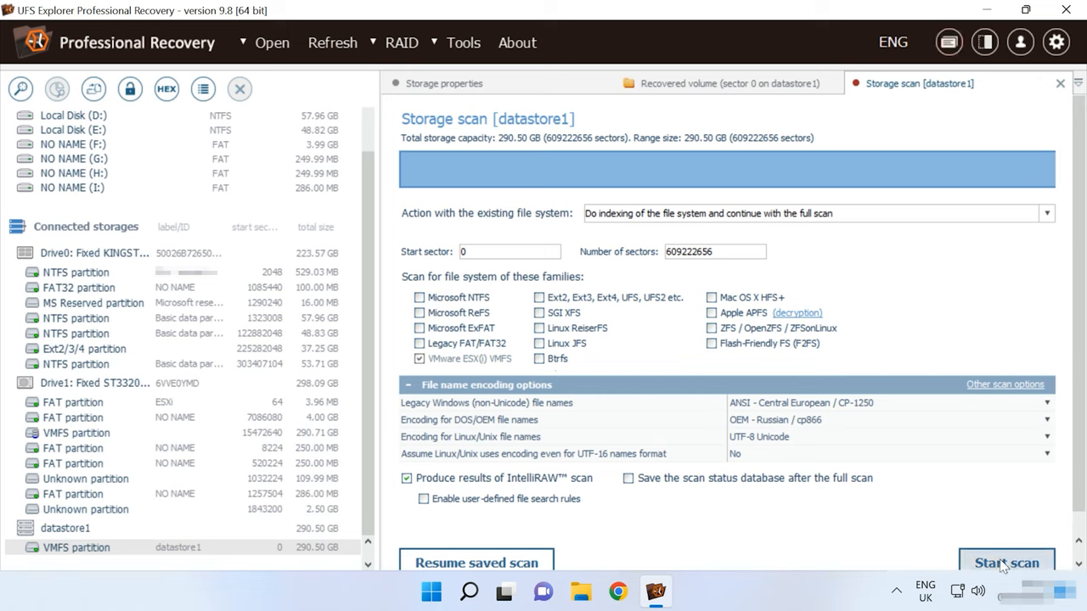
pyautogui.click(1006, 563)
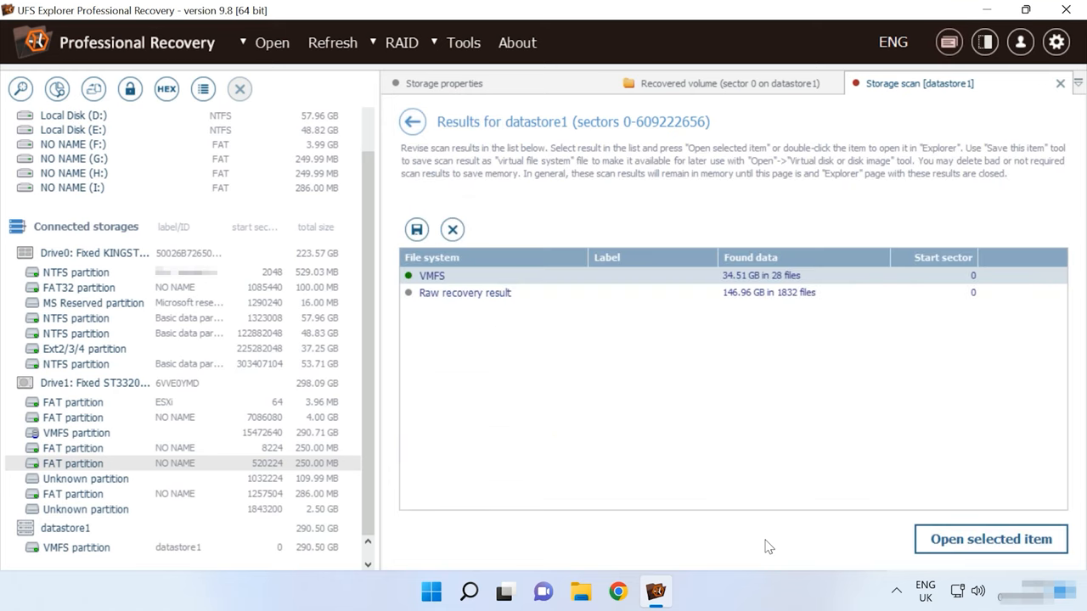
pyautogui.moveTo(990, 539)
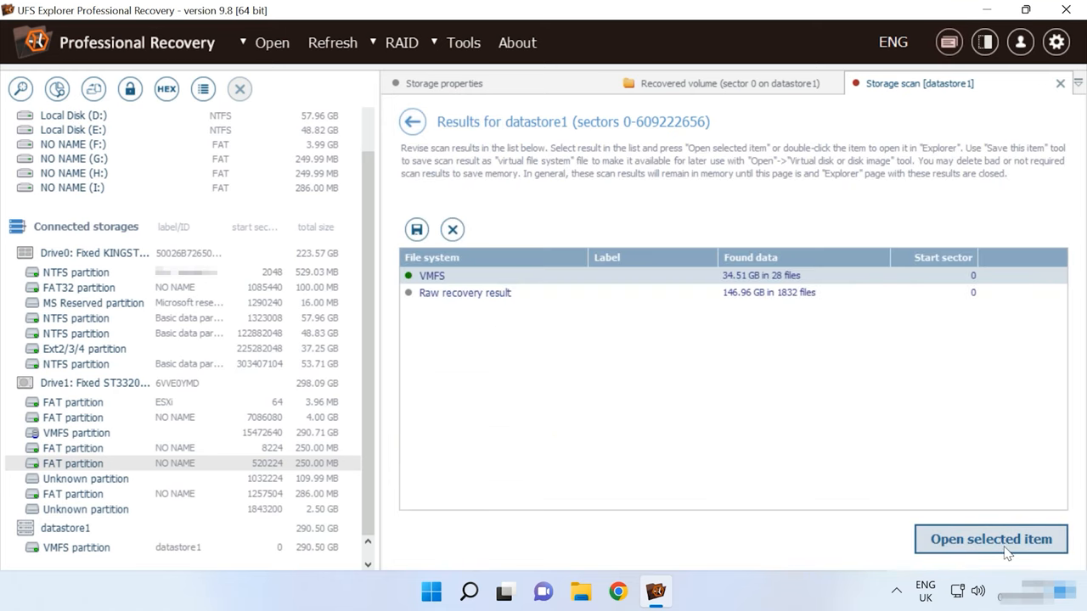
# Open the VMFS result's Lin folder and inspect Linux_0-000001-sesparse.vmdk before closing its preview
pyautogui.click(989, 539)
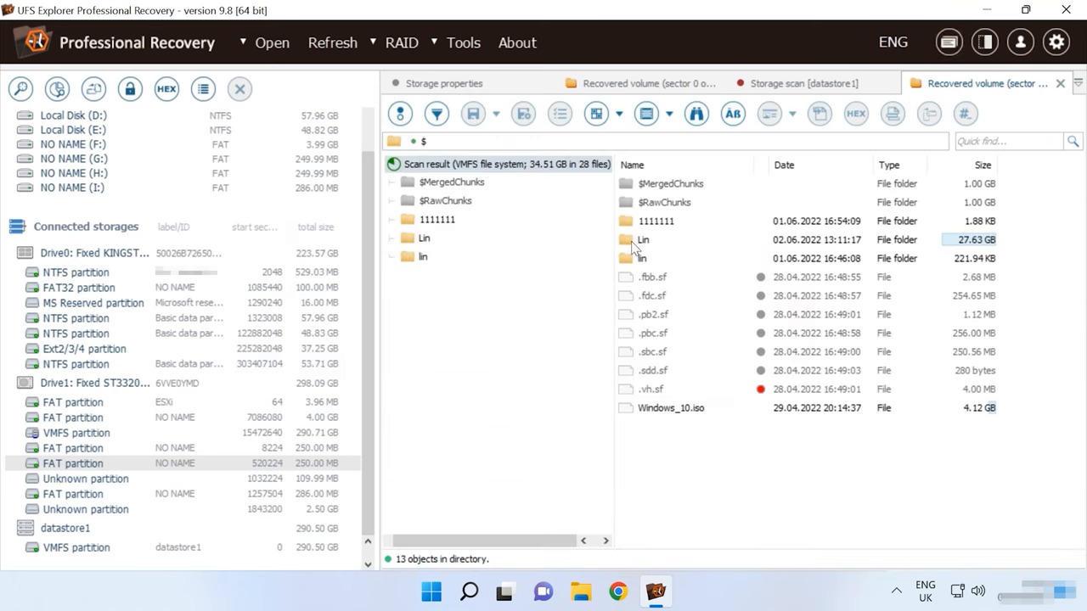
pyautogui.doubleClick(642, 239)
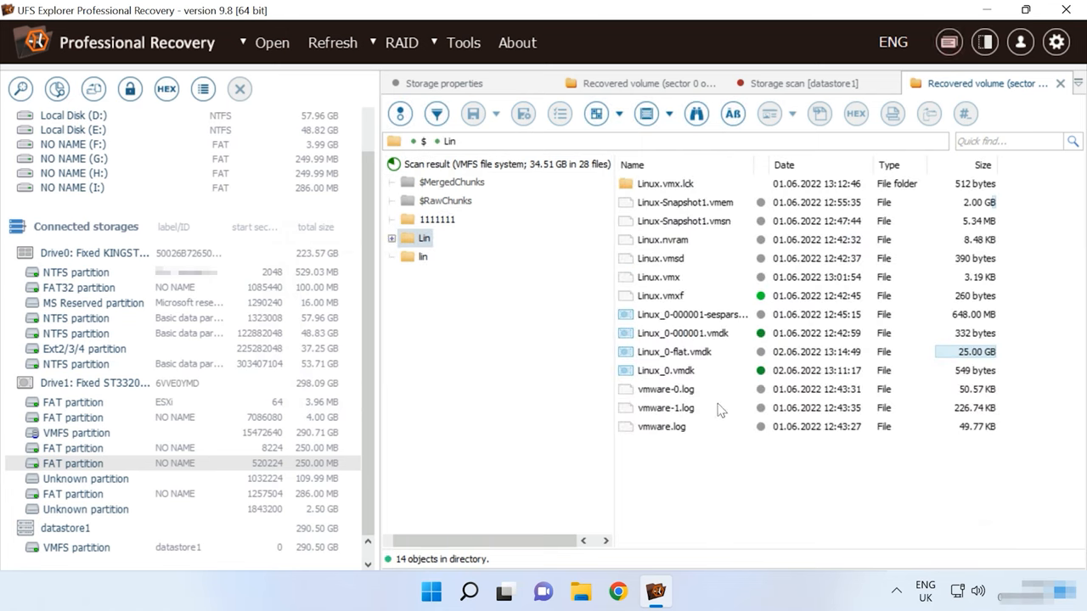
pyautogui.moveTo(672, 214)
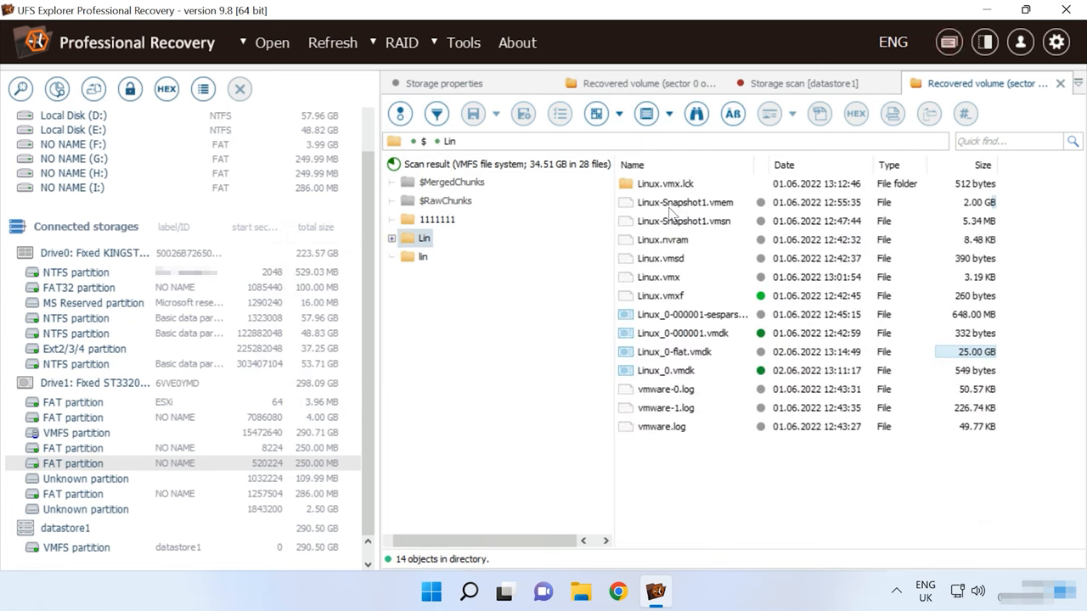
pyautogui.click(662, 296)
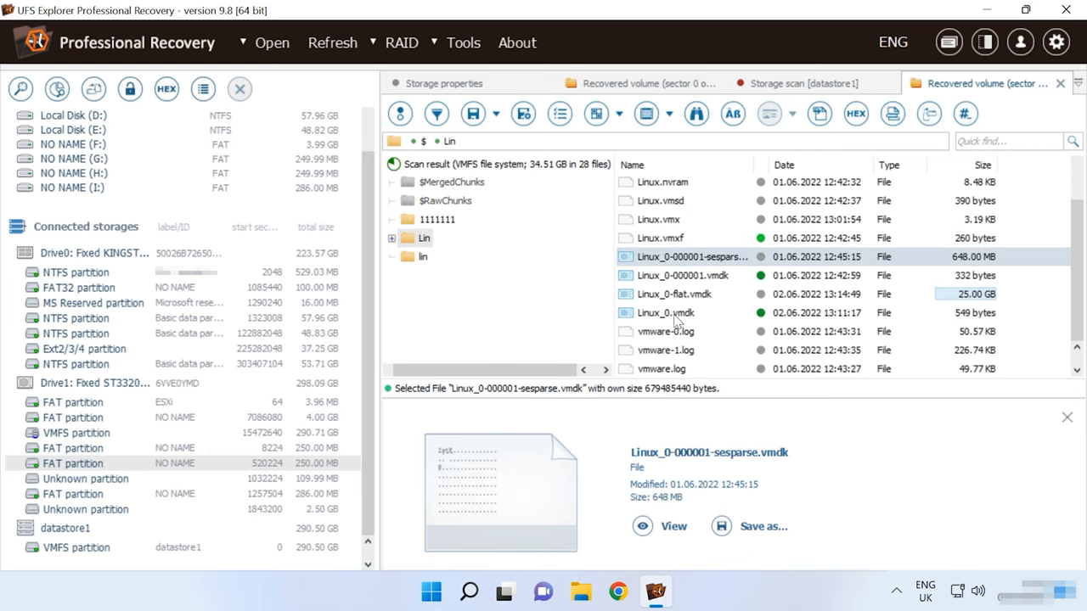
pyautogui.moveTo(654, 332)
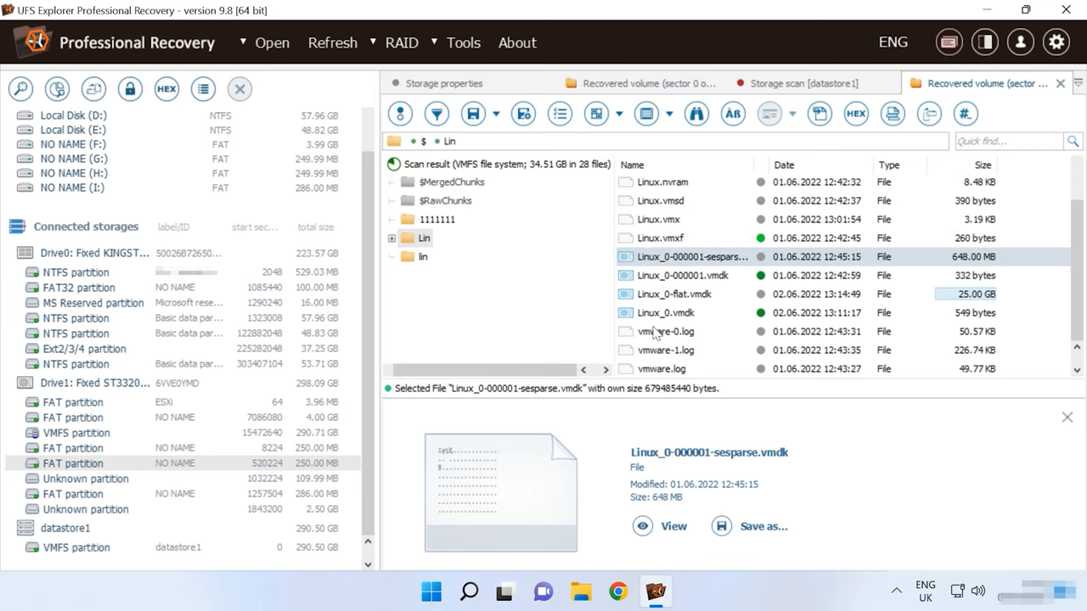
pyautogui.click(423, 256)
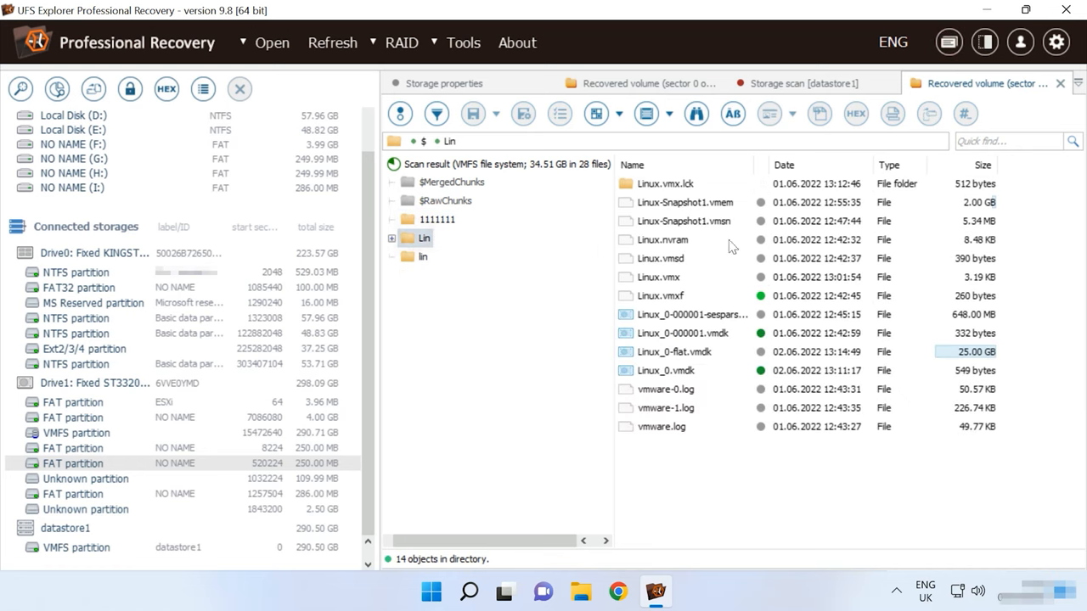
pyautogui.moveTo(747, 312)
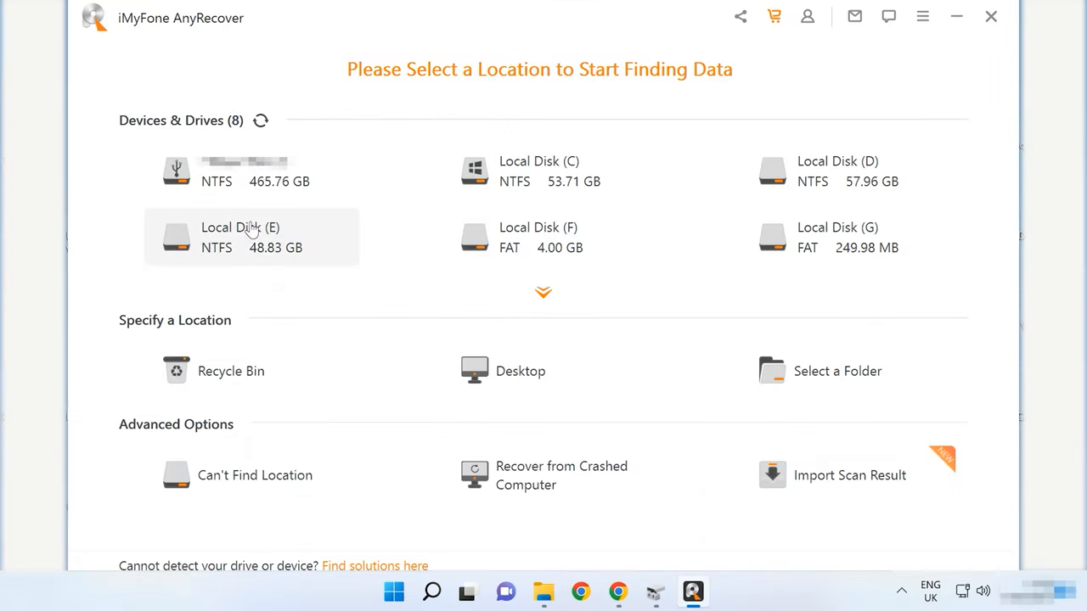
pyautogui.click(542, 292)
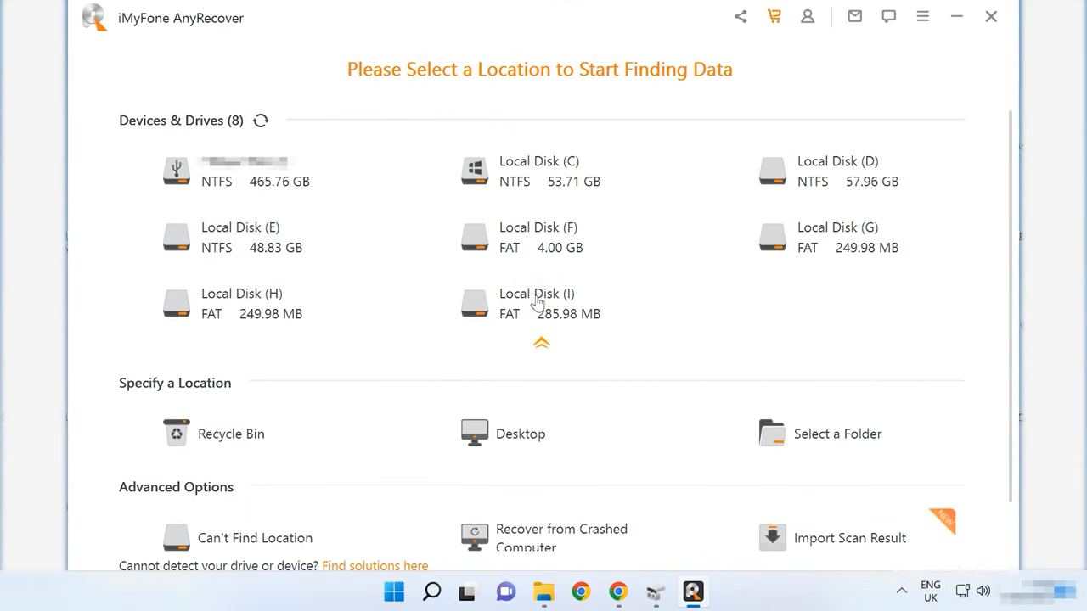
pyautogui.moveTo(611, 381)
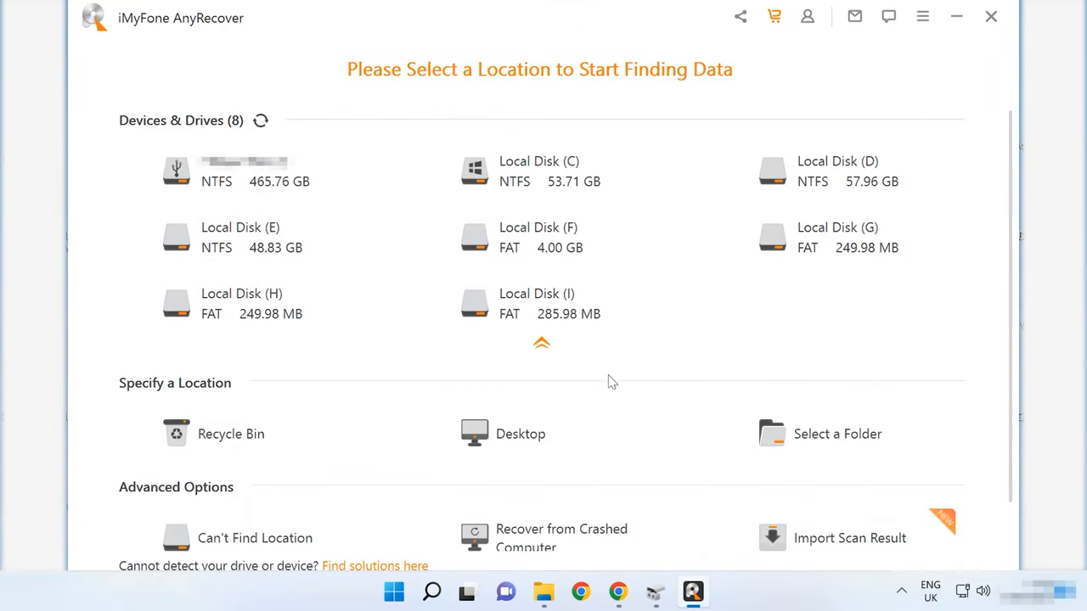
pyautogui.moveTo(787, 424)
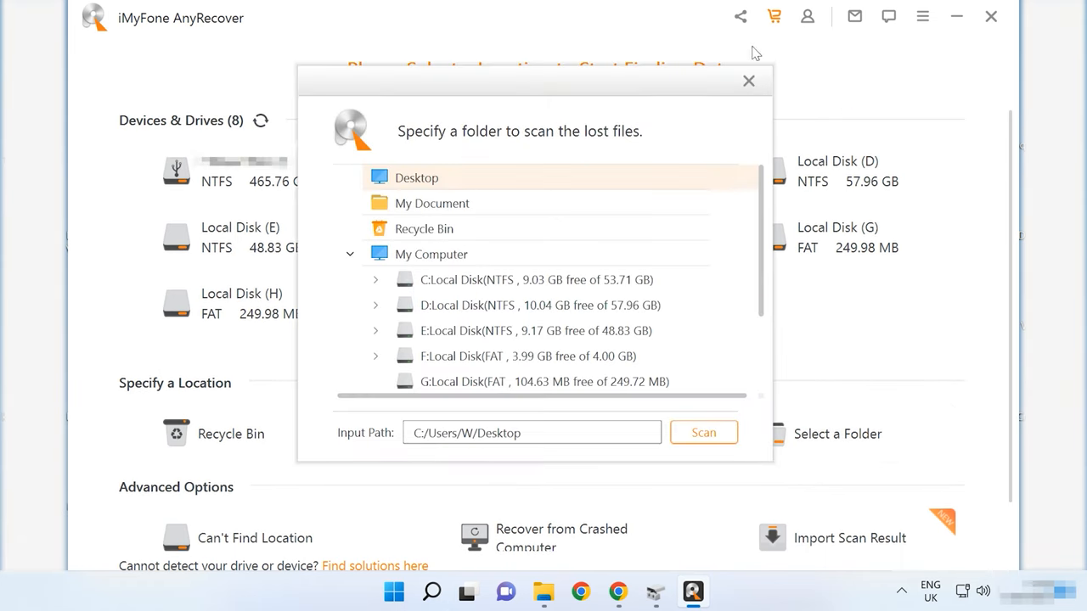
pyautogui.click(748, 81)
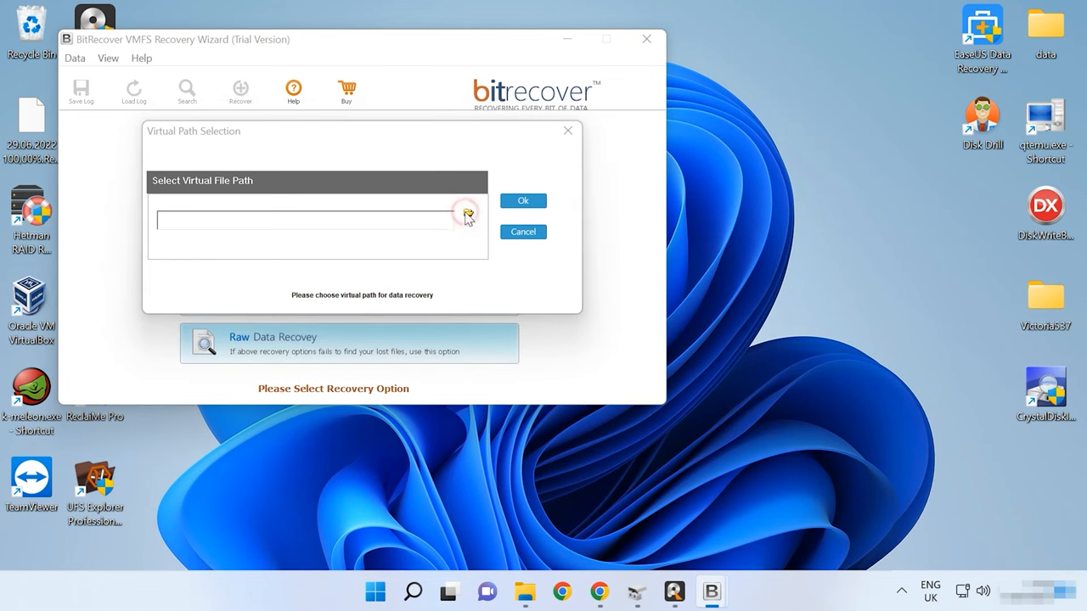
# Load Linux_0-flat.vmdk from the vmfs\lin folder and choose Deleted Data Recovery
pyautogui.click(465, 213)
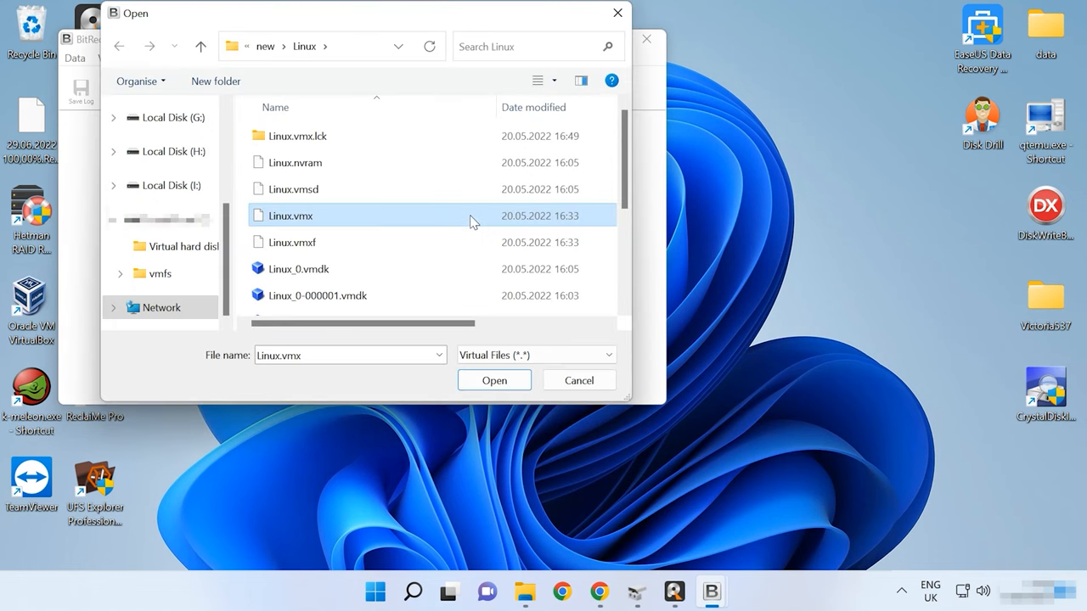
pyautogui.moveTo(348, 188)
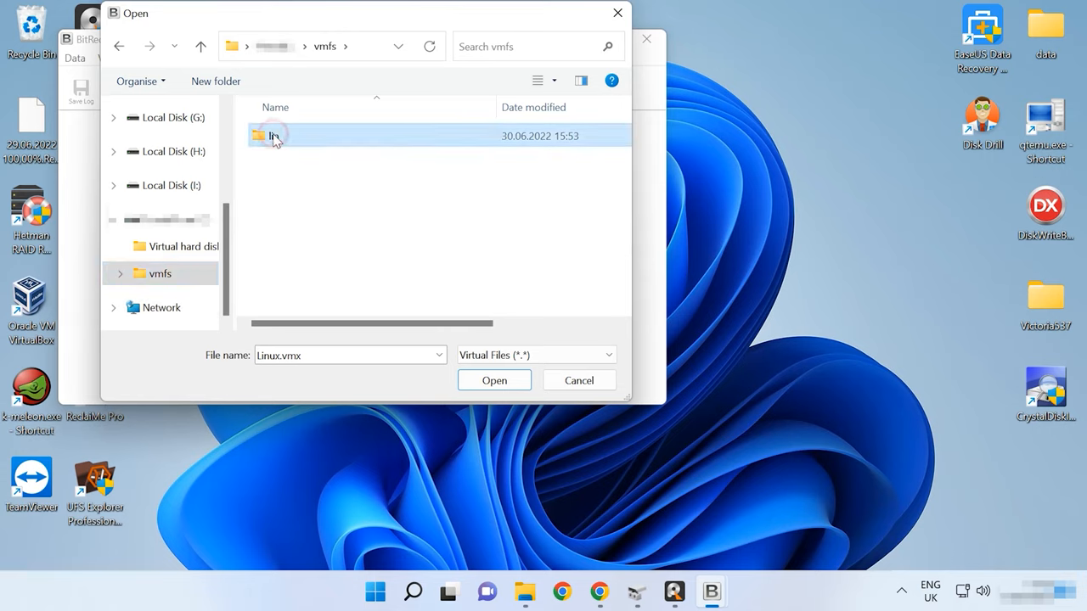
pyautogui.doubleClick(272, 135)
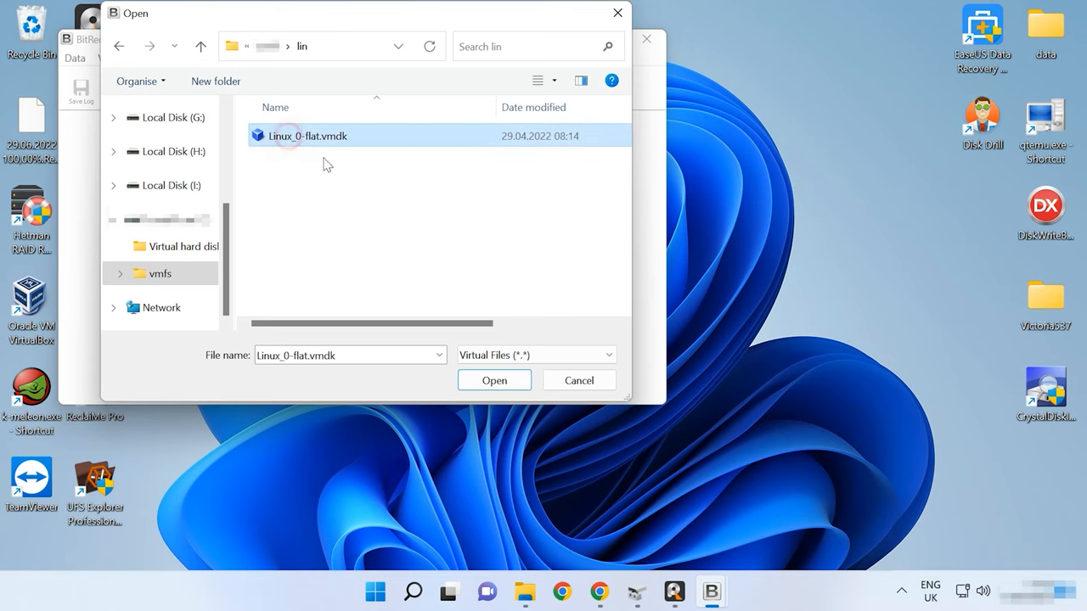
pyautogui.click(493, 379)
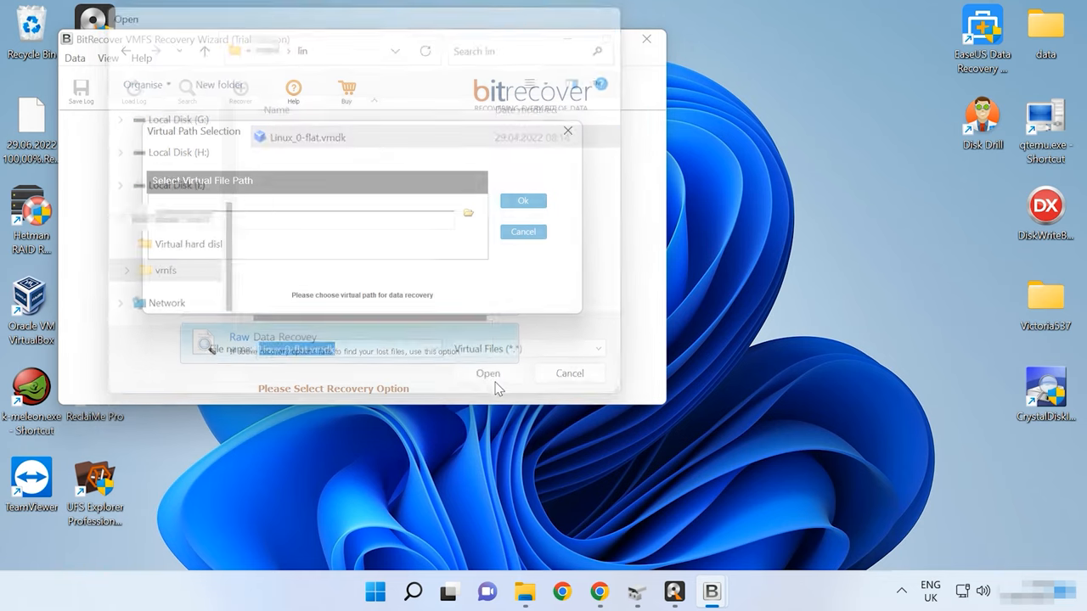
pyautogui.click(487, 372)
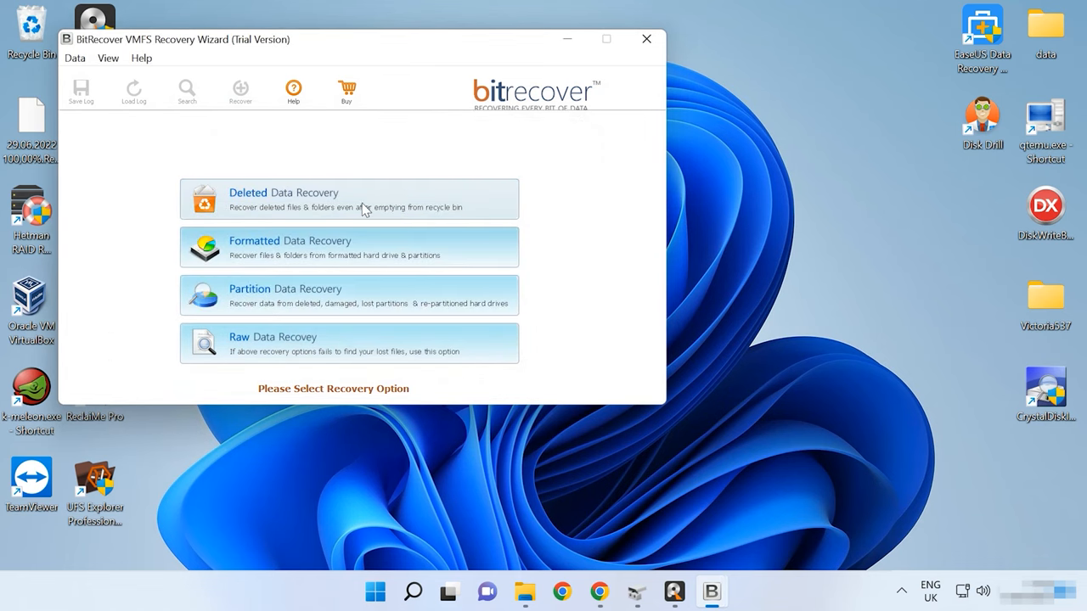
pyautogui.click(348, 199)
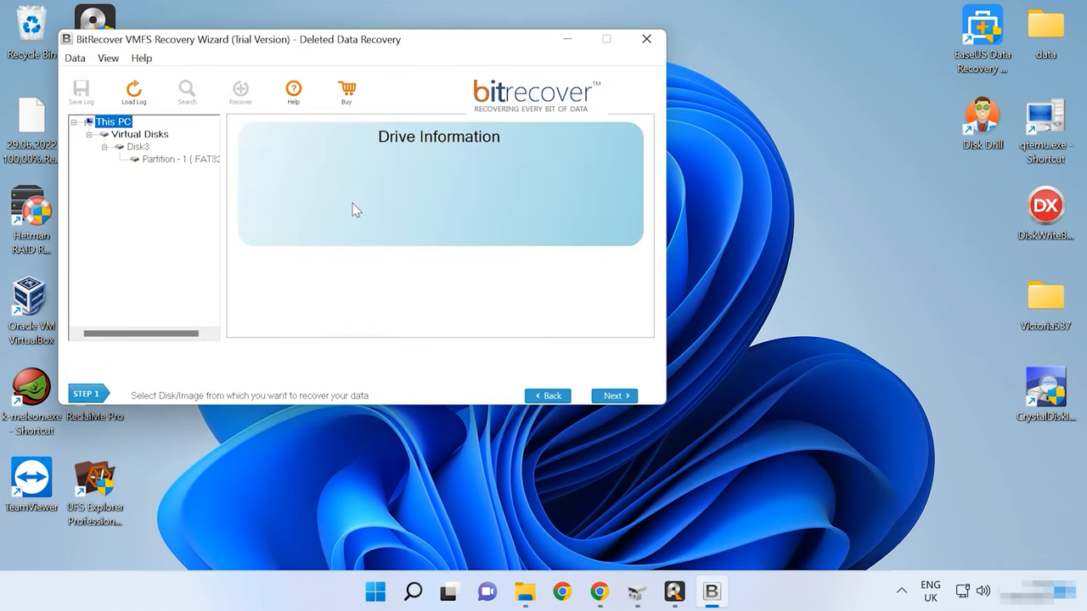
# Analyse the disk, dismiss both message boxes, and inspect the empty Lost folder
pyautogui.click(178, 159)
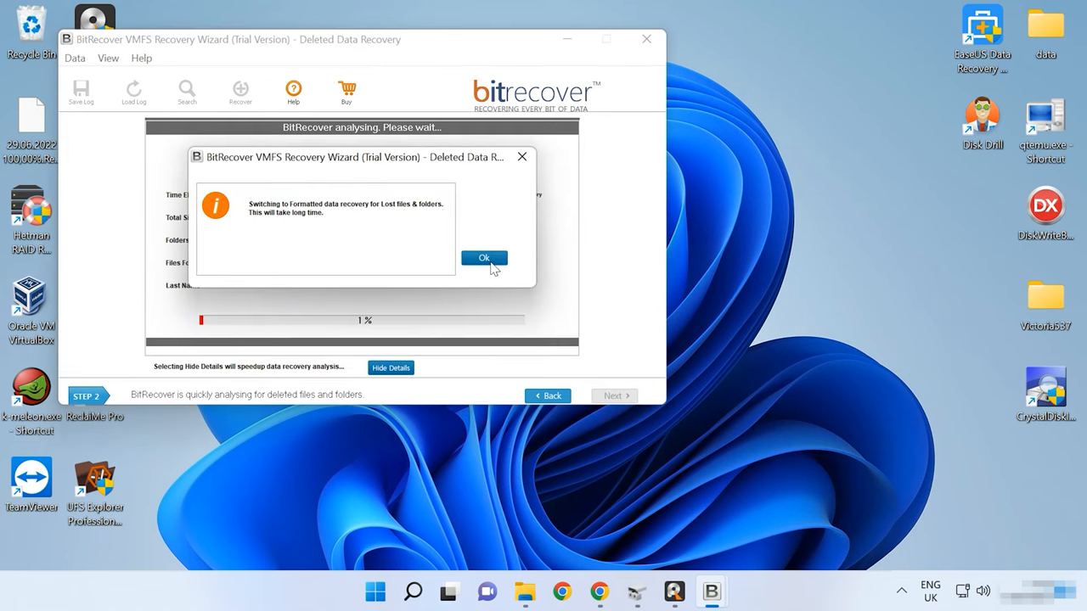
pyautogui.click(483, 257)
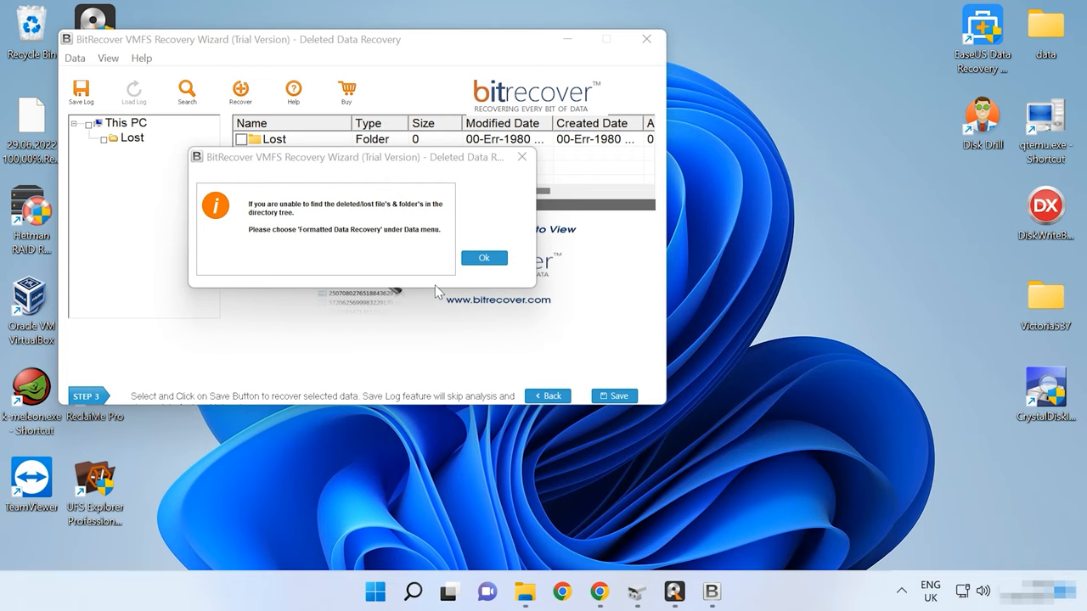
pyautogui.moveTo(299, 236)
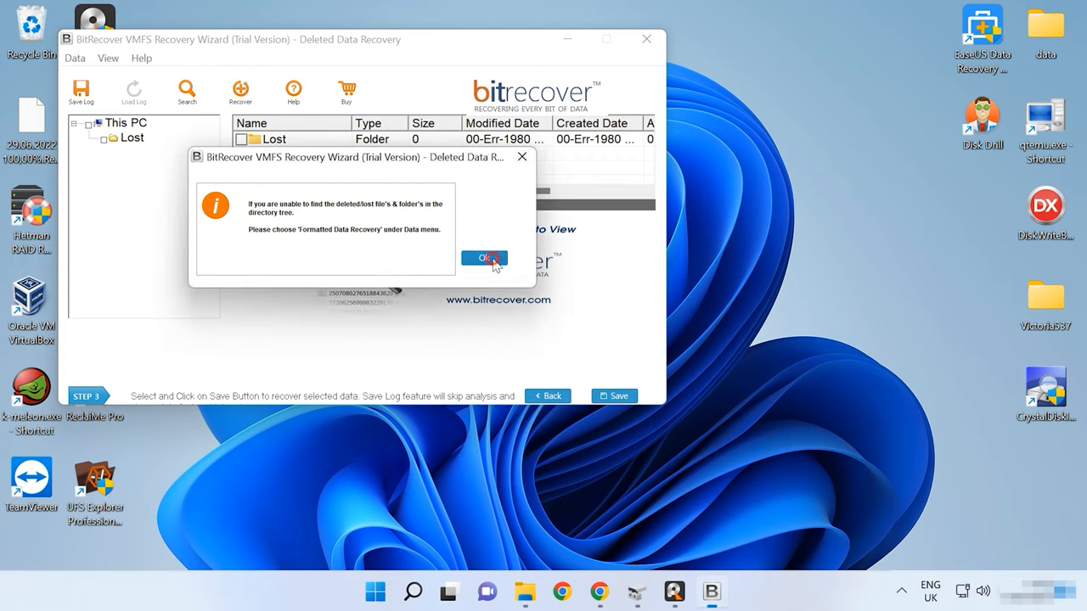
pyautogui.click(484, 259)
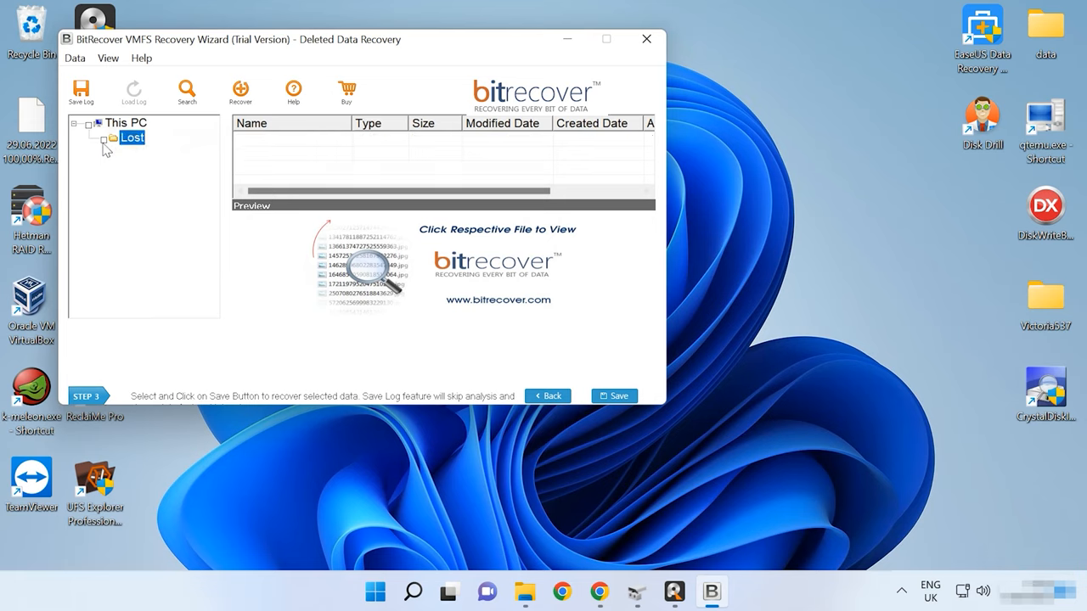
pyautogui.click(116, 138)
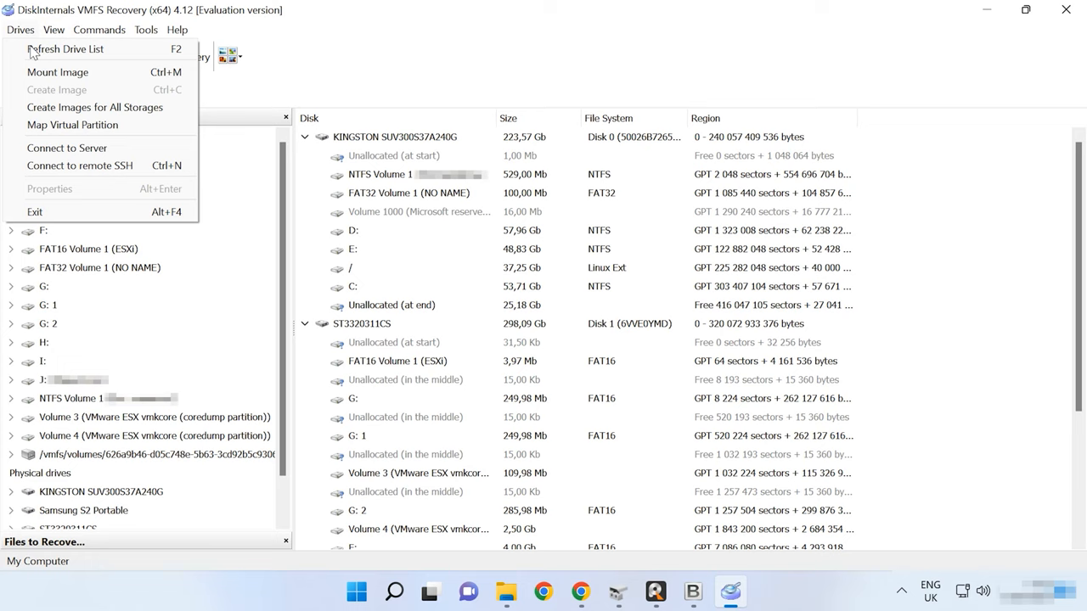
# Mount the 30 GB Linux_0 container found by searching the vmfs folder
pyautogui.click(57, 71)
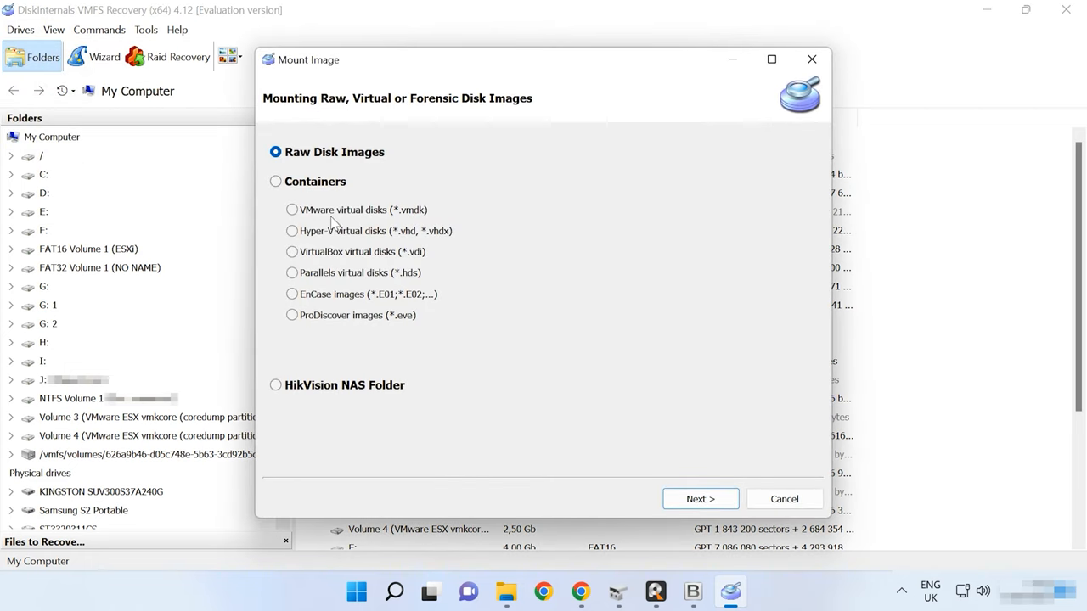
pyautogui.moveTo(313, 187)
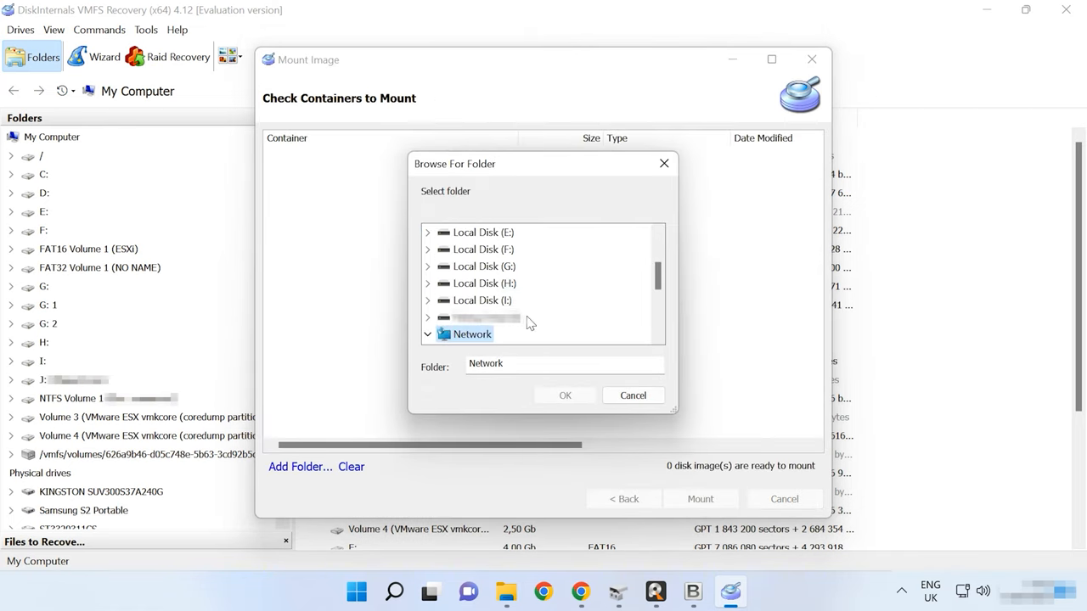
pyautogui.click(479, 283)
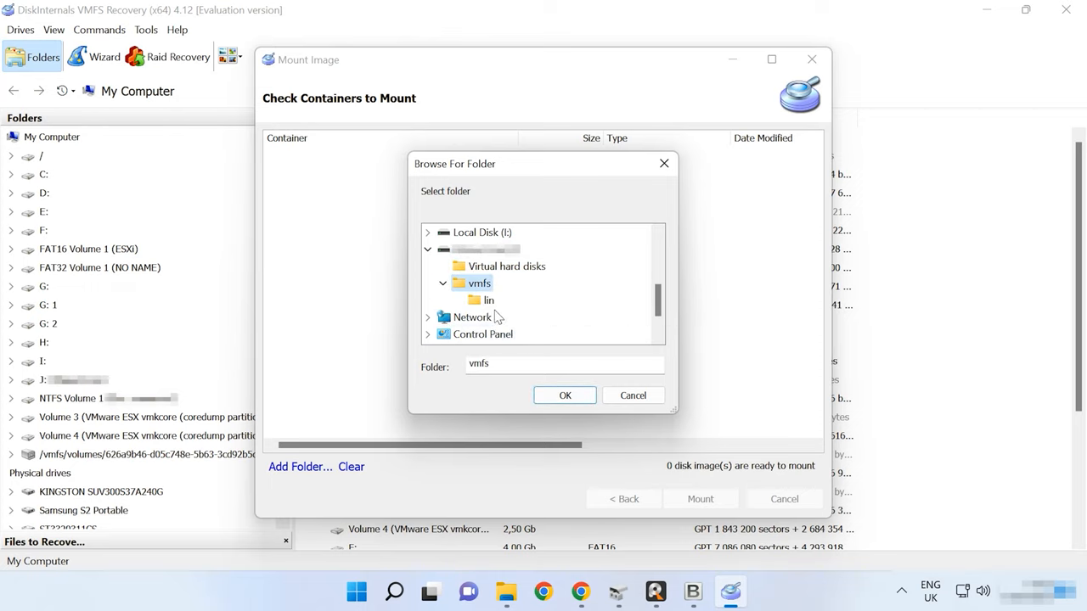
pyautogui.click(564, 395)
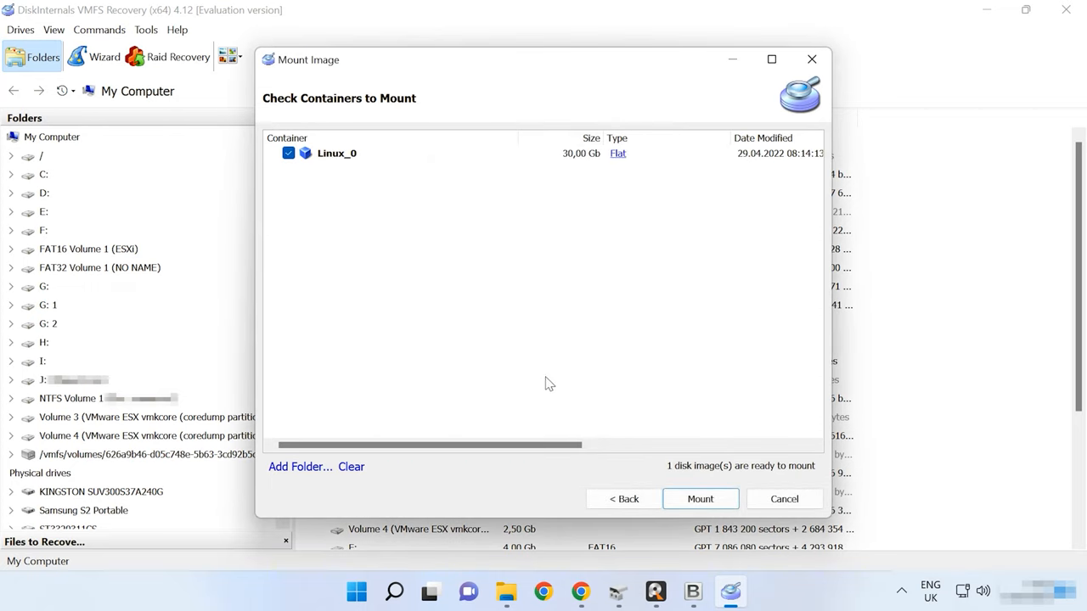
pyautogui.click(700, 498)
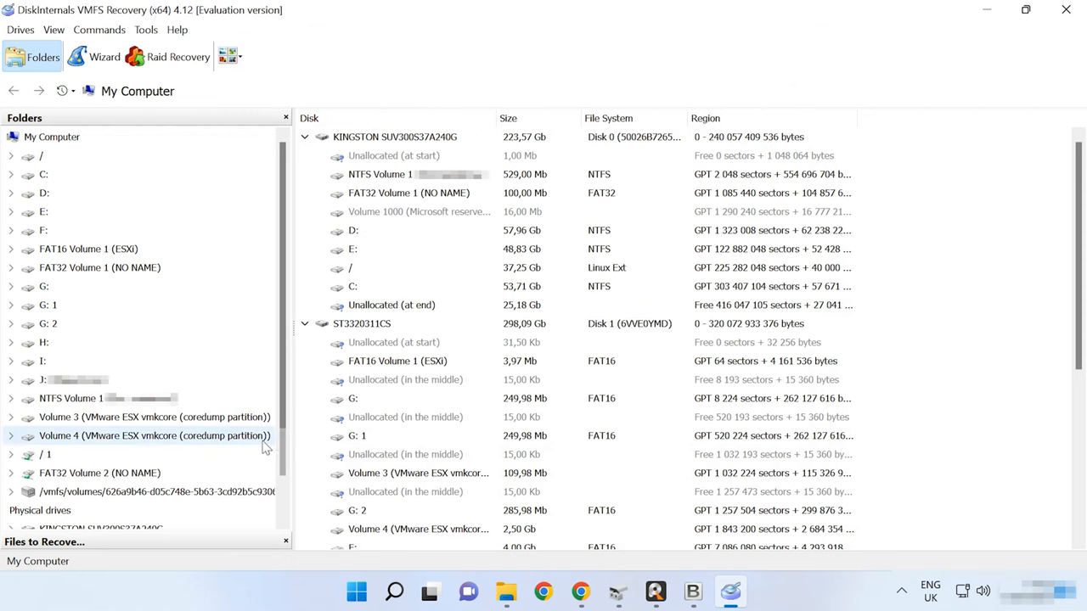
# Run a full Ext2/3/4 (Linux) recovery on the mounted Linux_0 image
pyautogui.scroll(-3)
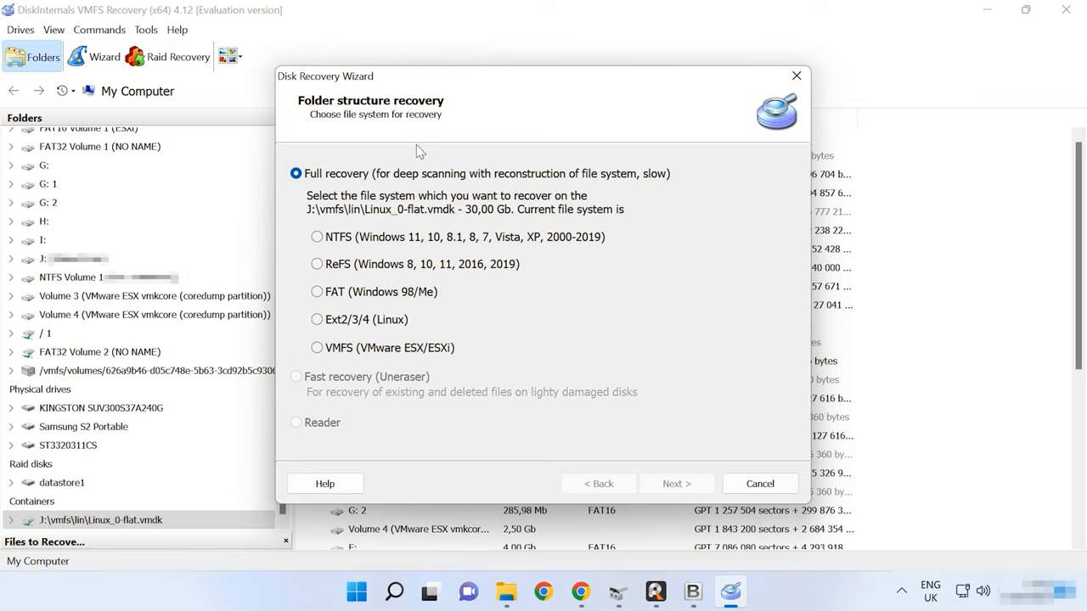
pyautogui.moveTo(342, 189)
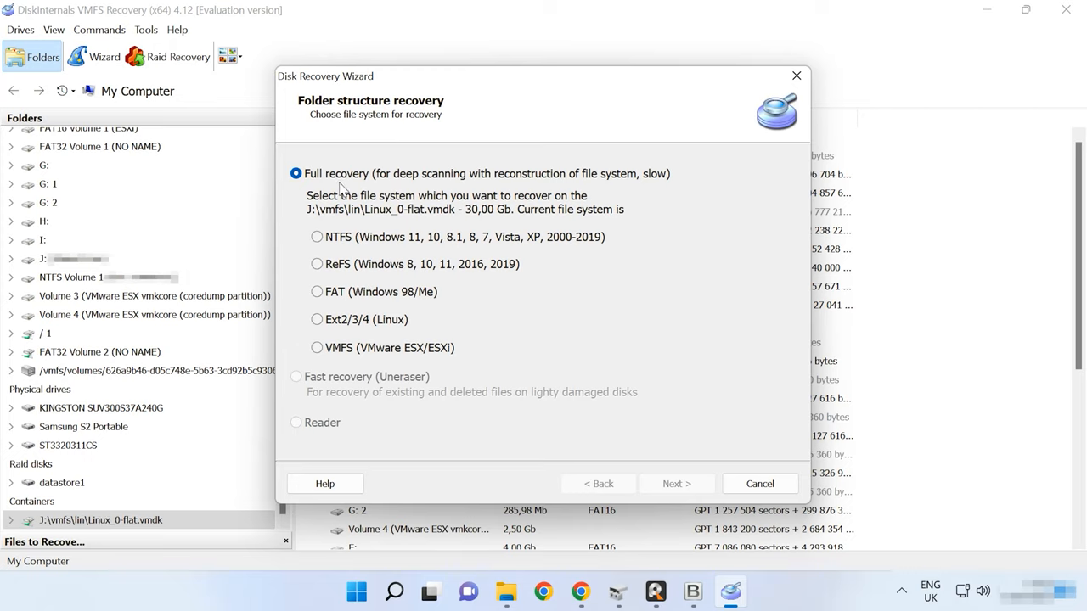
pyautogui.click(316, 319)
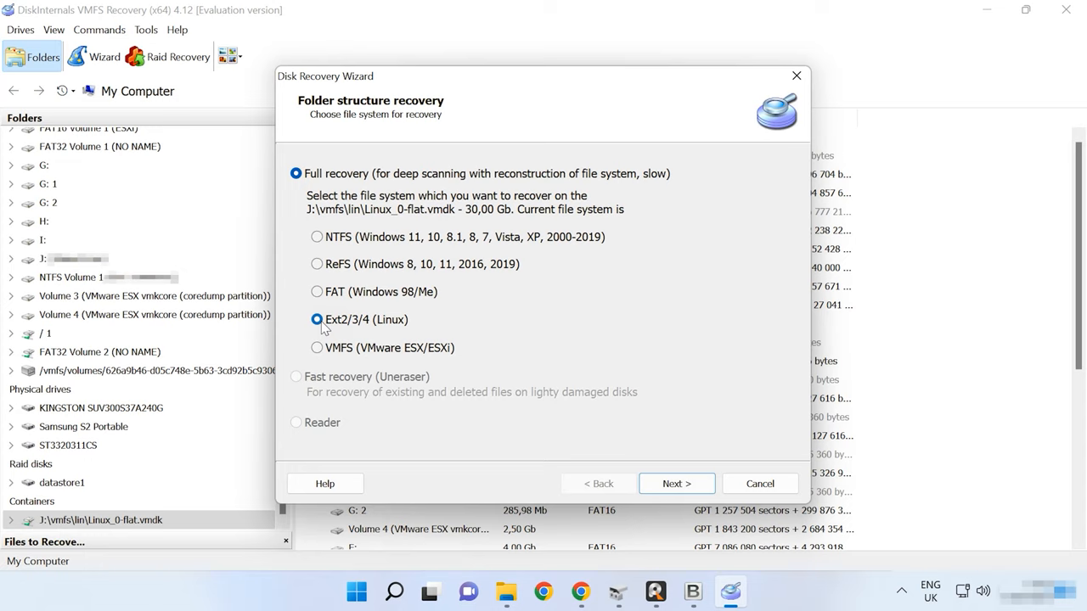
pyautogui.click(676, 483)
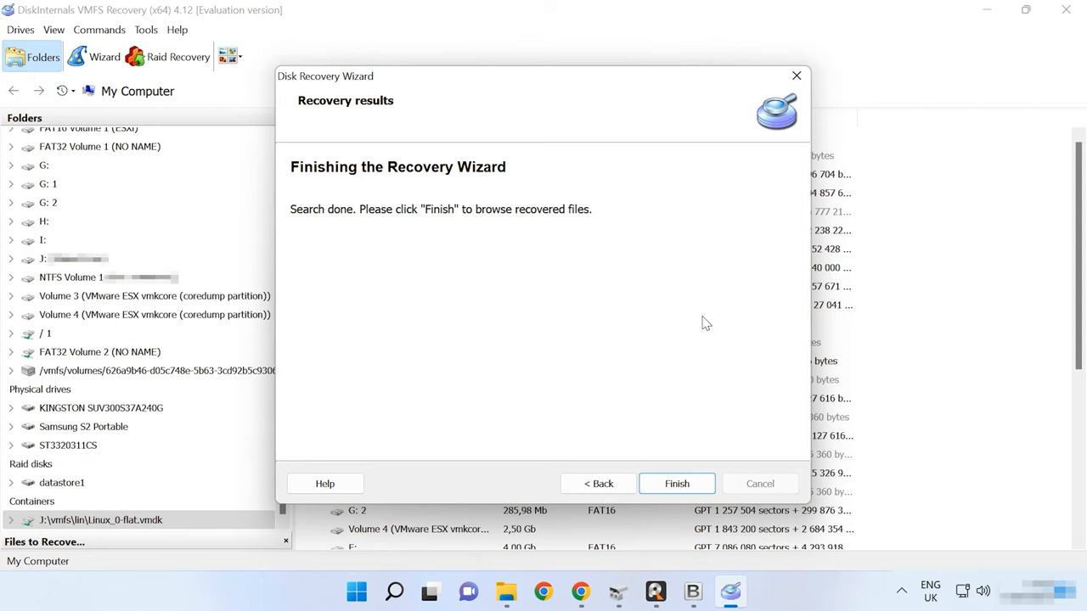
pyautogui.click(677, 483)
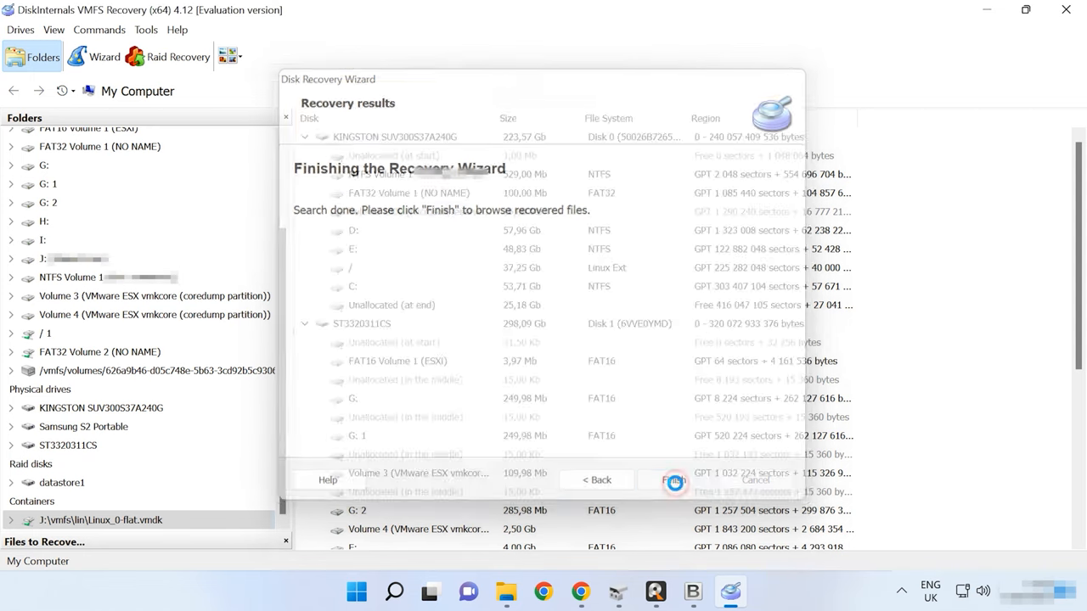
pyautogui.click(674, 479)
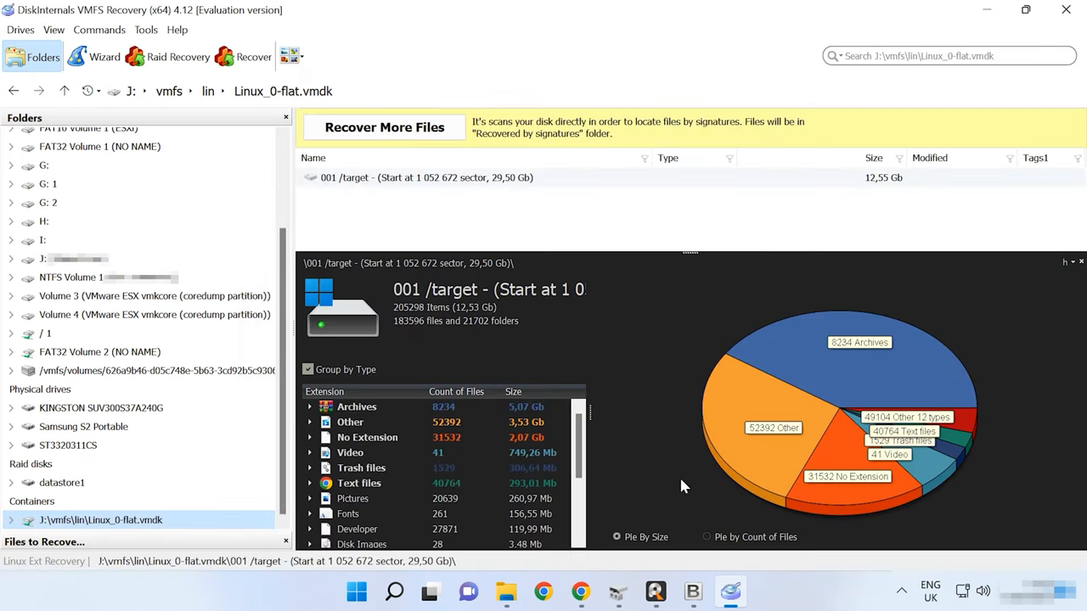
# Open 001 /target var\data and preview 026.jpg, 028.jpg and LTSC.docx
pyautogui.doubleClick(427, 177)
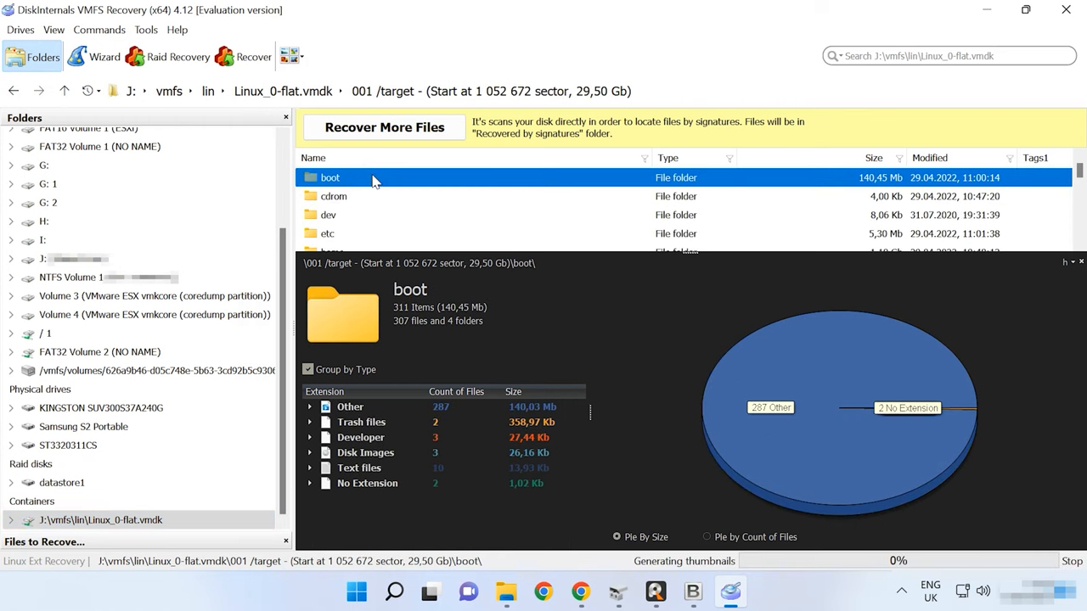
pyautogui.scroll(-3)
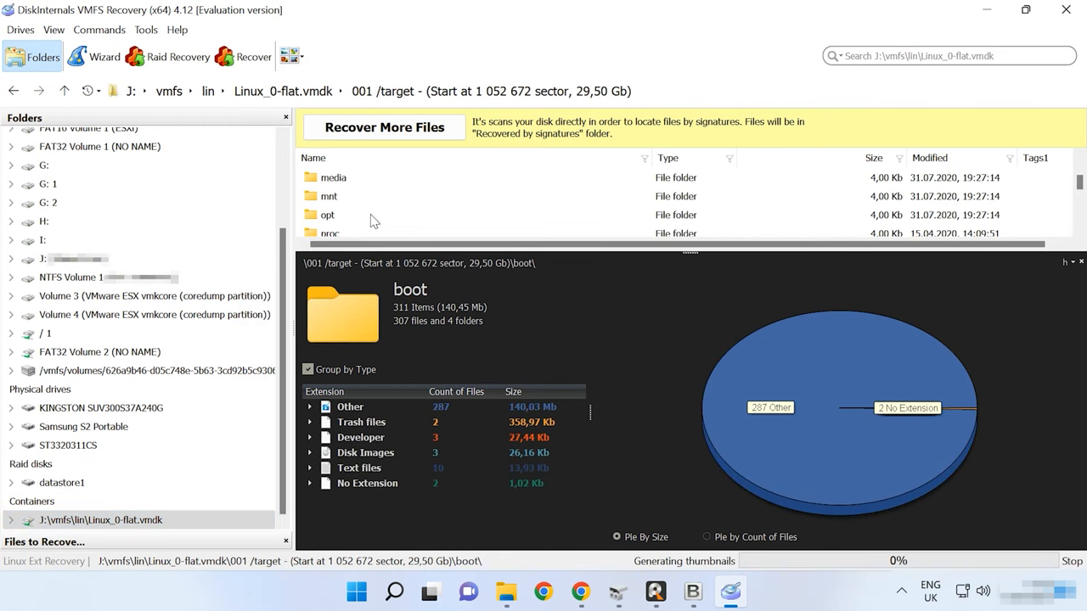
pyautogui.scroll(-3)
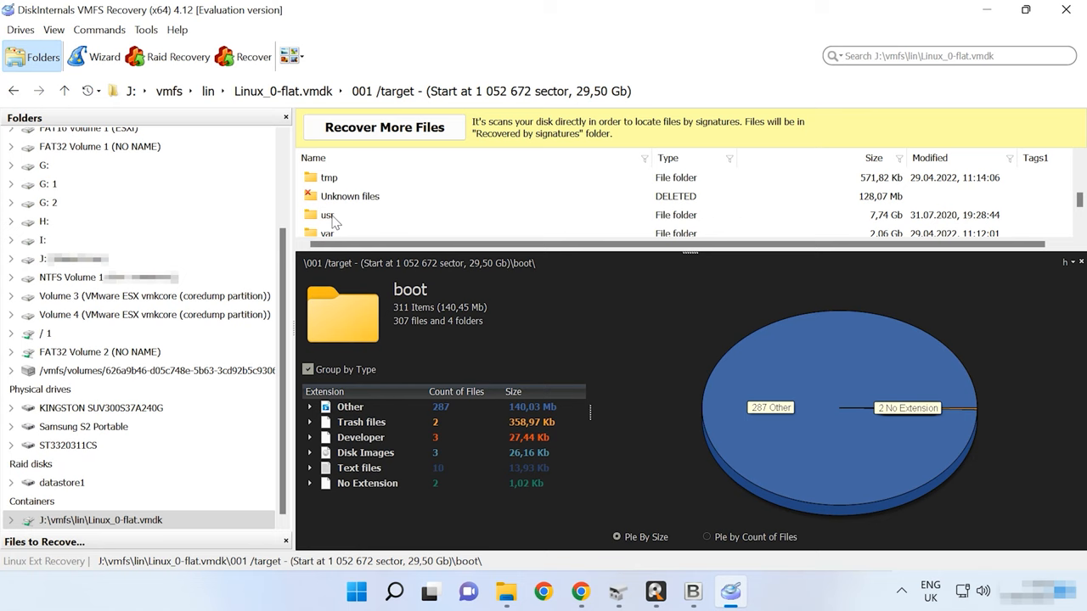
pyautogui.doubleClick(327, 232)
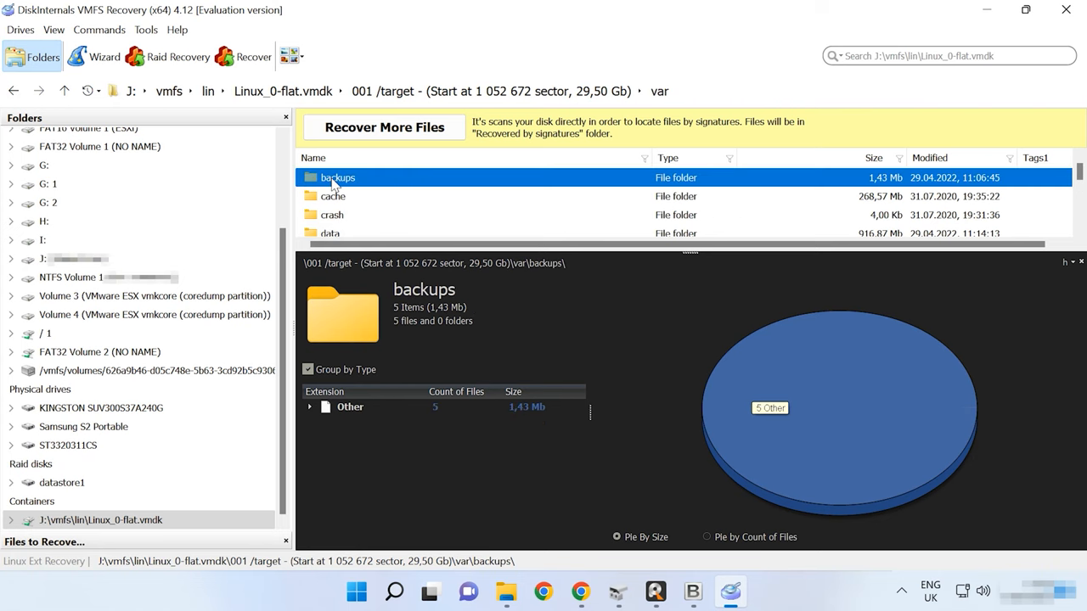
pyautogui.doubleClick(331, 233)
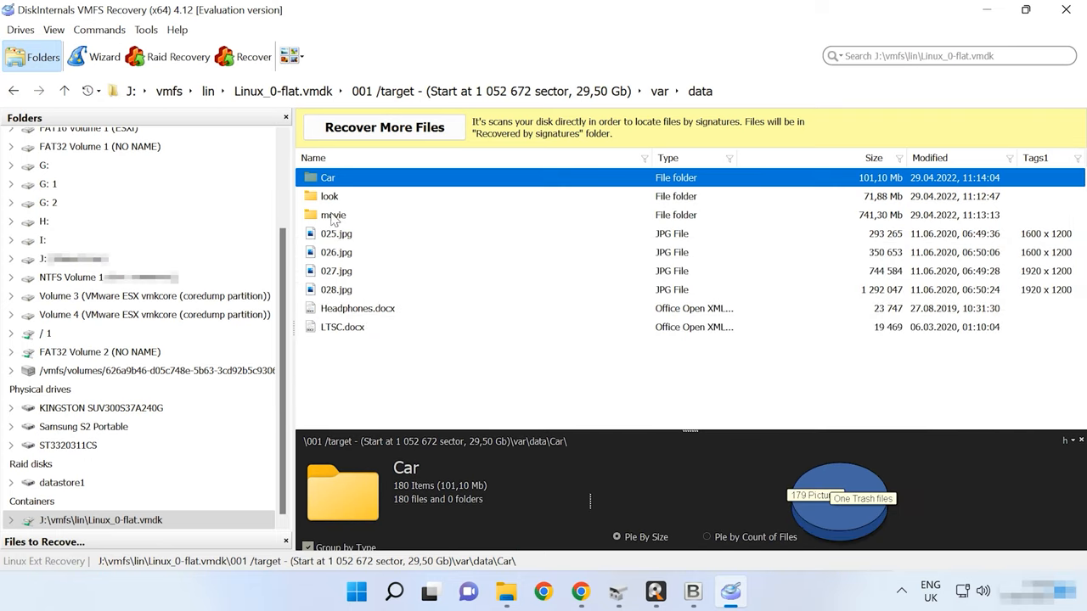
pyautogui.click(336, 252)
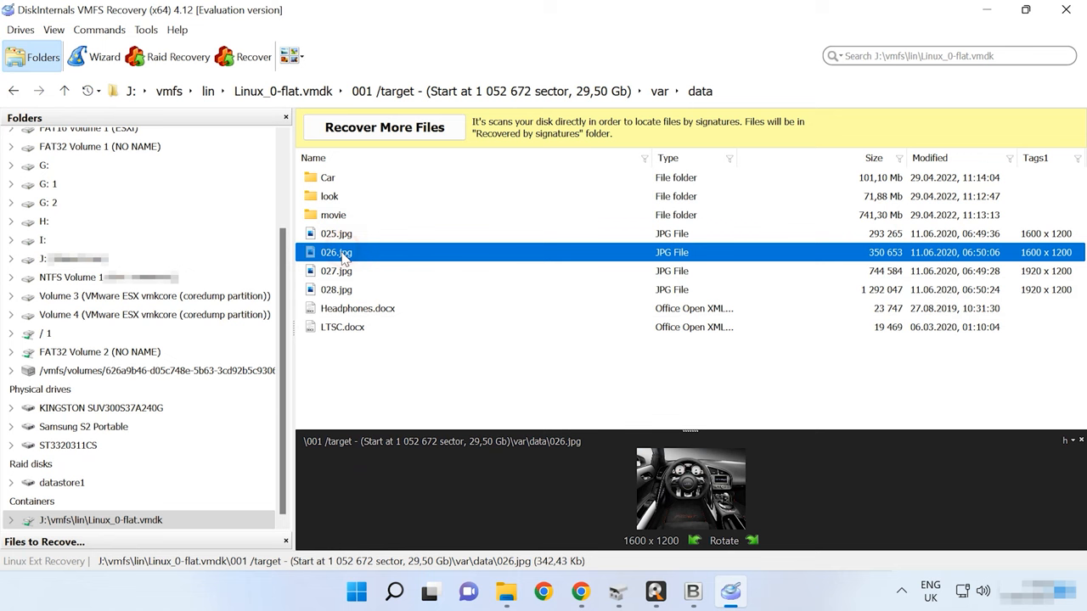
pyautogui.click(335, 289)
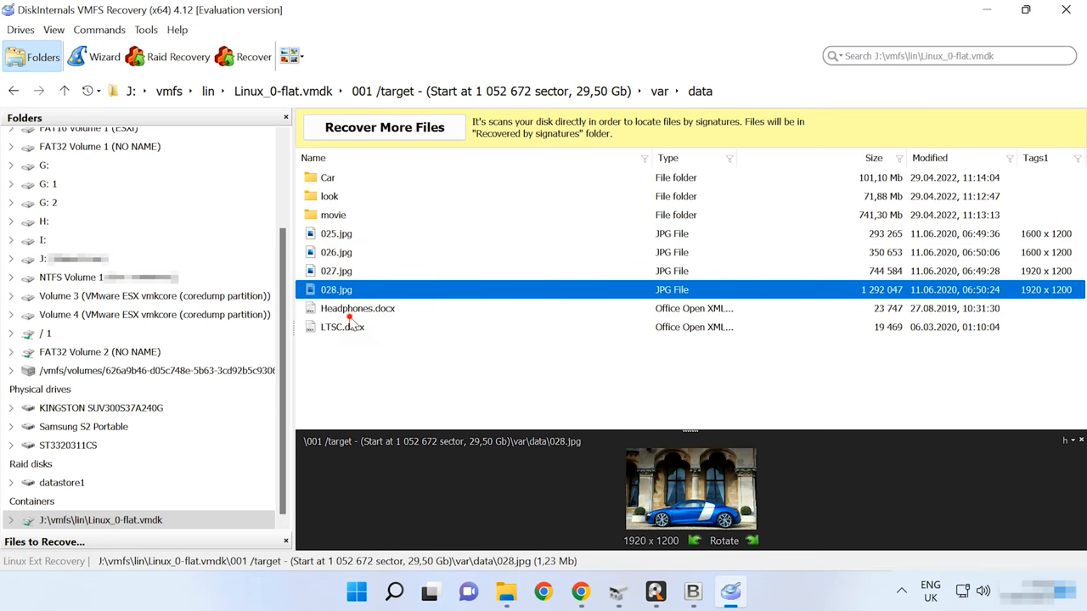
pyautogui.click(341, 327)
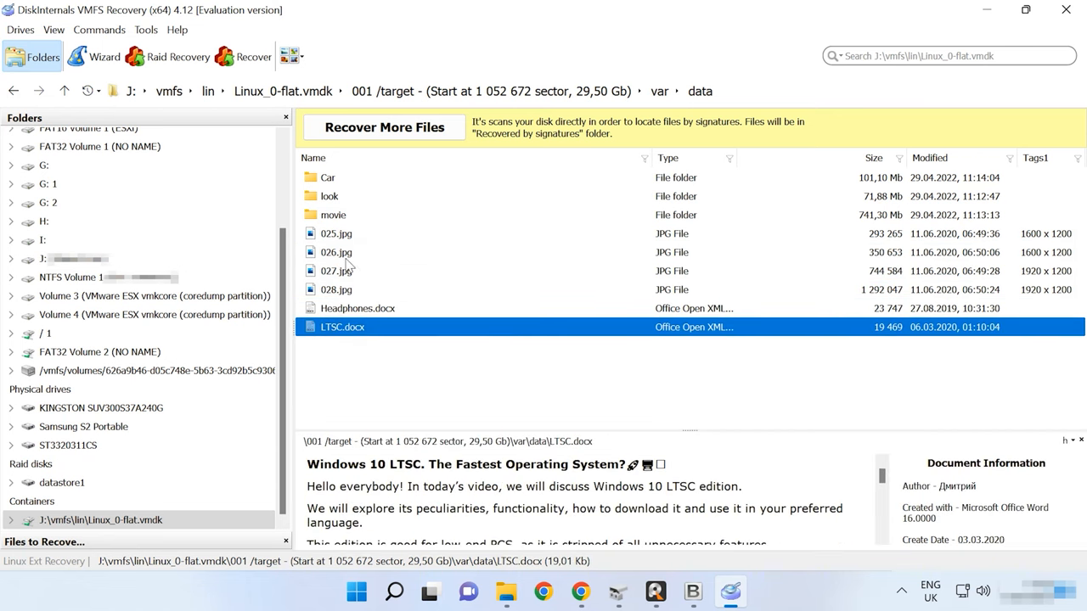
# Play the Baton Twirling videos in movie, then preview car photos like 013.jpg
pyautogui.doubleClick(332, 214)
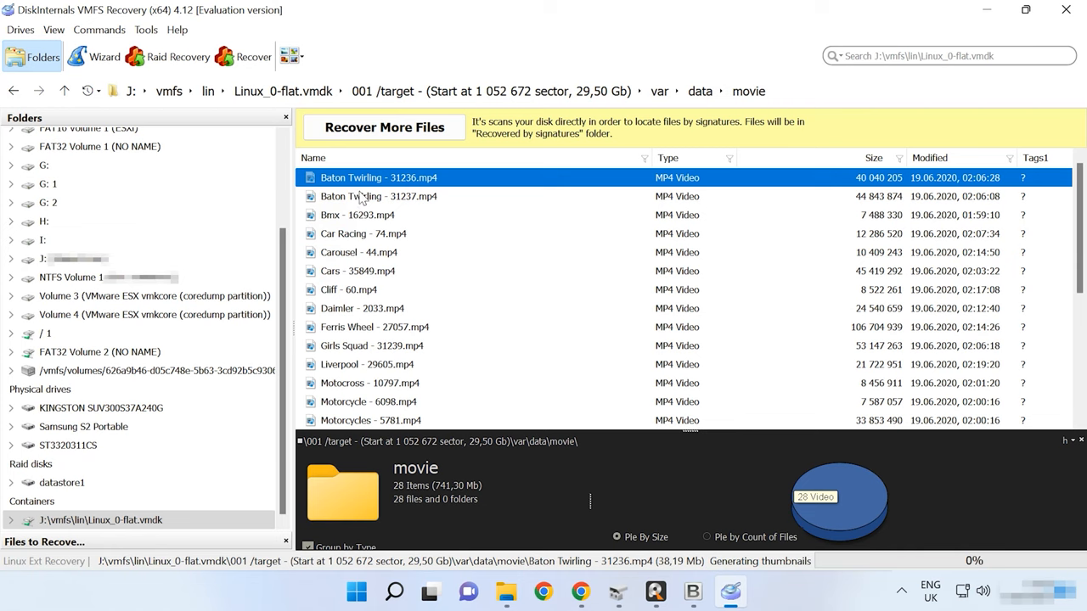
pyautogui.doubleClick(378, 177)
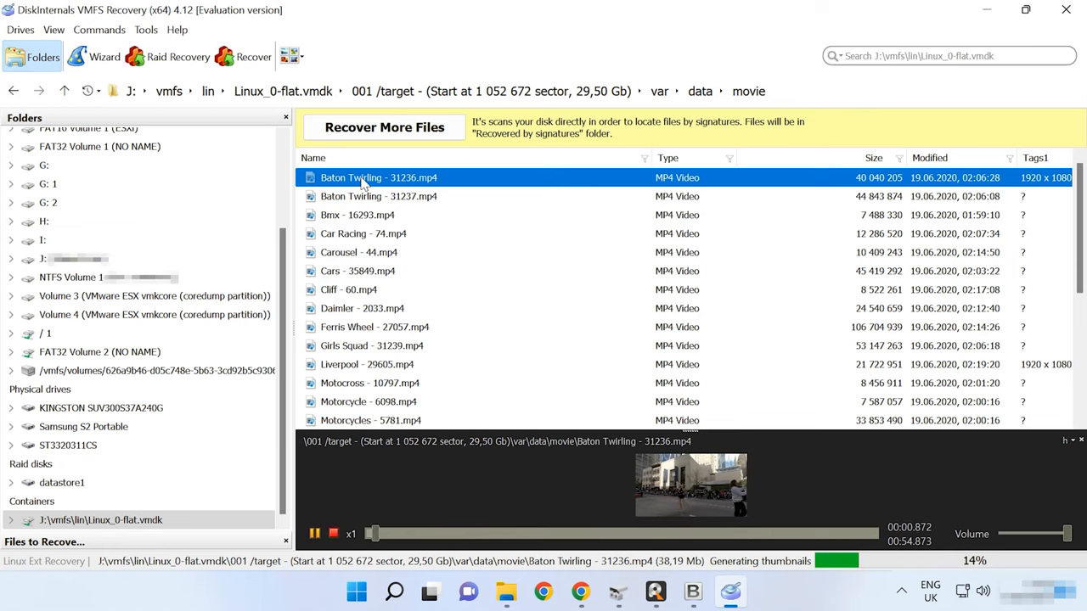
pyautogui.click(378, 196)
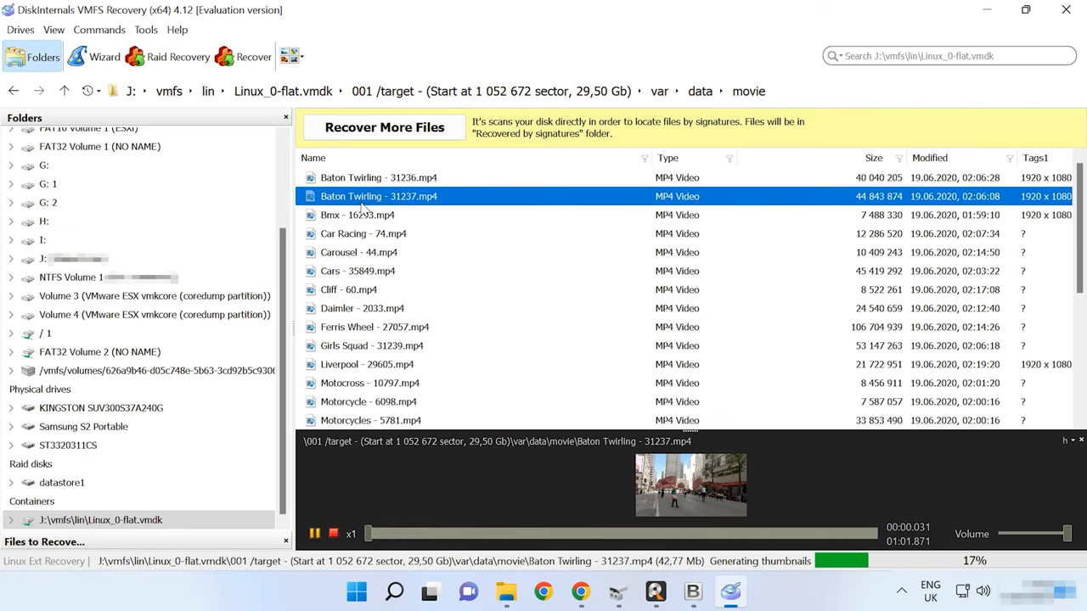
pyautogui.click(357, 215)
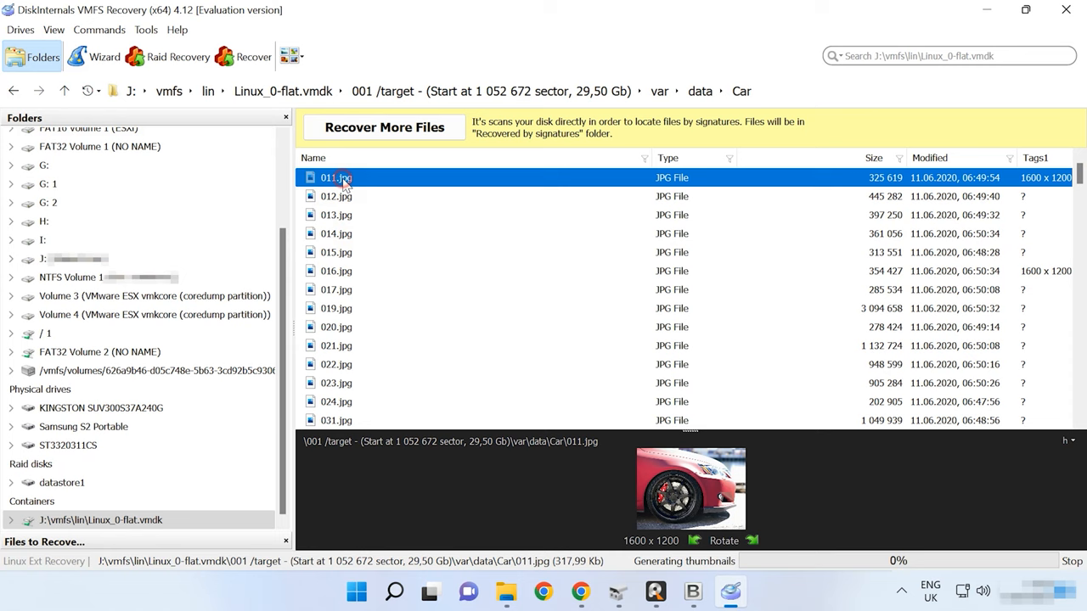
pyautogui.click(336, 214)
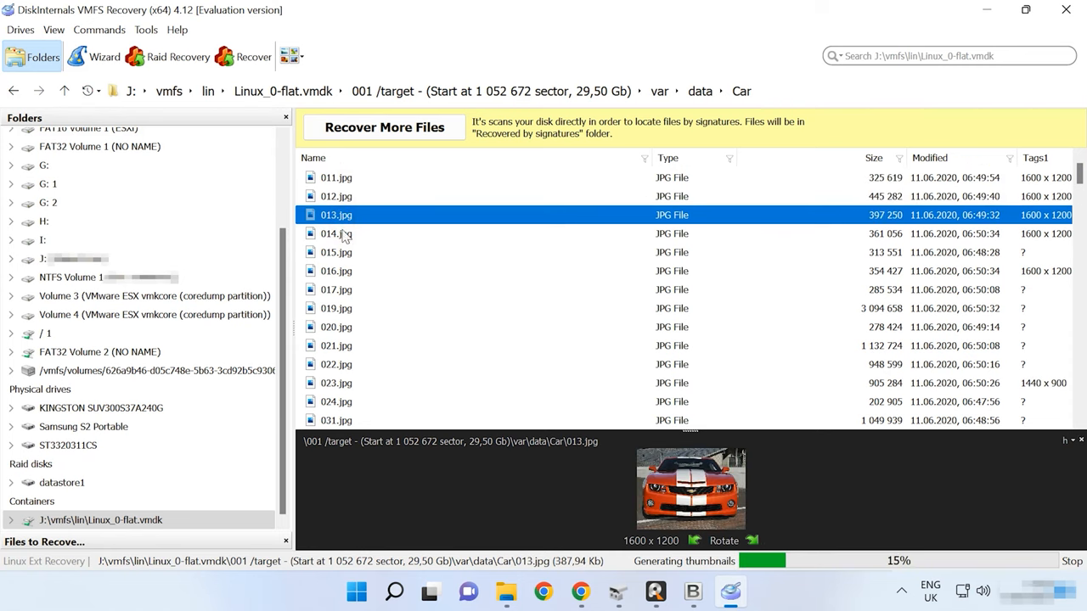
pyautogui.click(336, 252)
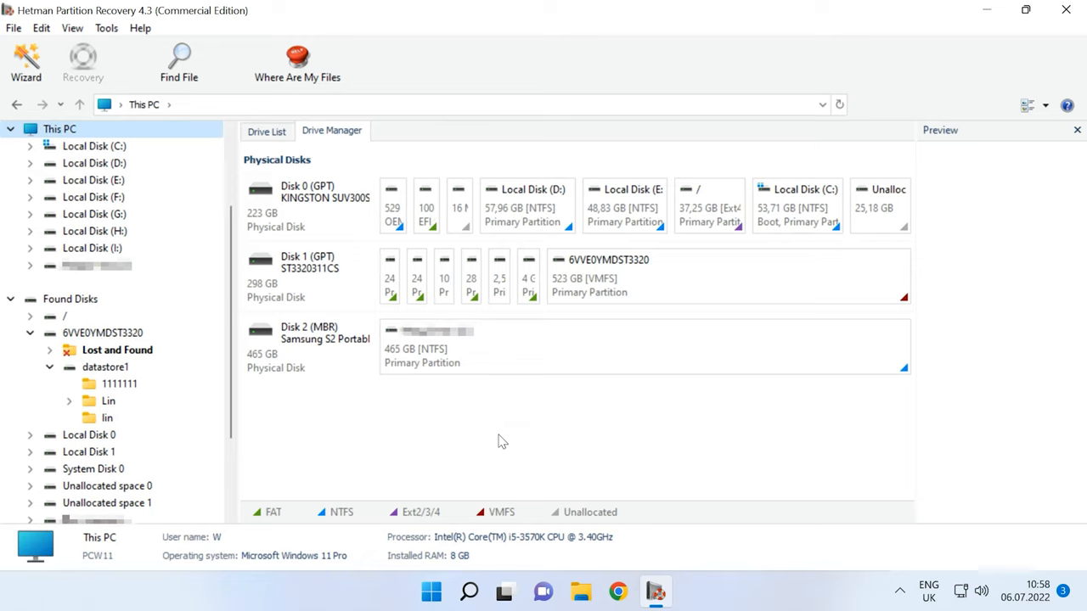
pyautogui.moveTo(466, 400)
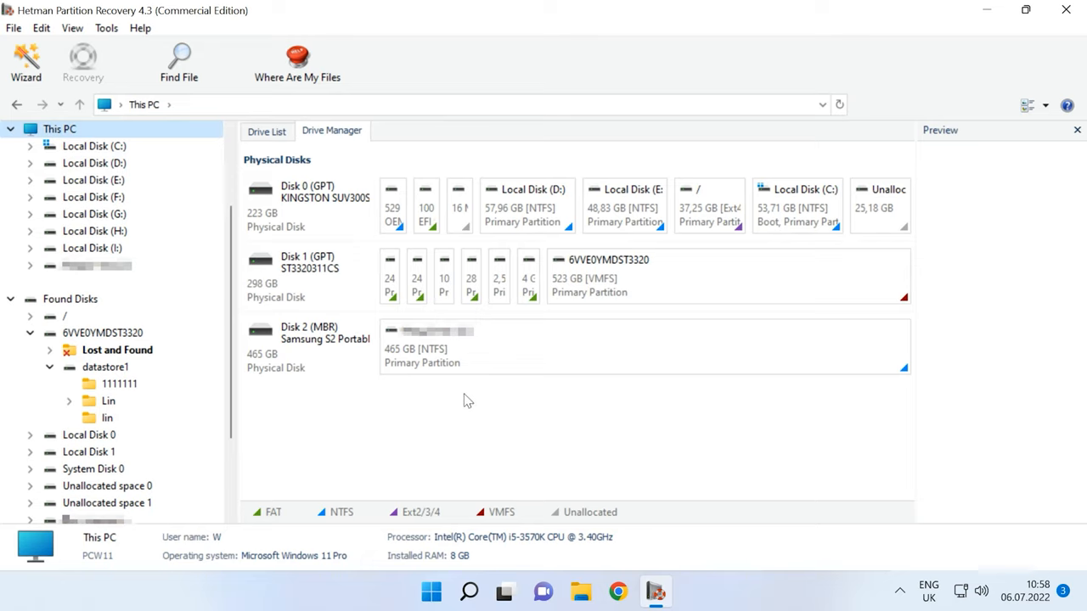
# Mount Linux_0-flat.vmdk from the lin folder as a VMware Workstation image
pyautogui.click(307, 276)
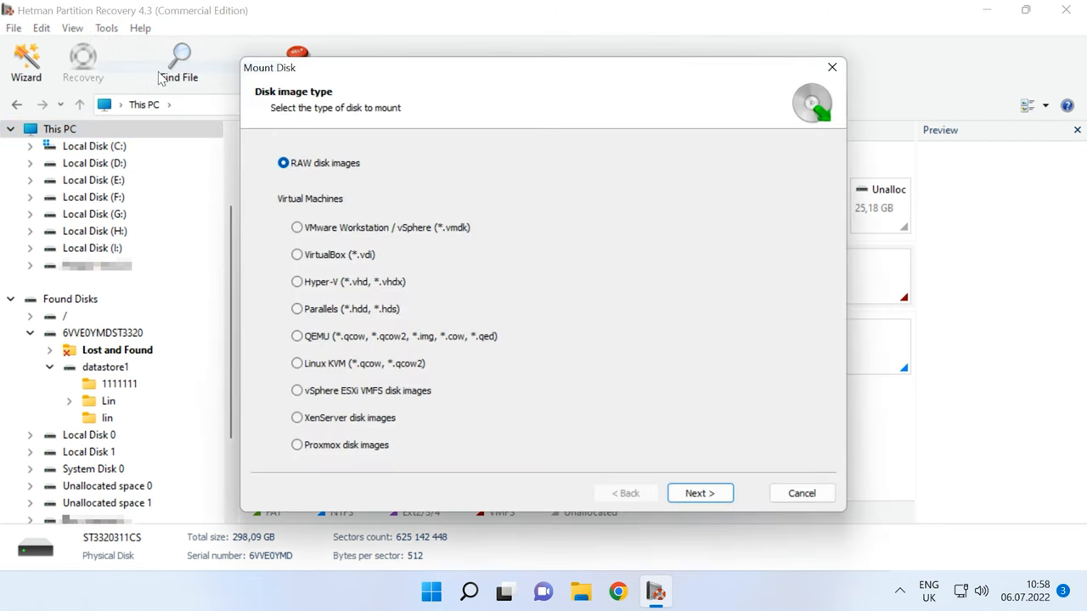
pyautogui.click(296, 227)
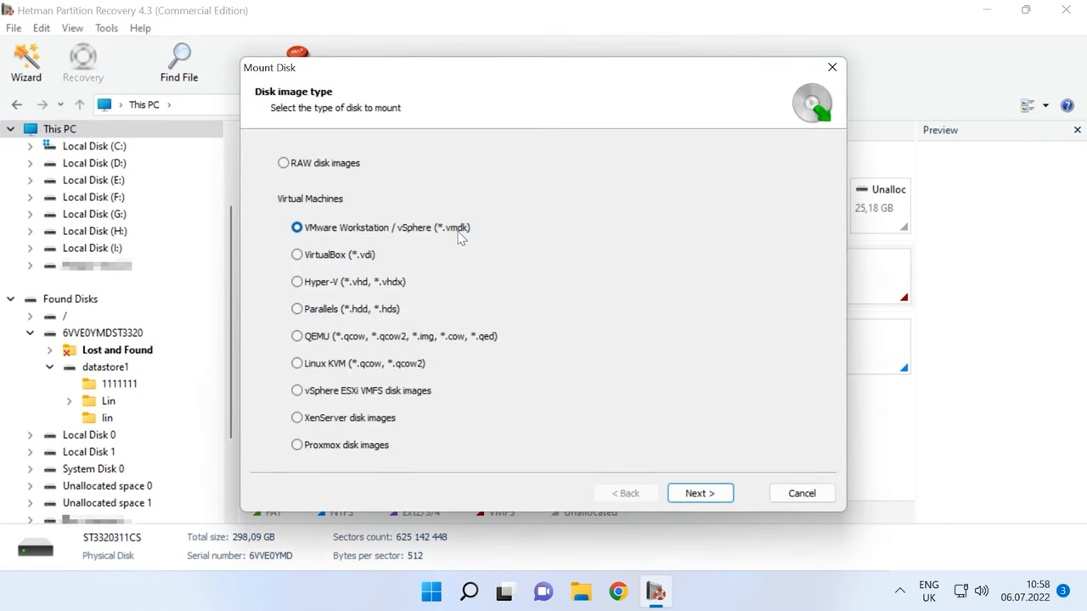
pyautogui.click(698, 493)
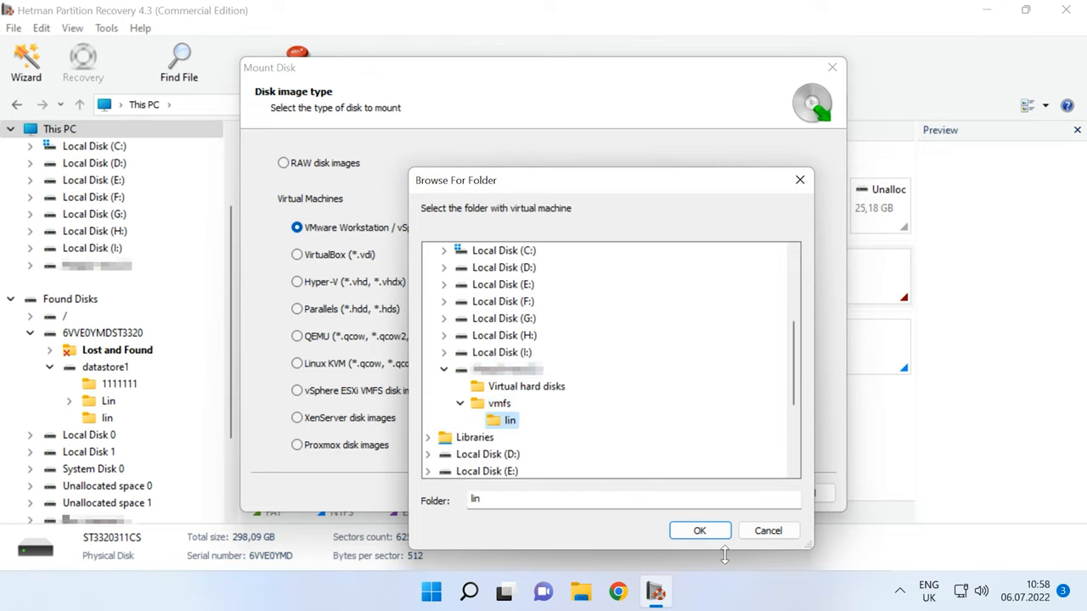
pyautogui.click(699, 530)
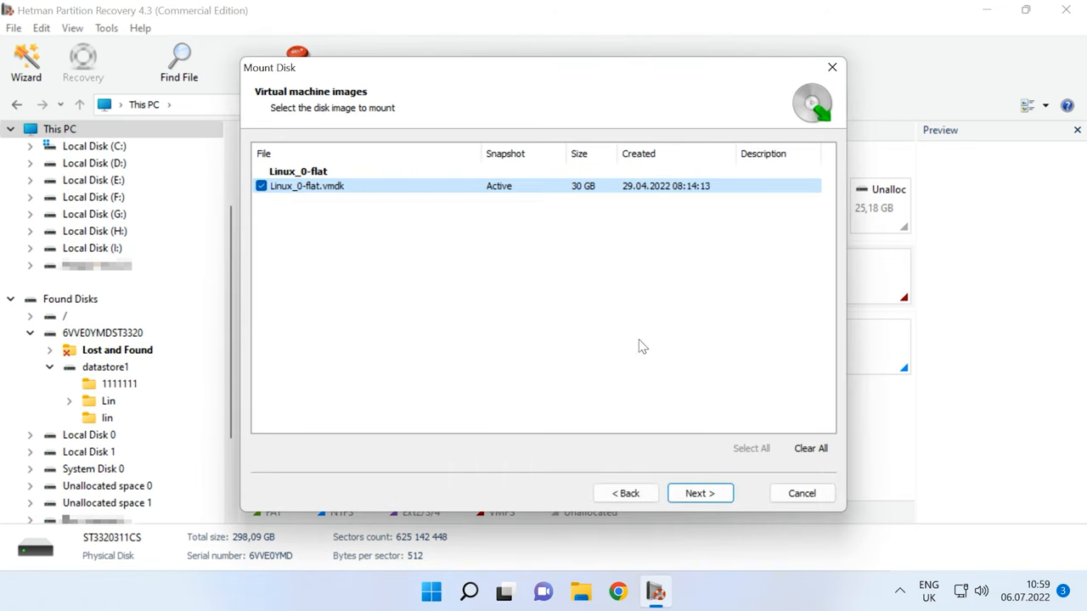
pyautogui.click(699, 493)
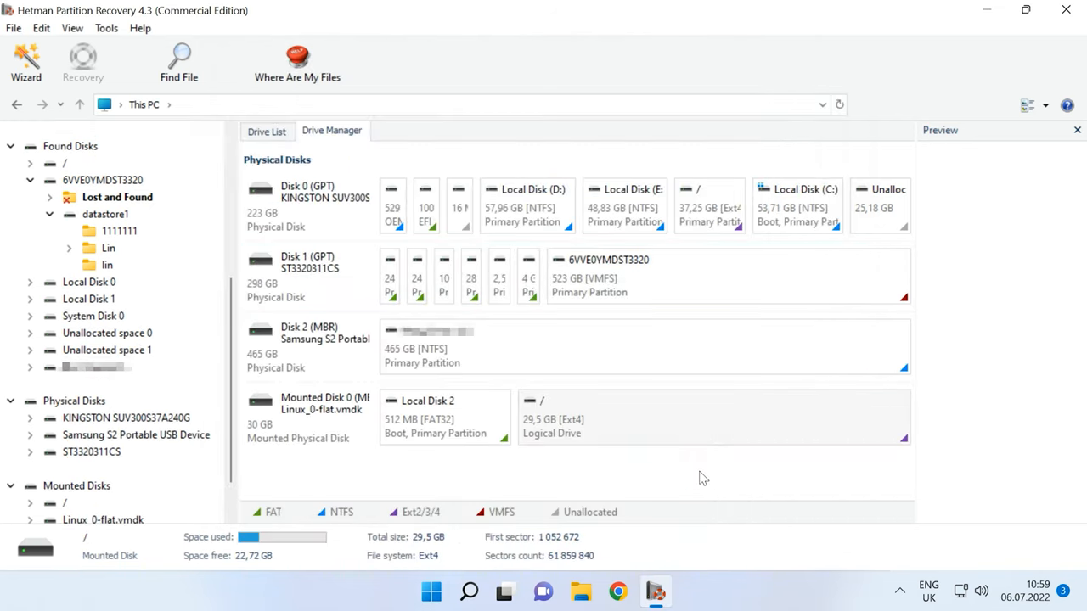
# Select the mounted disk, view its details, and pick the 29.5 GB Ext4 partition
pyautogui.click(323, 429)
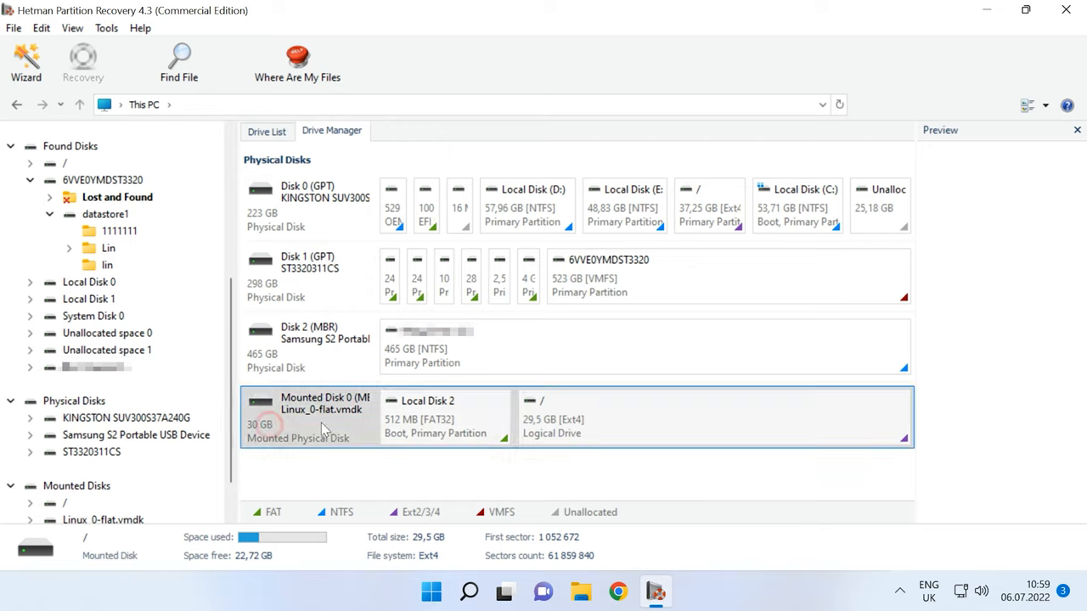
pyautogui.click(310, 416)
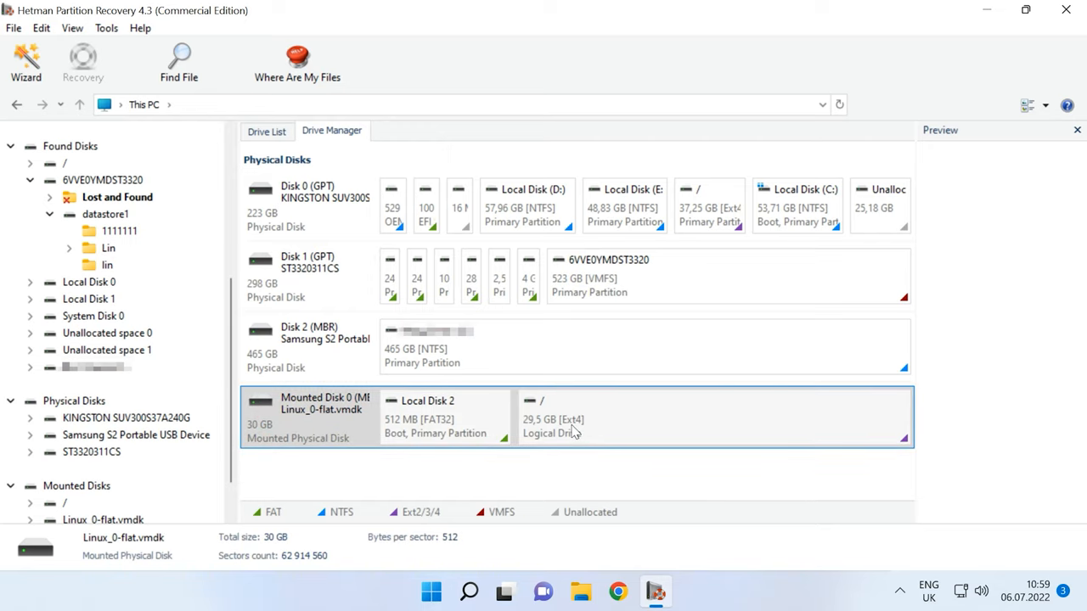
pyautogui.moveTo(645, 395)
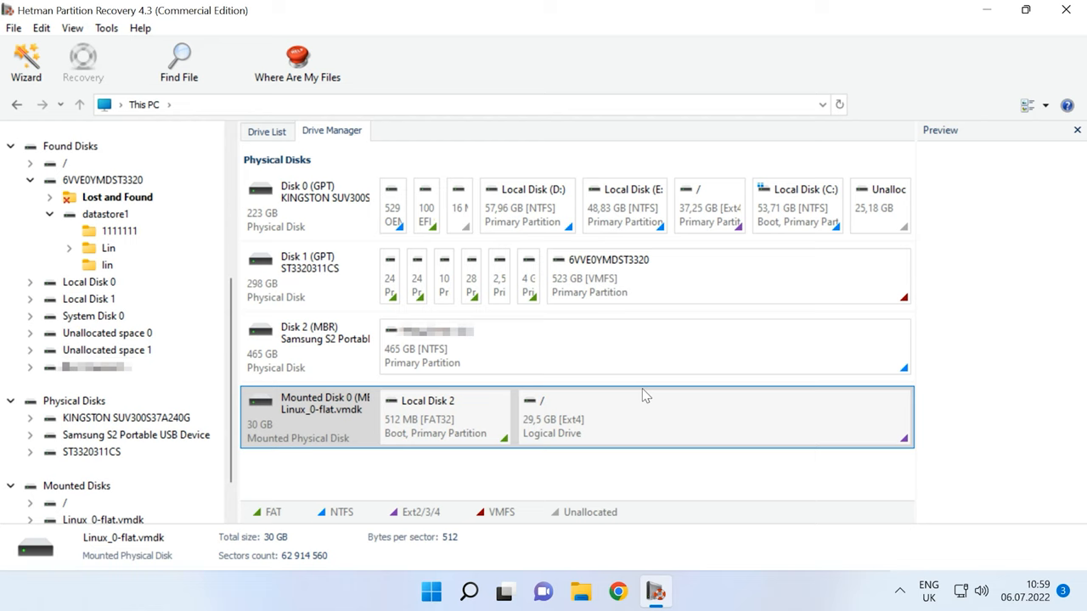
pyautogui.click(649, 411)
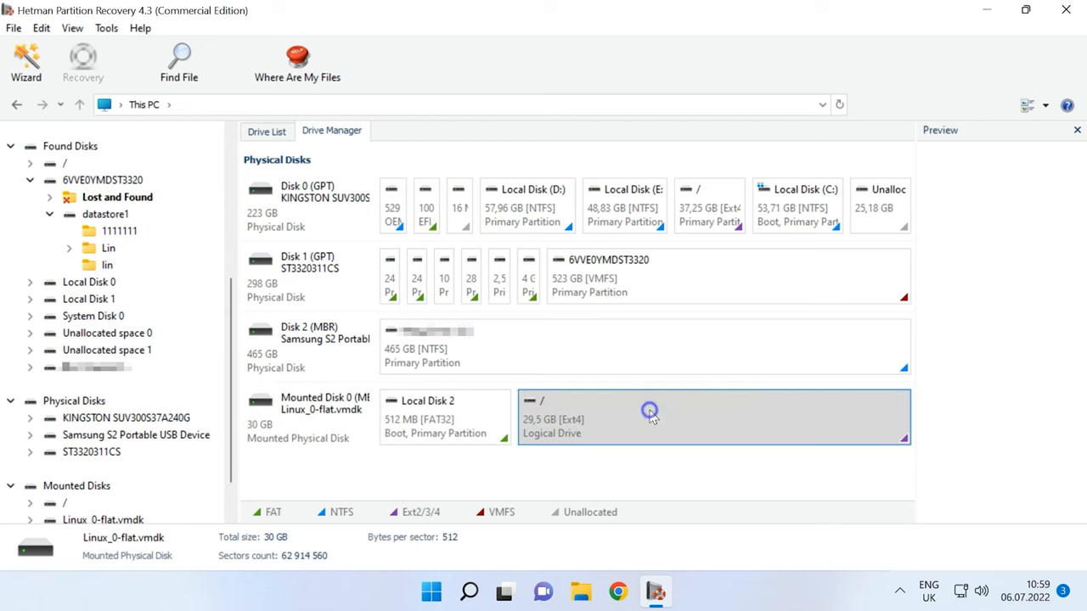
# Fast-scan the 29.5 GB Ext4 partition and finish the wizard to browse found files
pyautogui.doubleClick(650, 412)
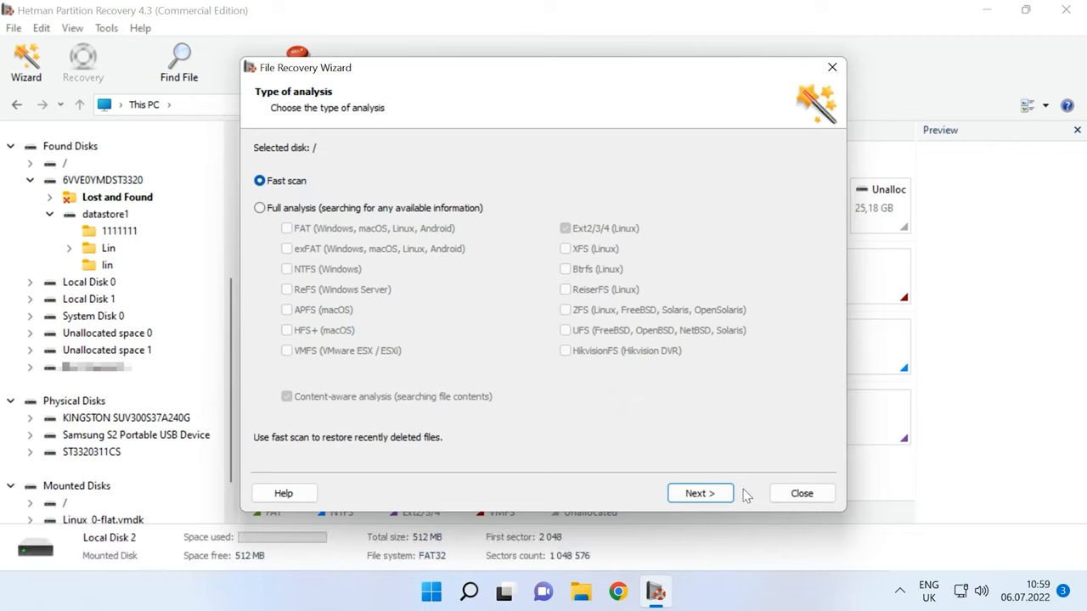
pyautogui.click(699, 493)
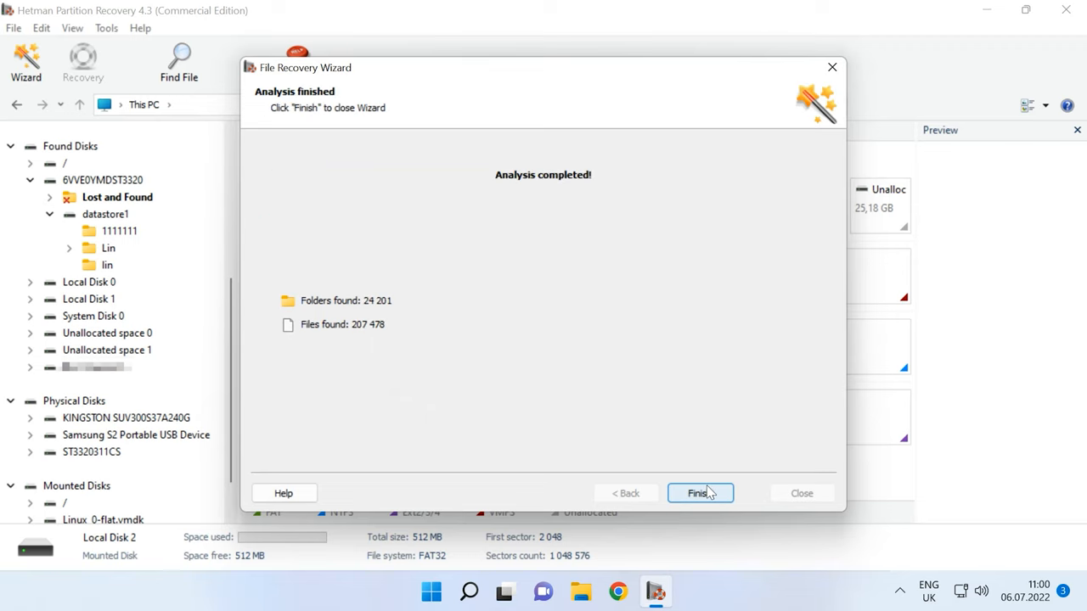
pyautogui.click(699, 493)
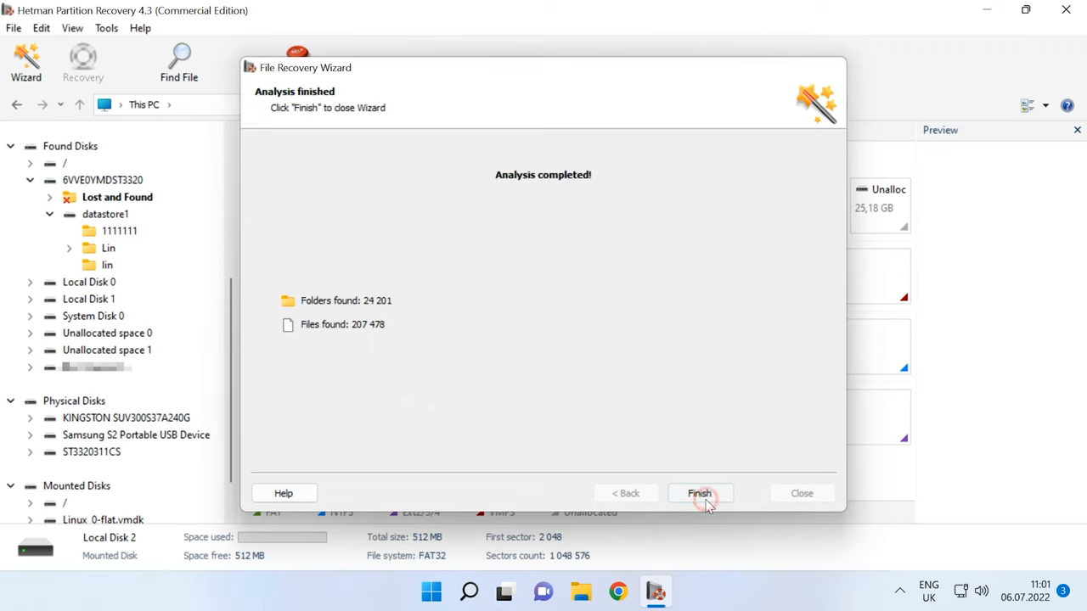
pyautogui.click(698, 493)
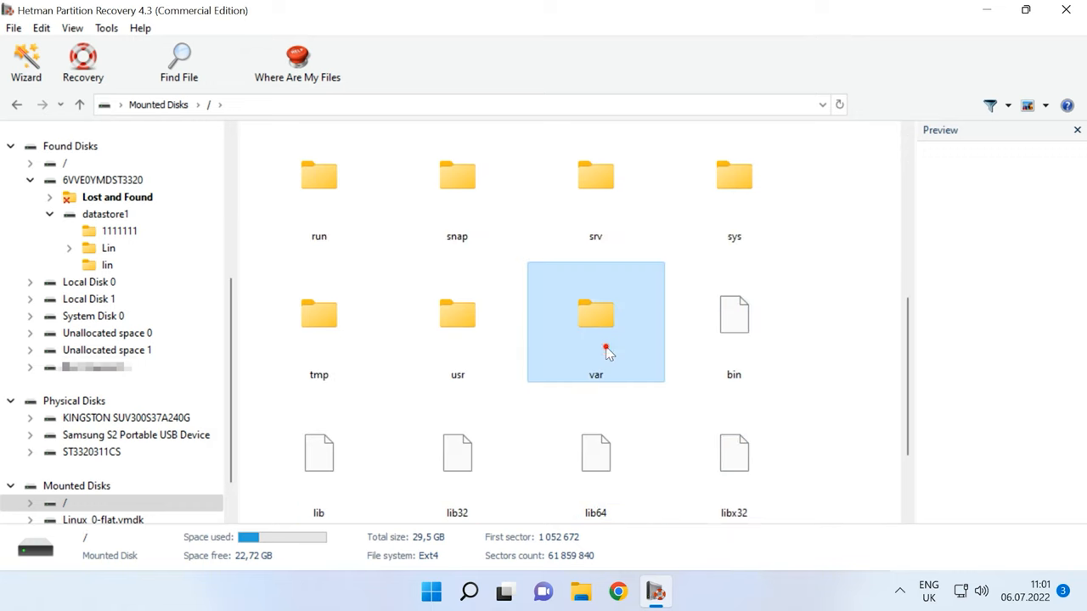
# Open var\data and preview deleted 030.jpg and External Hard Disk.docx
pyautogui.doubleClick(596, 314)
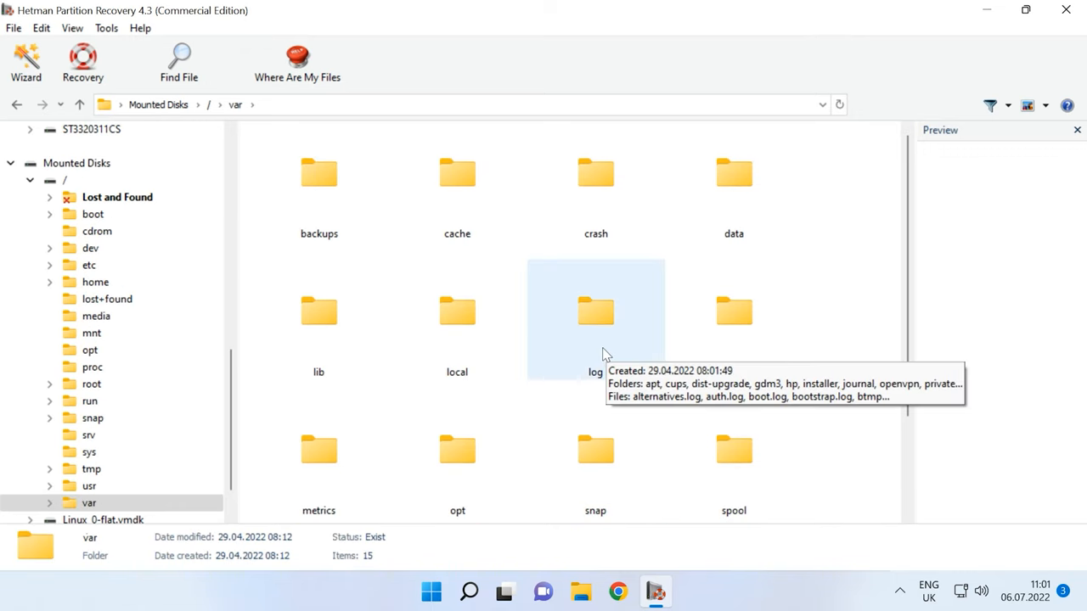
pyautogui.doubleClick(732, 172)
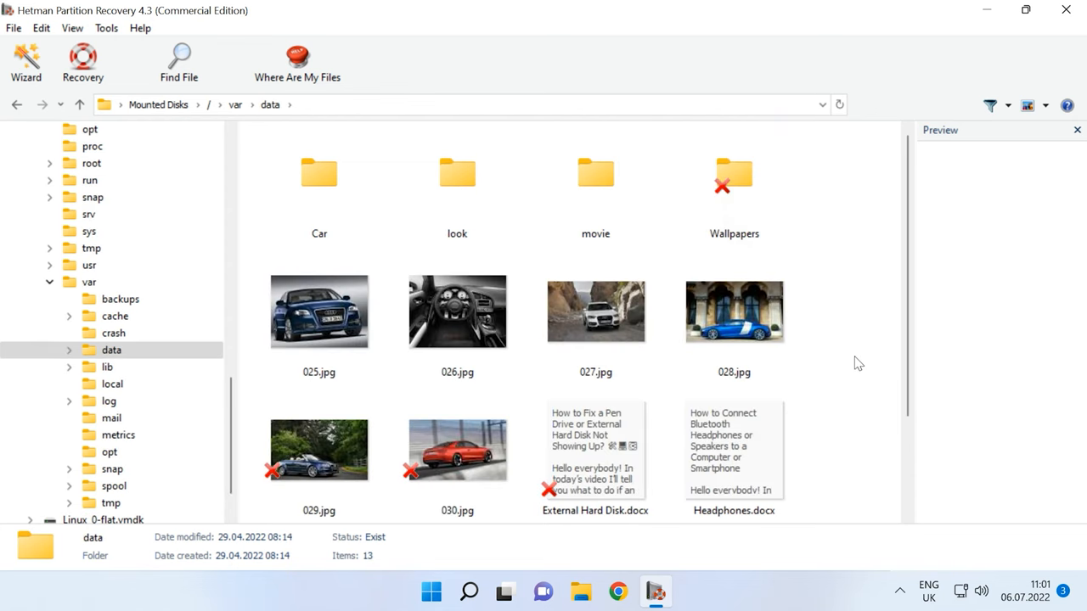
pyautogui.scroll(-3)
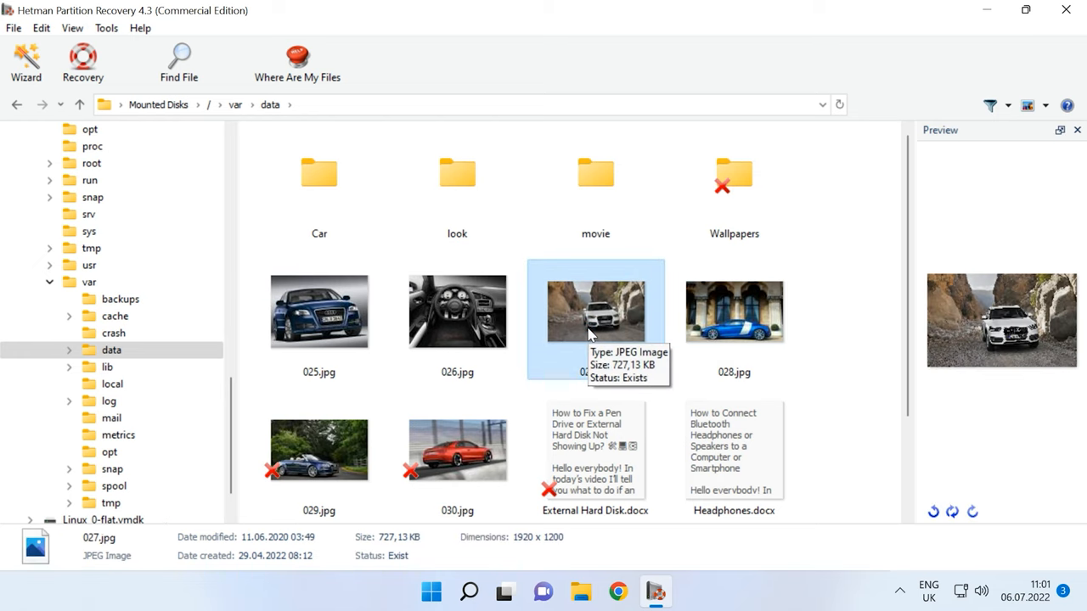
pyautogui.click(457, 450)
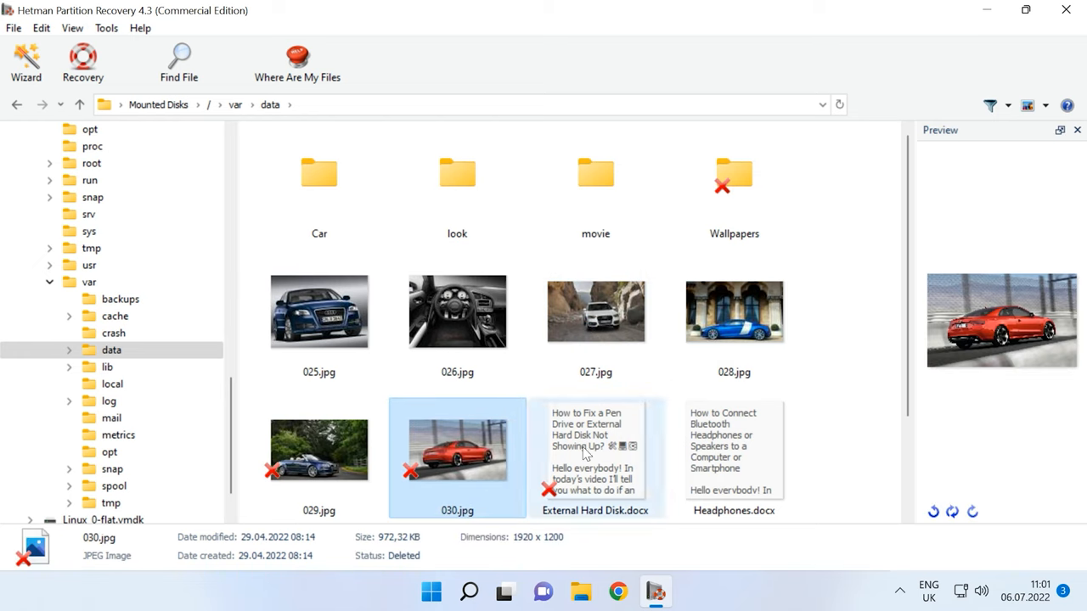
pyautogui.click(595, 457)
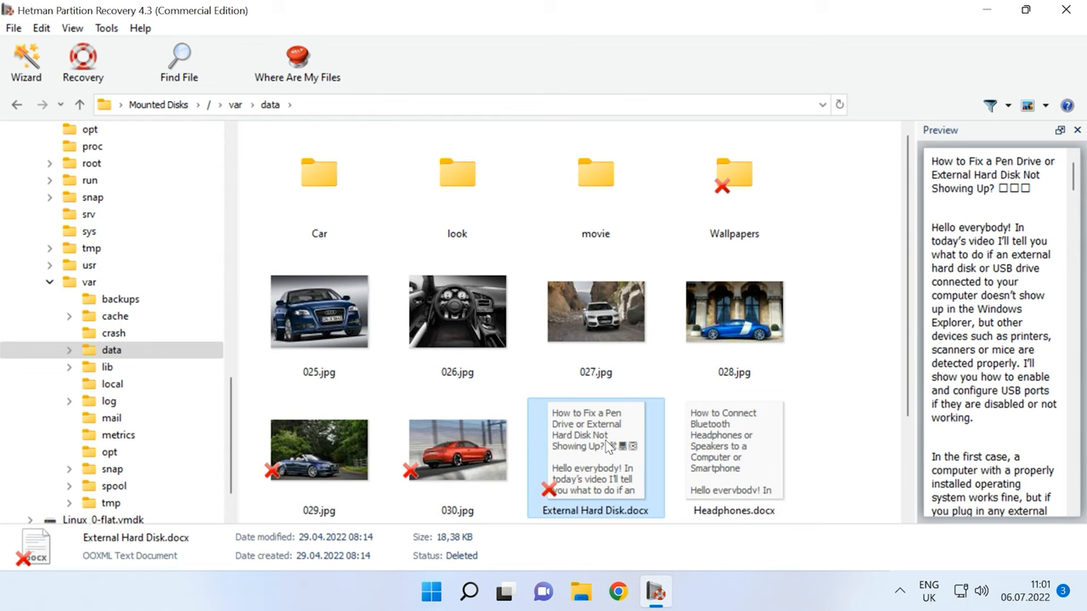
# Play the Baton Twirling video from the movie folder
pyautogui.doubleClick(595, 173)
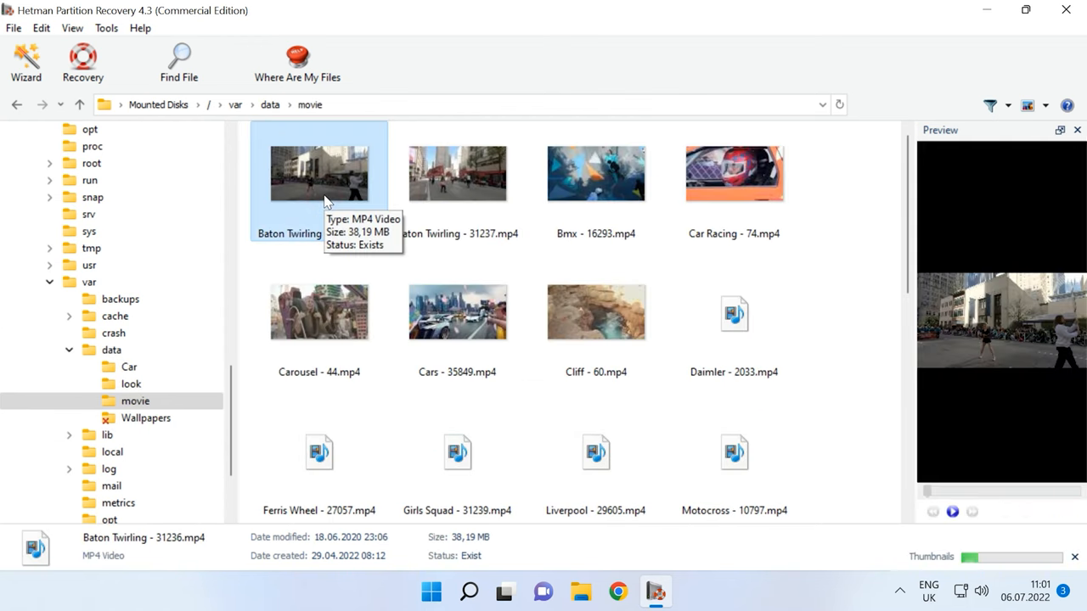
pyautogui.click(952, 511)
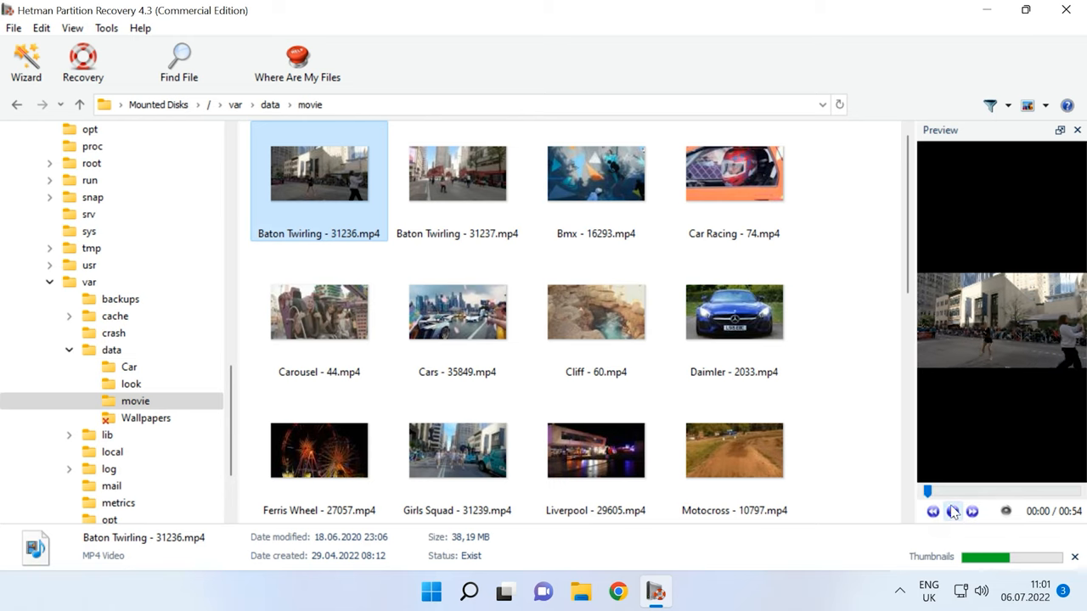
pyautogui.click(952, 511)
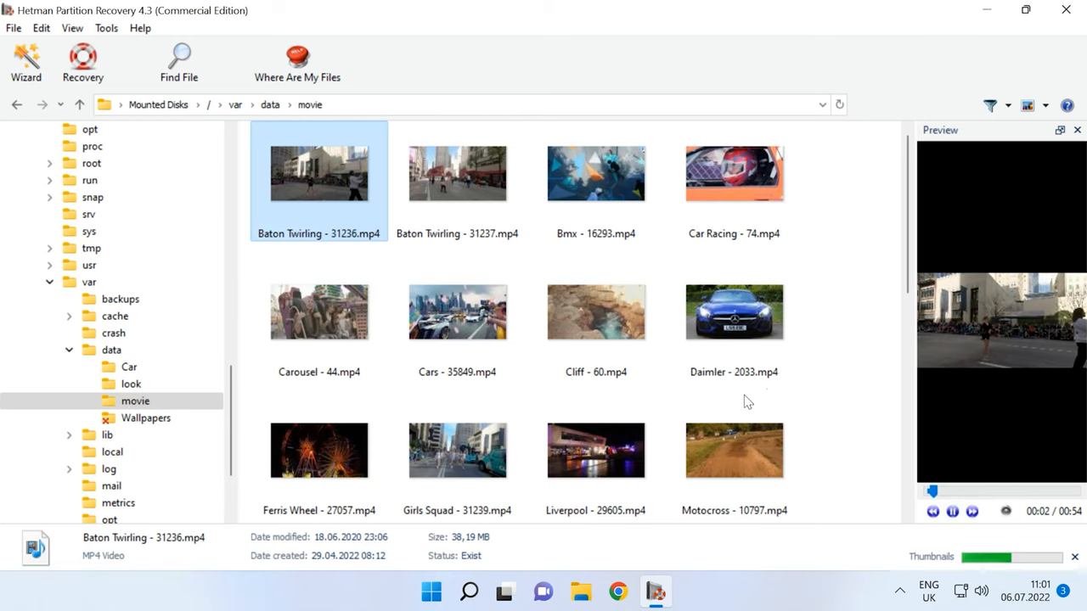
pyautogui.scroll(-3)
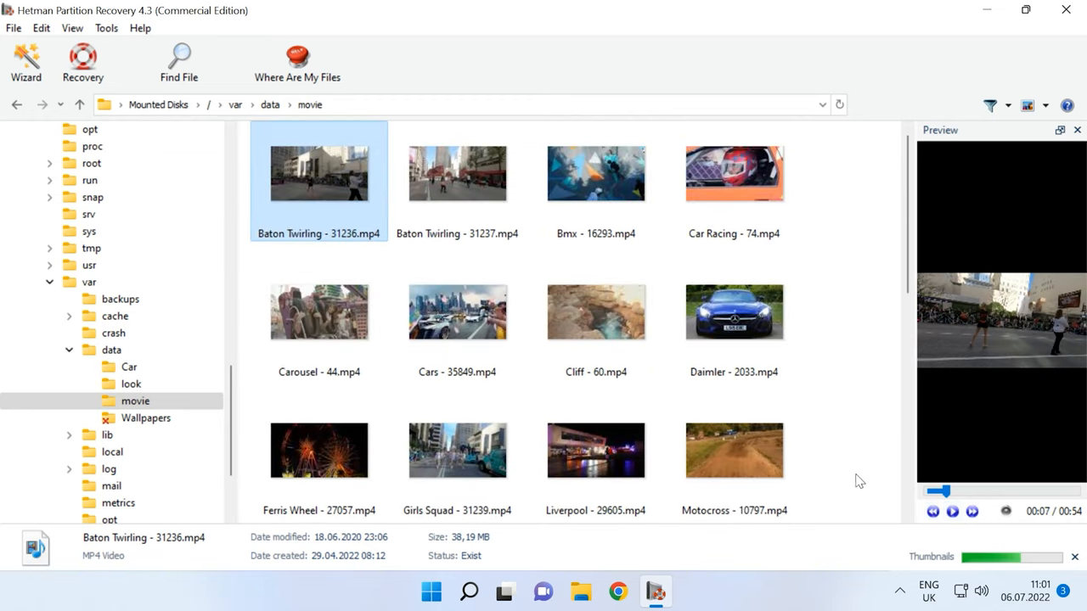
pyautogui.moveTo(849, 479)
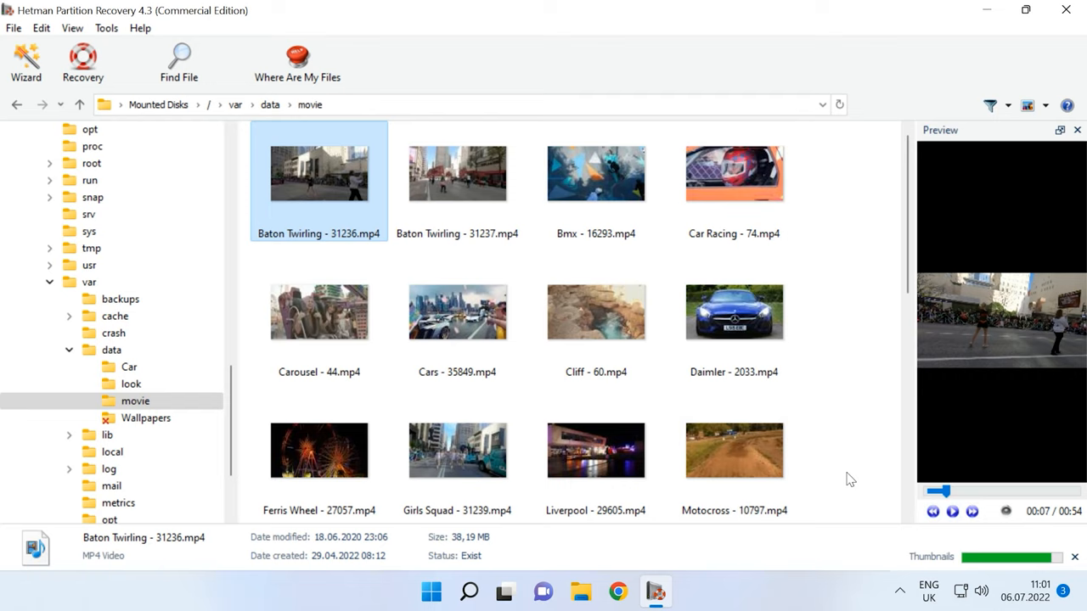
pyautogui.scroll(-3)
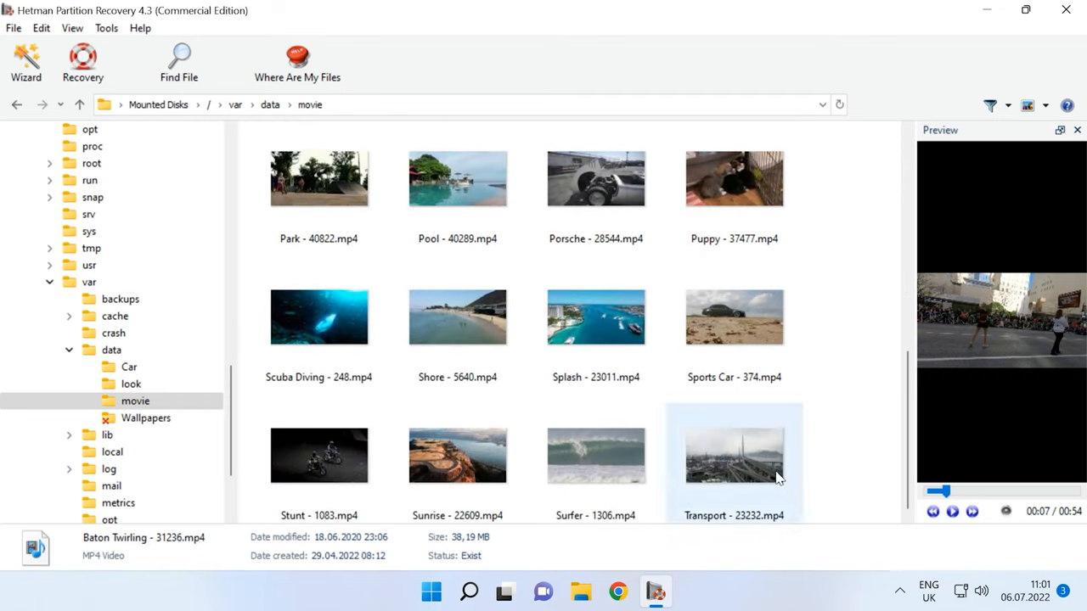
# Play and seek through Splash - 23011.mp4, then open Car and inspect 003.jpg
pyautogui.click(595, 316)
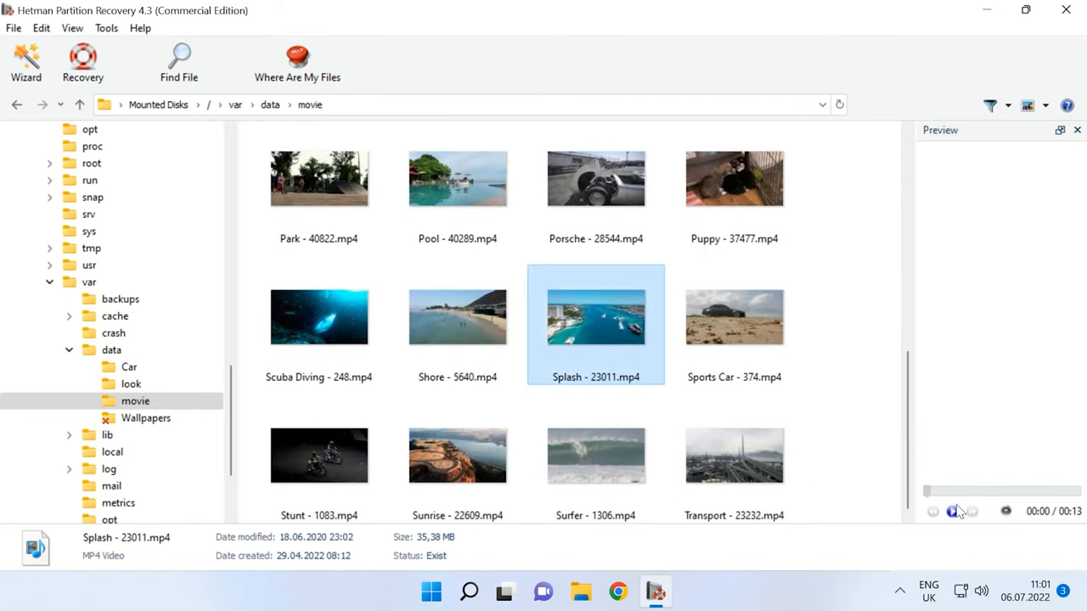
pyautogui.moveTo(953, 511)
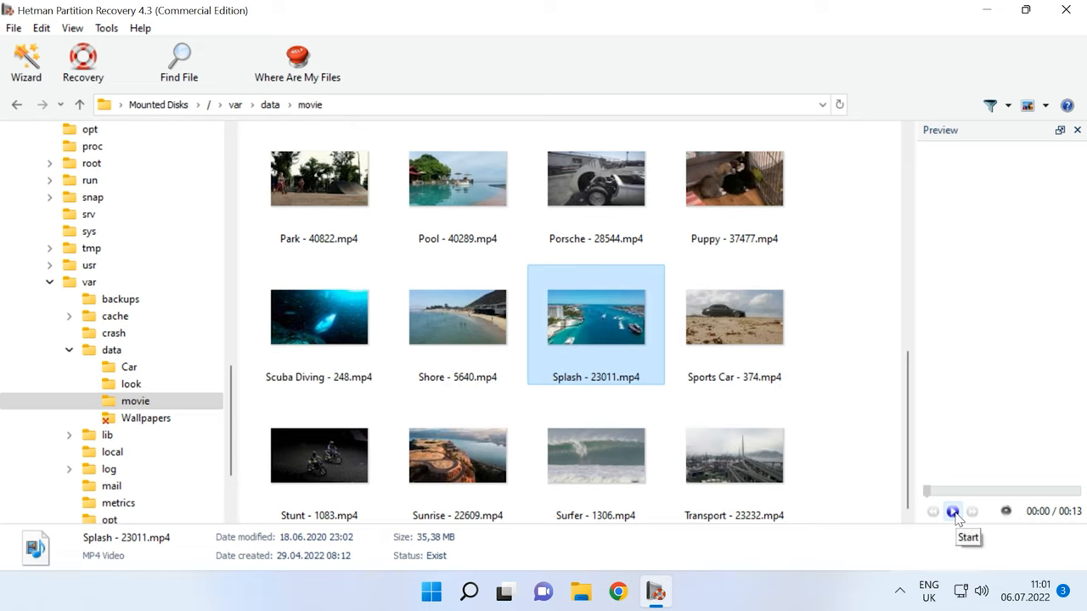
pyautogui.click(952, 511)
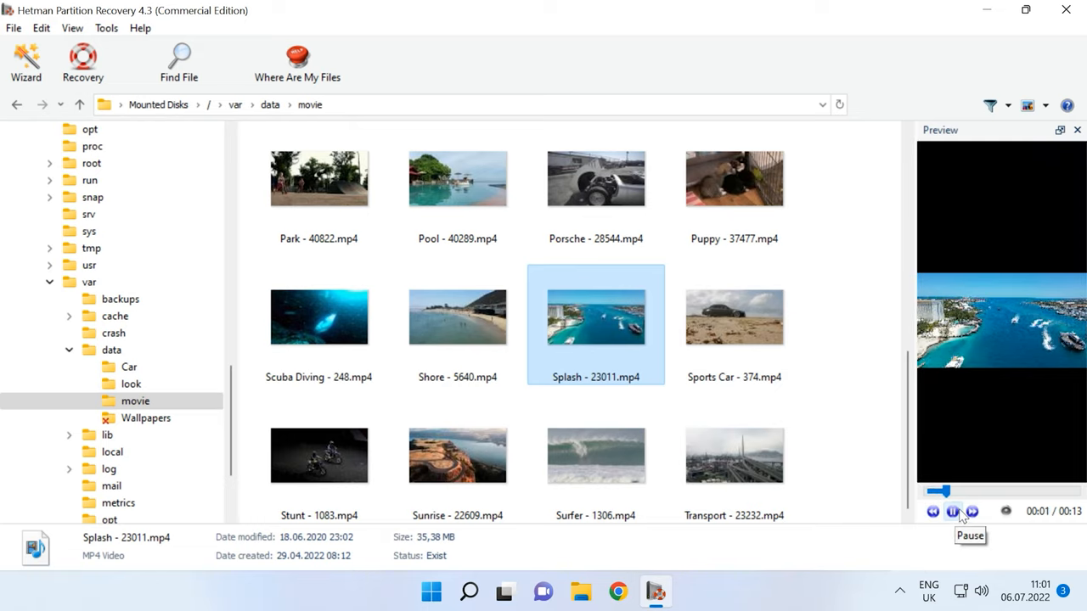
pyautogui.moveTo(938, 490); pyautogui.dragTo(1034, 490)
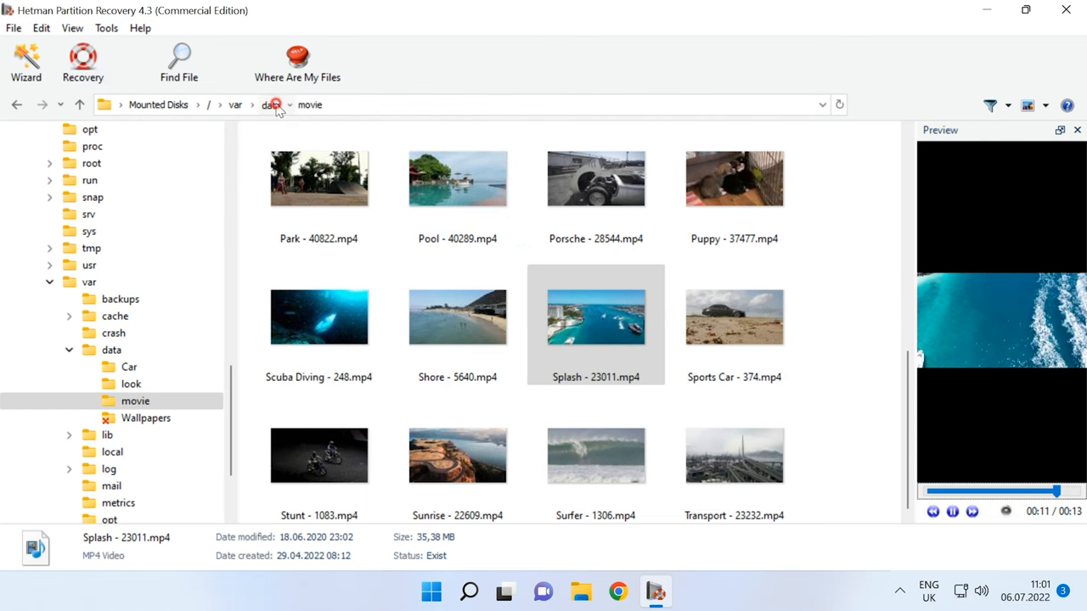
pyautogui.click(270, 104)
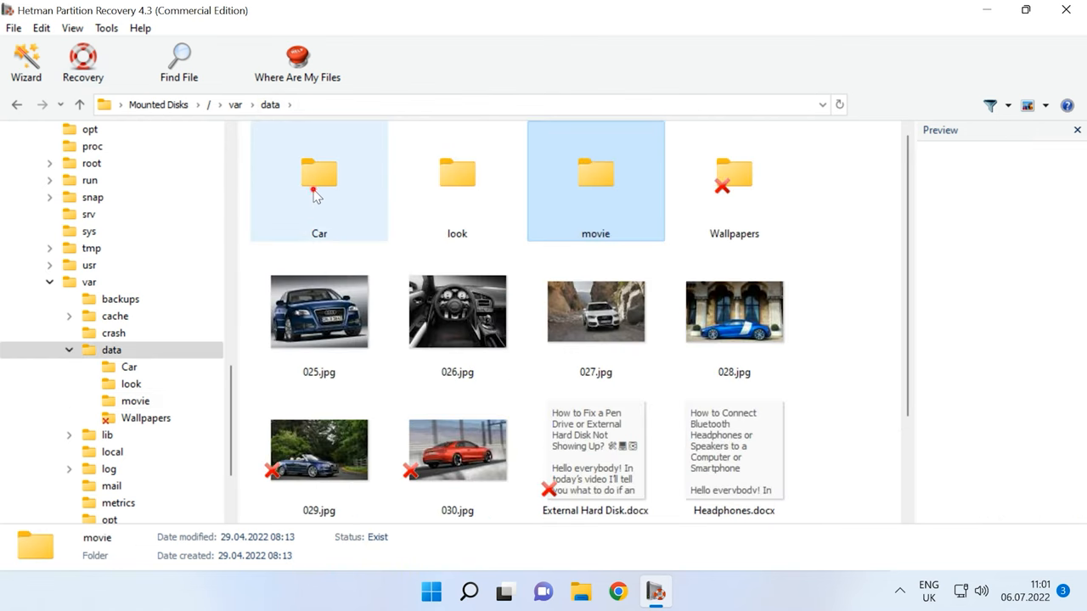
pyautogui.doubleClick(318, 174)
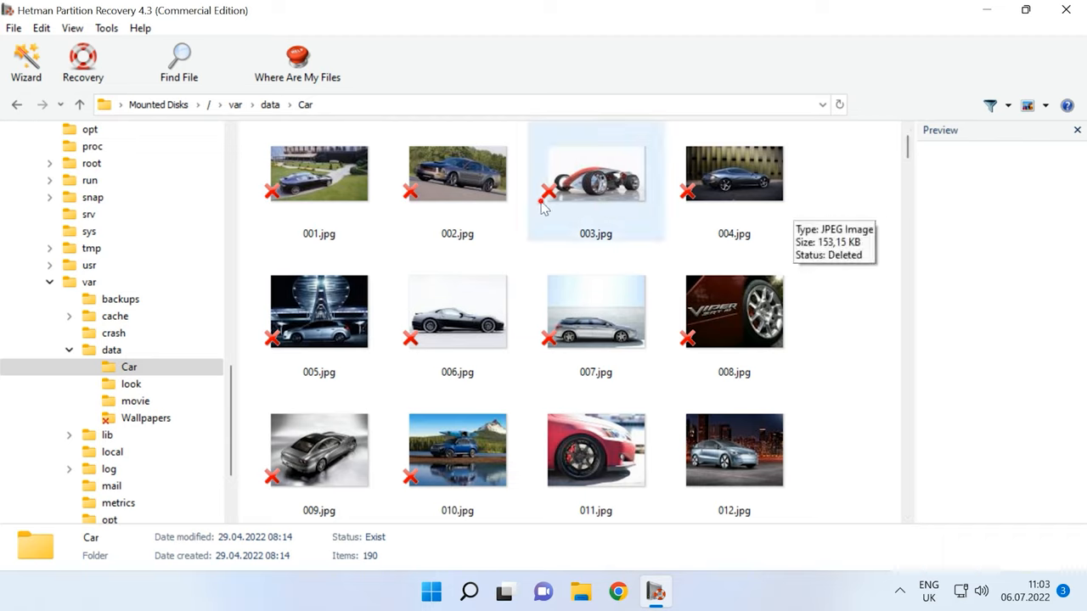
pyautogui.click(595, 311)
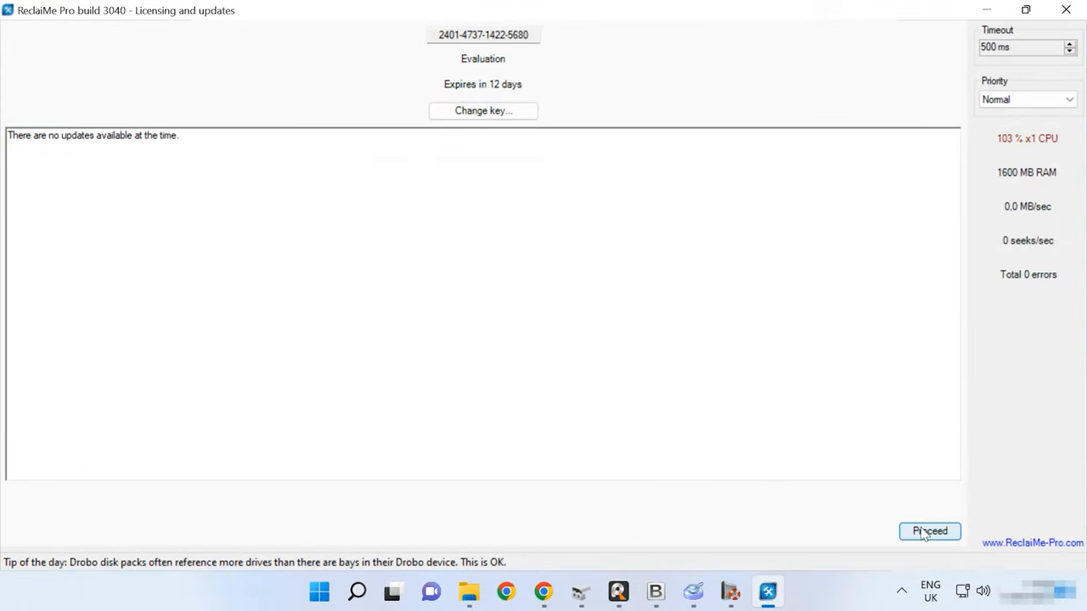
# Get past the licensing screen and add the Linux_0-flat.vmdk image file
pyautogui.click(928, 531)
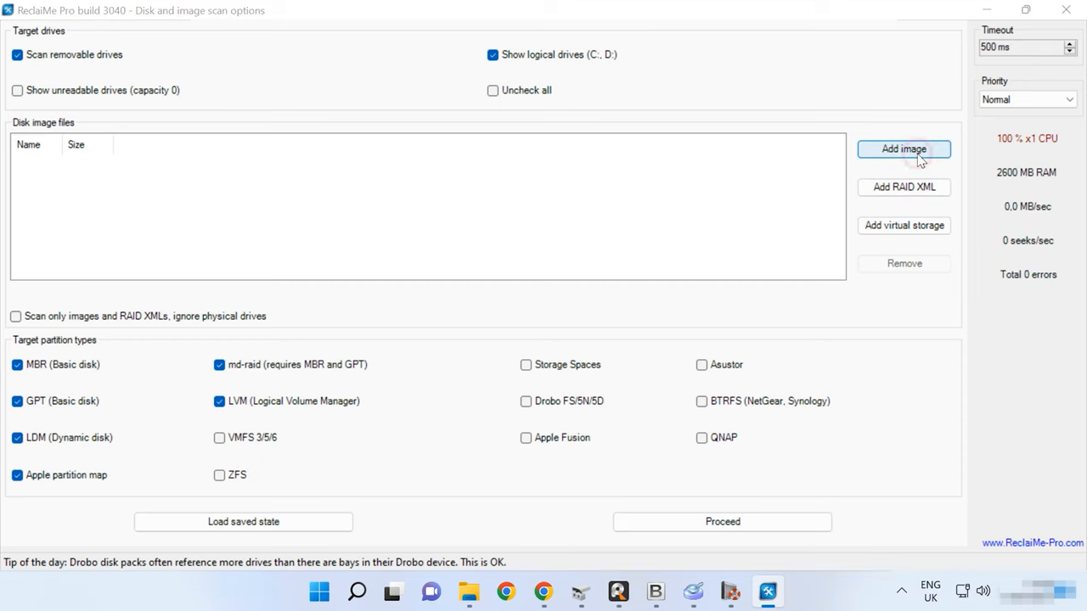
pyautogui.click(903, 149)
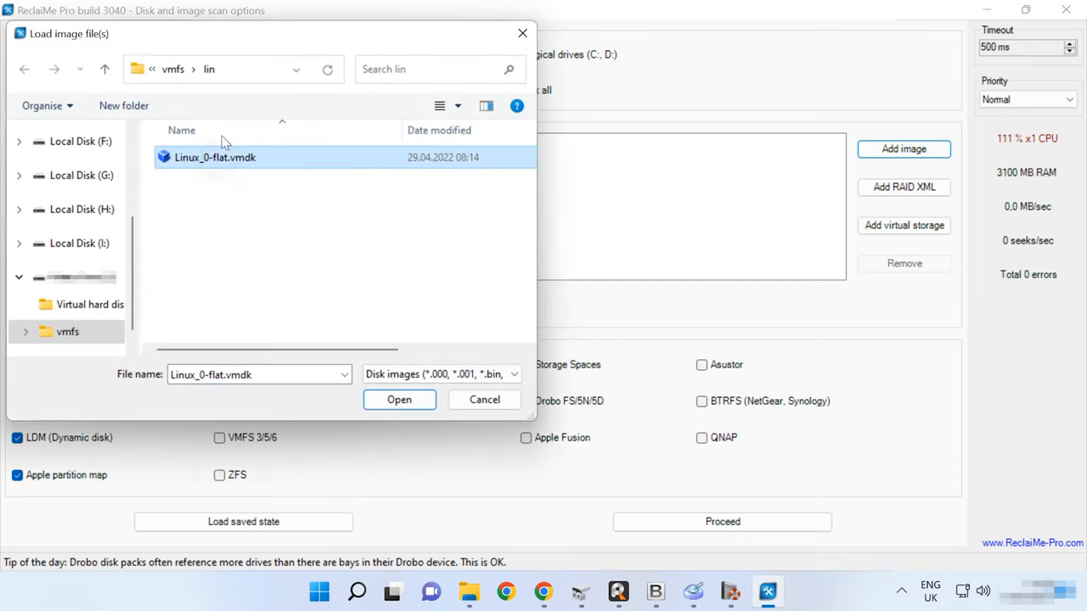
pyautogui.click(238, 69)
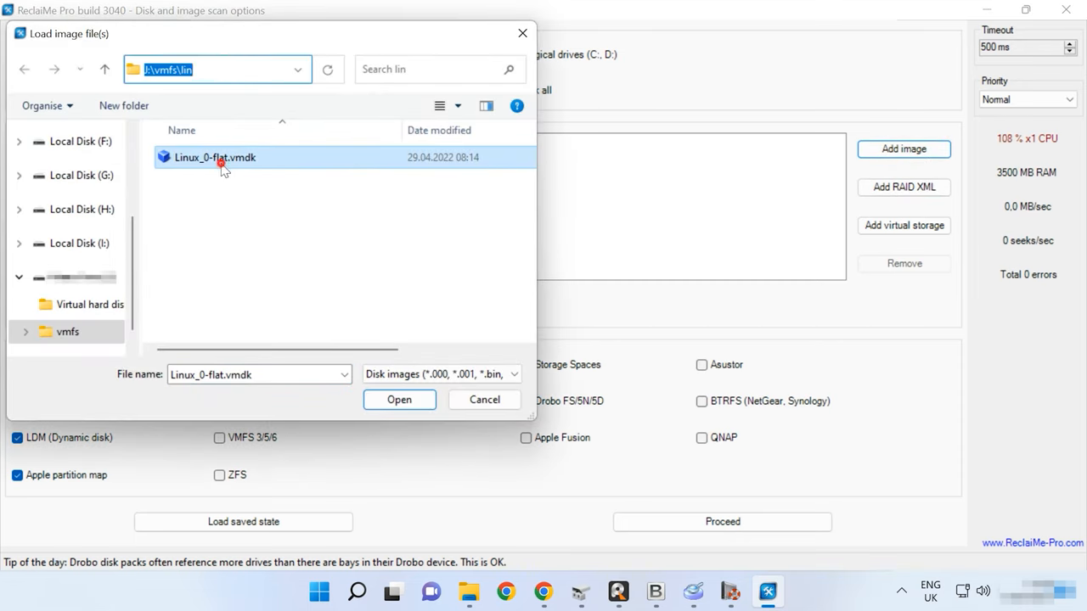
pyautogui.click(399, 399)
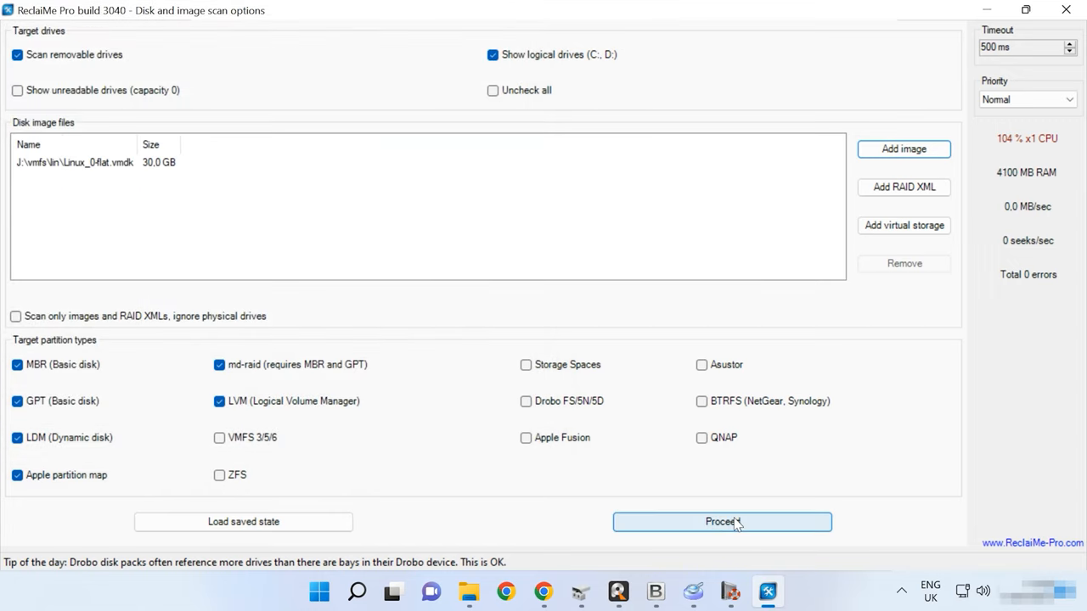
pyautogui.click(720, 522)
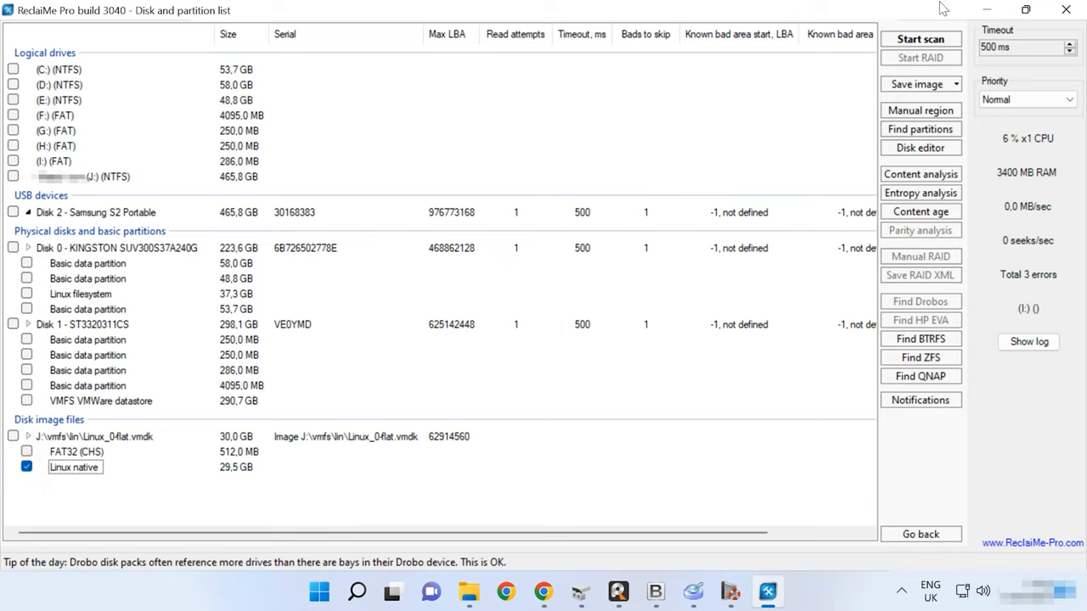
pyautogui.moveTo(920, 39)
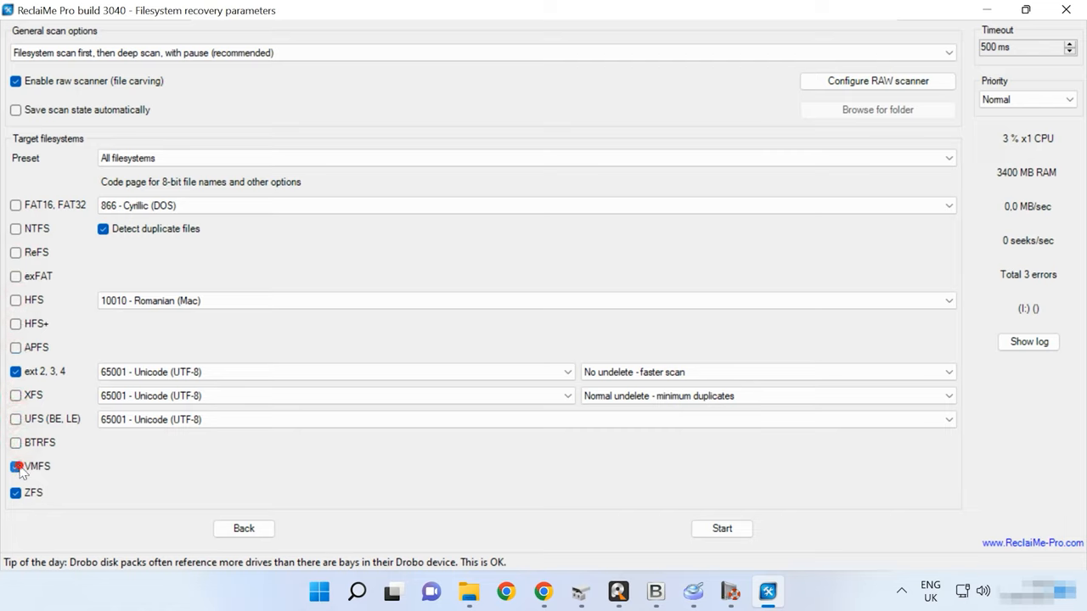
# Start the scan with ZFS excluded and decline auto-saving the scan state
pyautogui.click(15, 466)
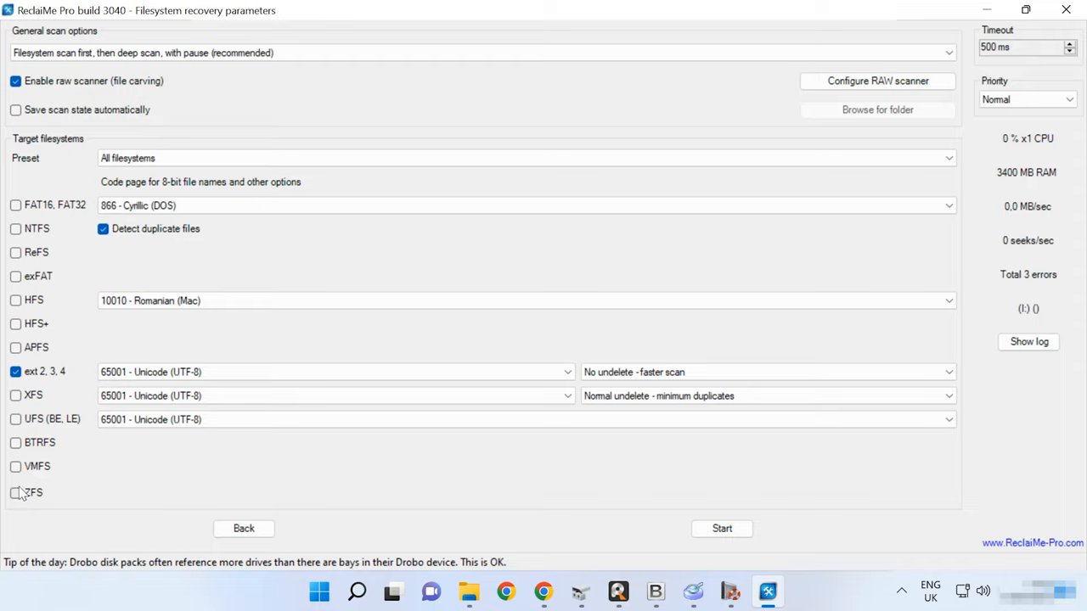
pyautogui.moveTo(34, 401)
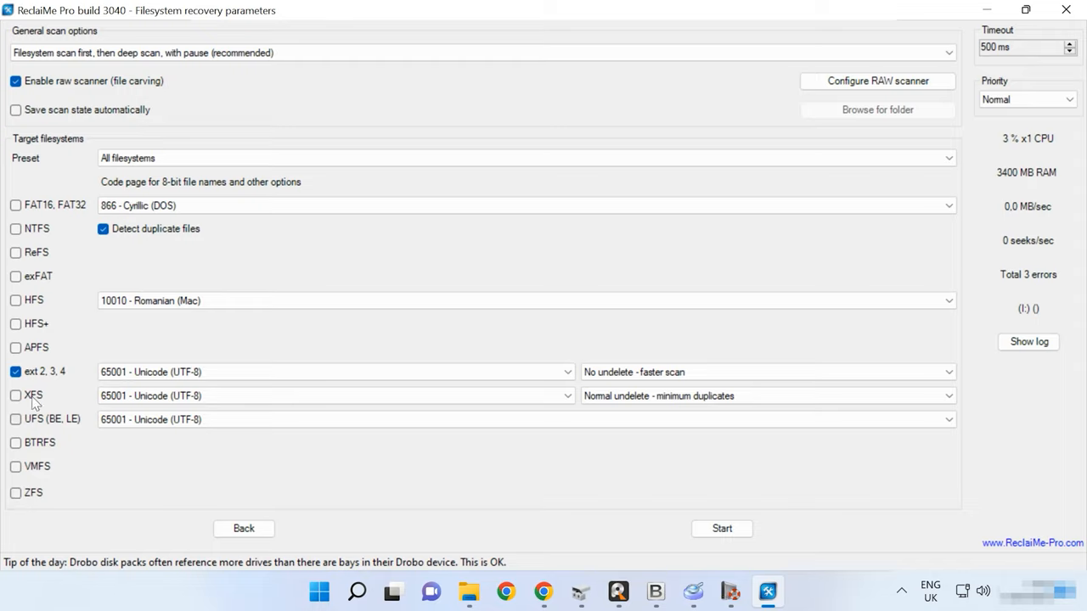
pyautogui.click(720, 528)
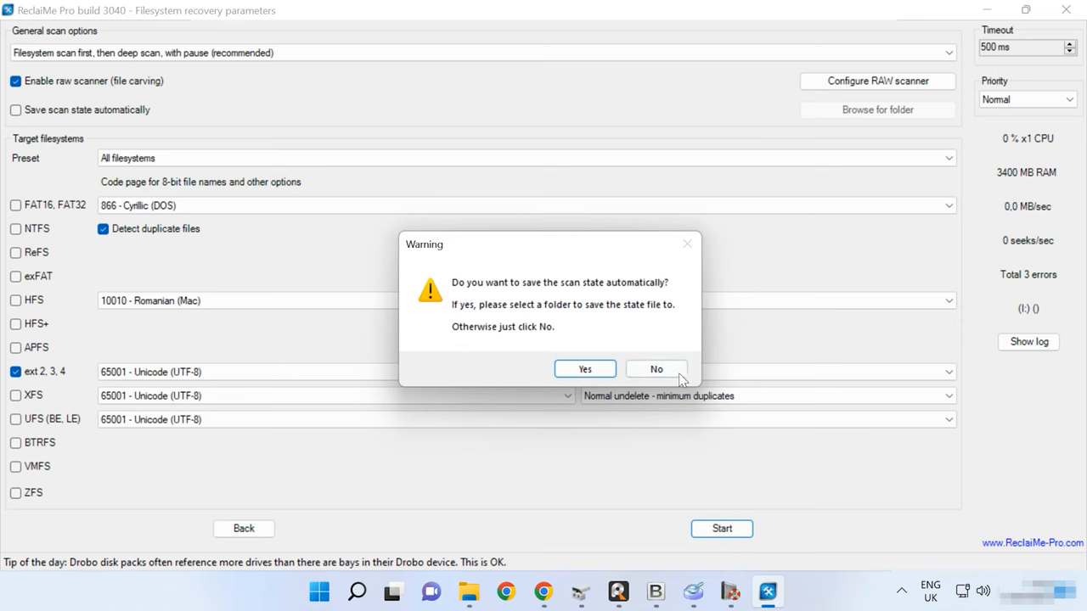
pyautogui.click(655, 369)
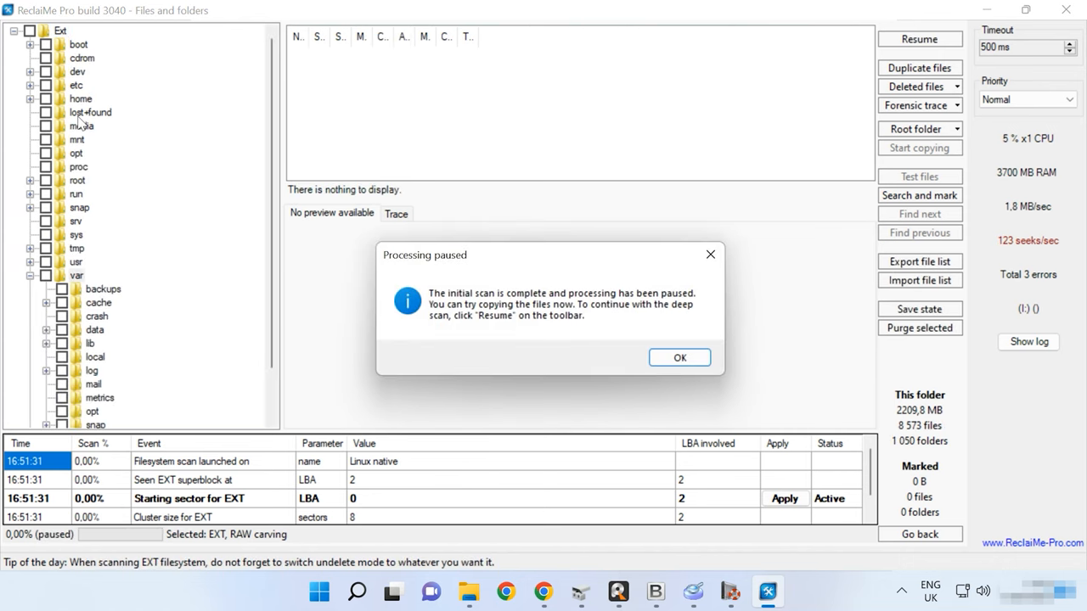
pyautogui.moveTo(148, 124)
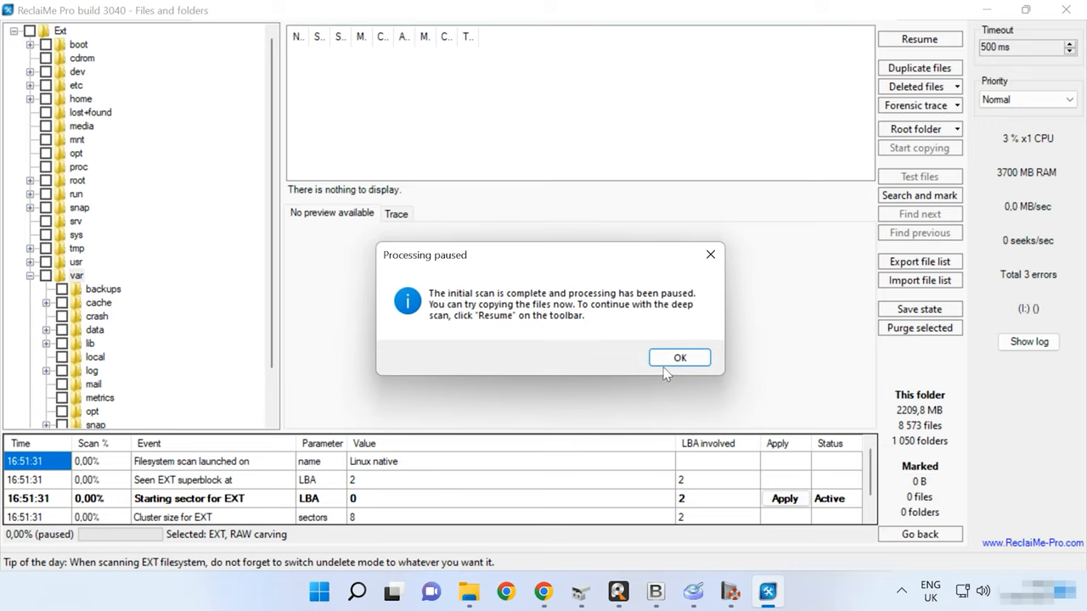
# Dismiss the scan-paused notice and preview 026.jpg, 028.jpg and LTSC.docx in var/data
pyautogui.click(679, 356)
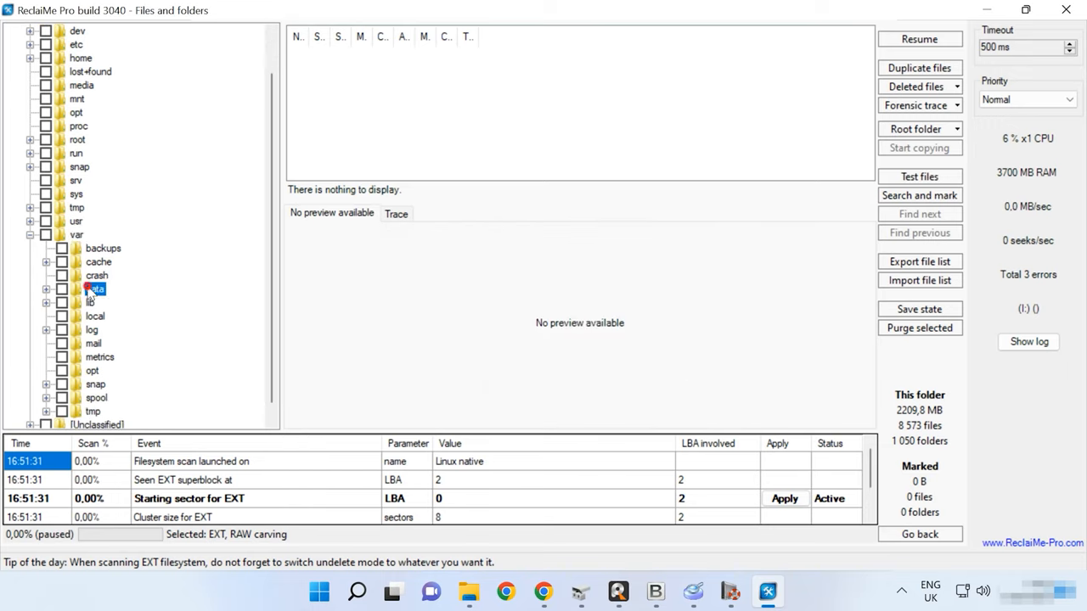
pyautogui.click(96, 289)
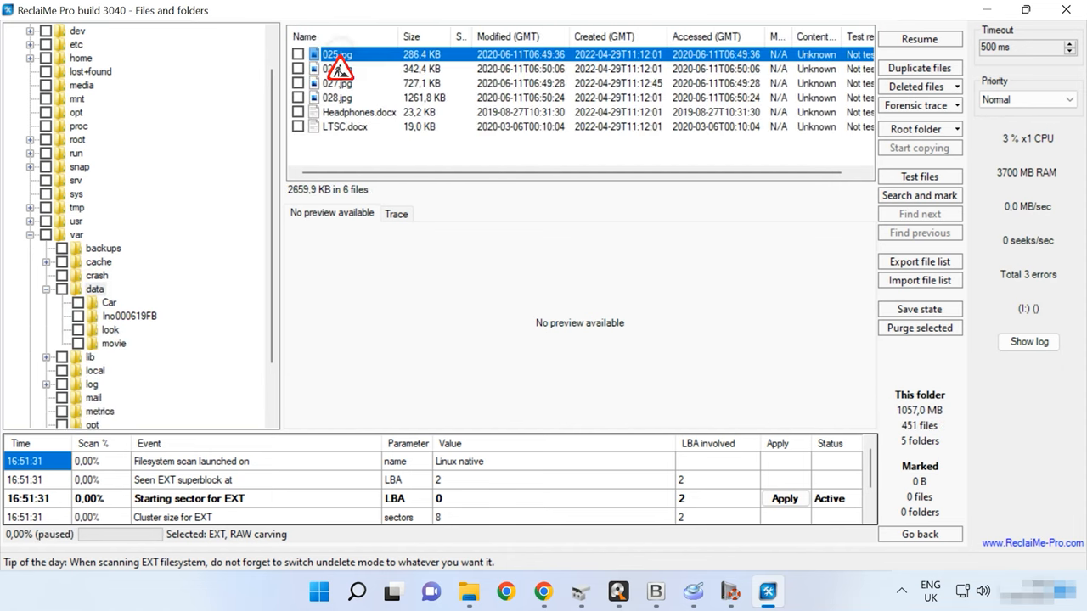
pyautogui.click(337, 69)
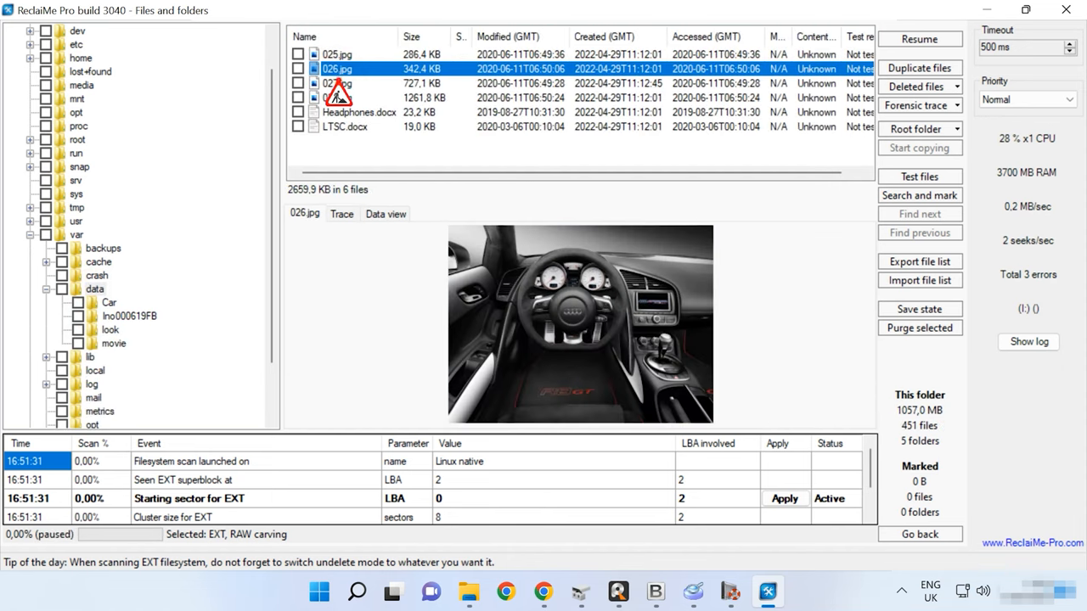
pyautogui.click(338, 96)
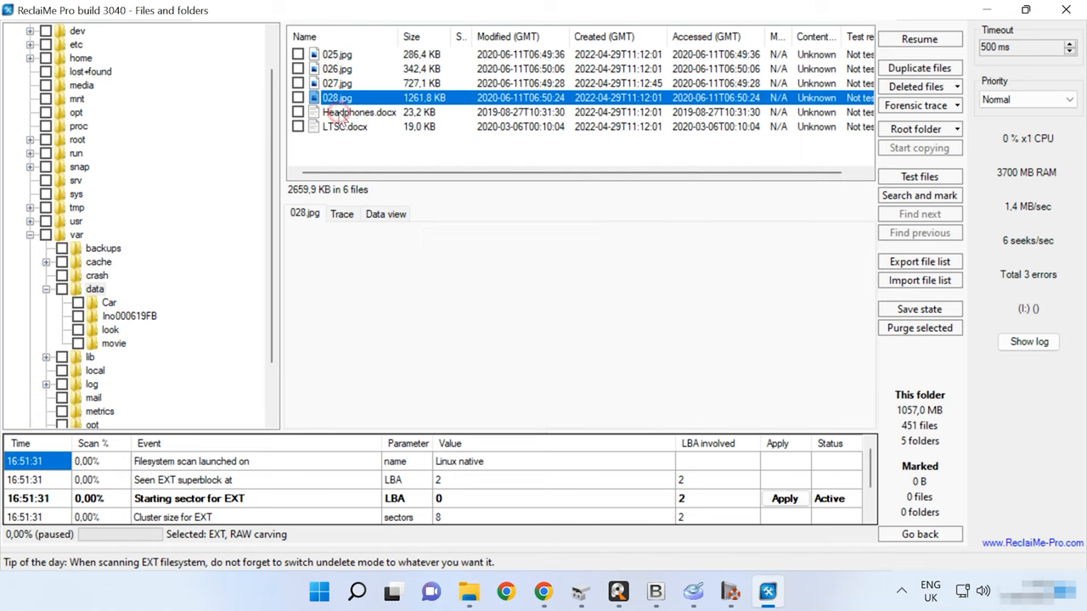
pyautogui.click(344, 126)
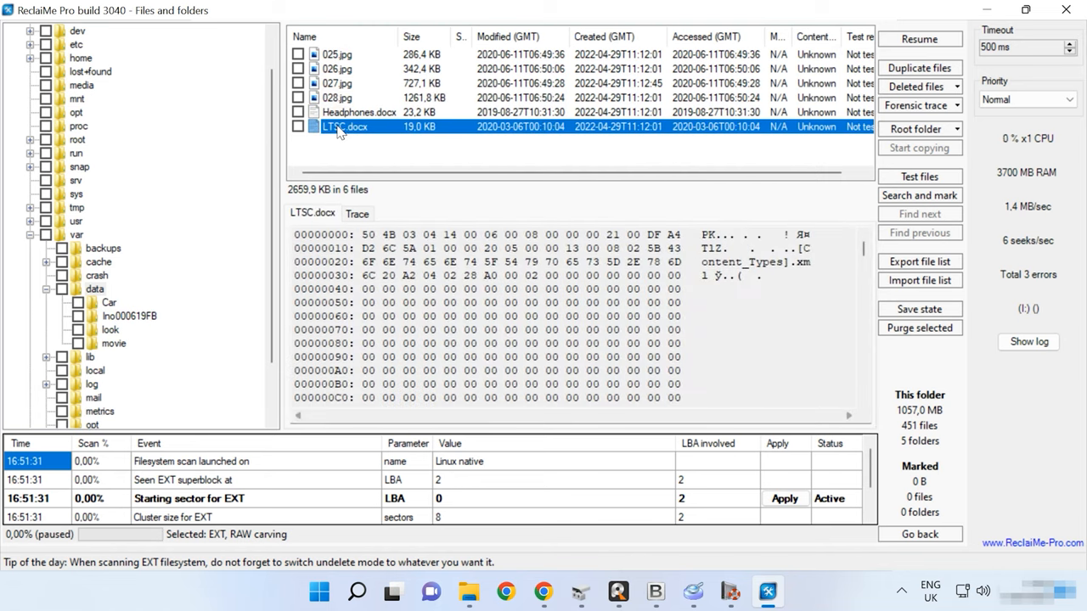
pyautogui.moveTo(339, 132)
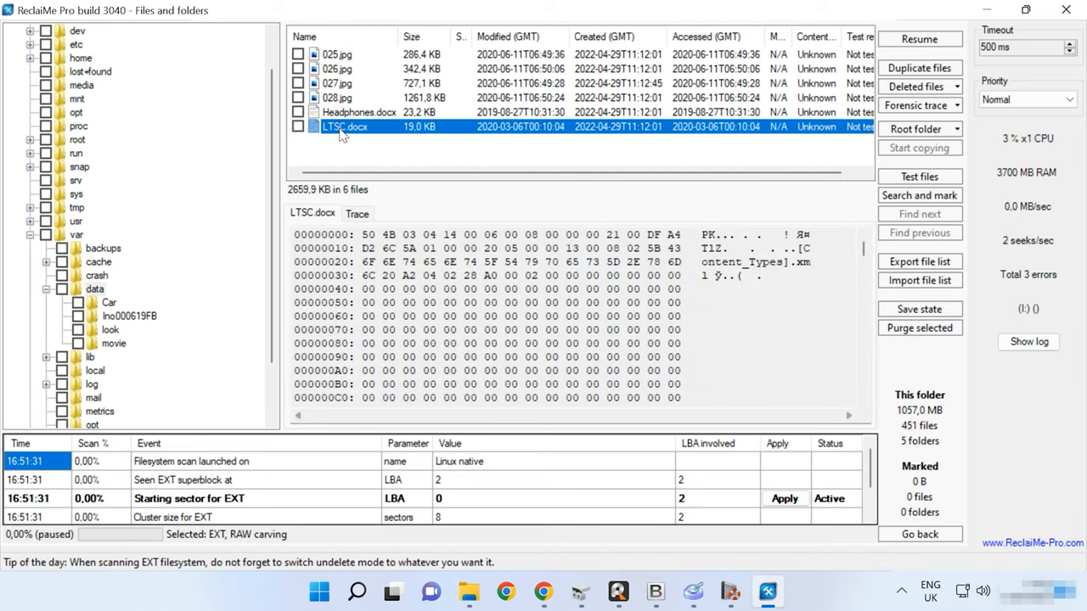
# Browse Car and movie folders, play Baton Twirling - 31236.mp4, then list look folder photos
pyautogui.click(109, 302)
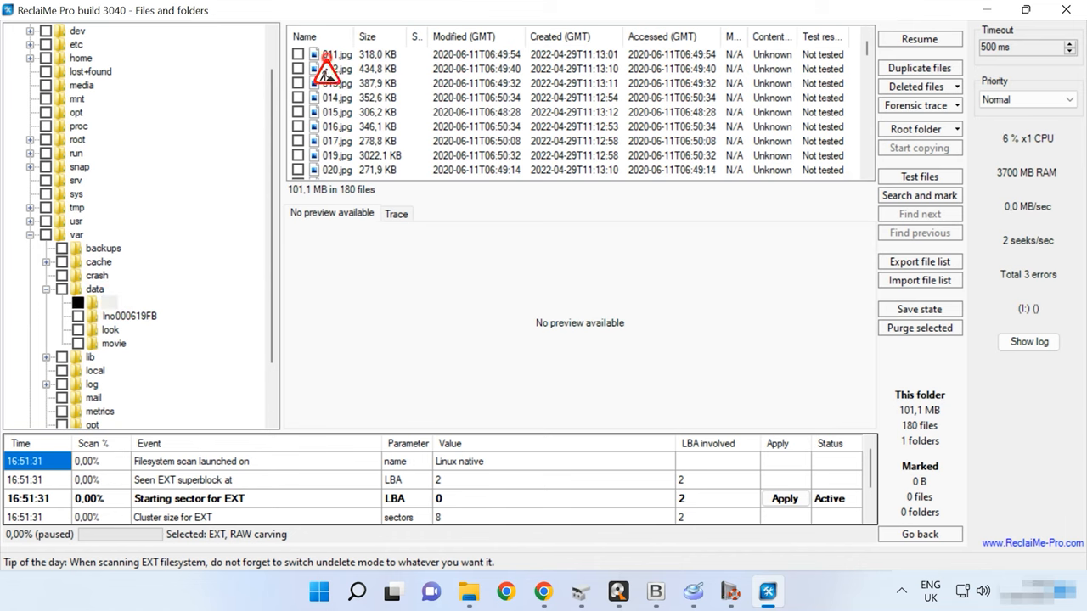
pyautogui.click(337, 69)
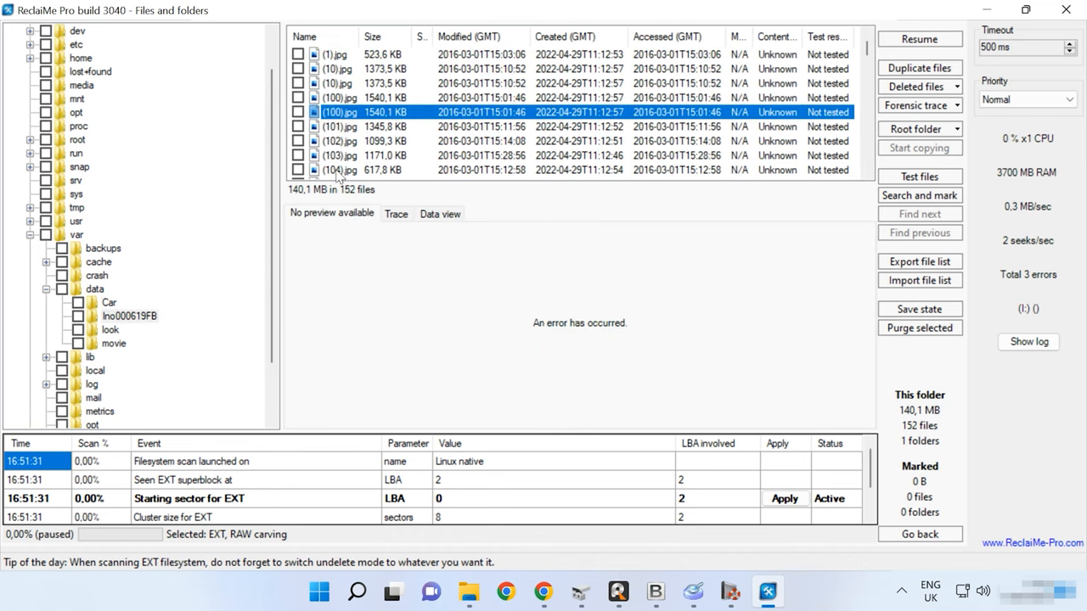
pyautogui.click(113, 343)
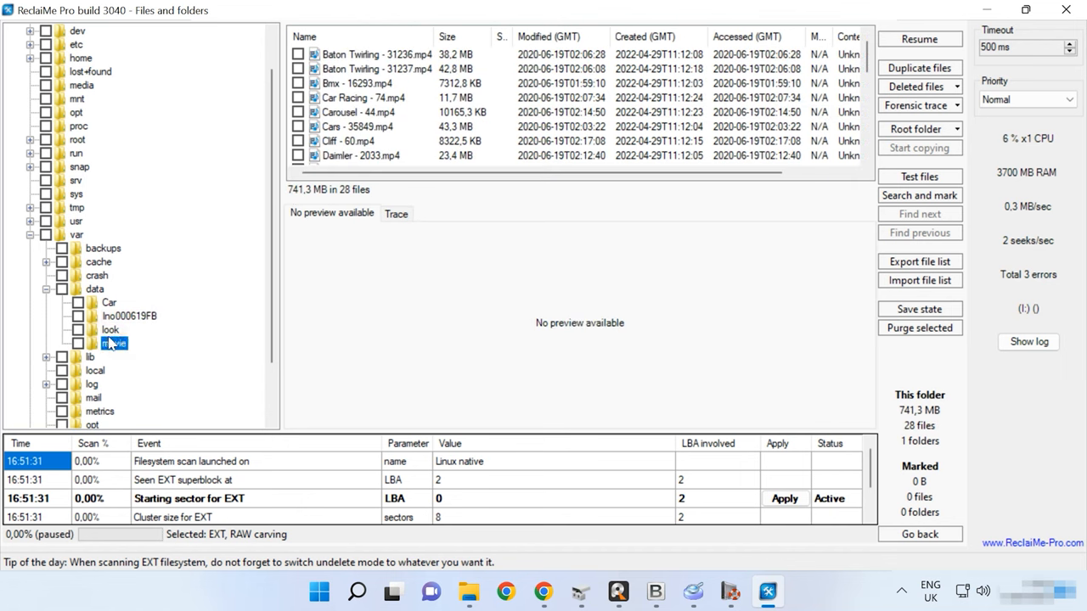
pyautogui.click(113, 342)
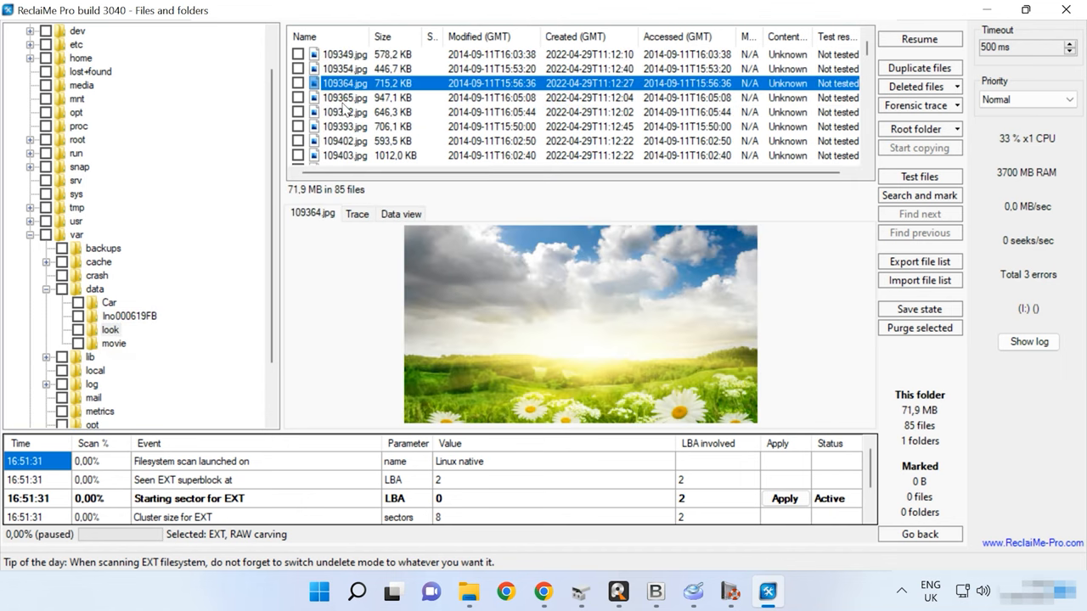
pyautogui.click(114, 343)
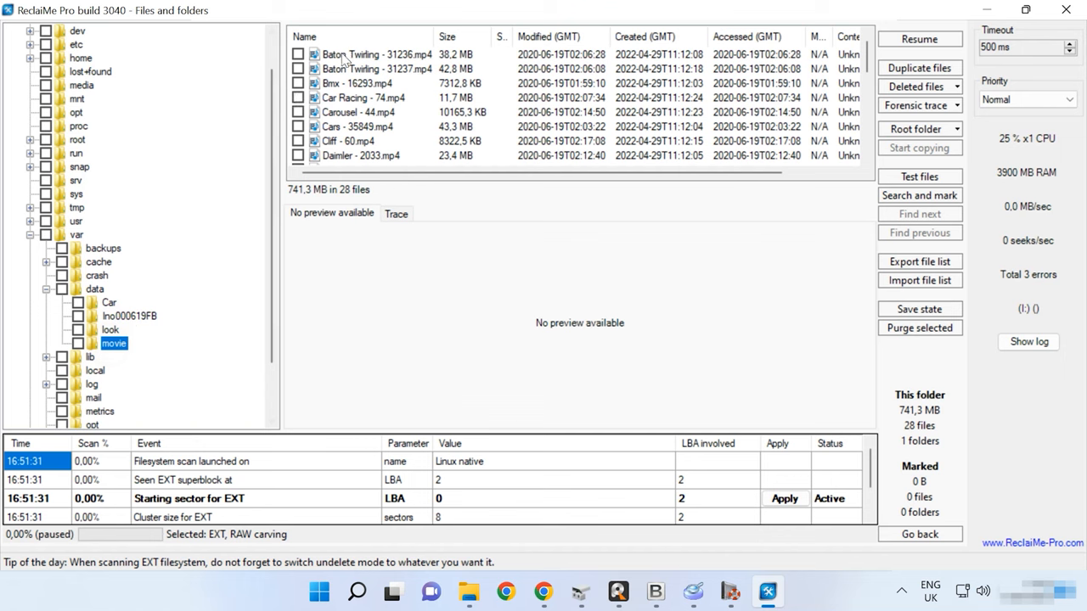
pyautogui.click(374, 55)
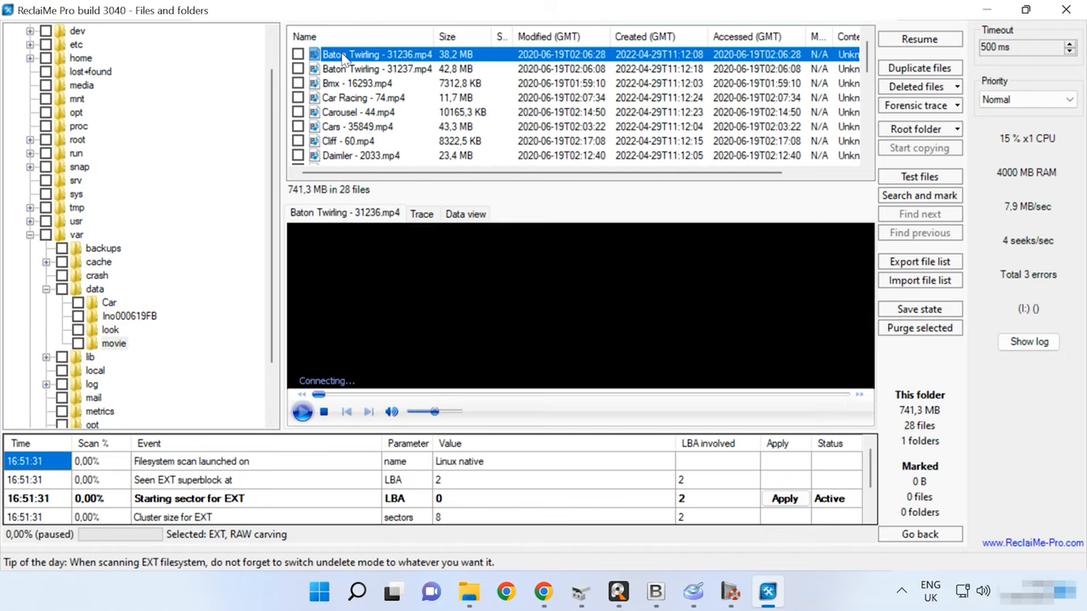
pyautogui.click(302, 411)
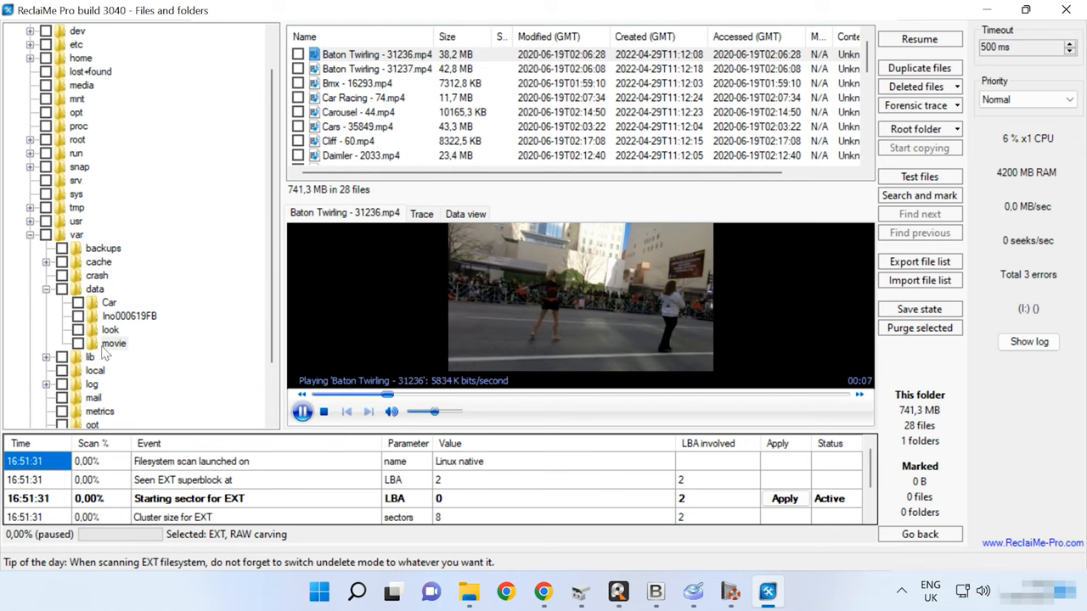
pyautogui.click(110, 329)
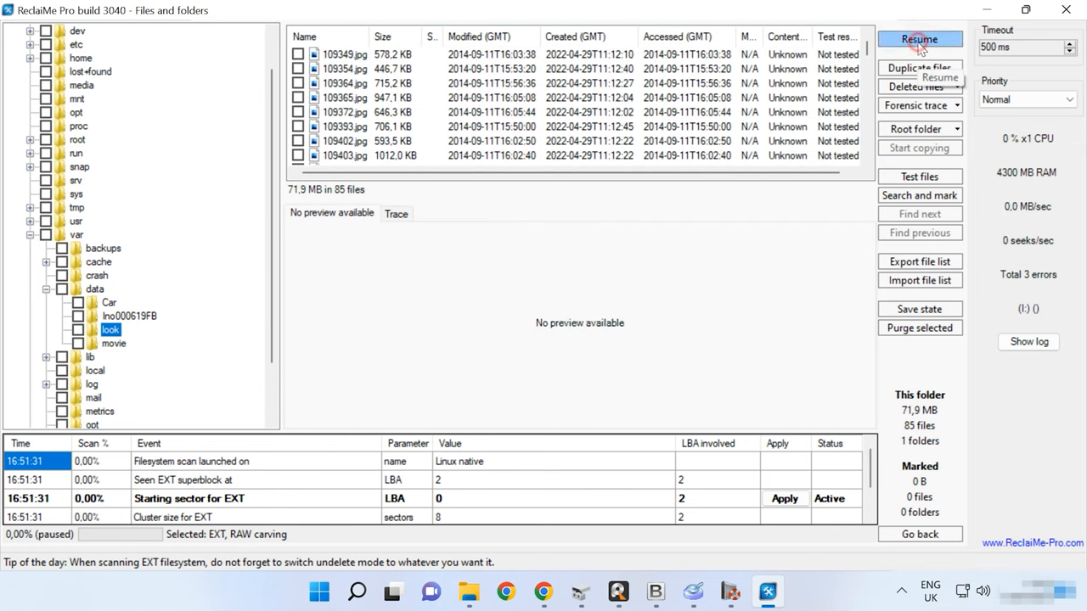
# Resume the paused ReclaiMe Pro ext scan and switch to UFS Explorer Professional Recovery
pyautogui.click(919, 39)
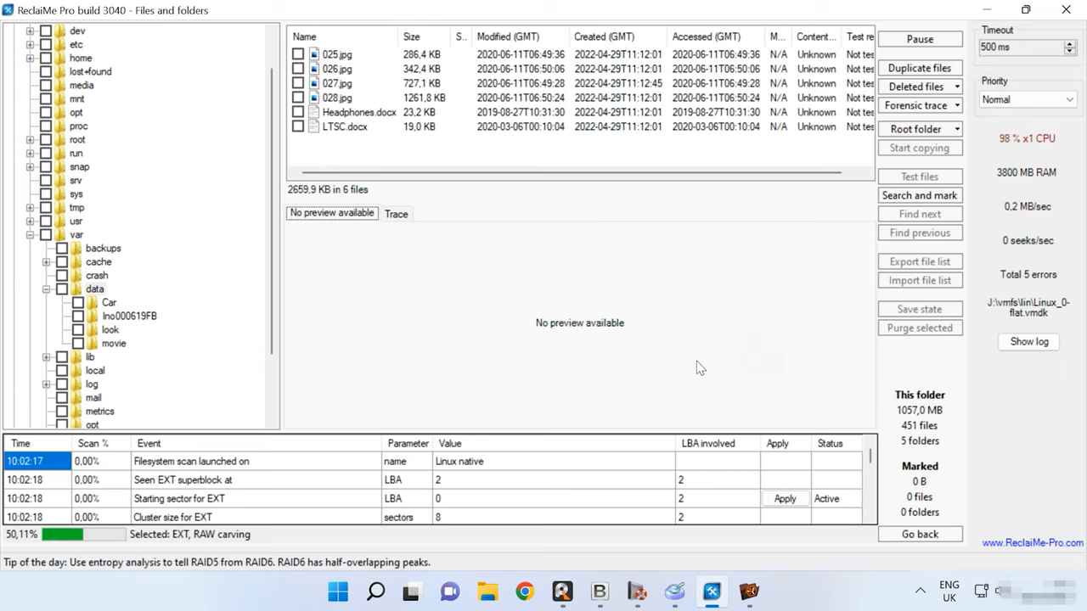
pyautogui.moveTo(361, 41)
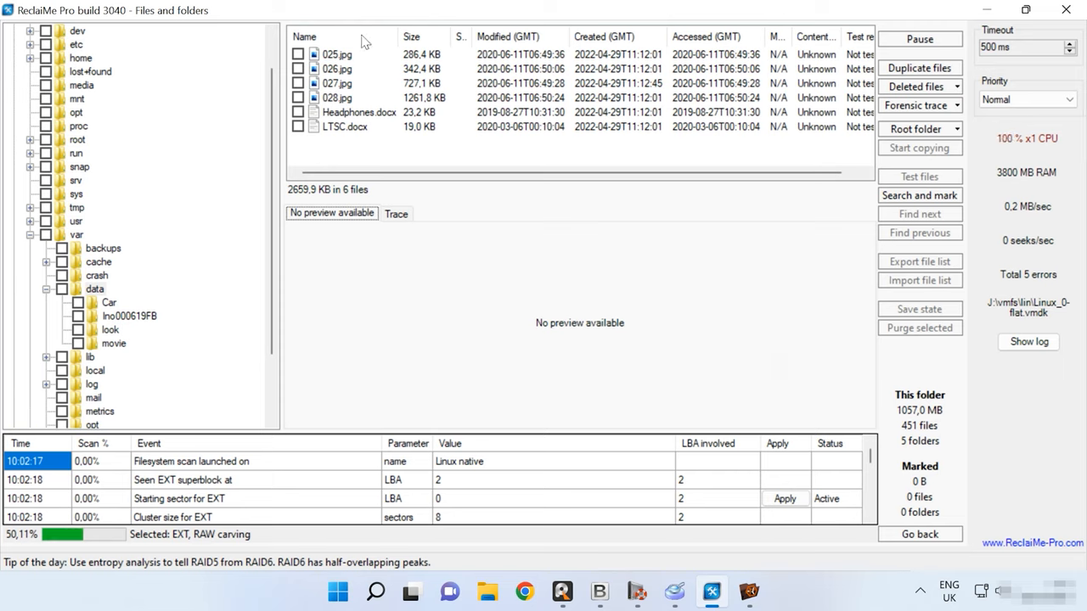
pyautogui.moveTo(174, 247)
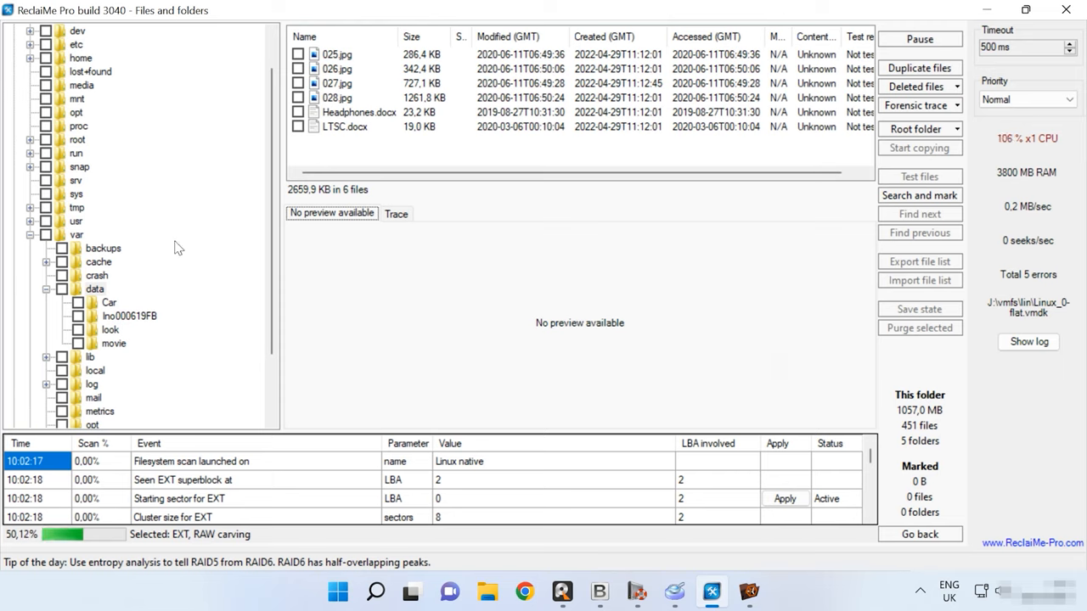
pyautogui.click(108, 302)
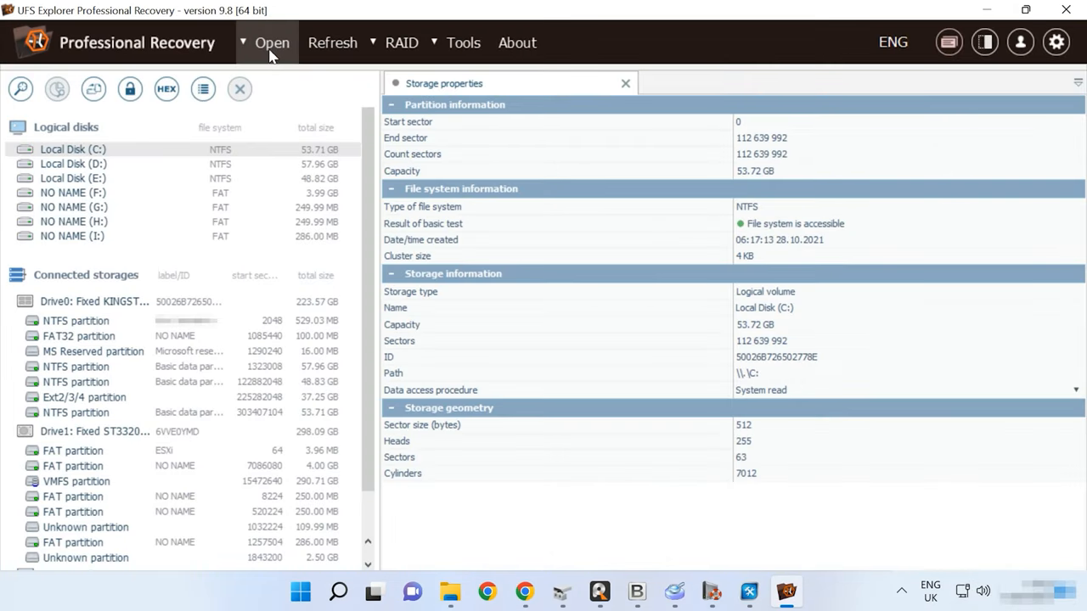
# Open Linux_0-flat.vmdk from J:\vmfs\lin as a 30 GB disk-image storage
pyautogui.click(272, 42)
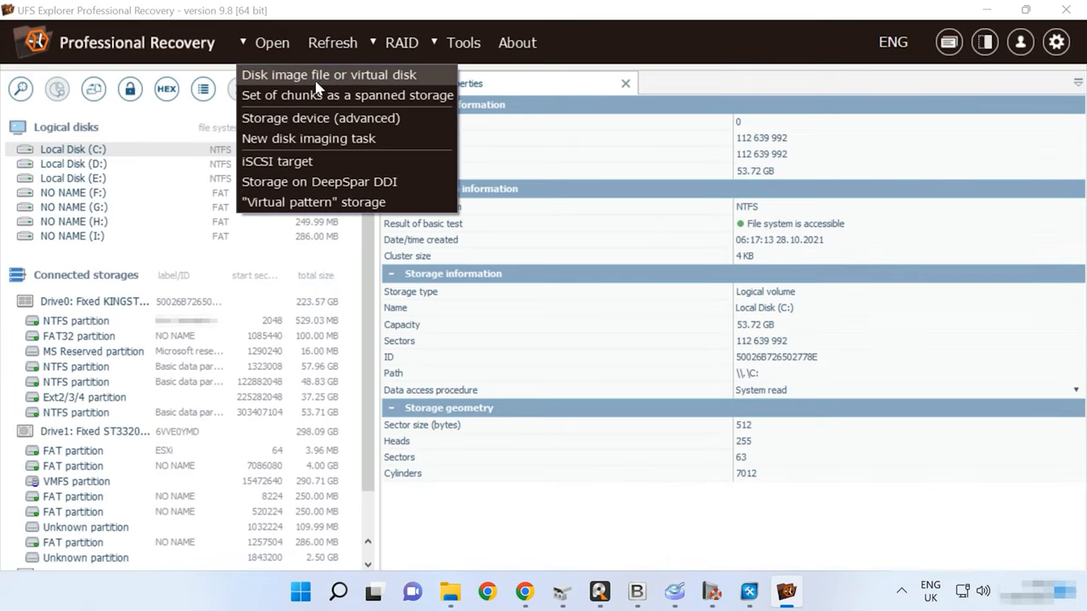
pyautogui.click(328, 75)
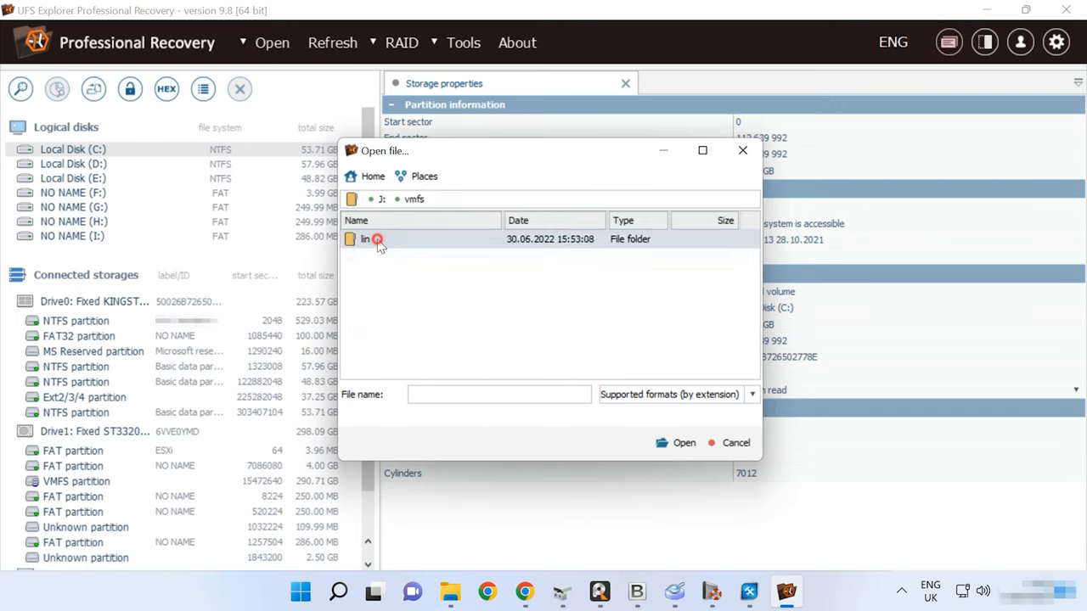
pyautogui.doubleClick(365, 239)
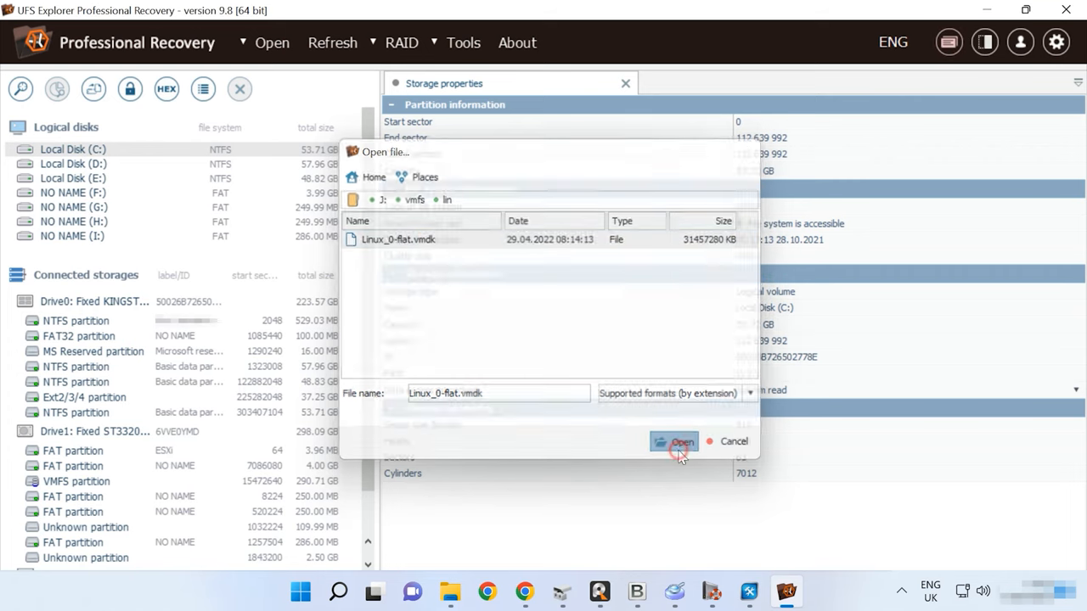
pyautogui.click(674, 441)
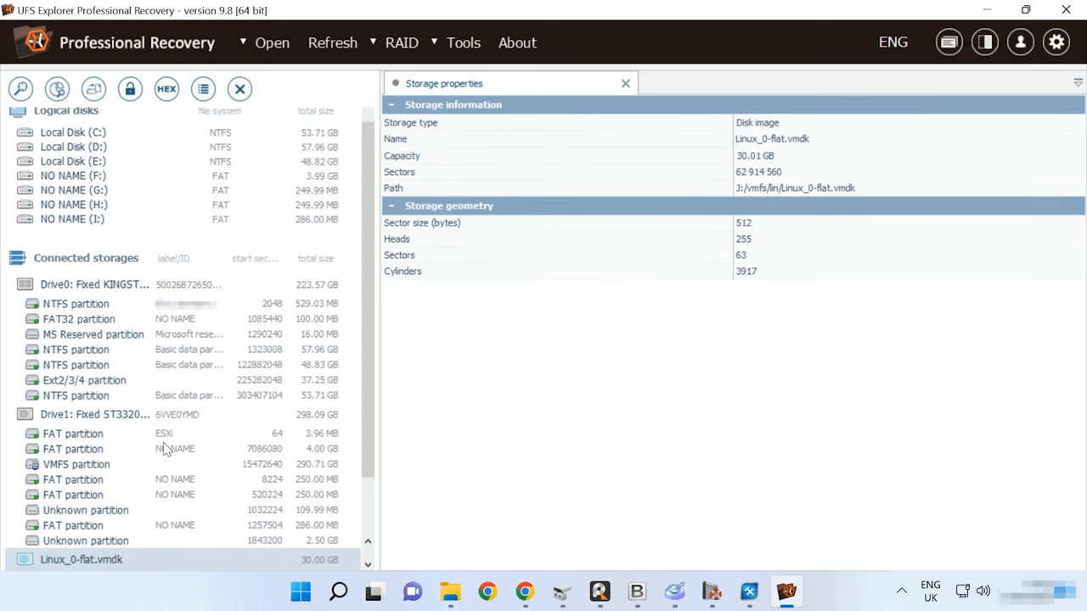
# Exclude Microsoft NTFS and Legacy FAT/FAT32 from the Linux_0-flat.vmdk storage scan
pyautogui.scroll(-3)
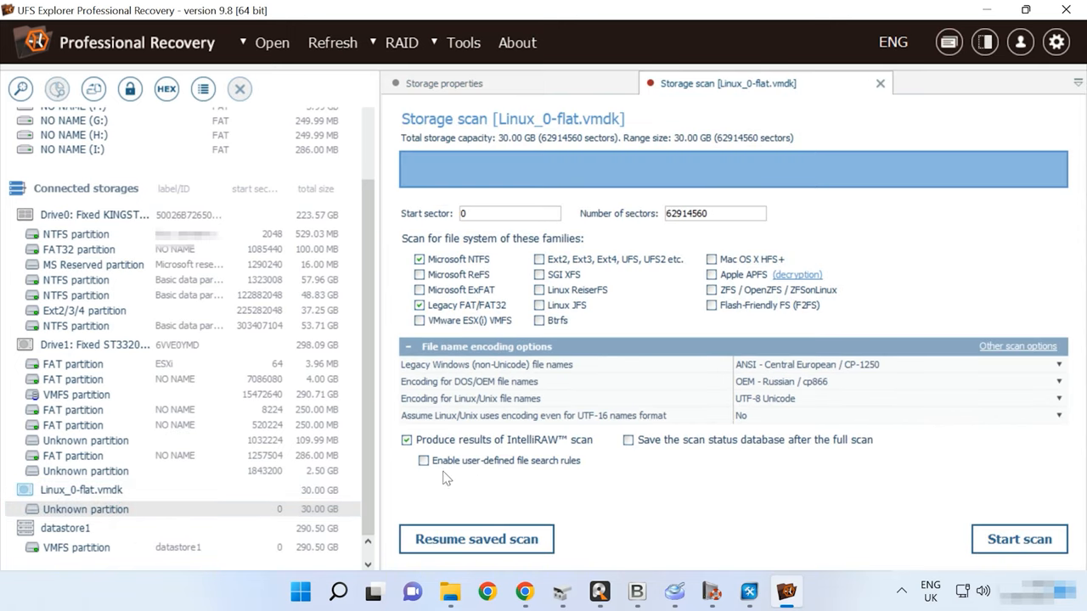
pyautogui.click(418, 259)
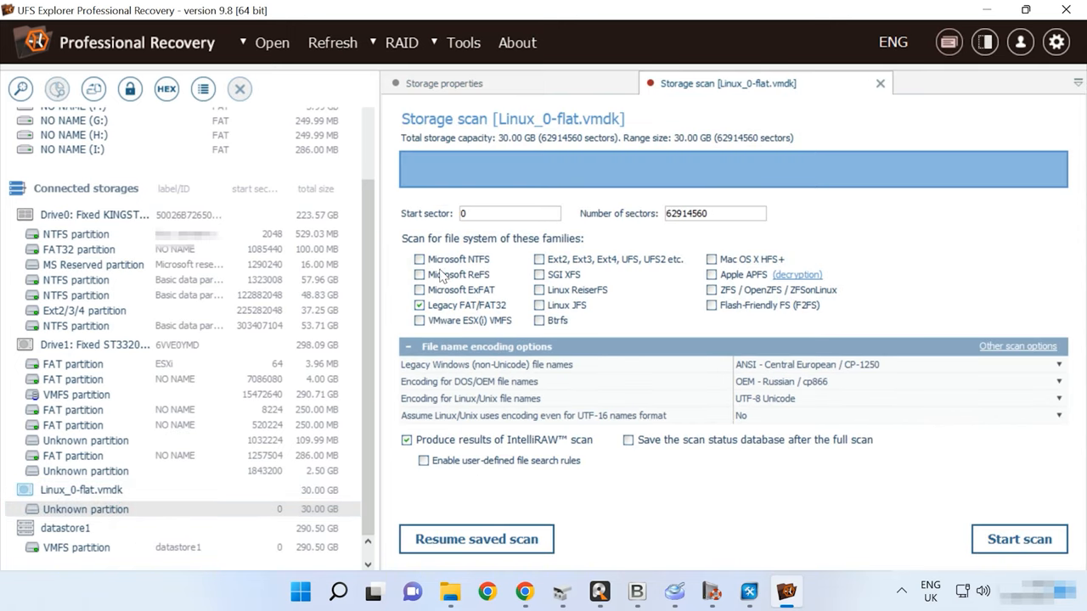
pyautogui.click(541, 258)
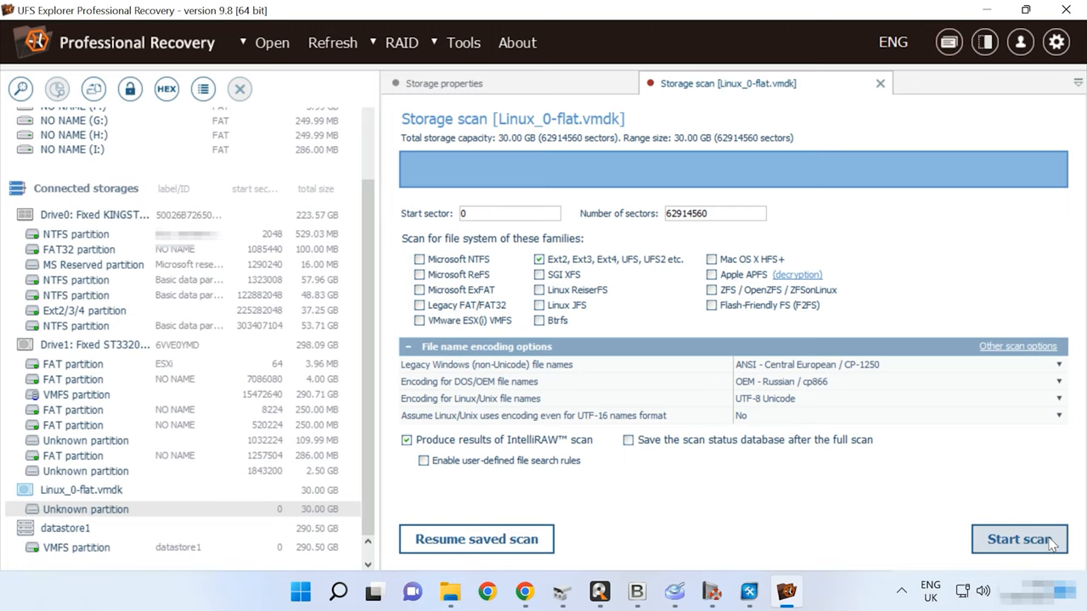
pyautogui.moveTo(1037, 546)
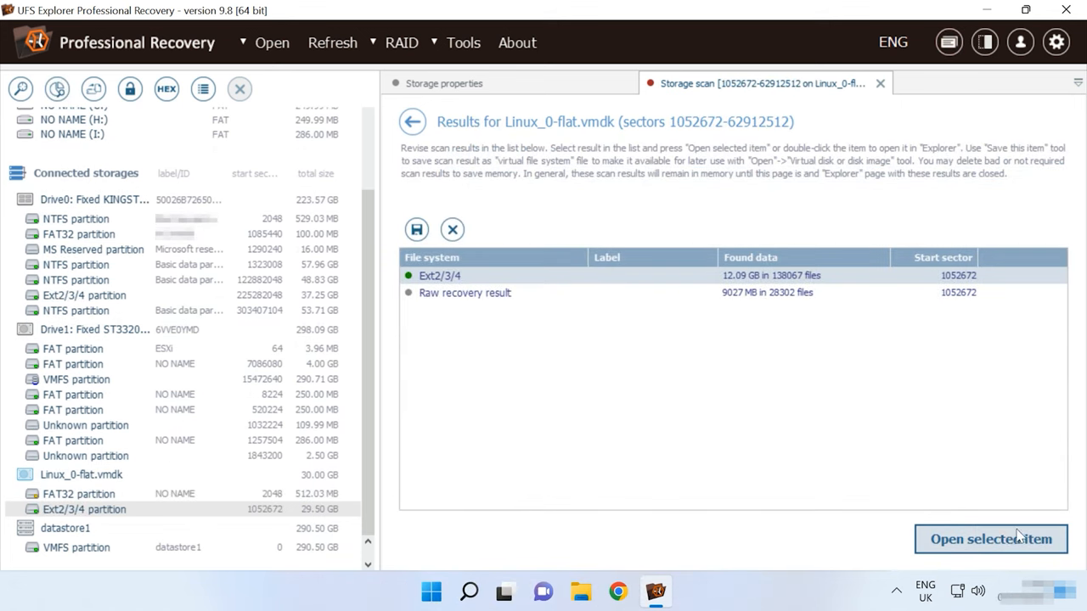
pyautogui.moveTo(906, 548)
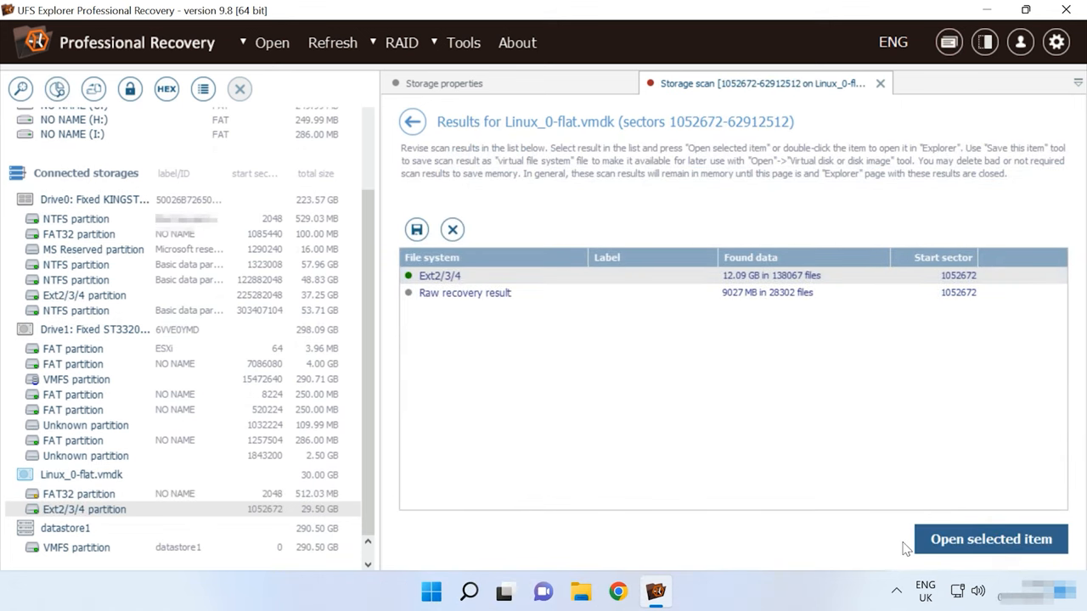
# Open the Ext2/3/4 scan result and inspect 026.jpg and LTSC.docx under var
pyautogui.click(990, 539)
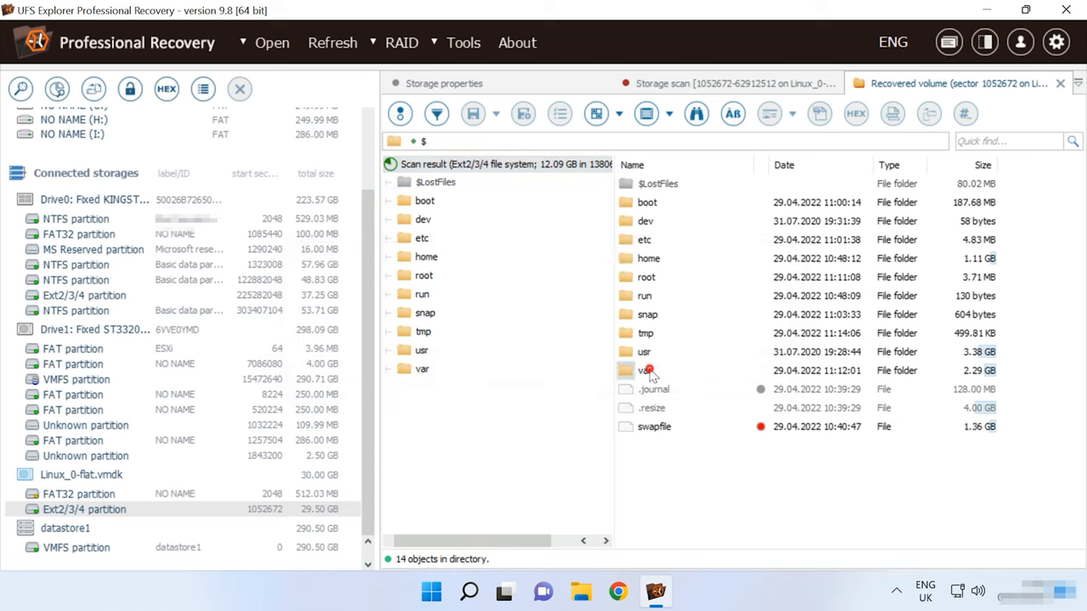
pyautogui.doubleClick(438, 425)
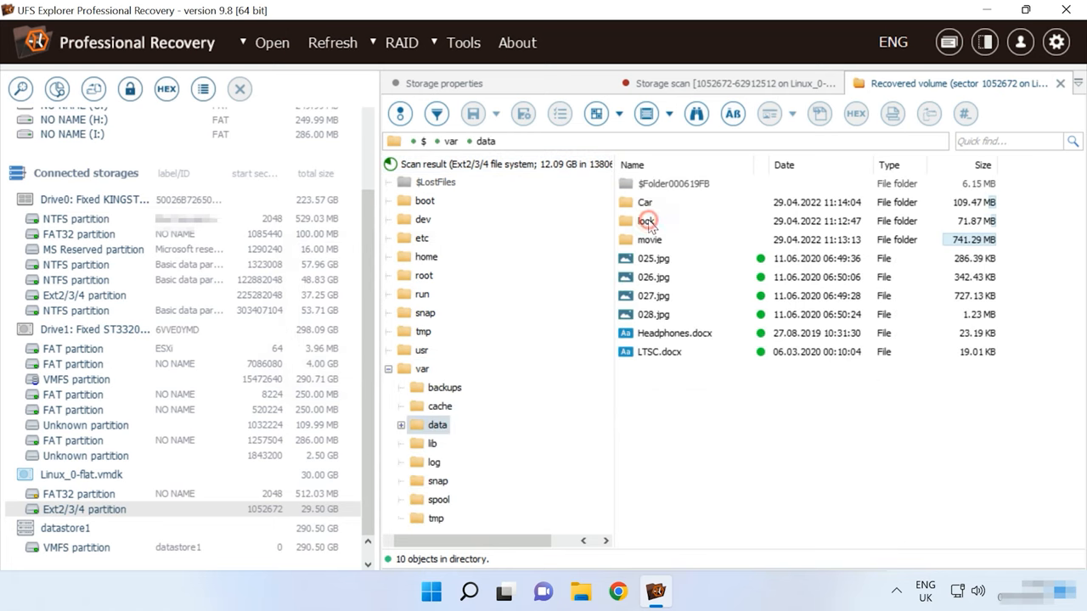
pyautogui.moveTo(696, 366)
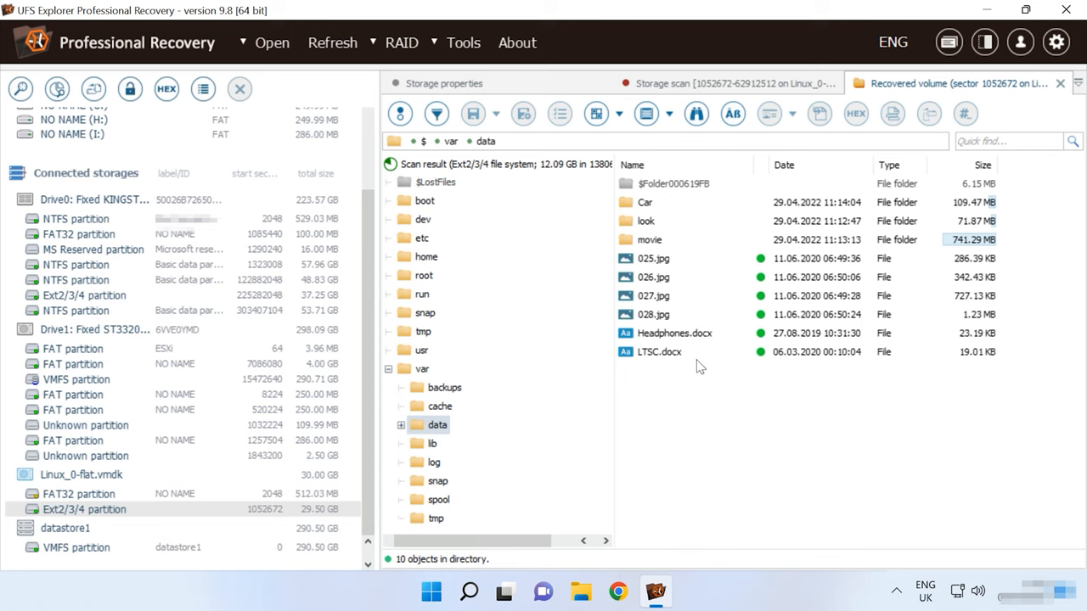
pyautogui.click(654, 277)
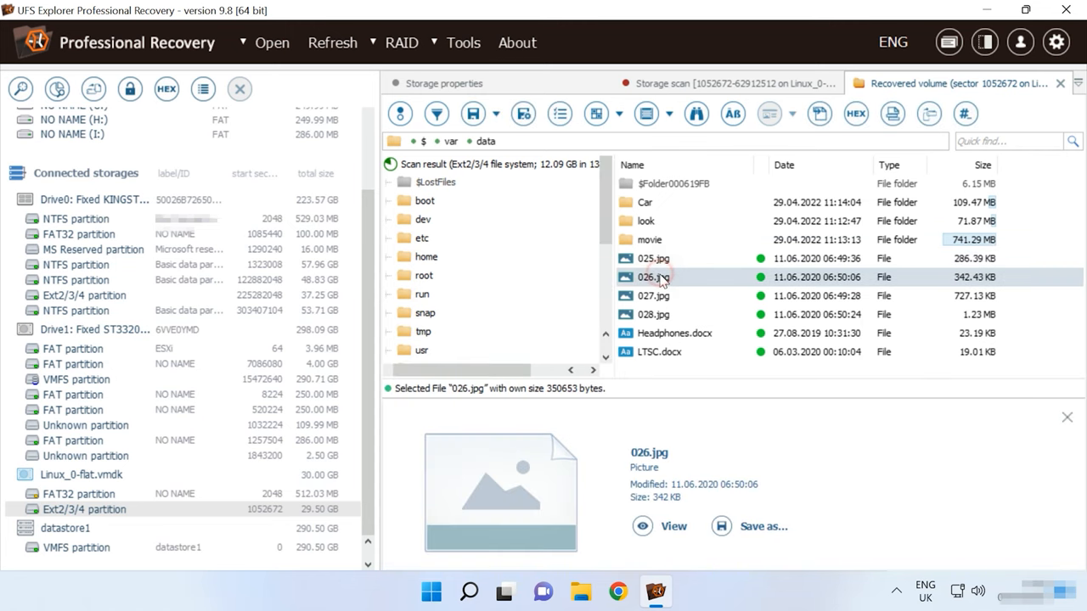
pyautogui.click(653, 296)
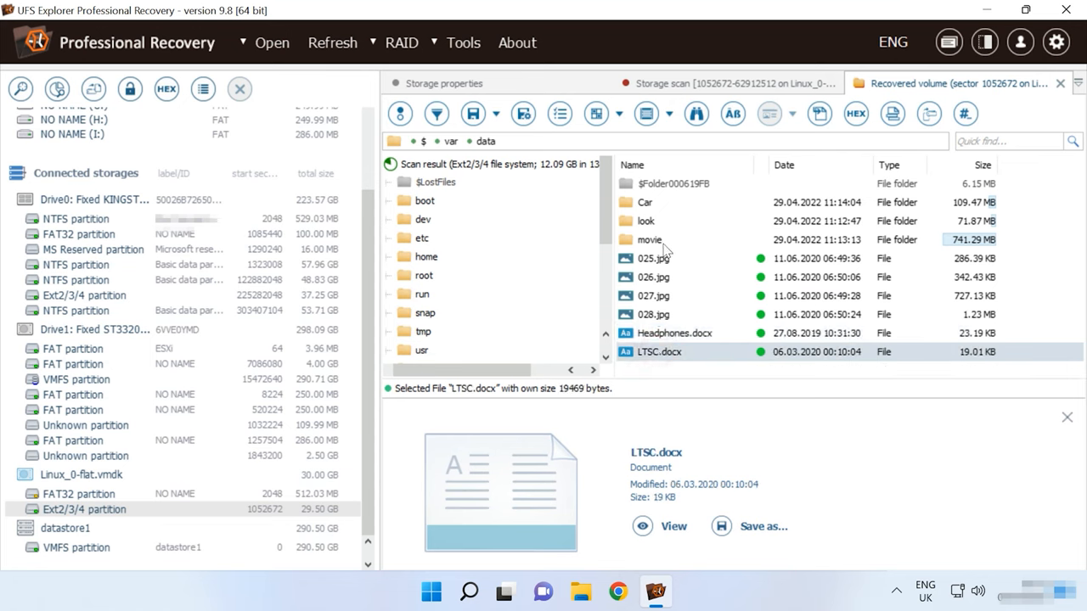
# View the Baton Twirling - 31236.mp4 video from the movie folder, then close the viewer
pyautogui.doubleClick(650, 239)
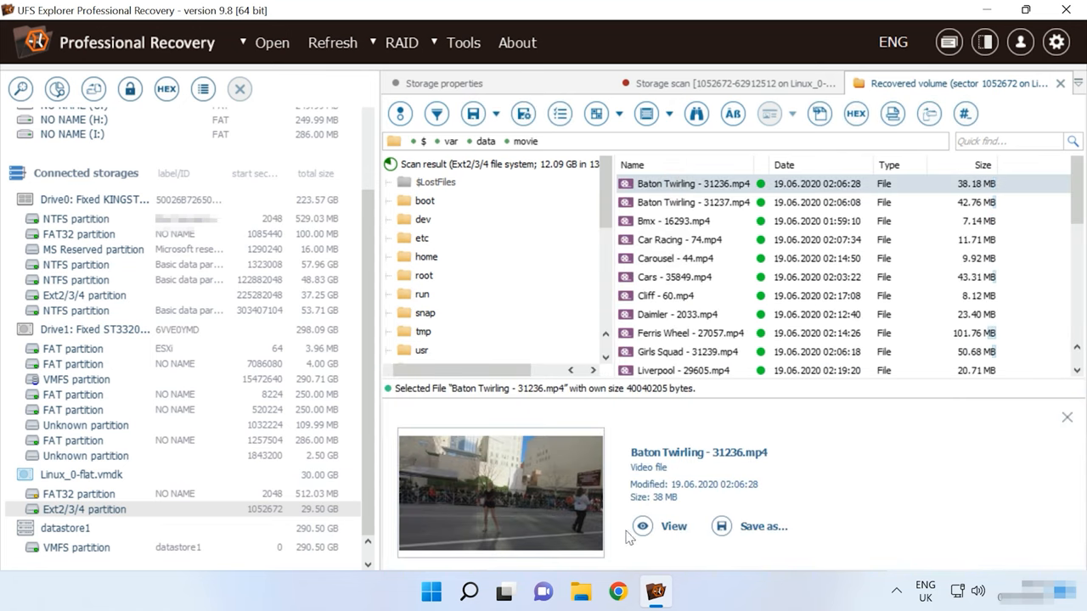
pyautogui.click(663, 526)
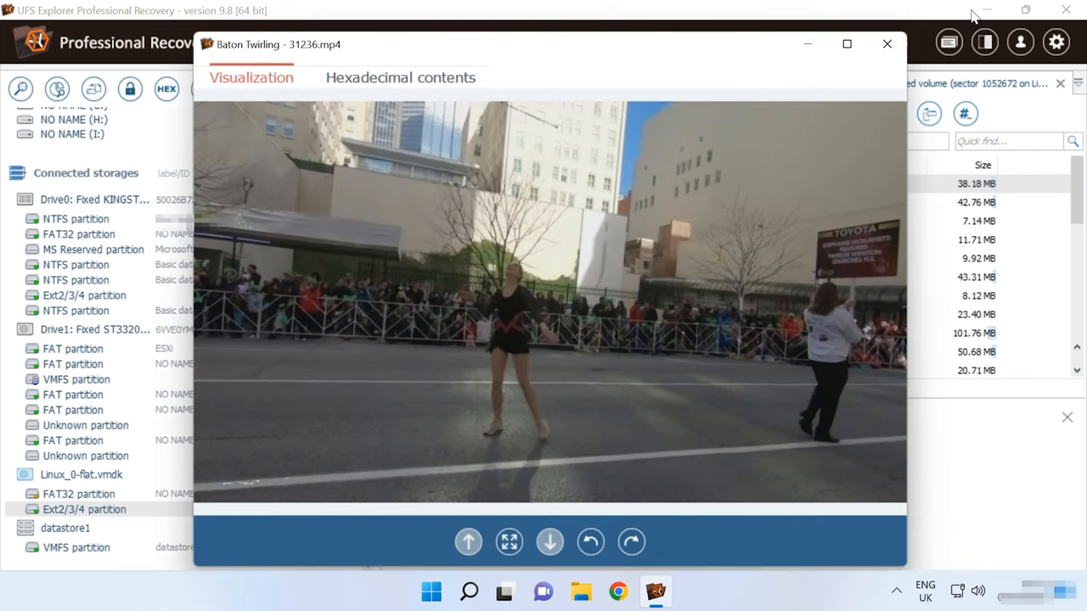
pyautogui.click(886, 43)
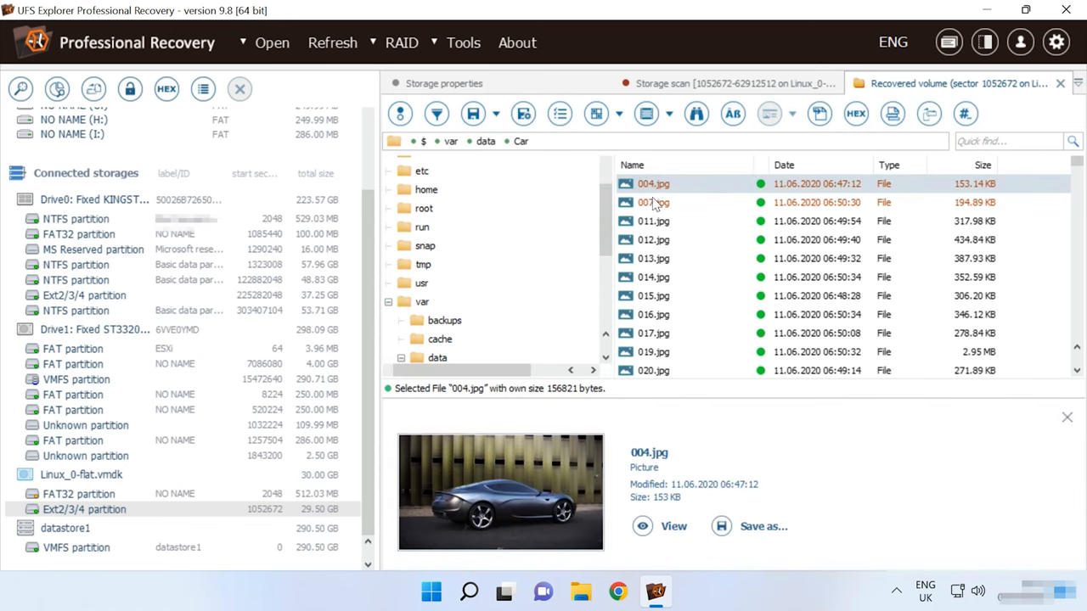
# Preview the recovered Car photos 011.jpg, 013.jpg and 015.jpg
pyautogui.click(654, 221)
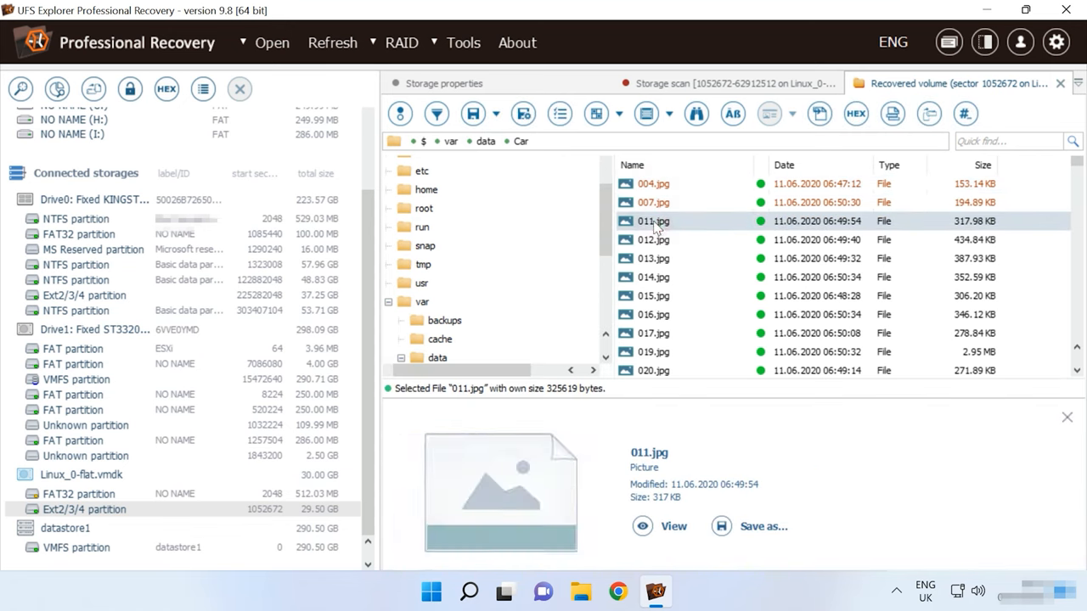
pyautogui.scroll(-3)
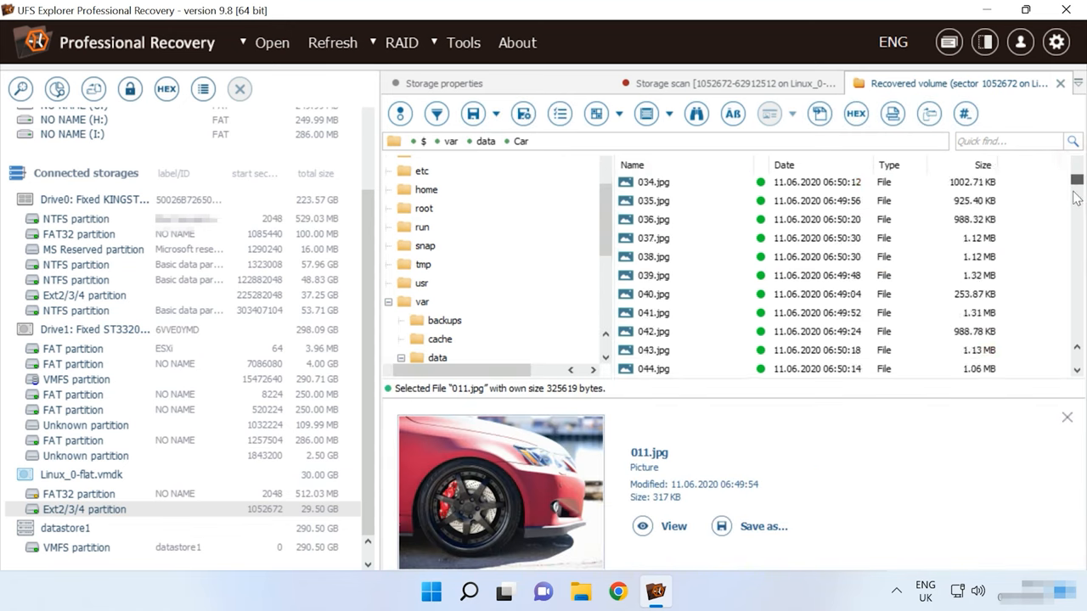
pyautogui.scroll(3)
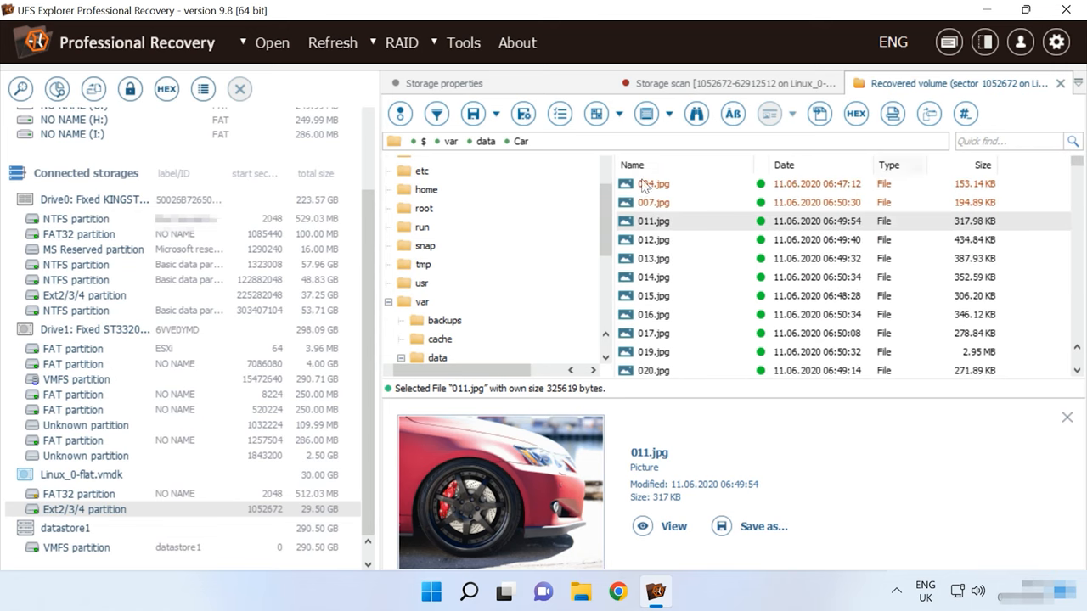
pyautogui.click(653, 258)
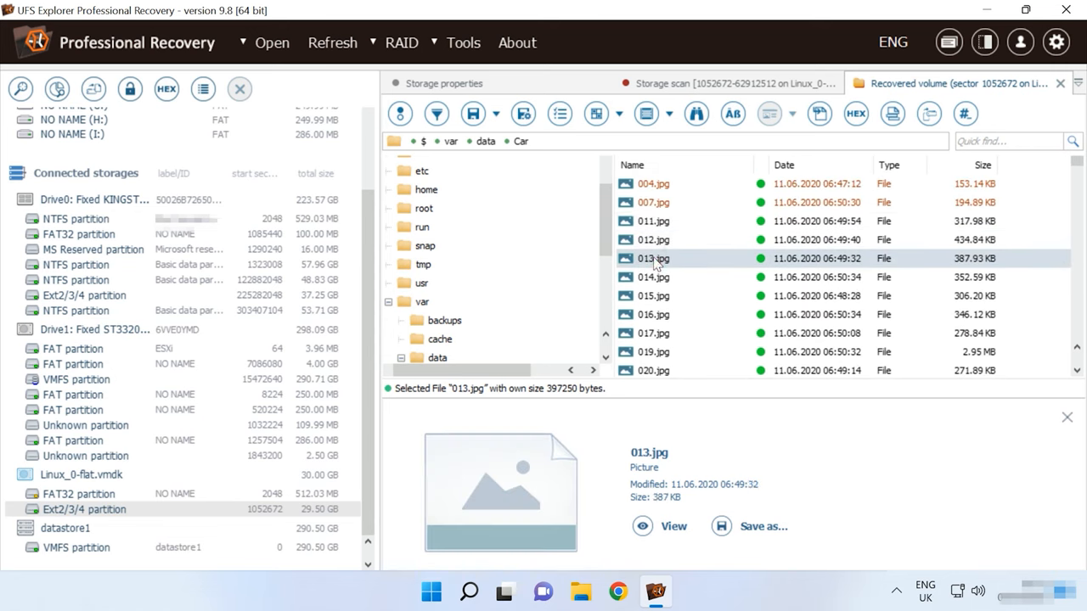
pyautogui.click(654, 295)
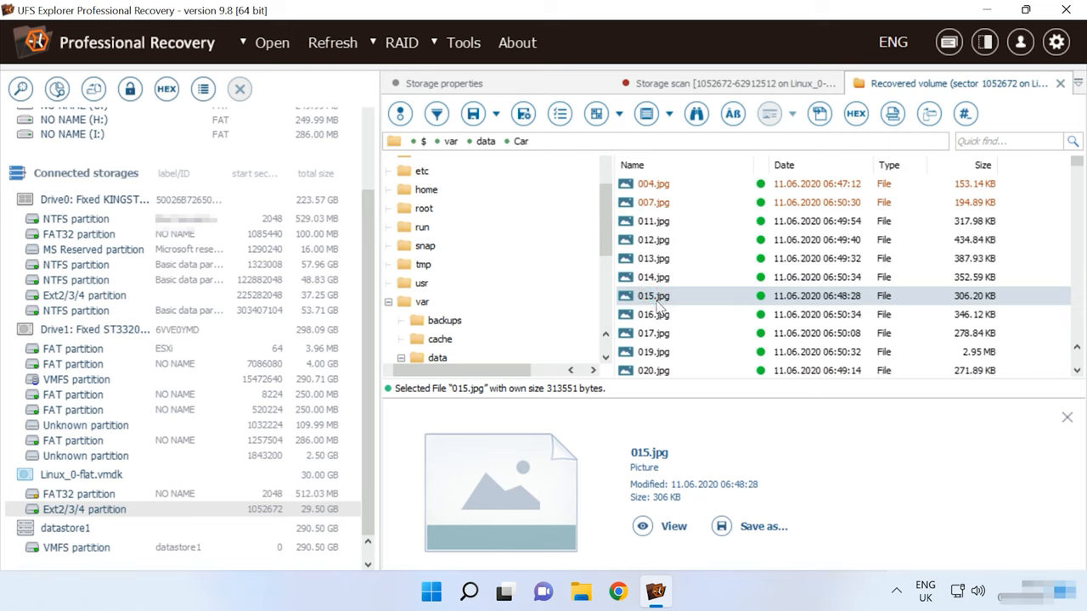